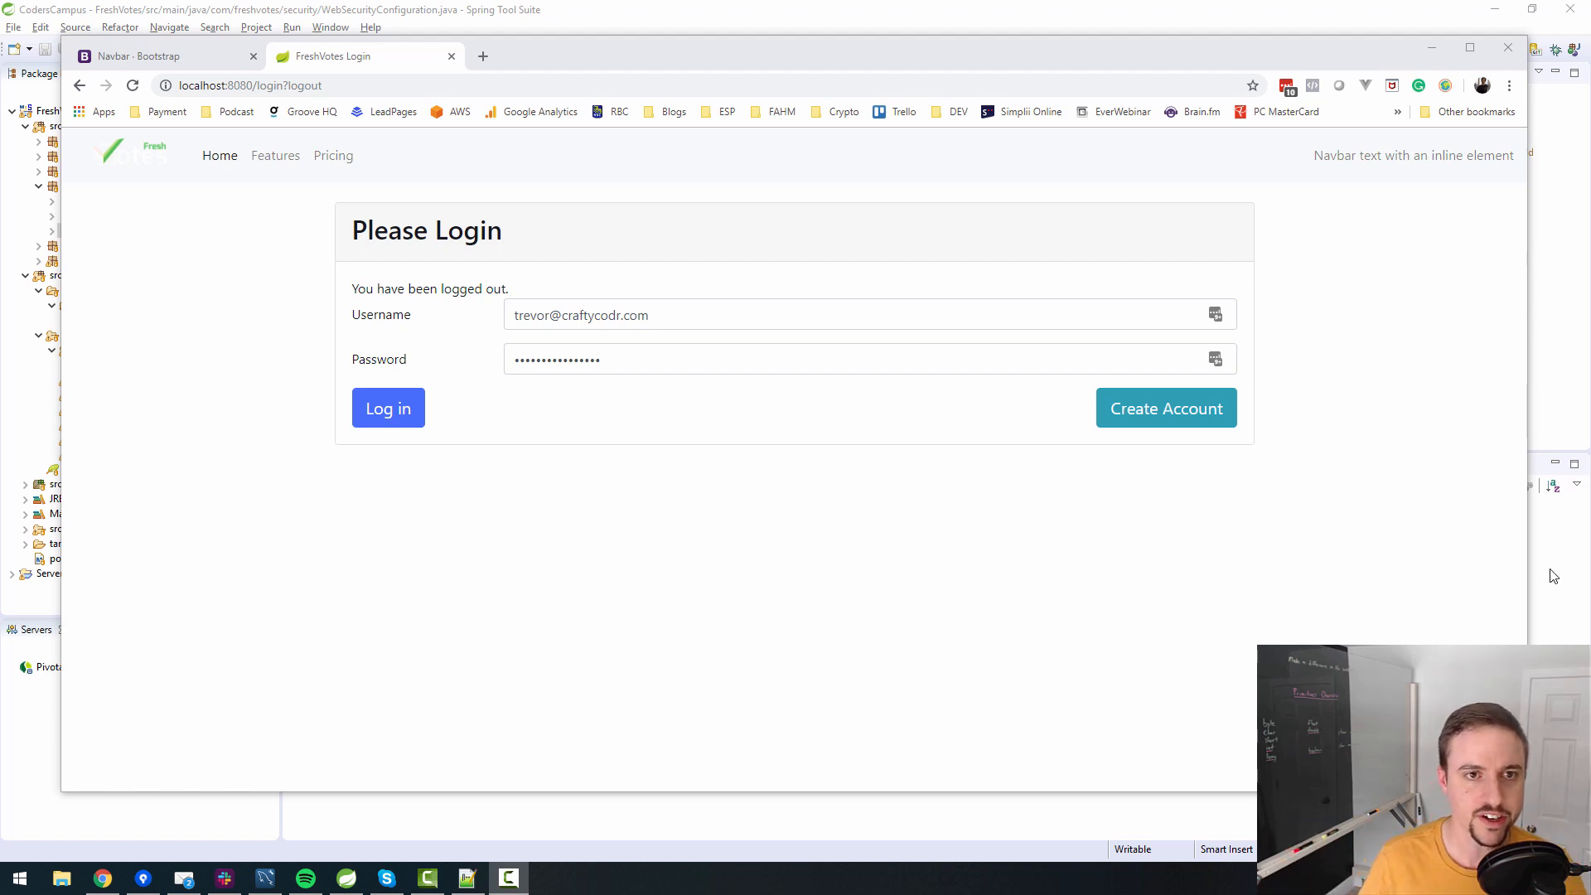
mouse_move(312, 267)
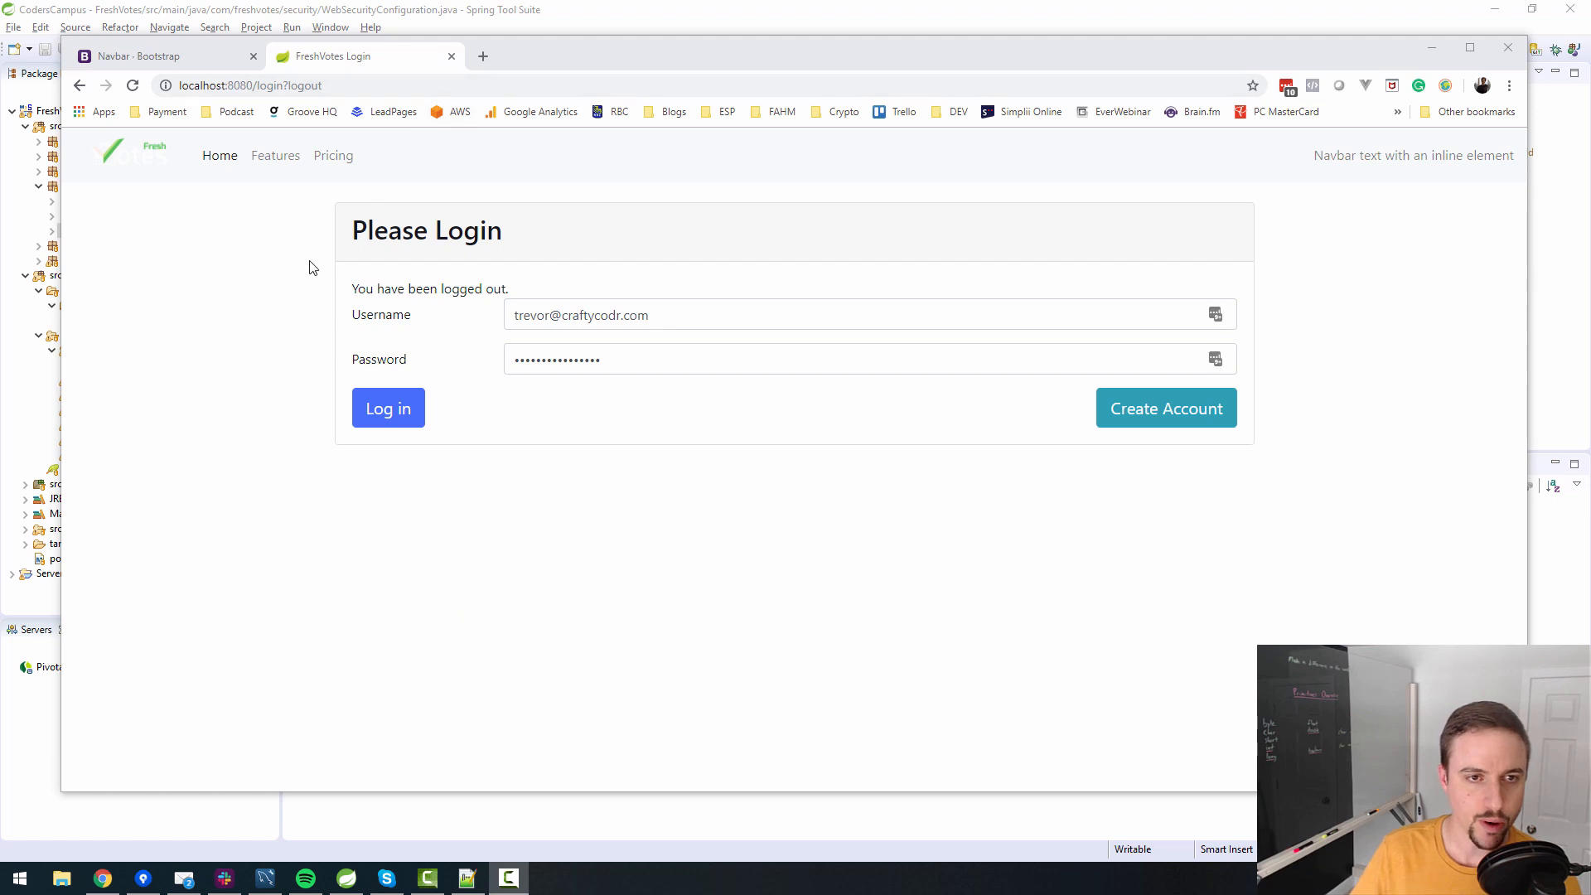
mouse_move(159, 56)
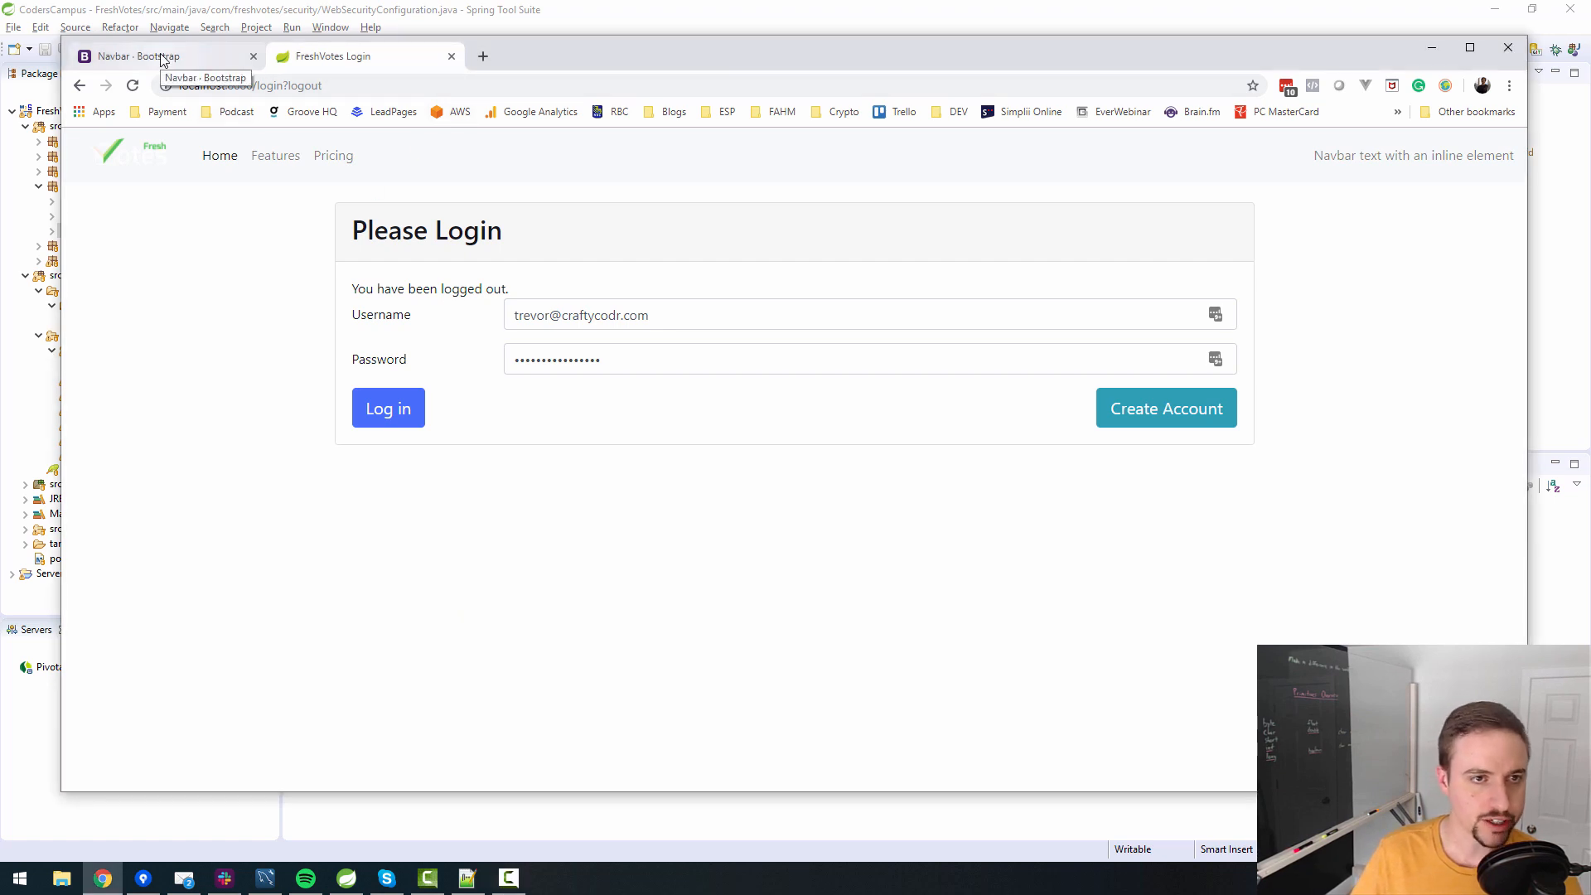
mouse_move(194, 220)
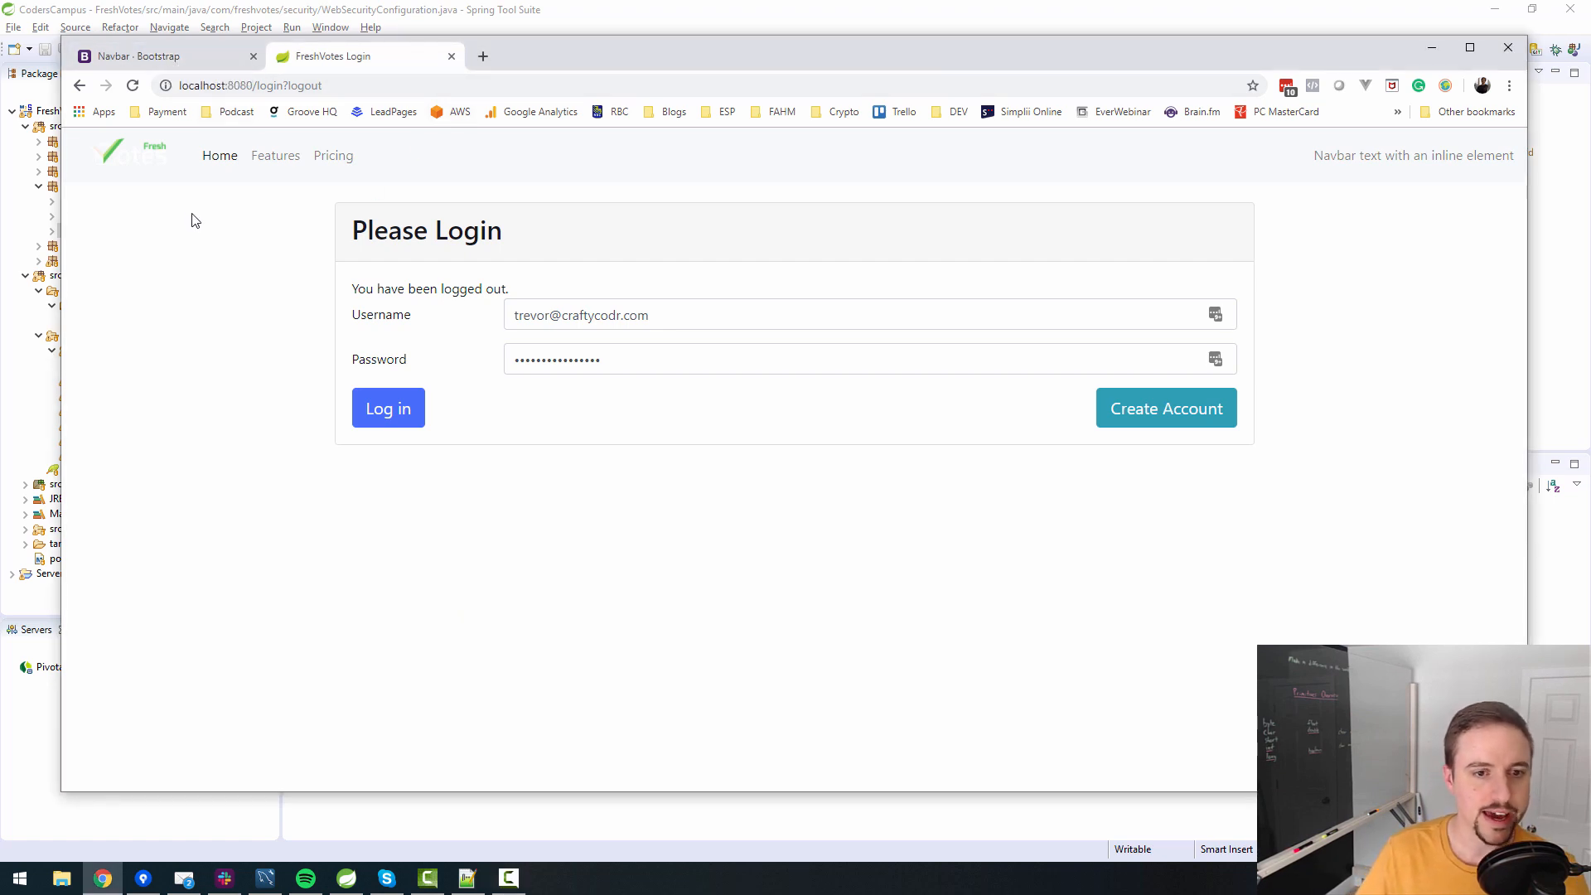
mouse_move(191, 202)
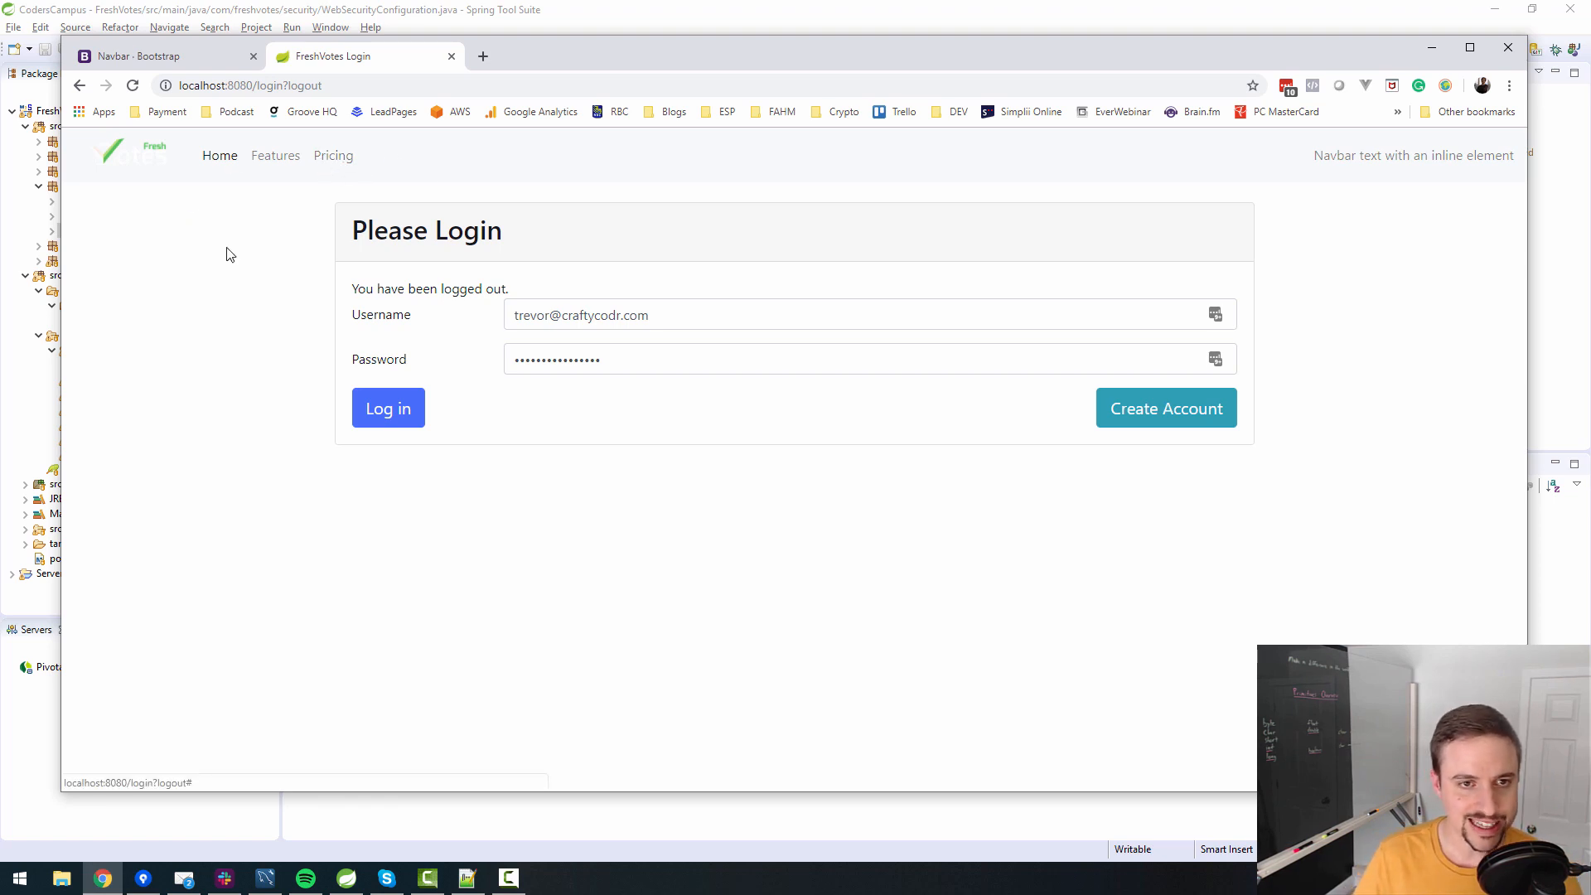
mouse_move(397, 179)
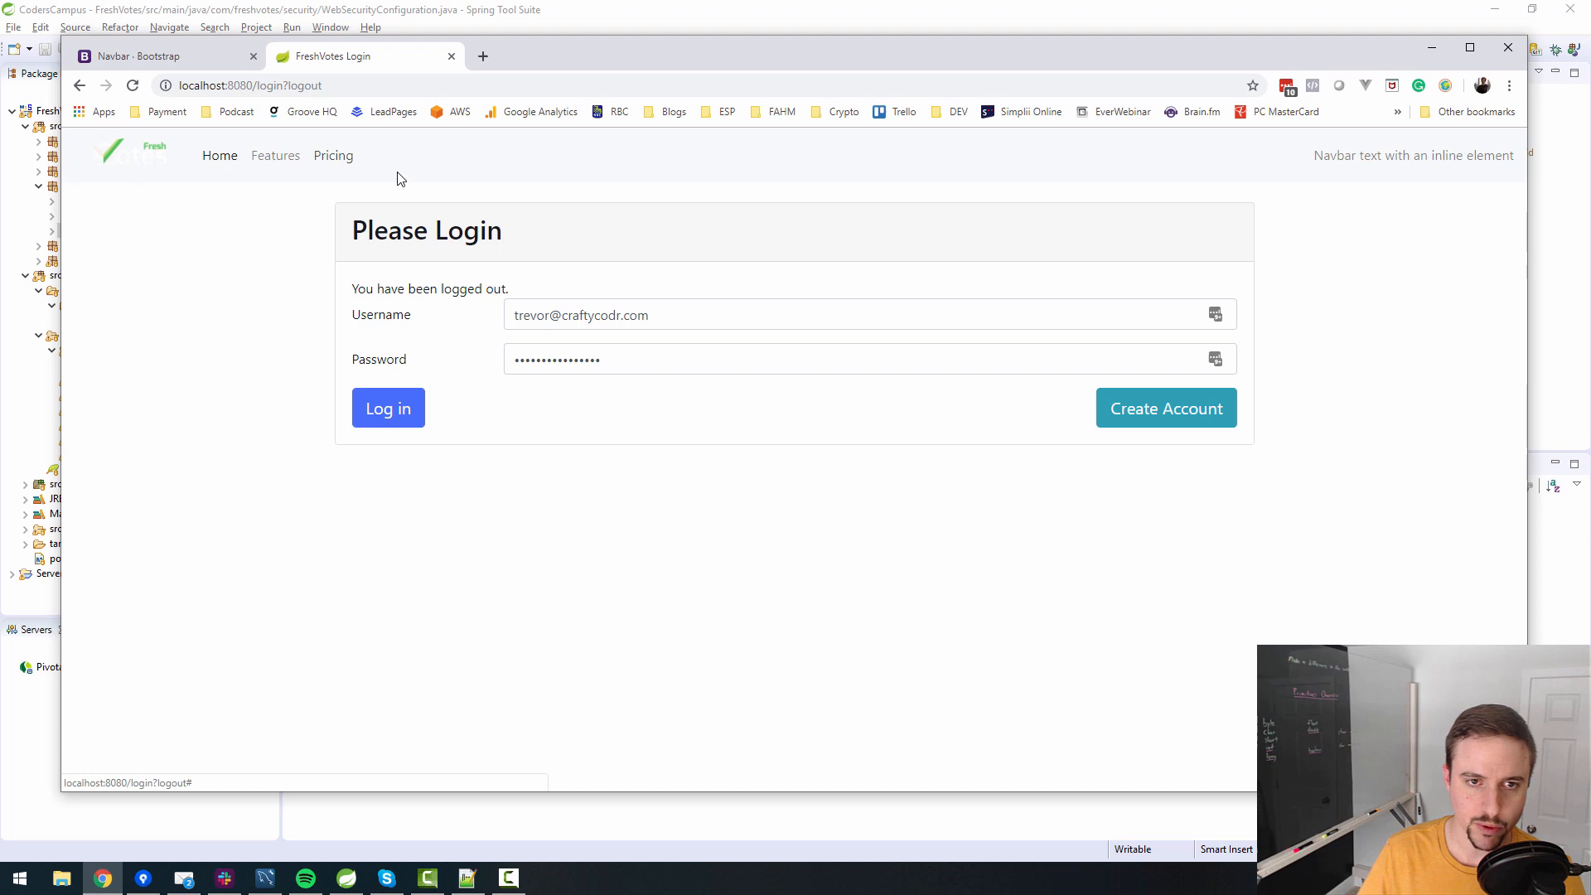
mouse_move(1125, 164)
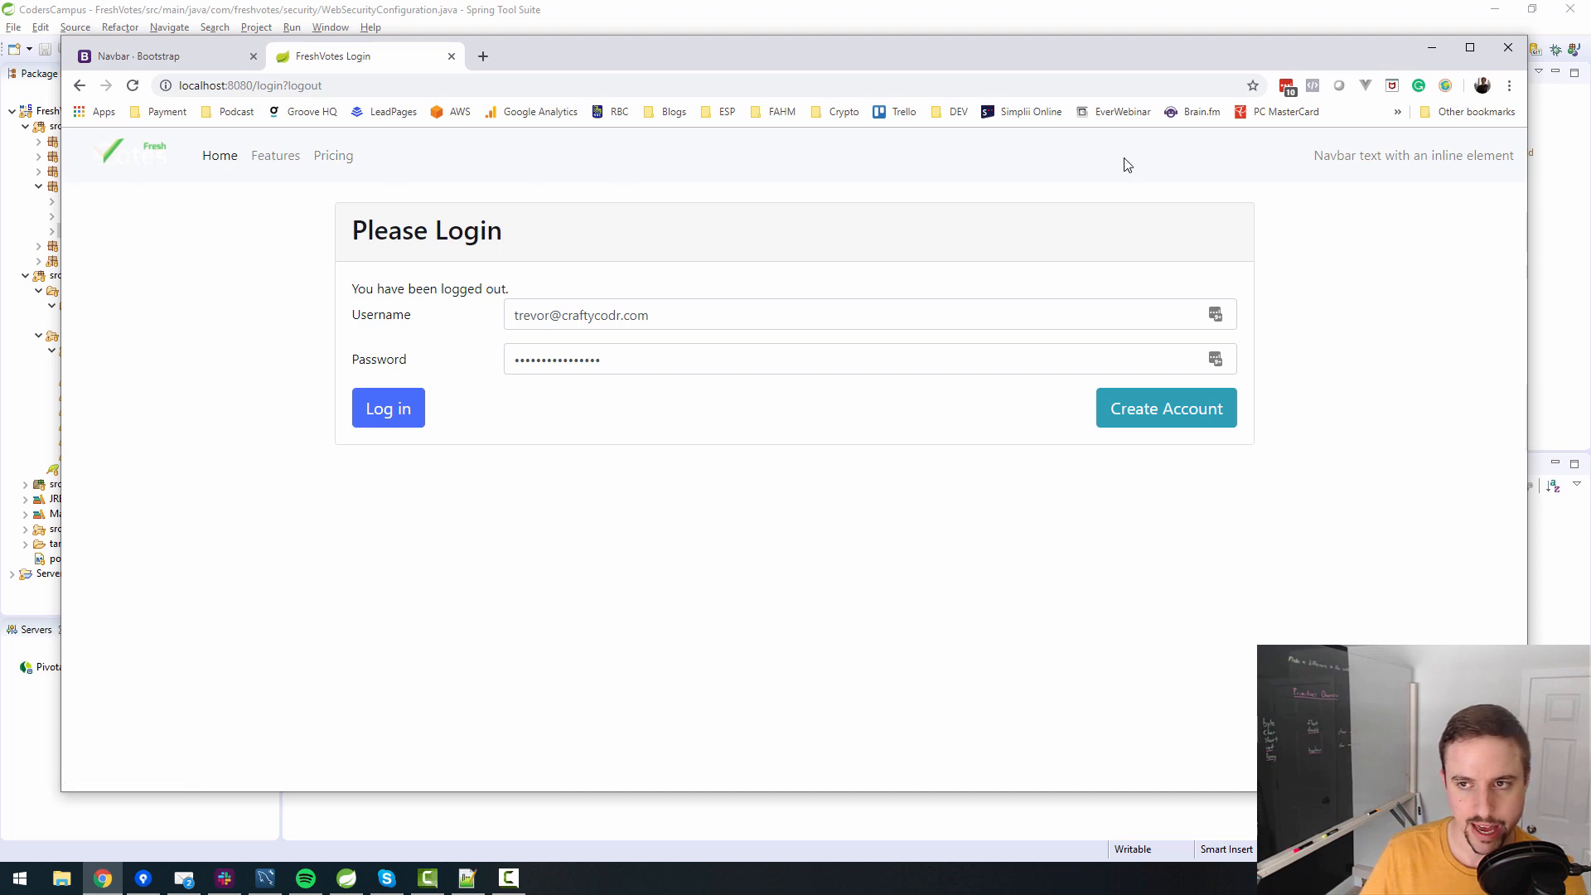
mouse_move(452, 161)
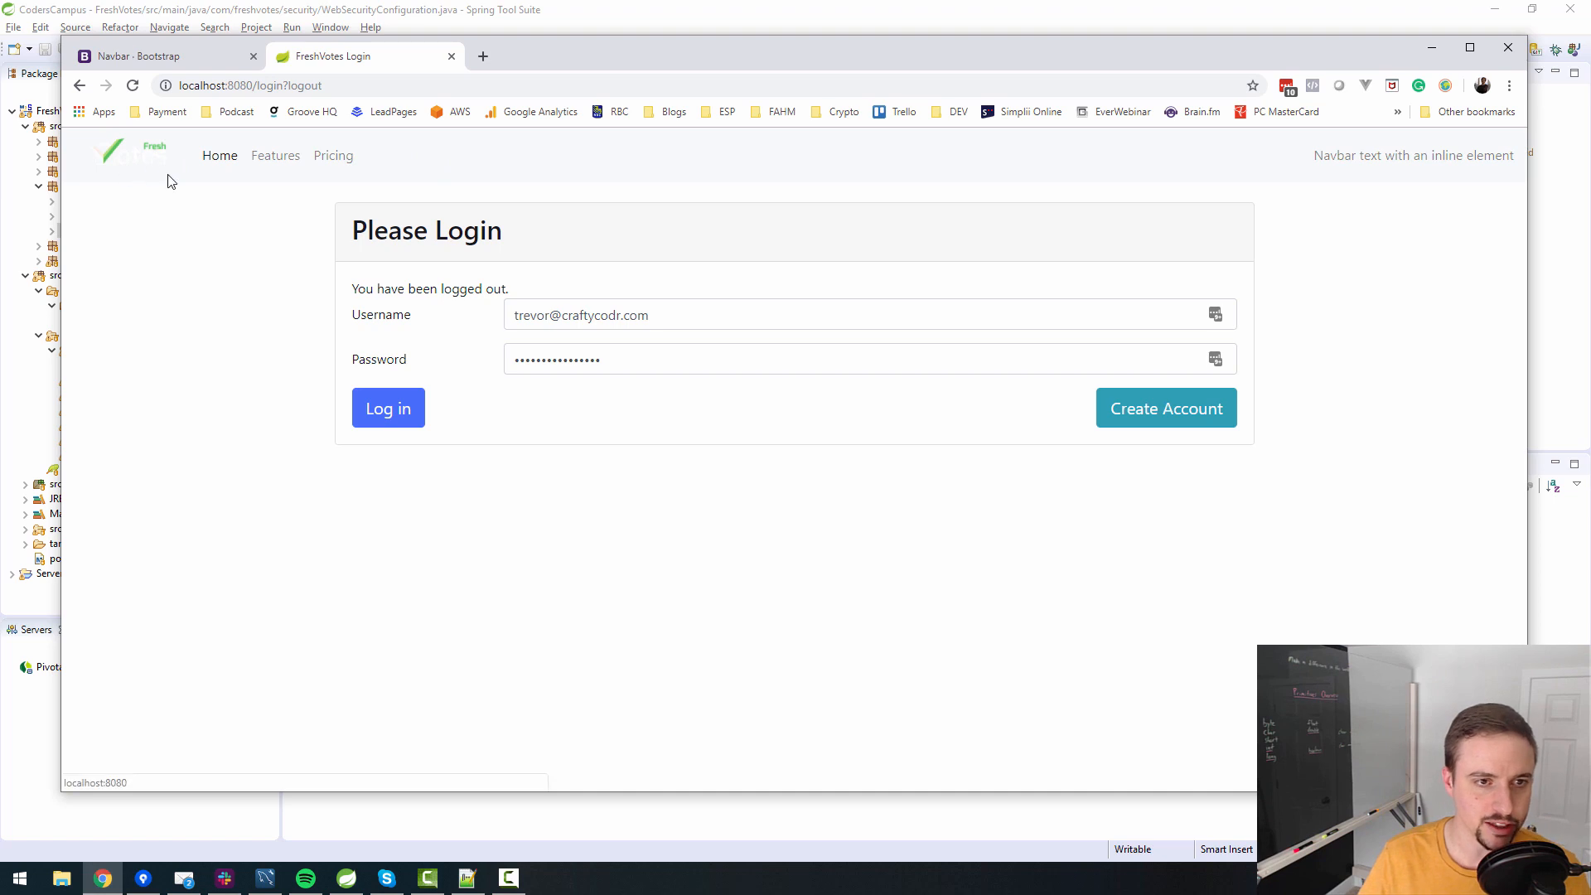
mouse_move(148, 155)
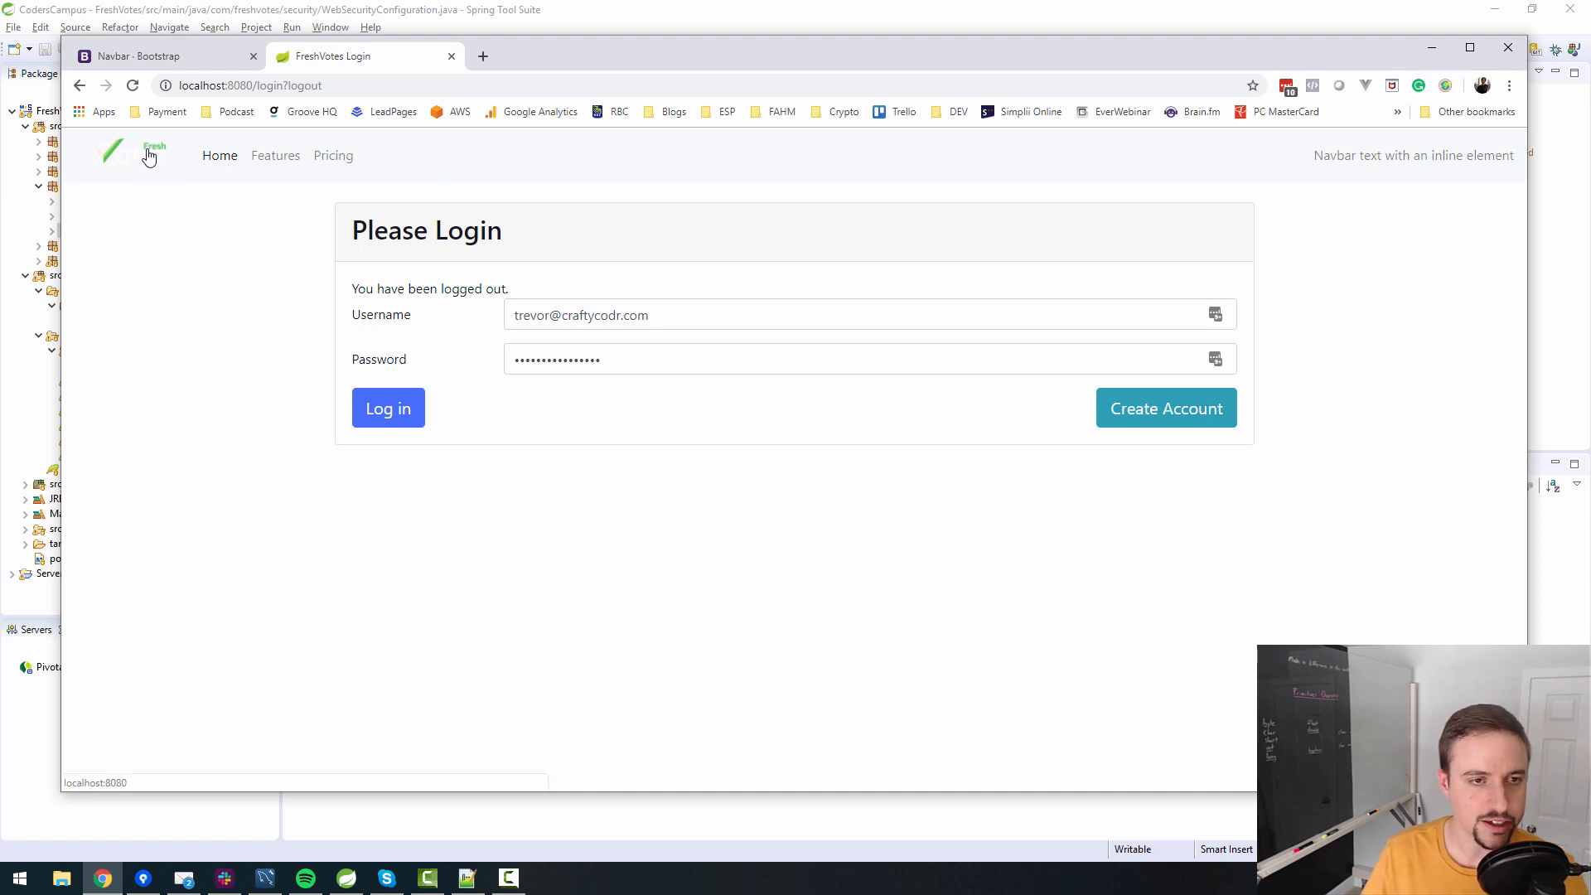
mouse_move(155, 169)
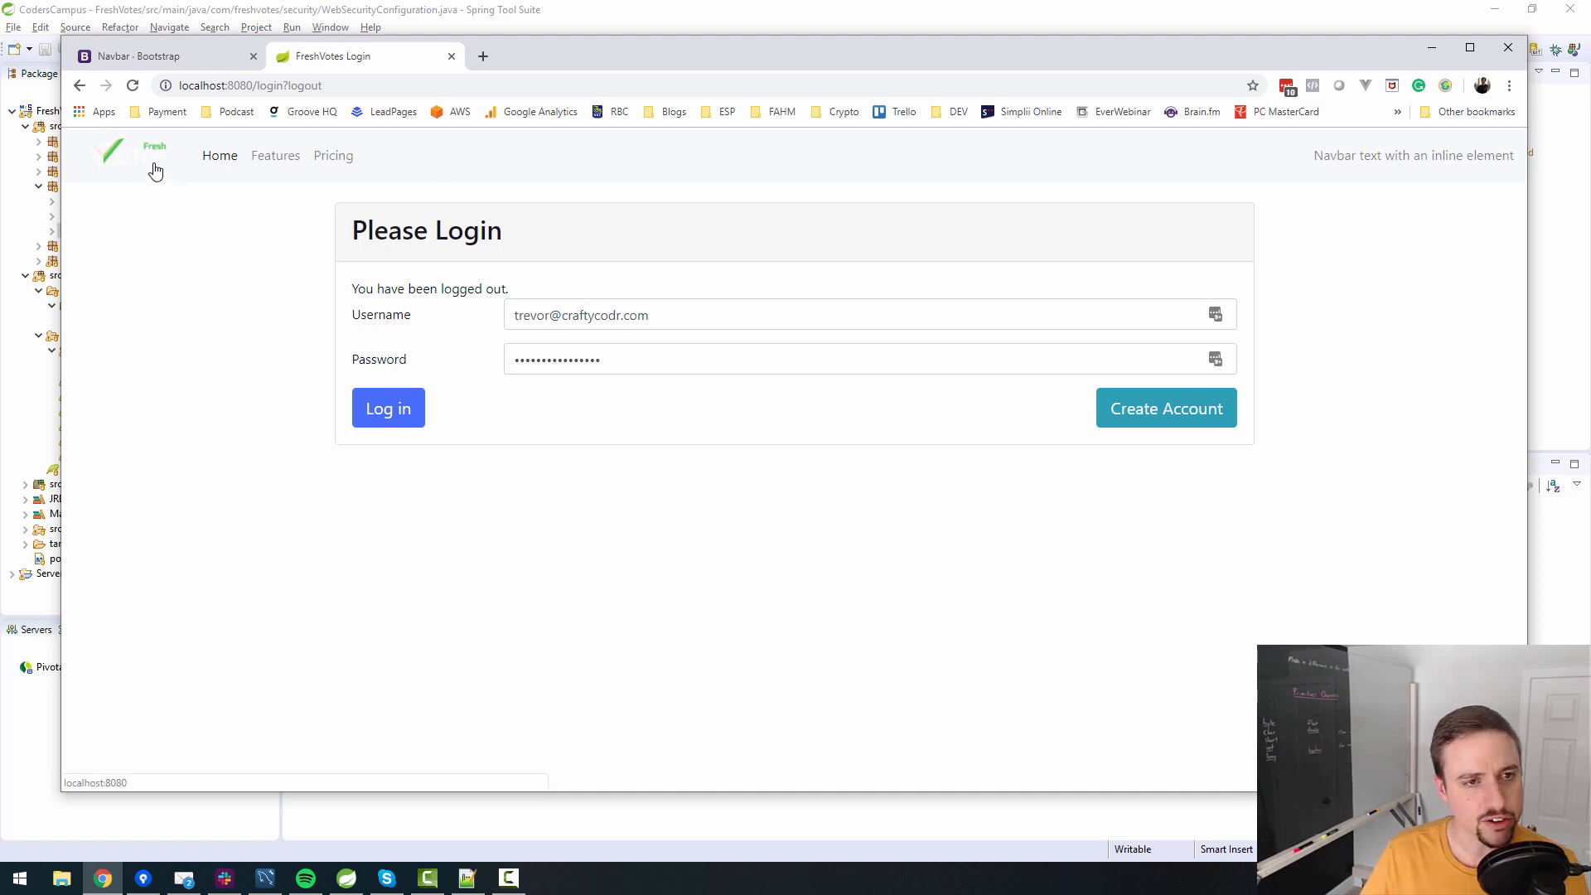
mouse_move(100, 164)
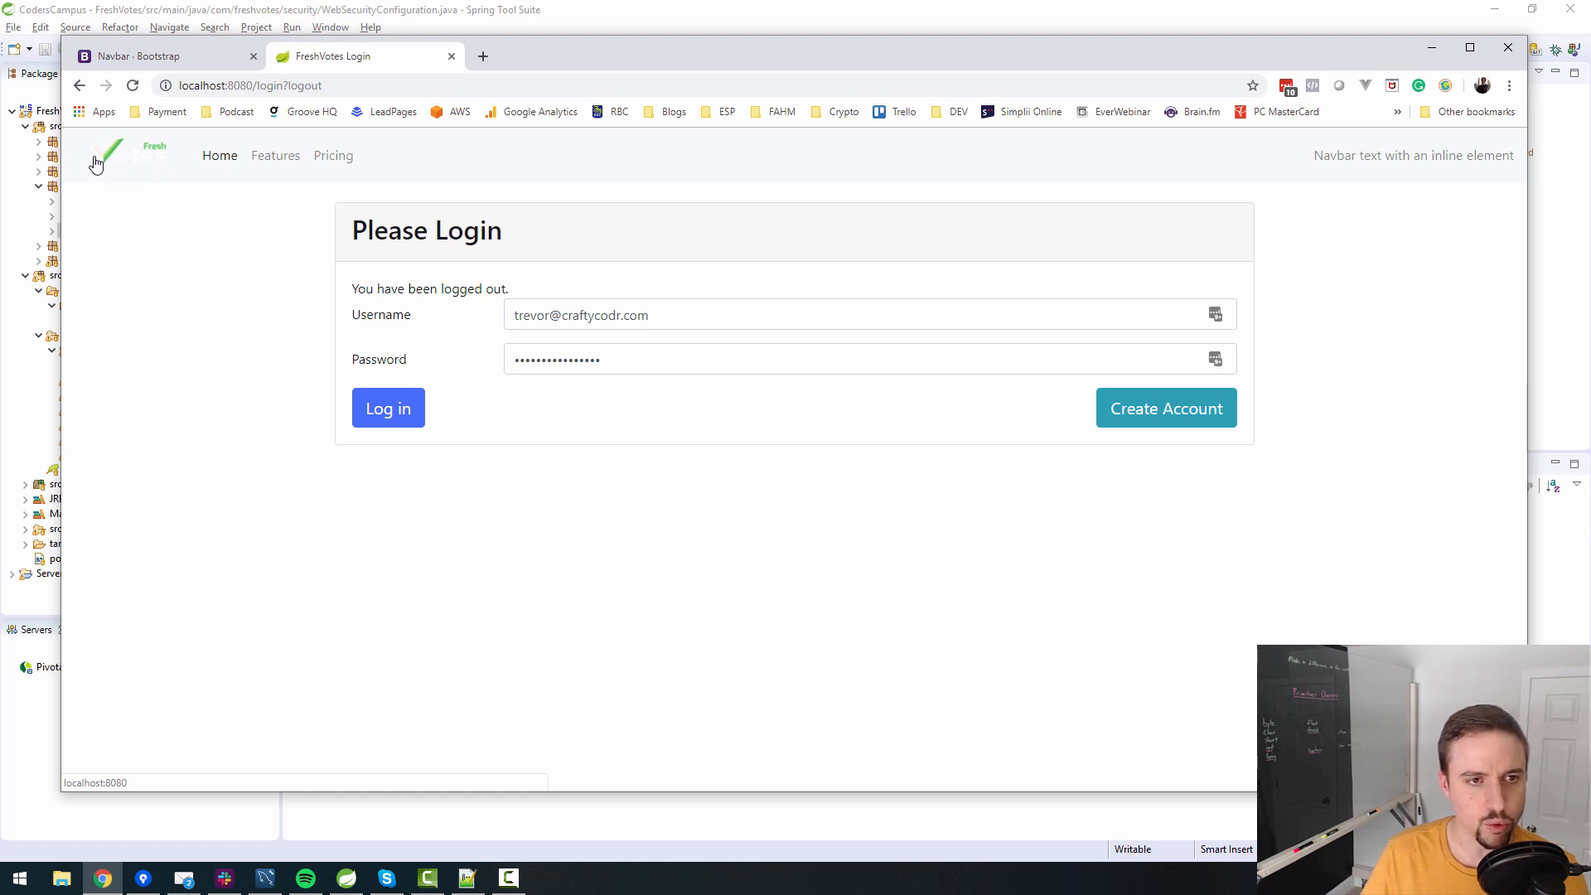
mouse_move(133, 179)
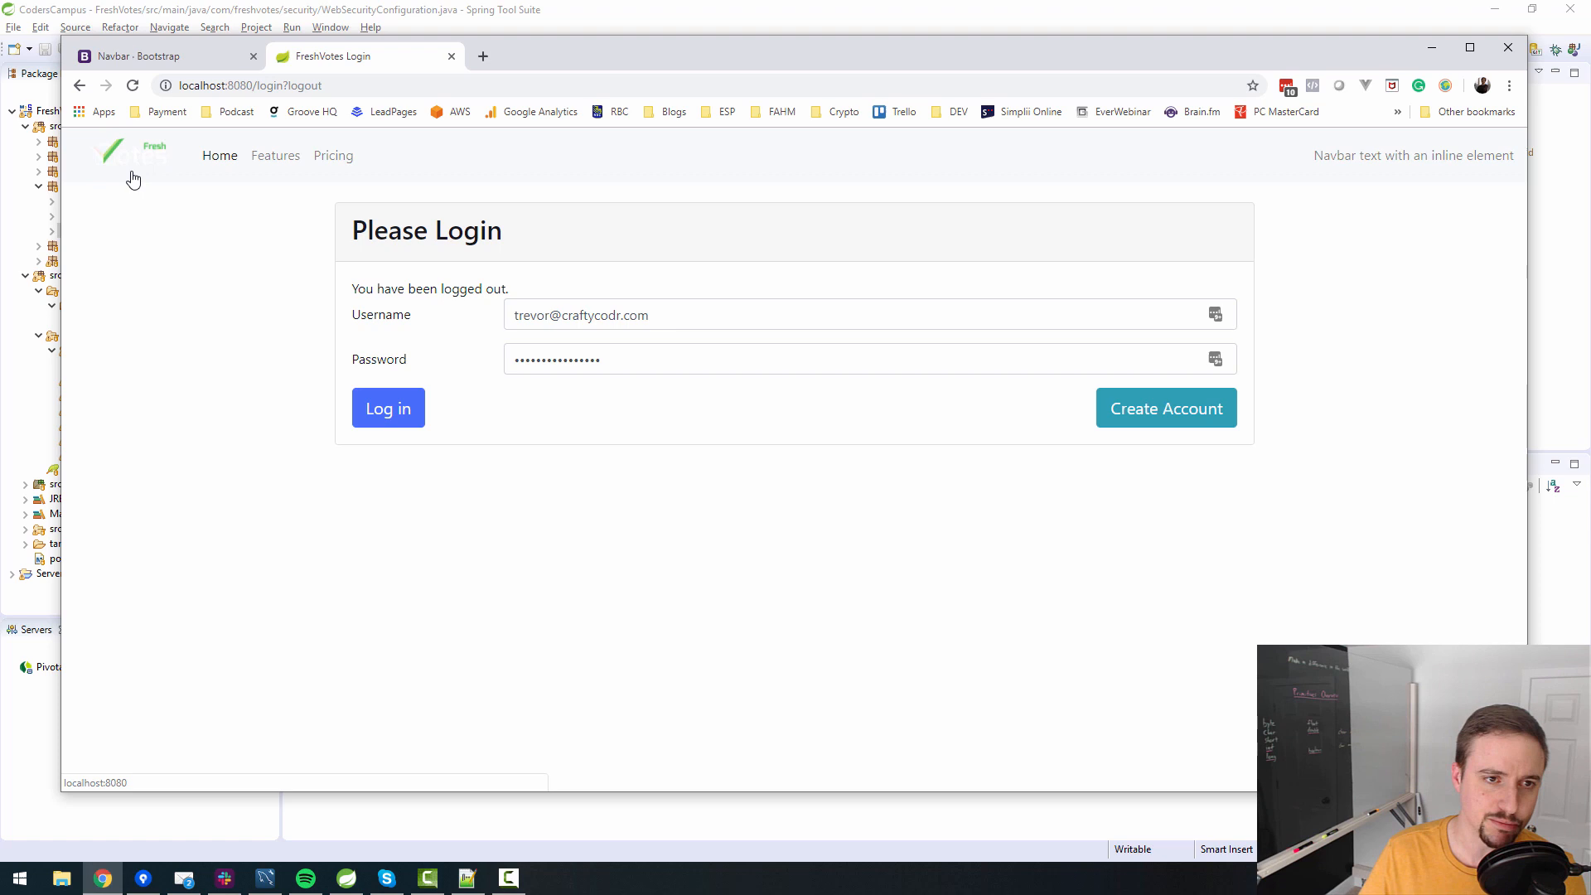
mouse_move(185, 200)
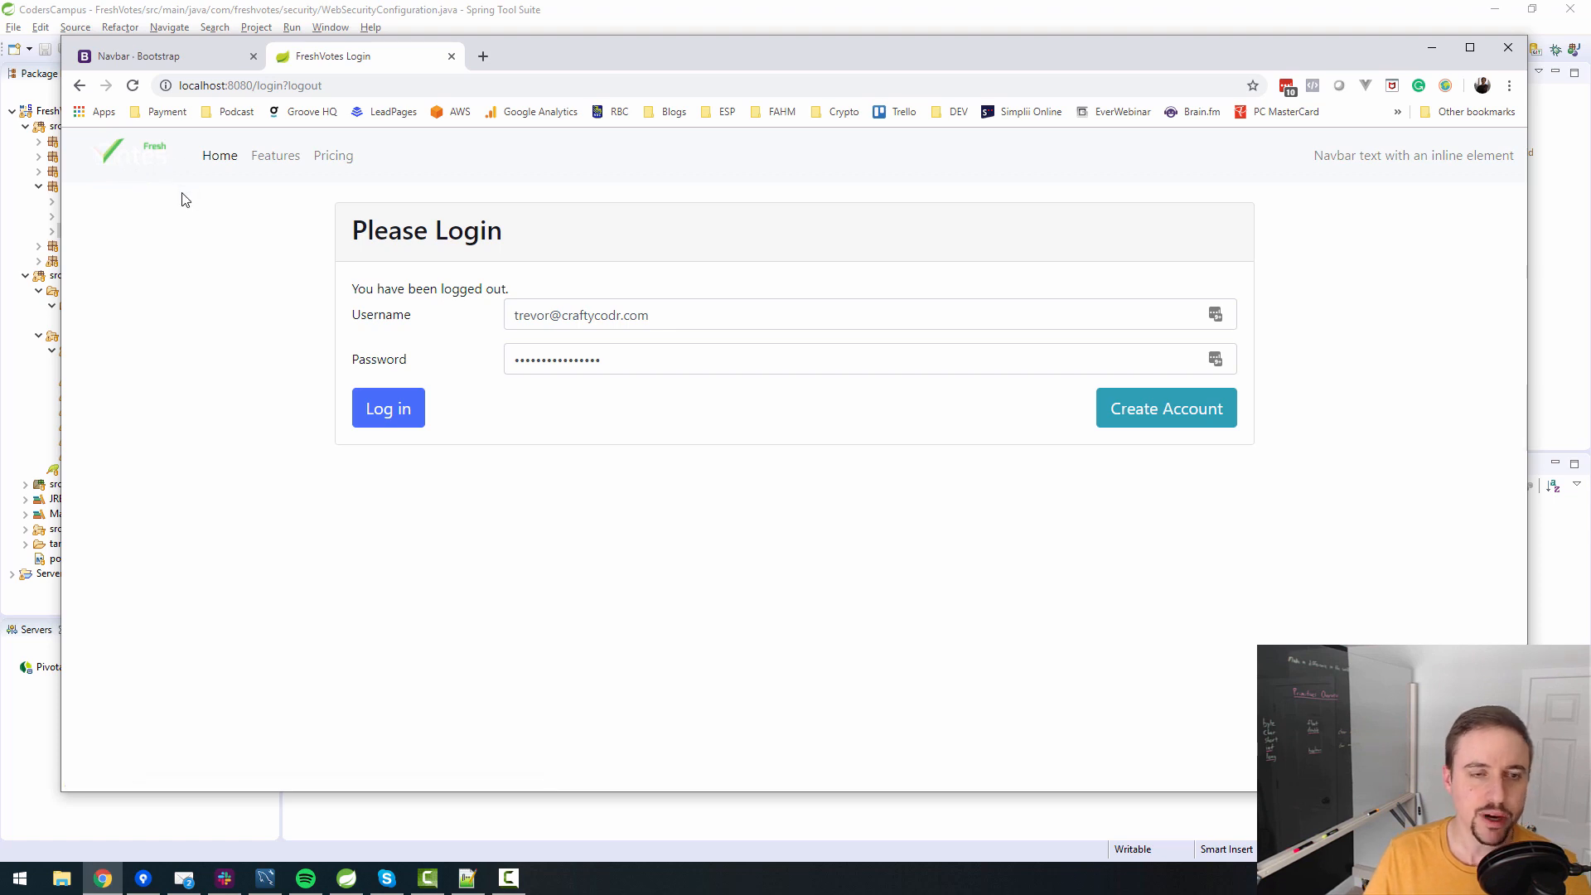
mouse_move(623, 162)
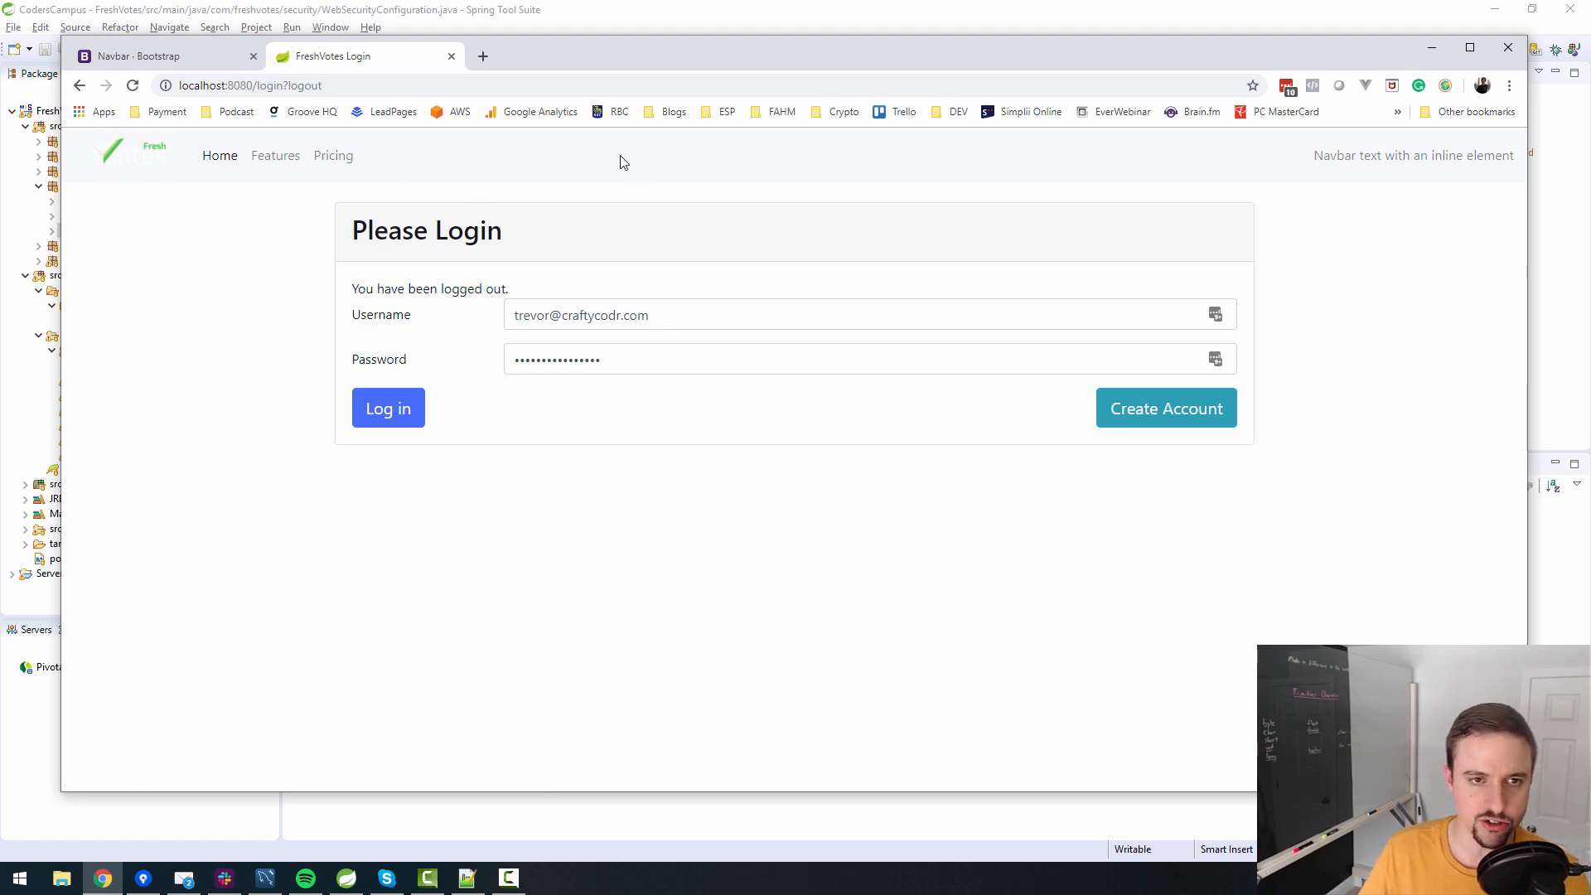
mouse_move(333, 162)
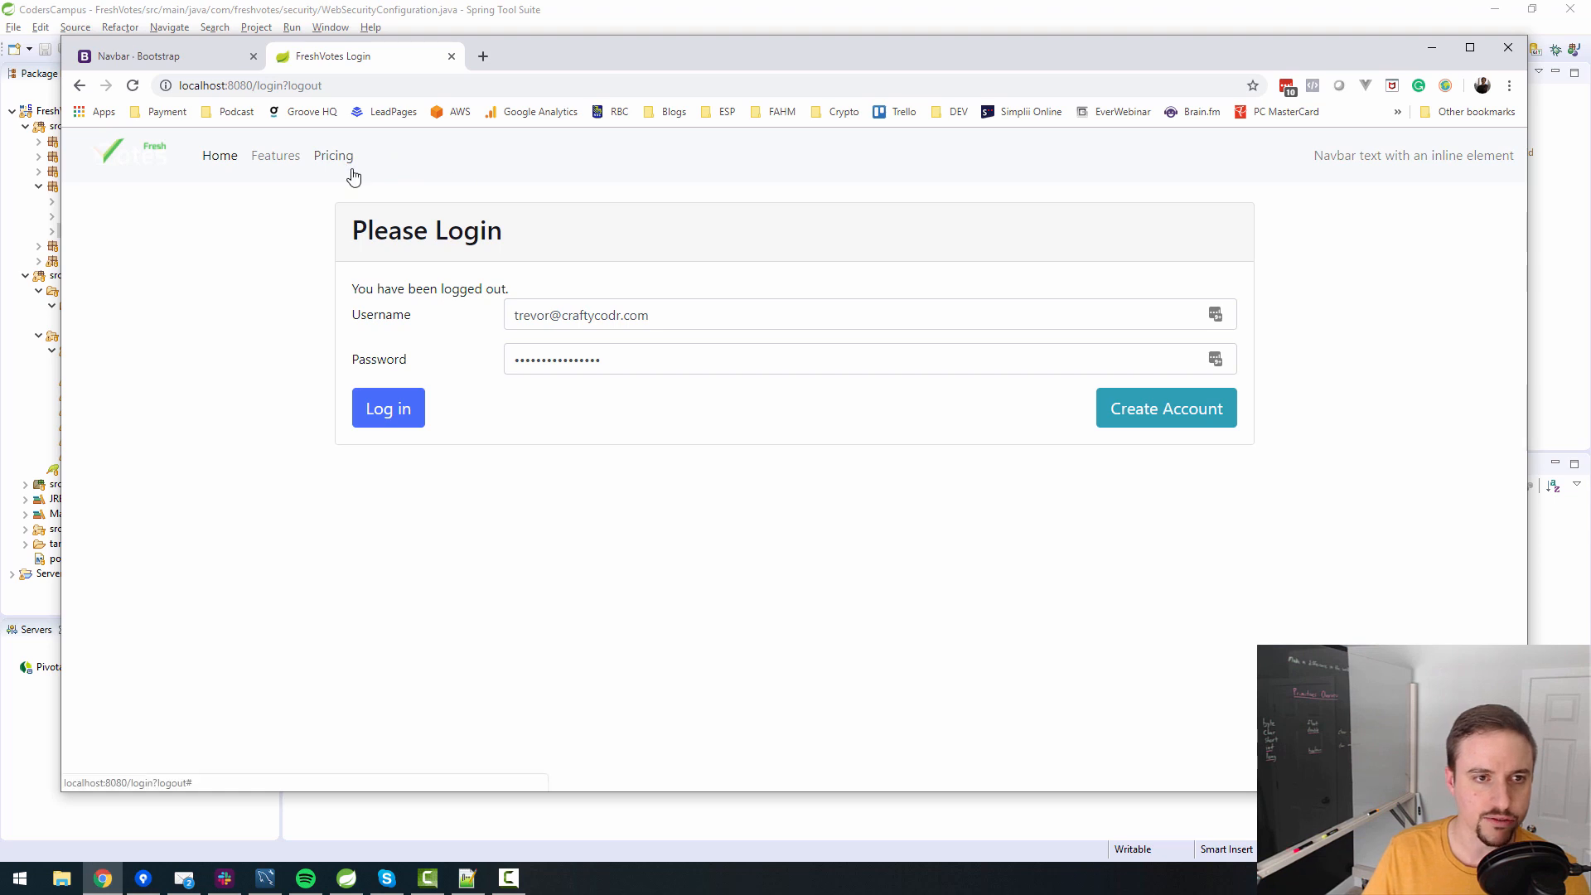
mouse_move(686, 163)
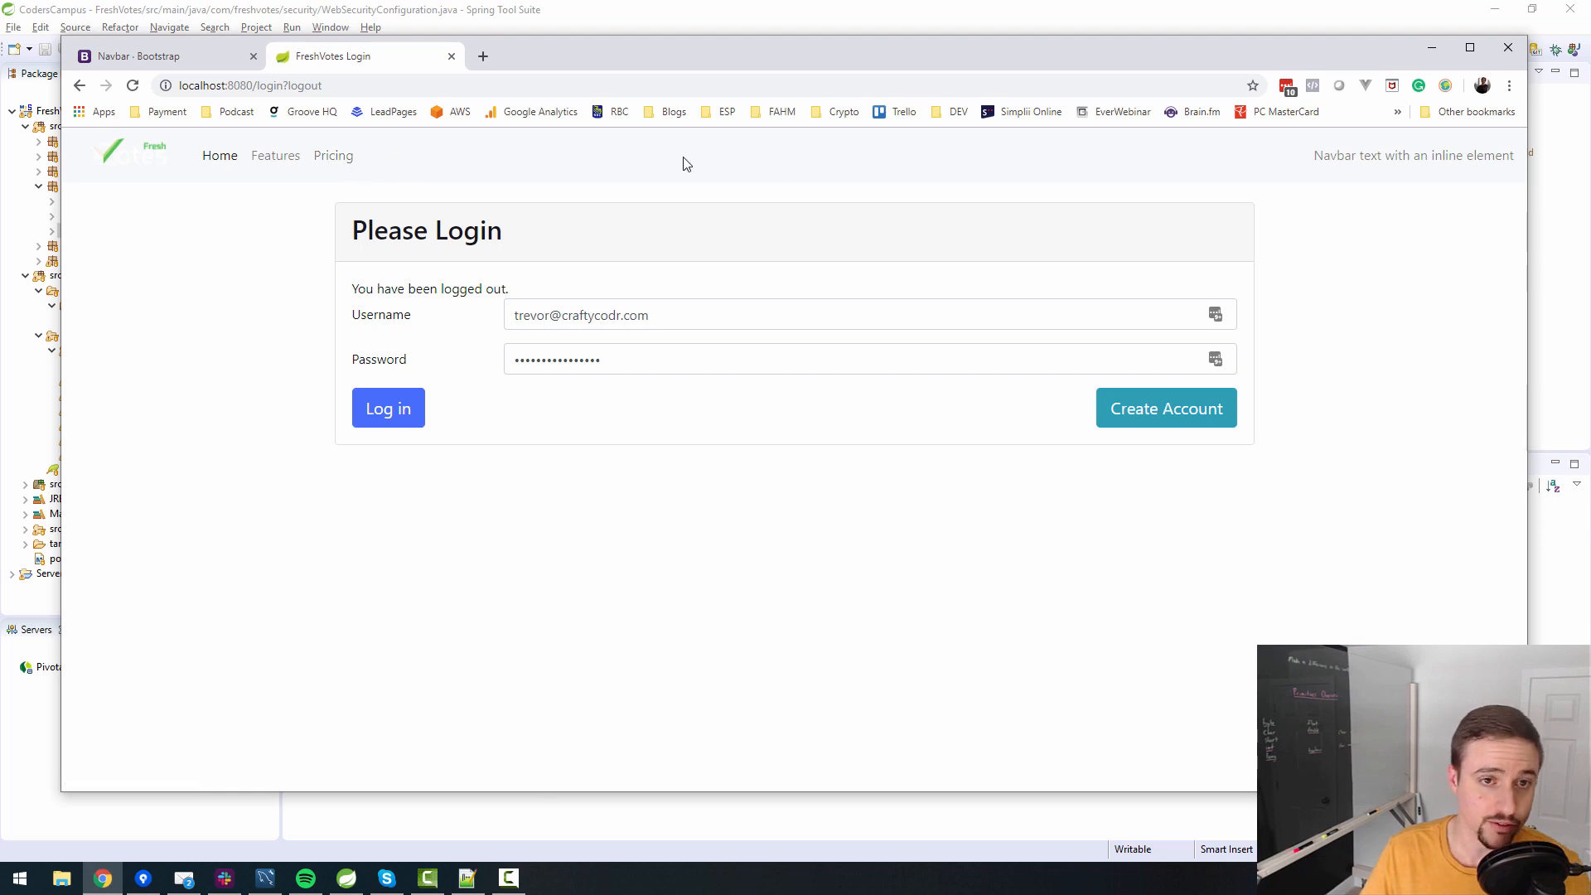
mouse_move(545, 159)
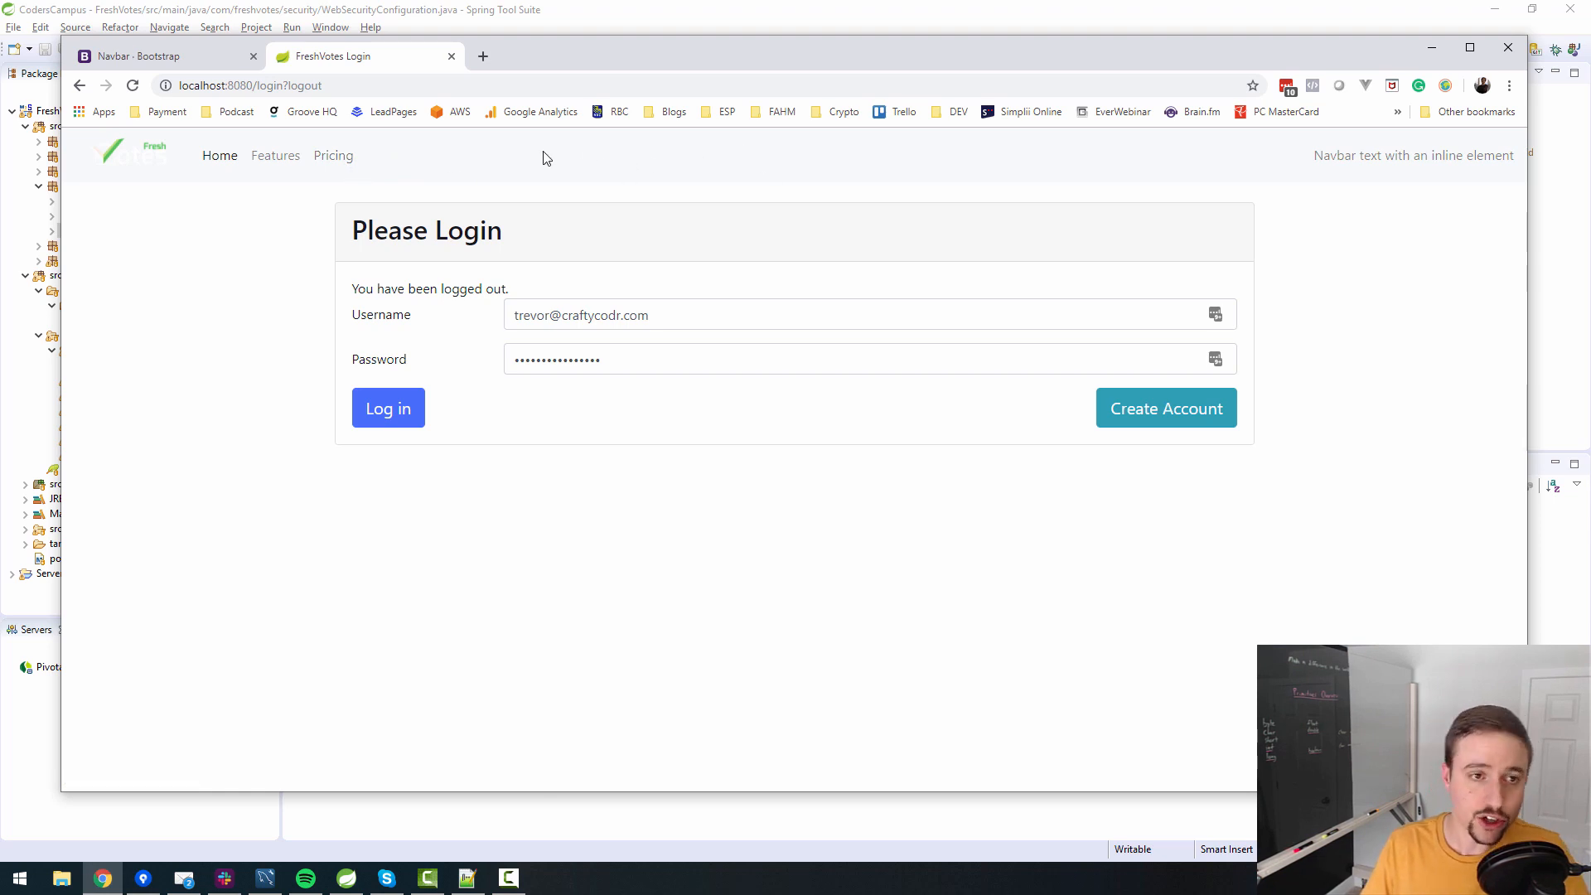
mouse_move(219, 155)
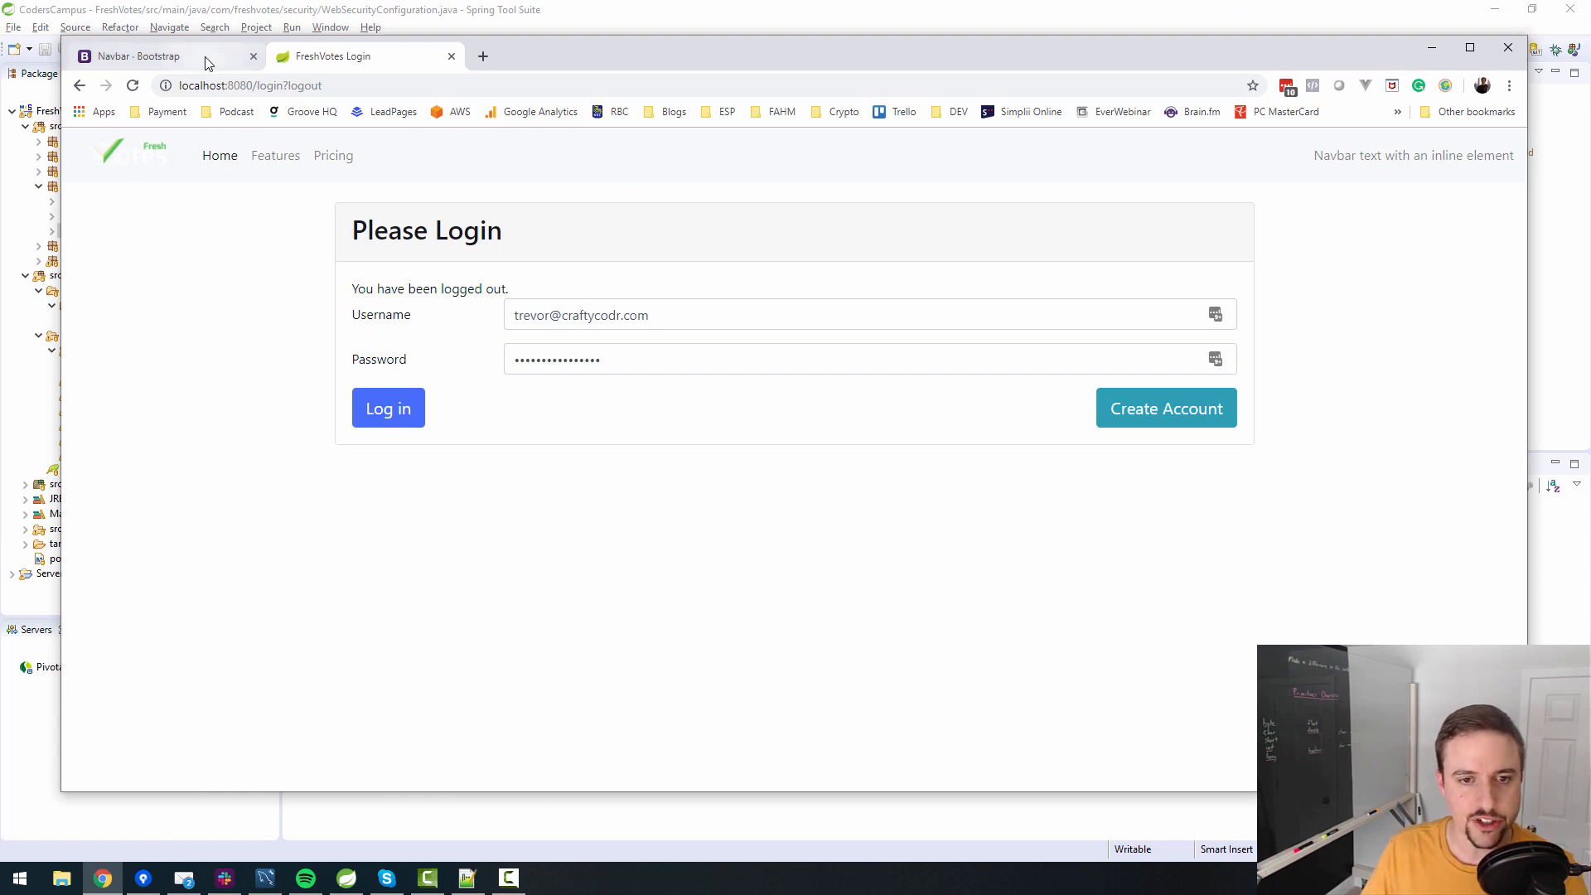
Review Bootstrap's navbar-dark bg-dark colour scheme examples, then return to the FreshVotes login page.
left_click(131, 56)
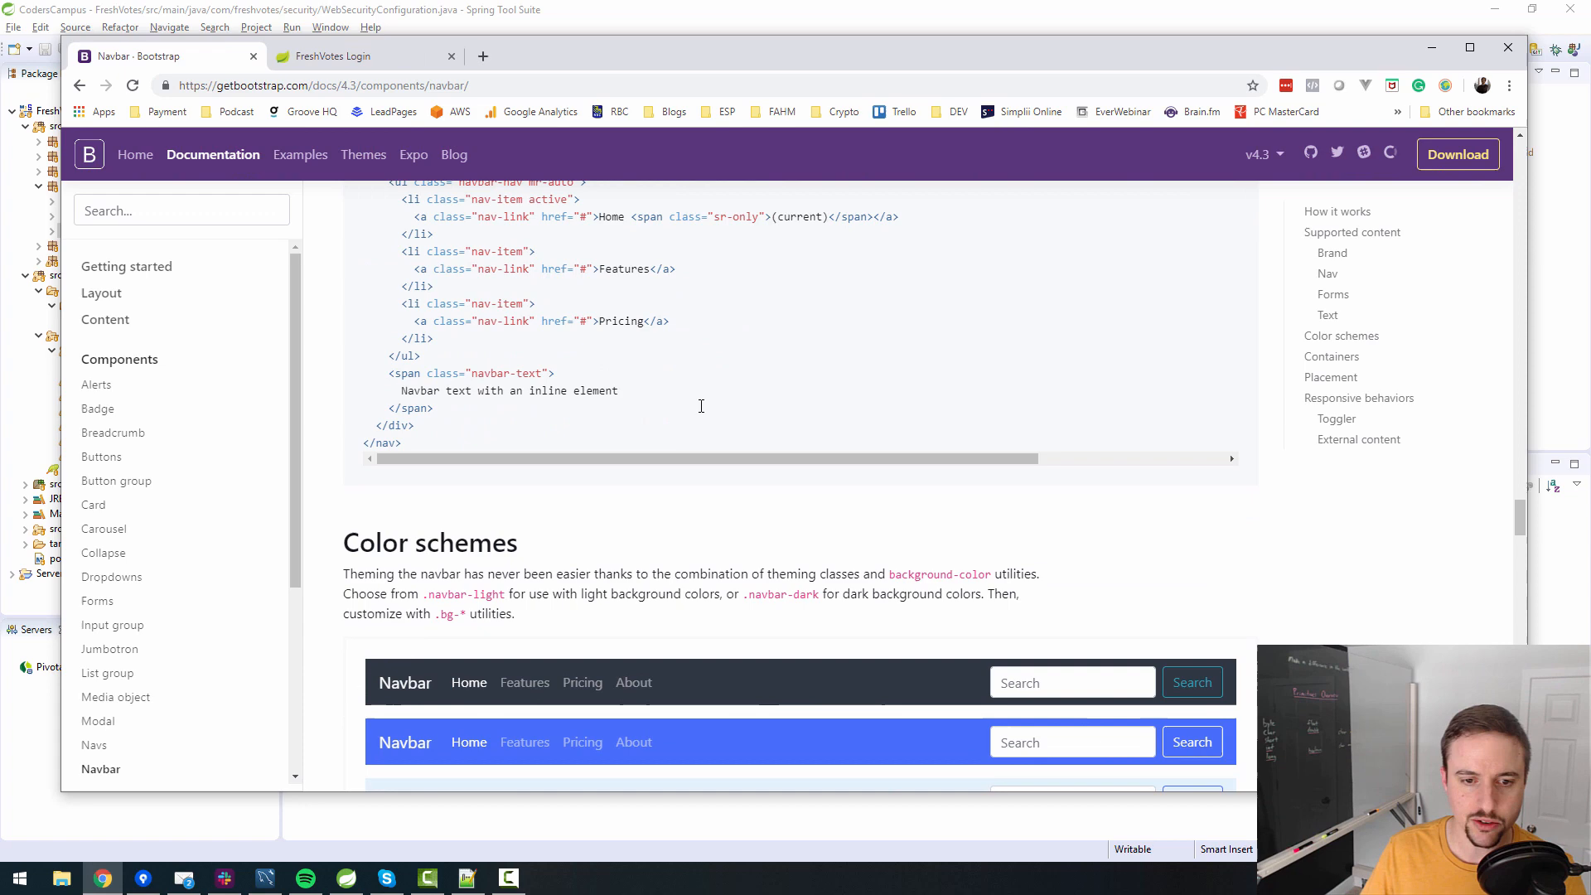
scroll("down", 3)
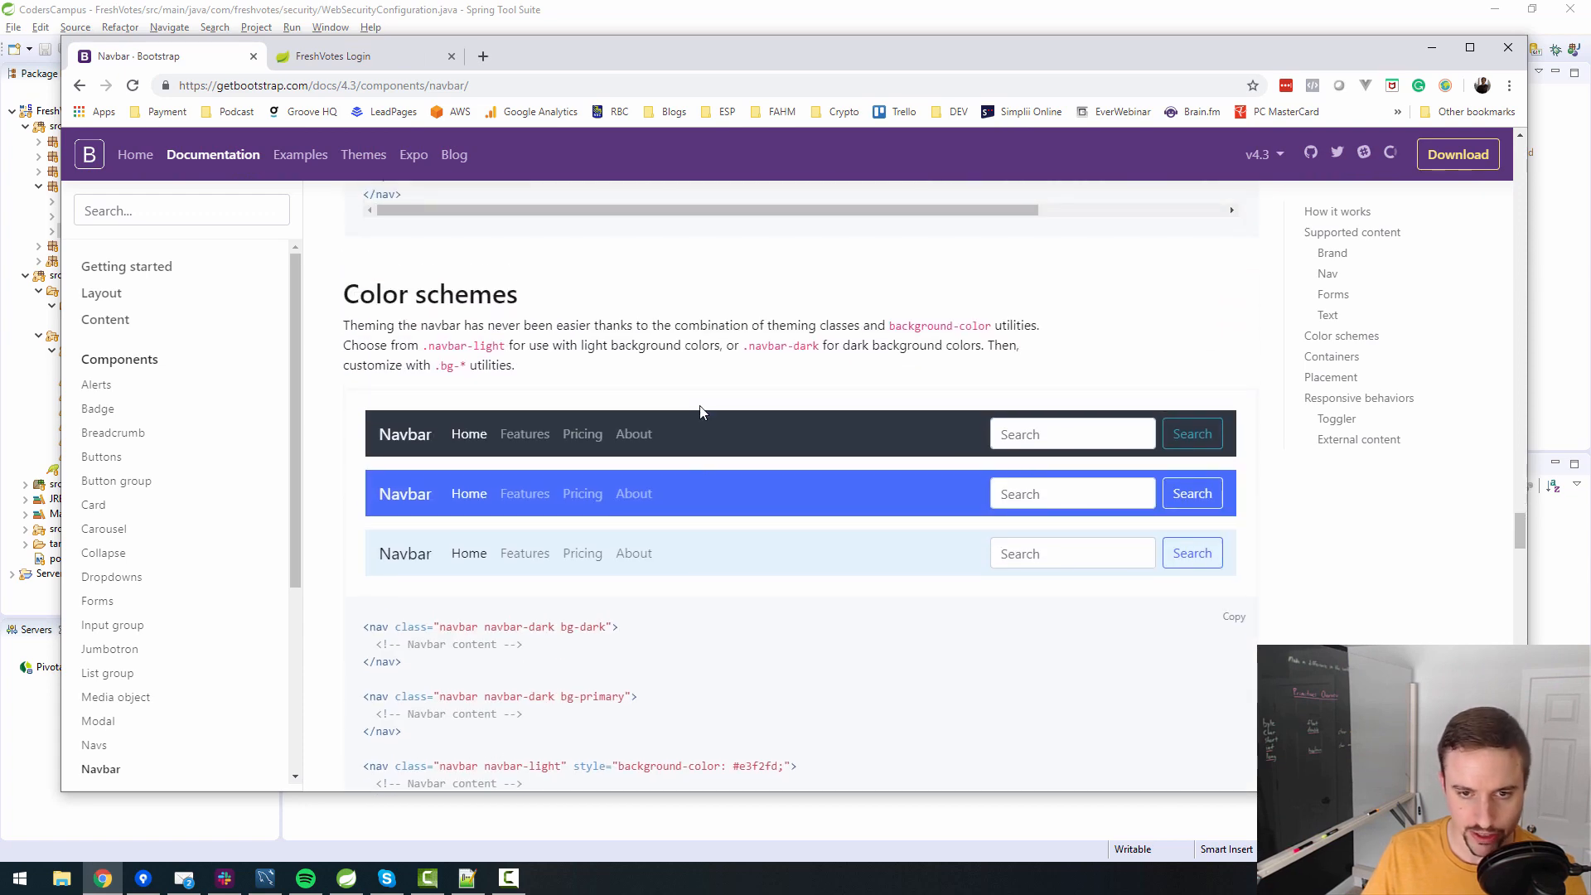
mouse_move(786, 437)
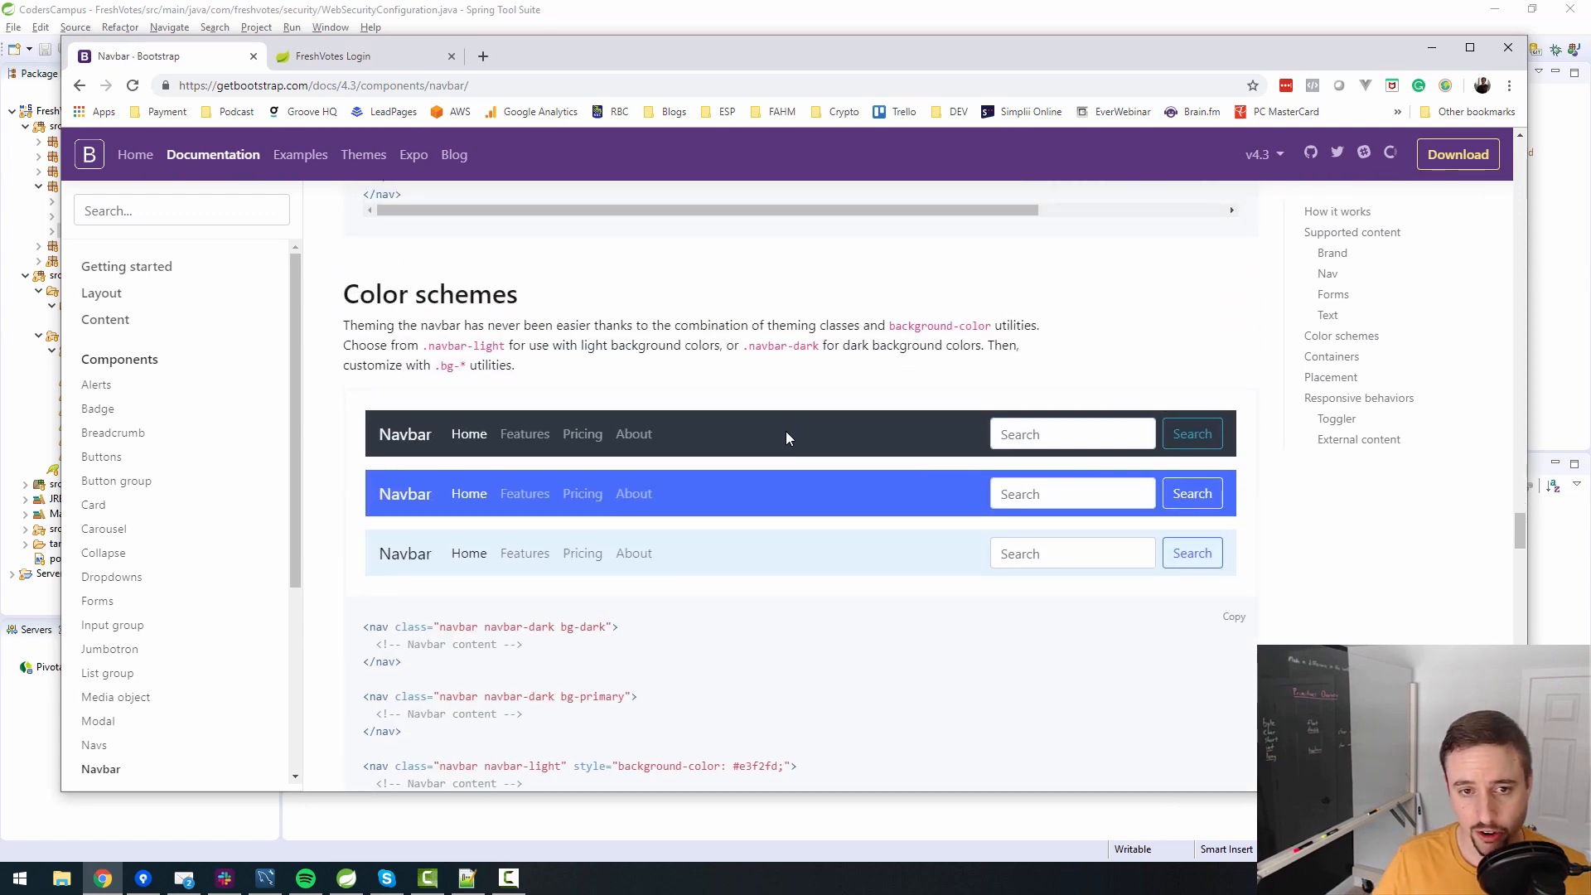
scroll("down", 3)
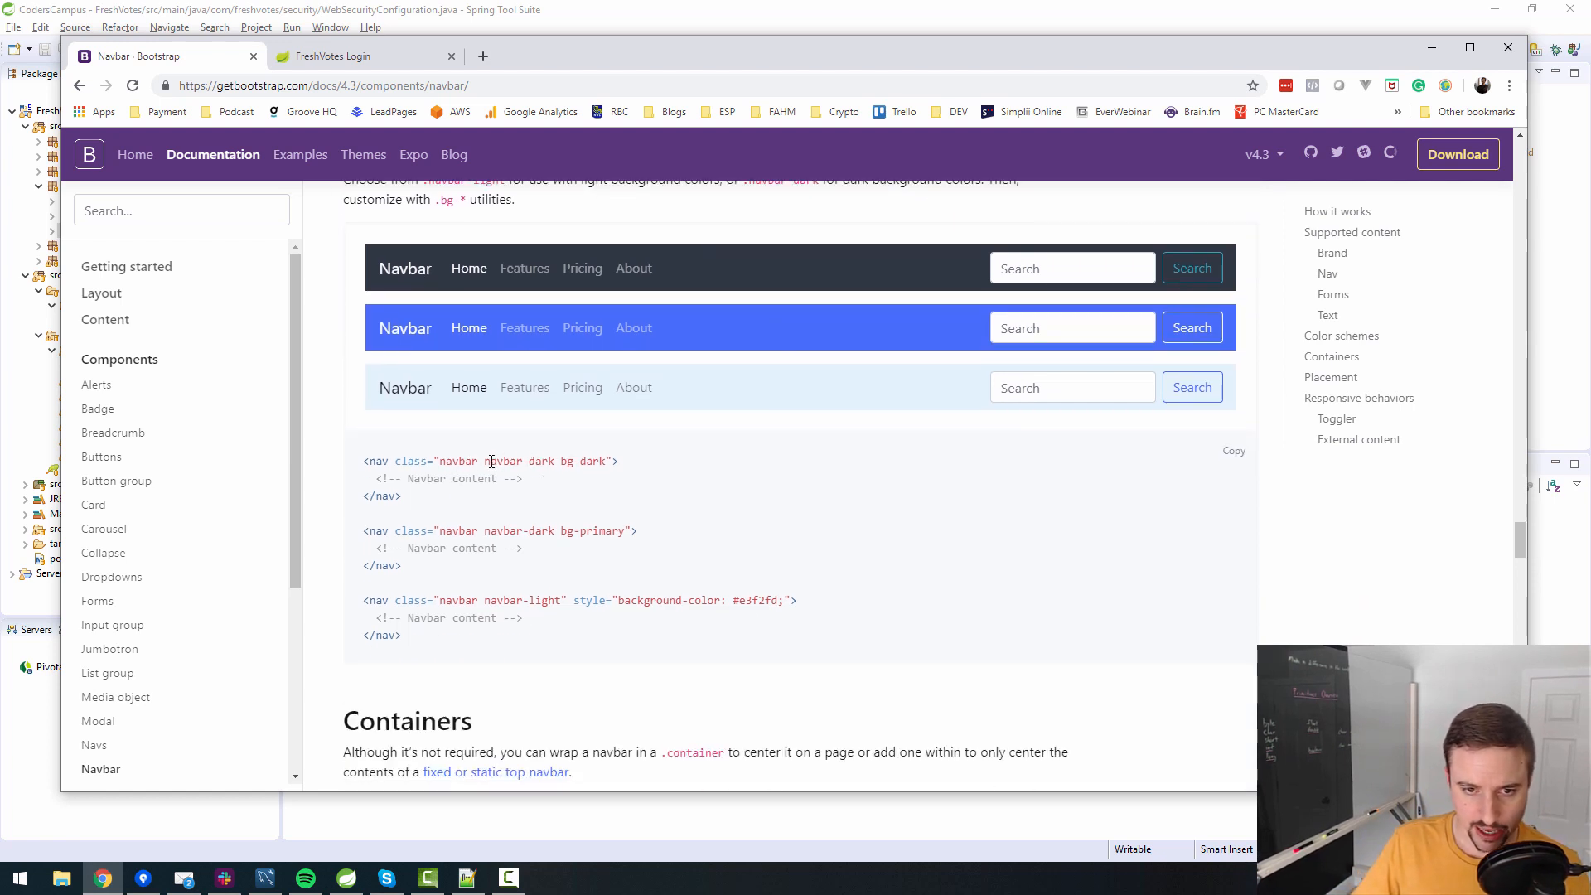
double_click(543, 461)
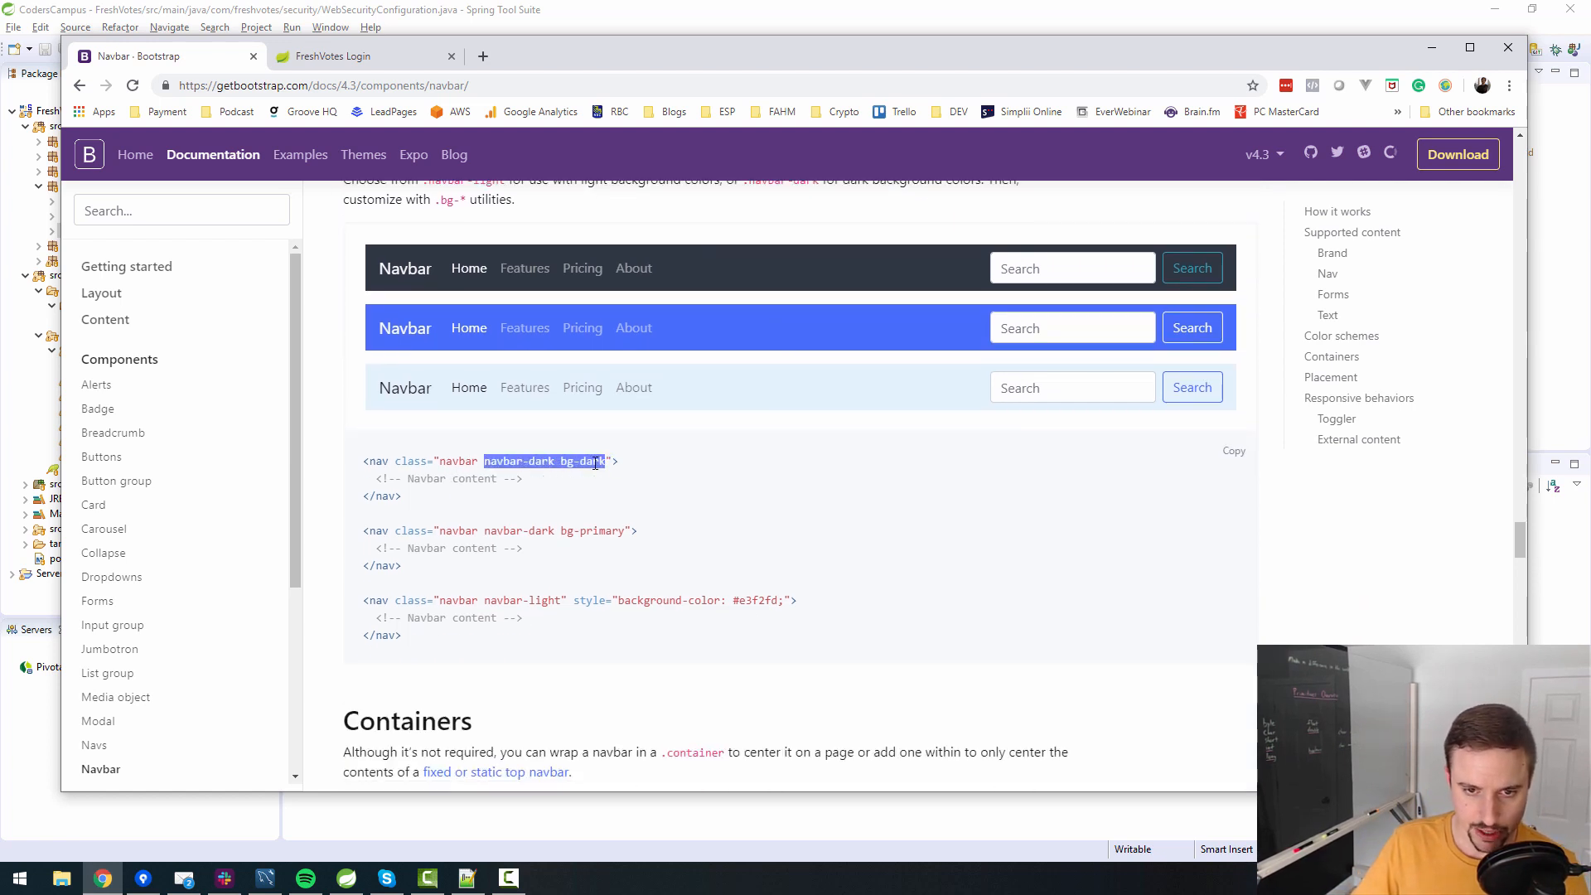
mouse_move(822, 417)
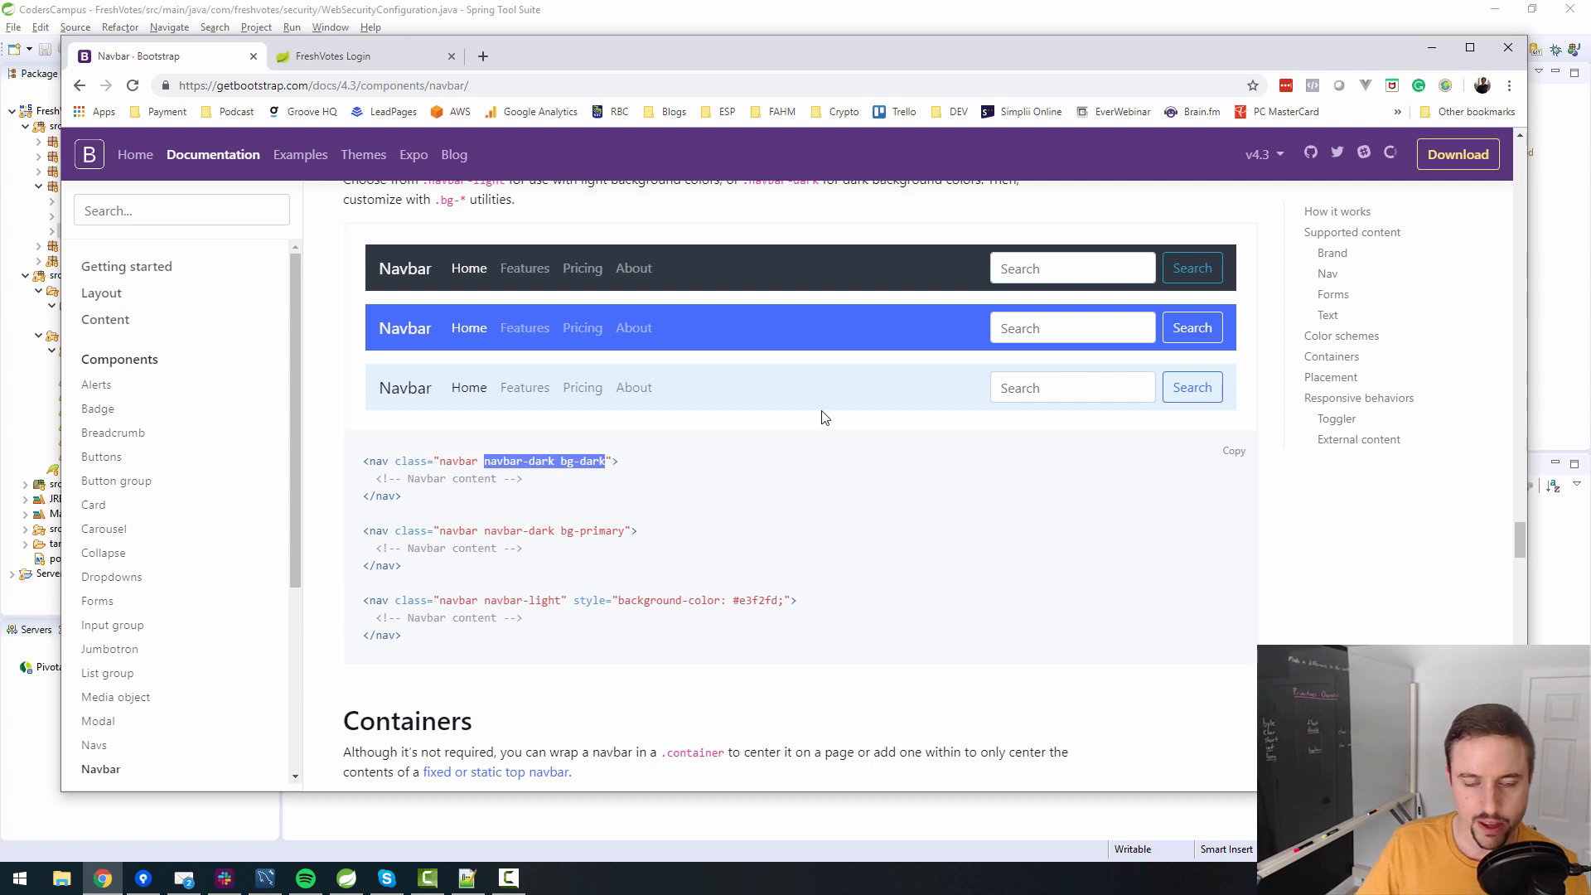
mouse_move(413, 272)
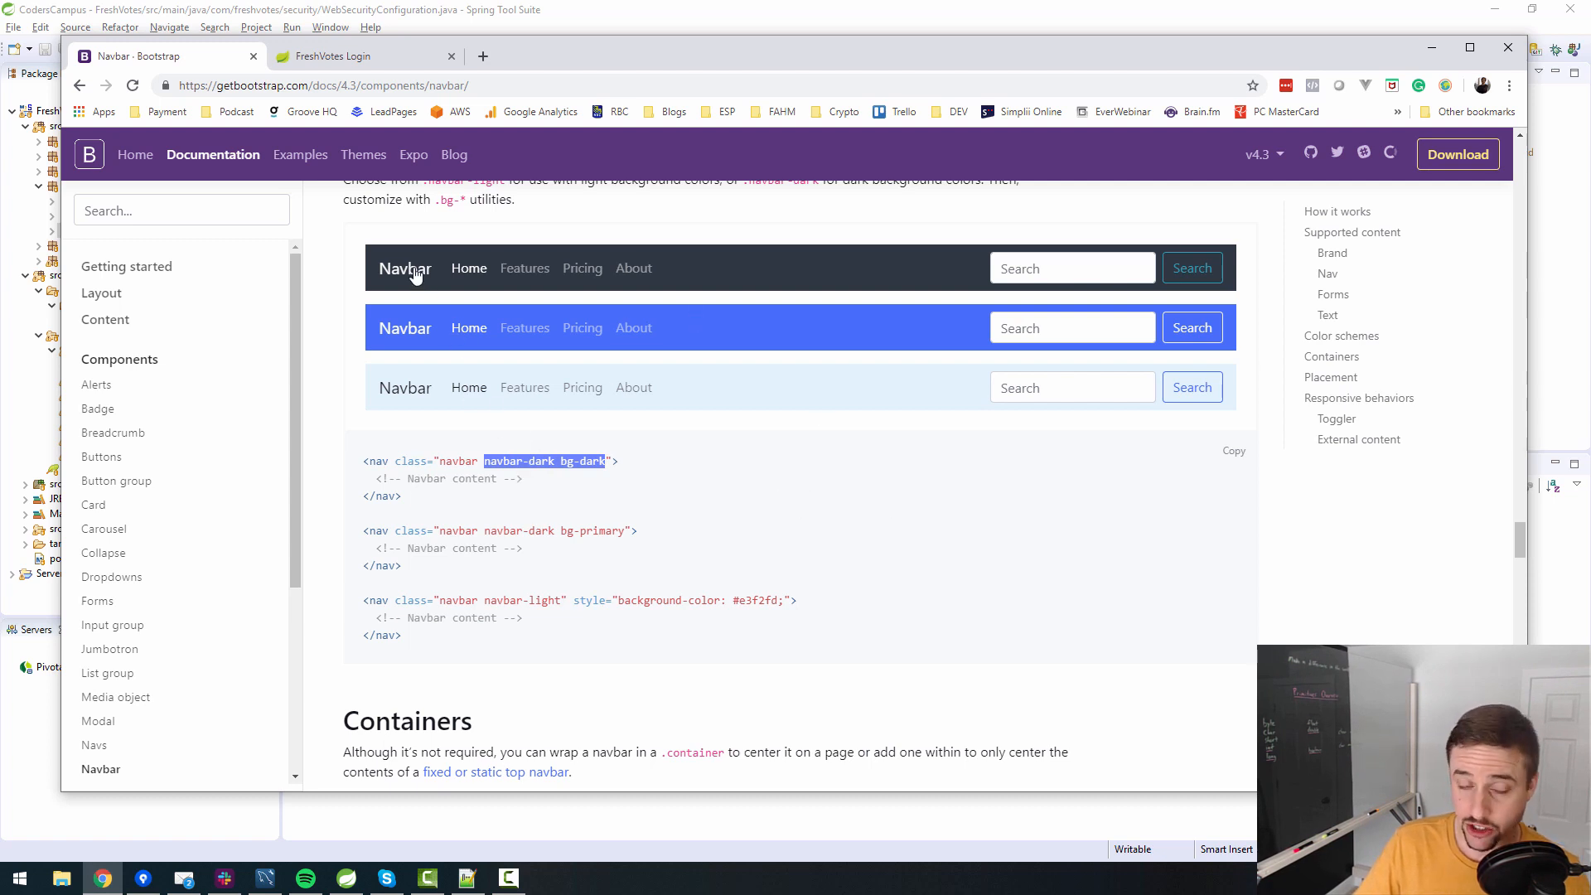
mouse_move(468, 272)
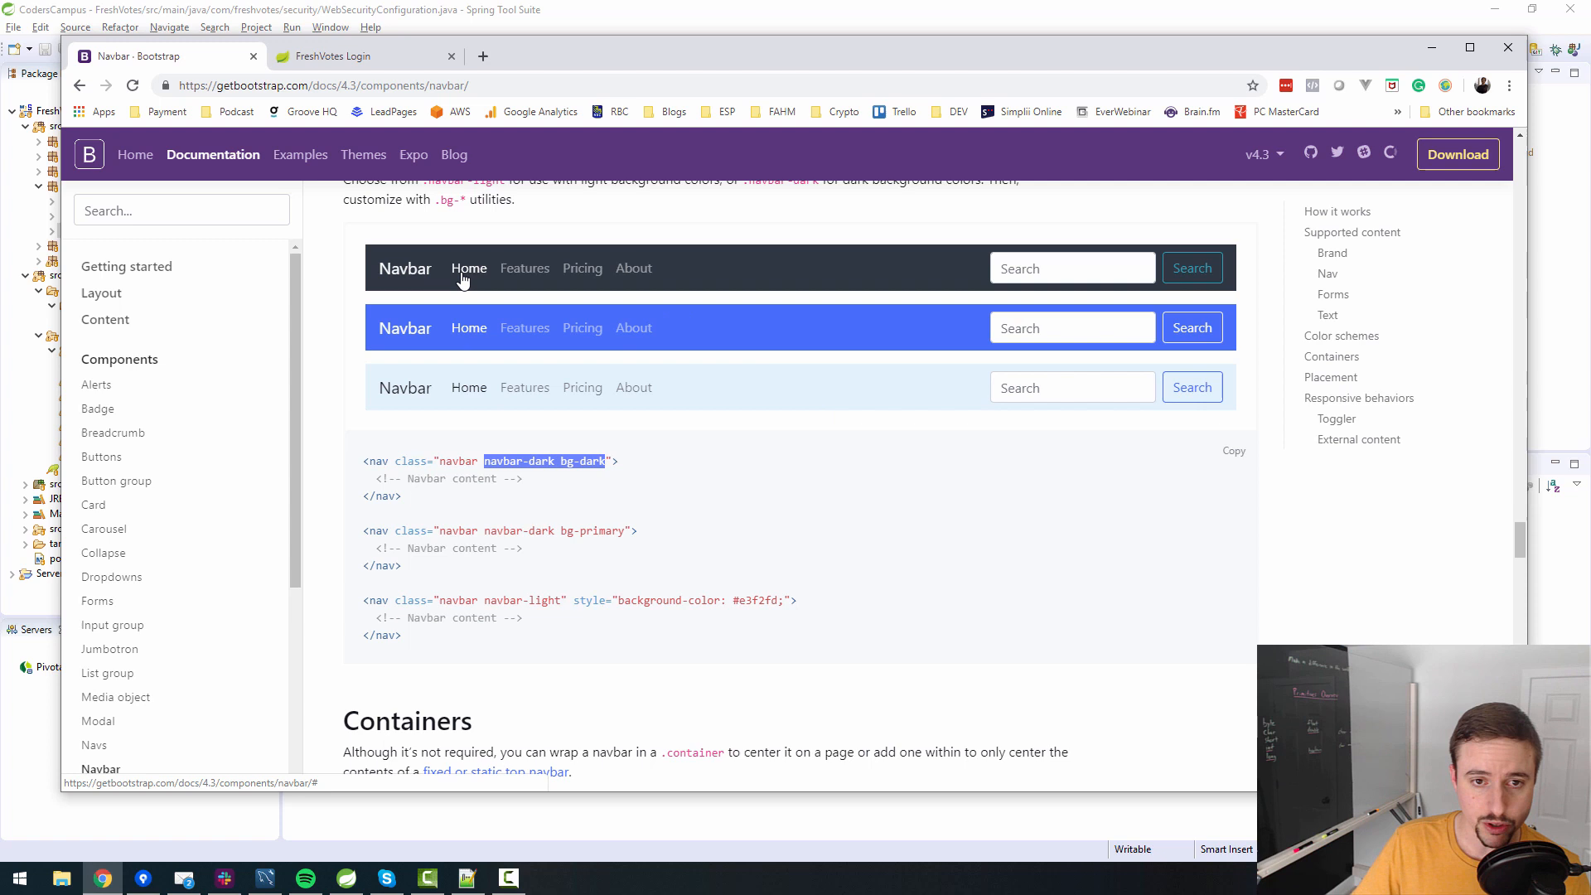
mouse_move(468, 288)
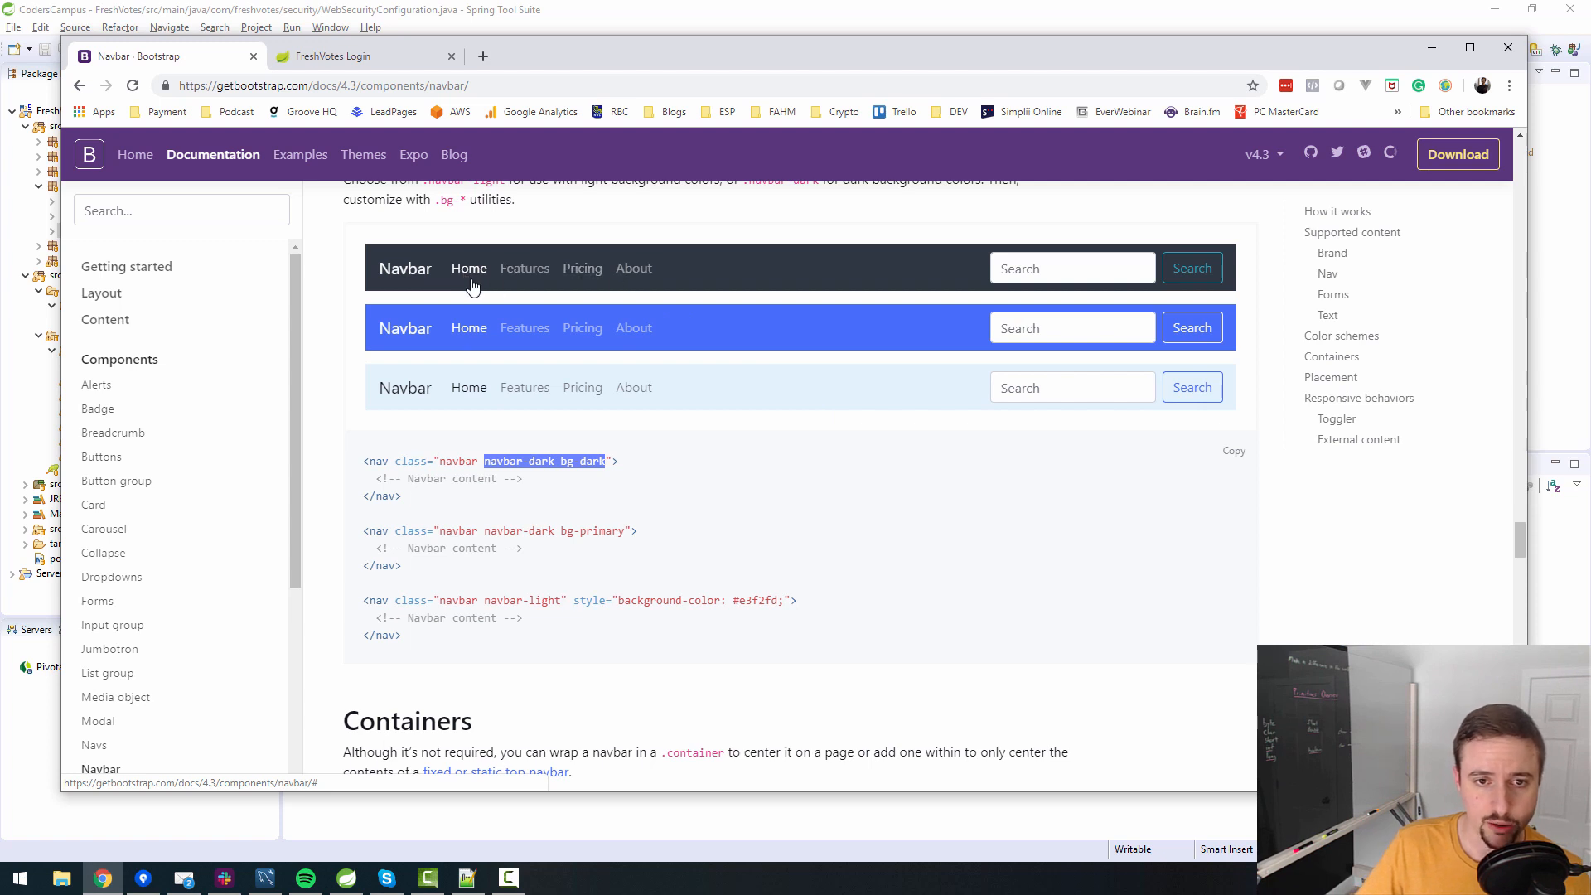
mouse_move(582, 267)
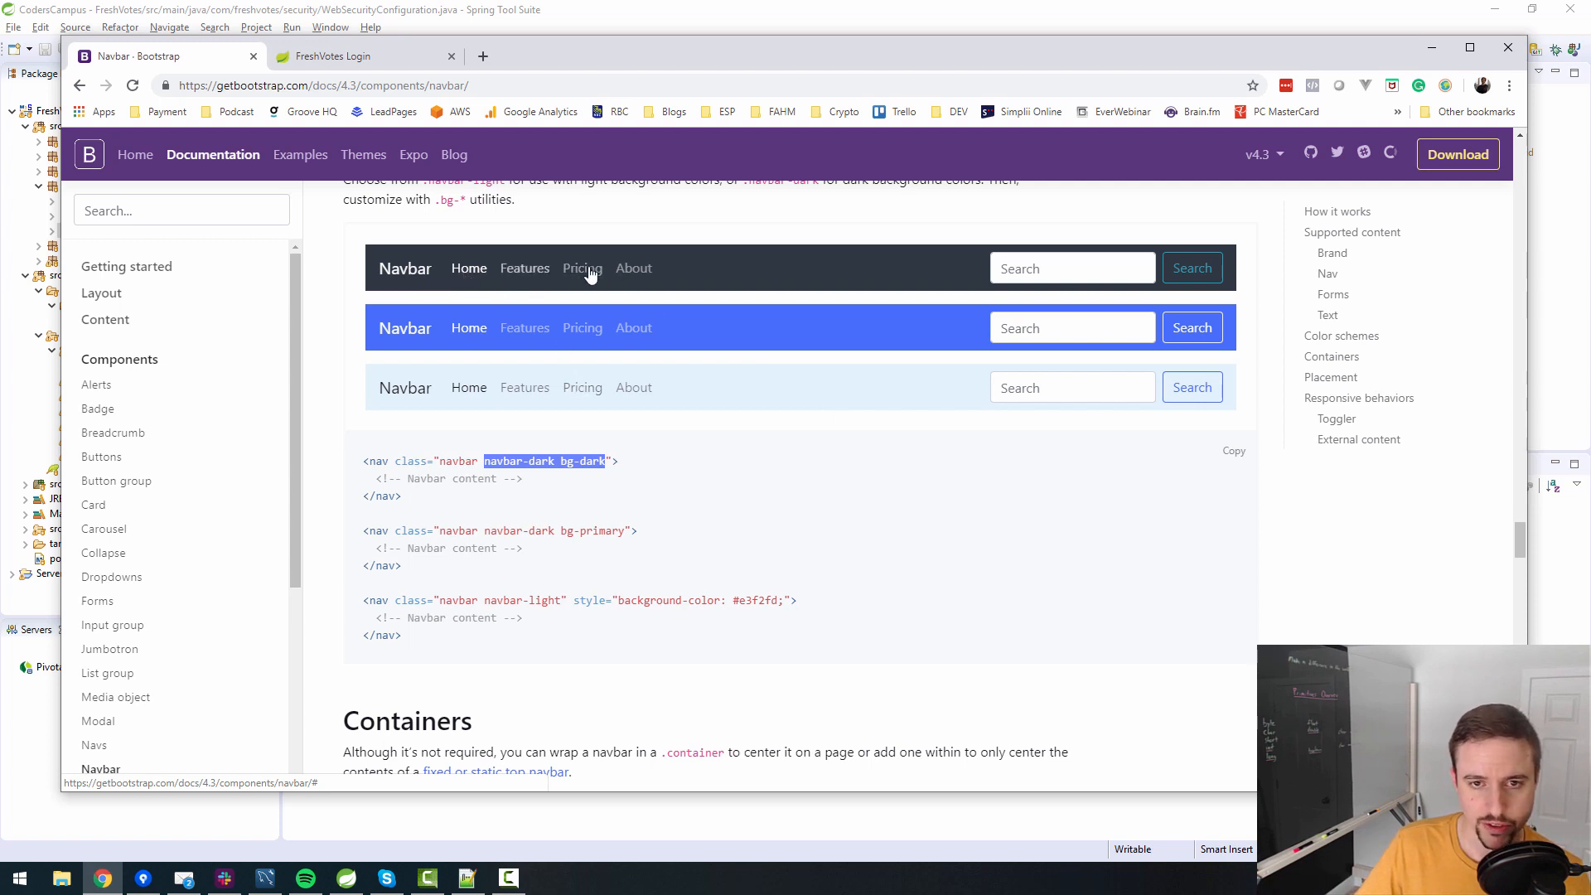
mouse_move(660, 464)
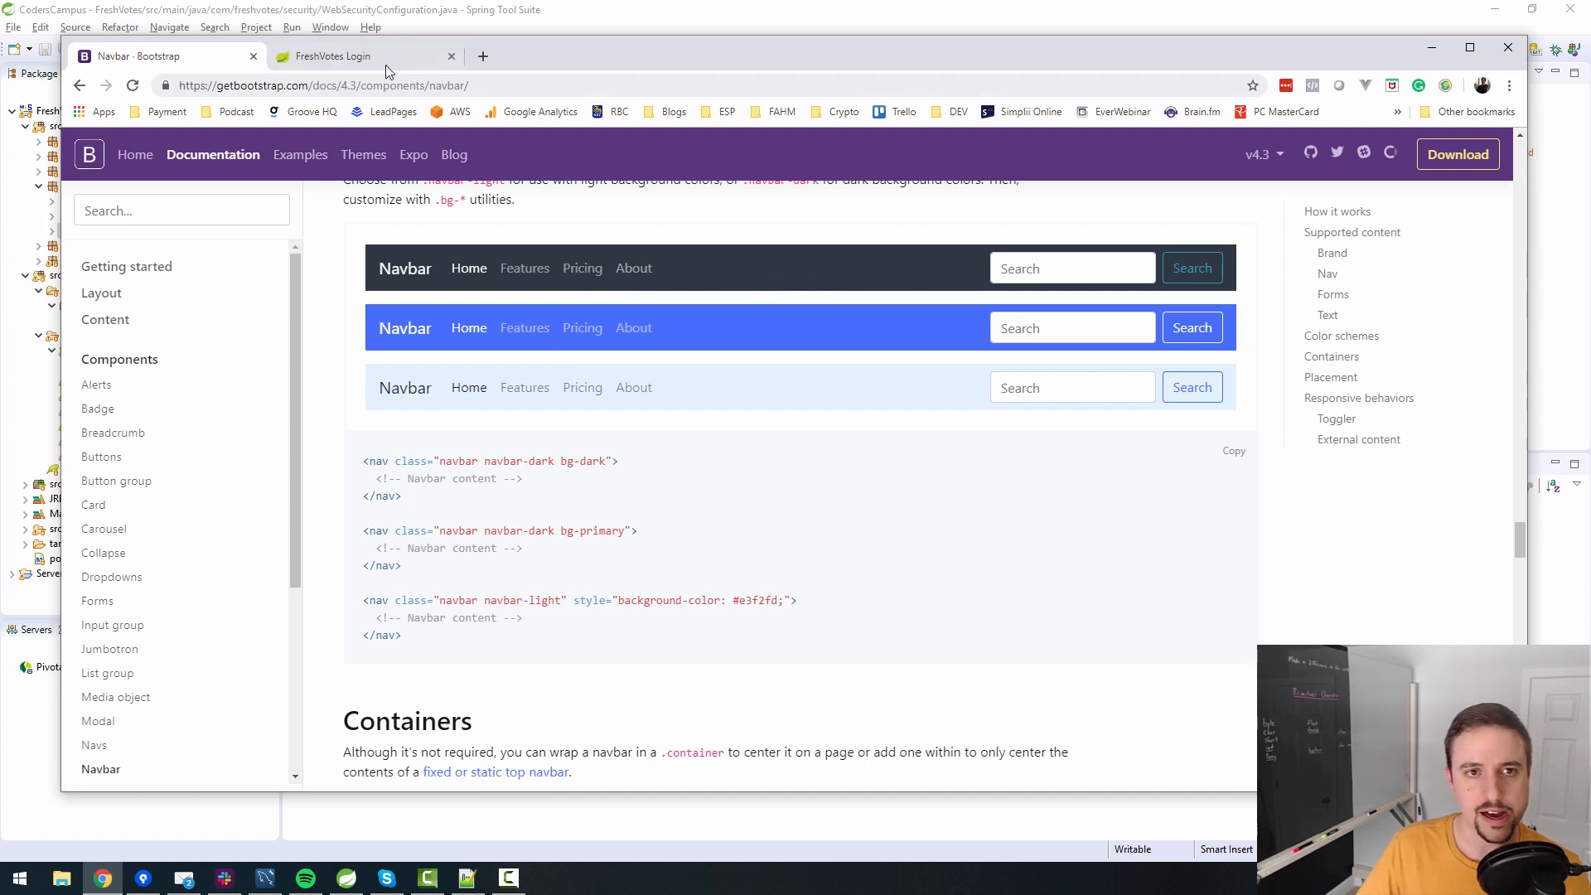
left_click(330, 55)
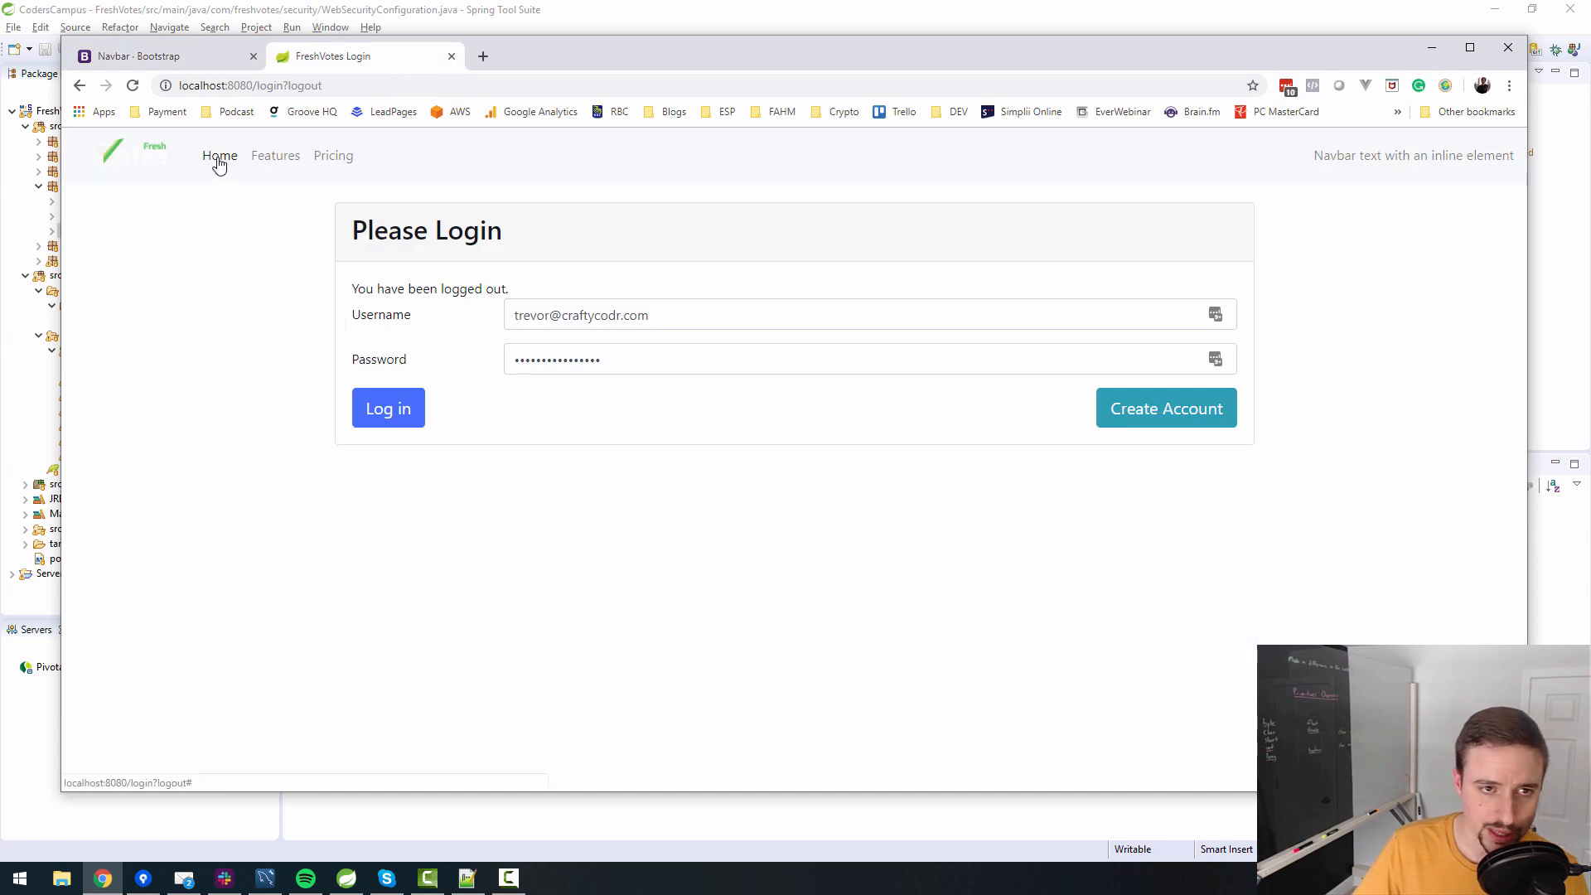
mouse_move(483, 160)
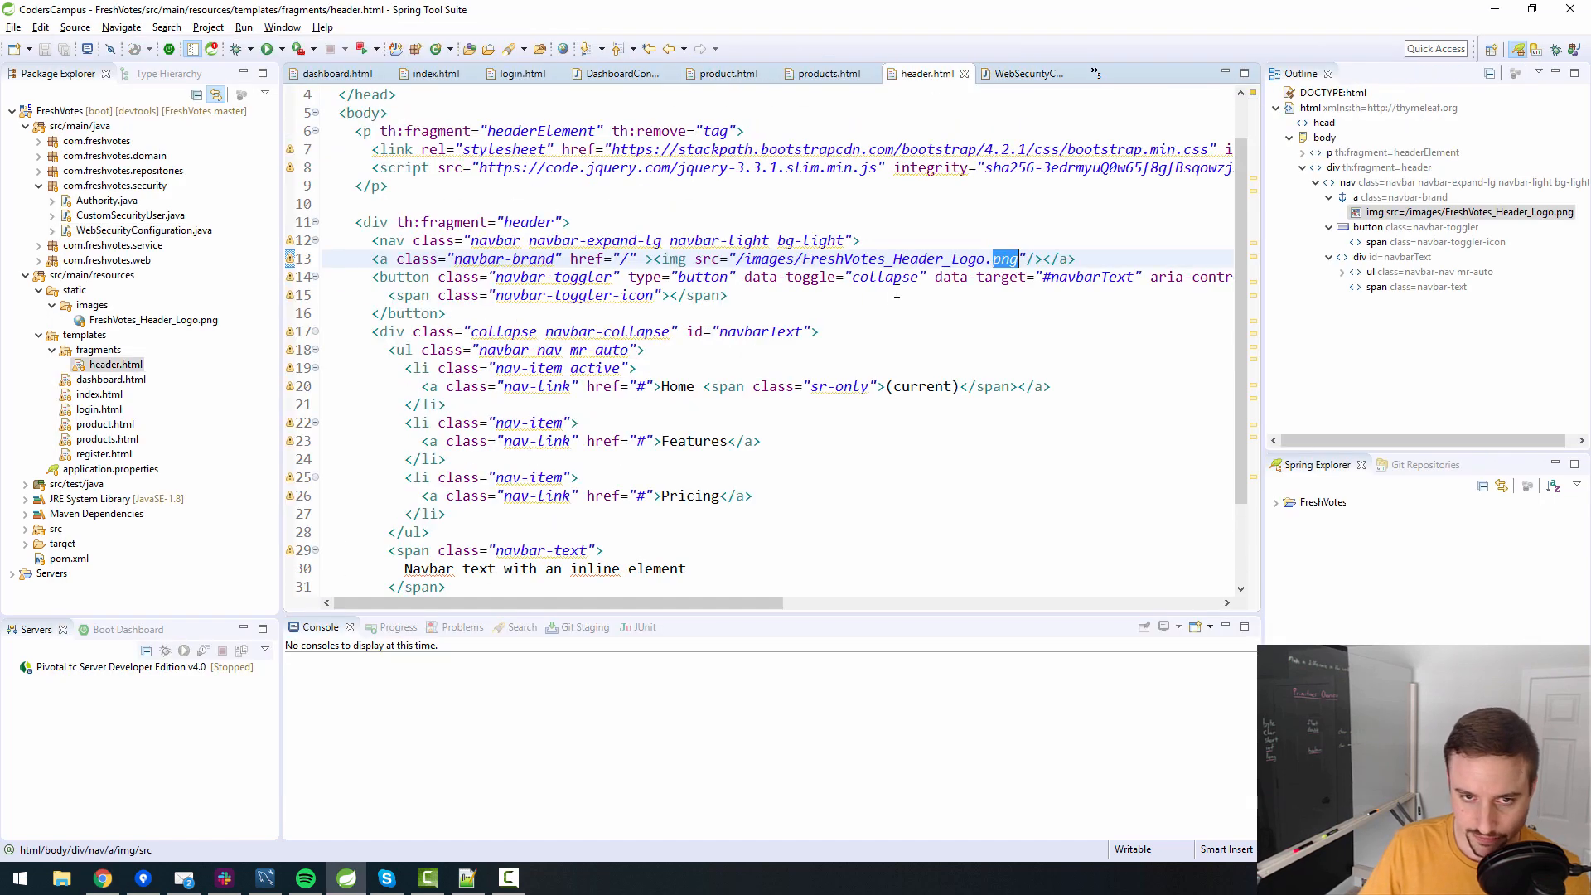
Change the header navbar classes from navbar-light bg-light to navbar-dark bg-dark and save header.html.
scroll("down", 3)
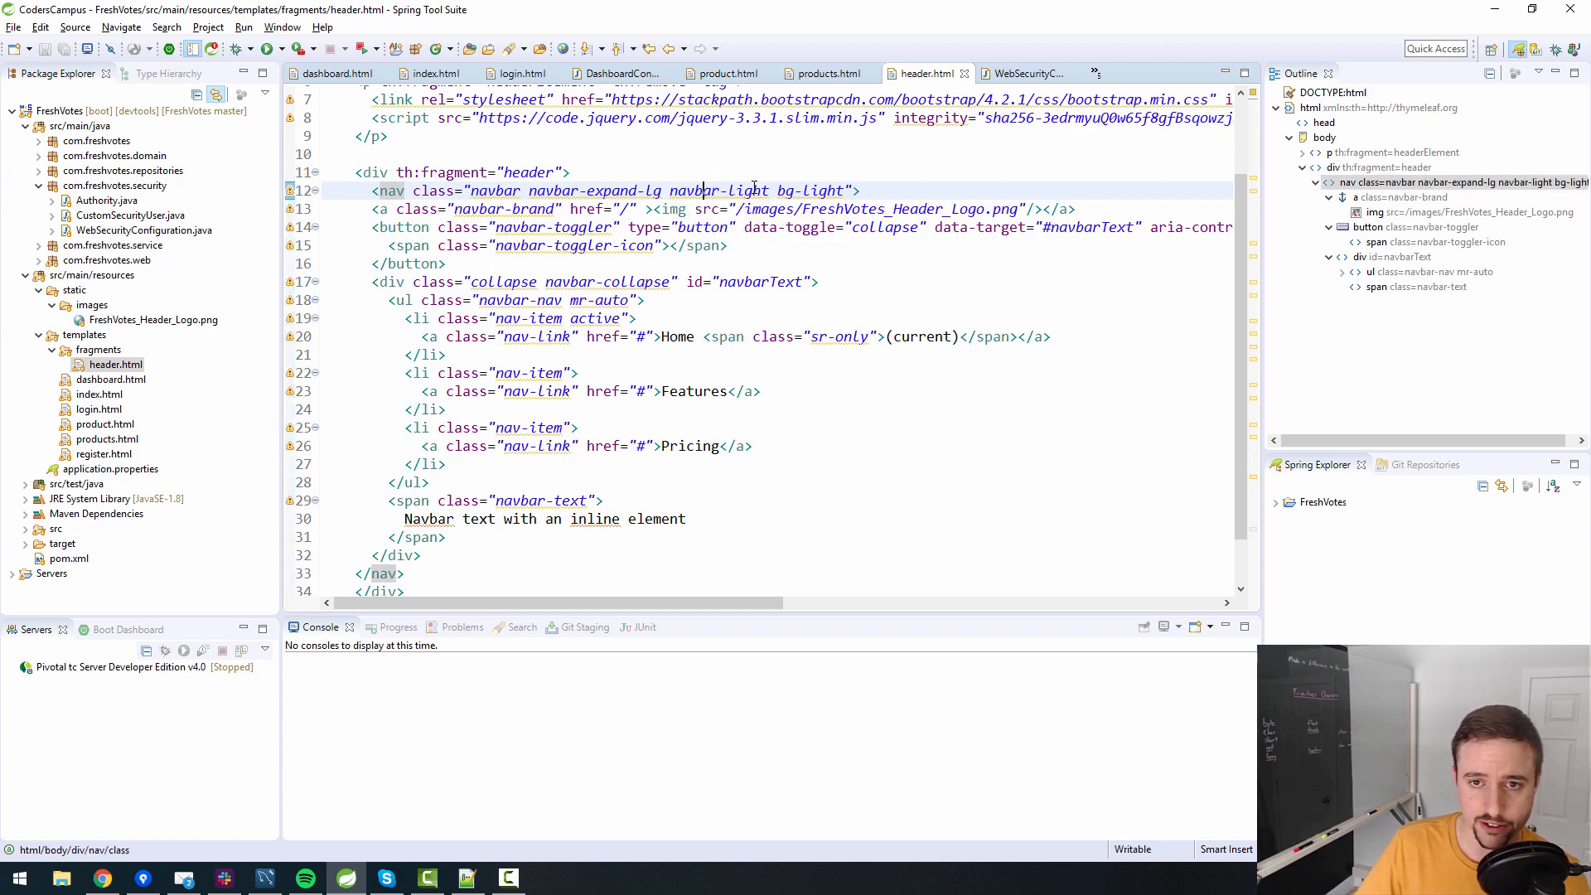
double_click(722, 191)
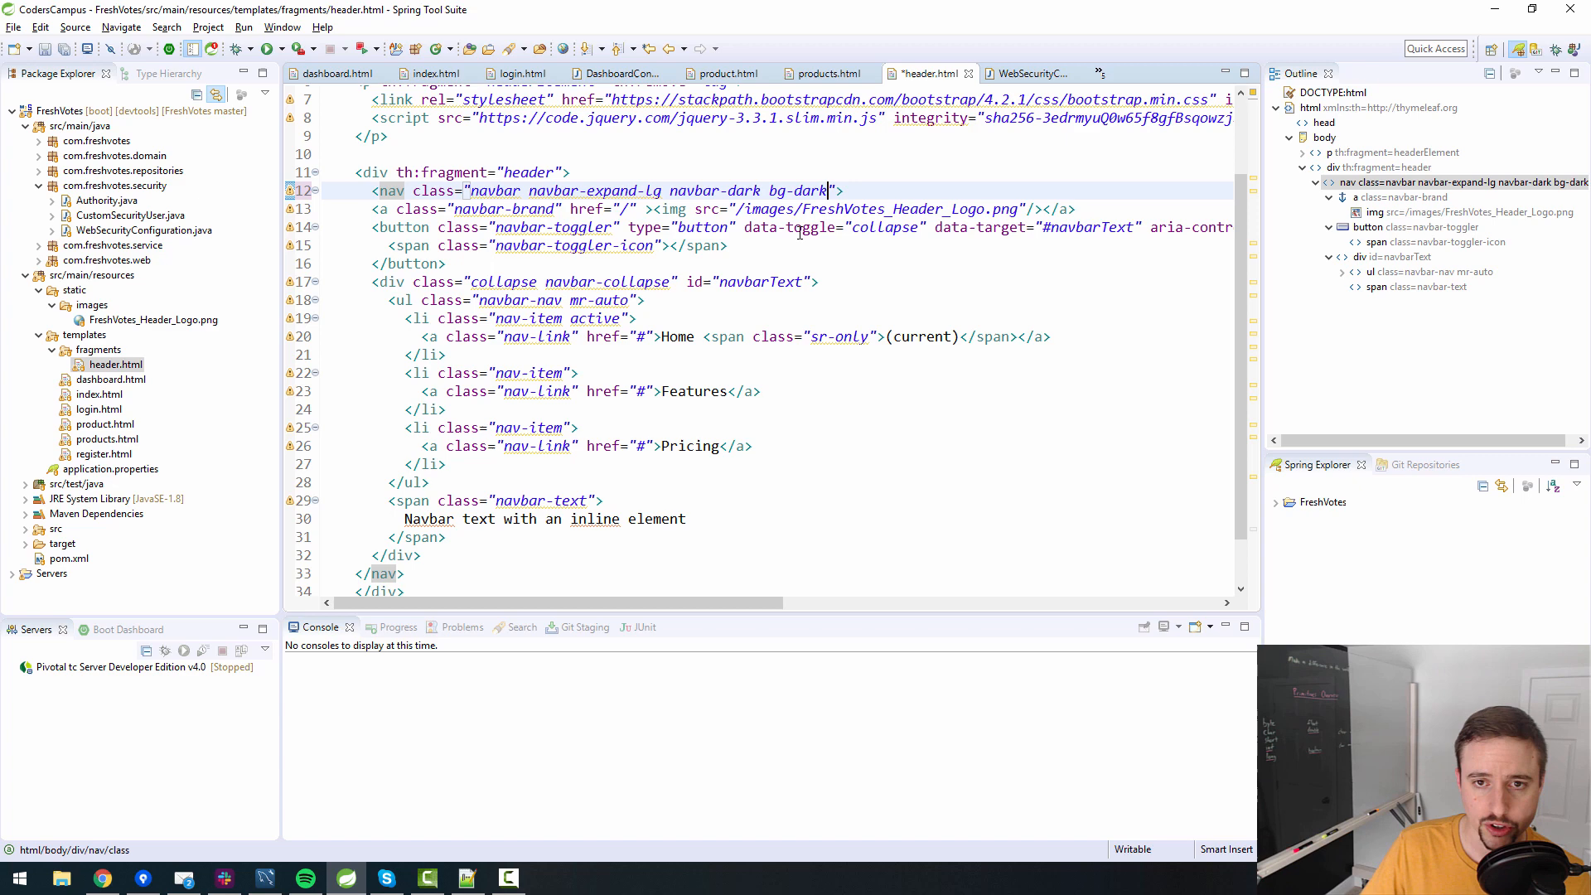
key("ctrl+s")
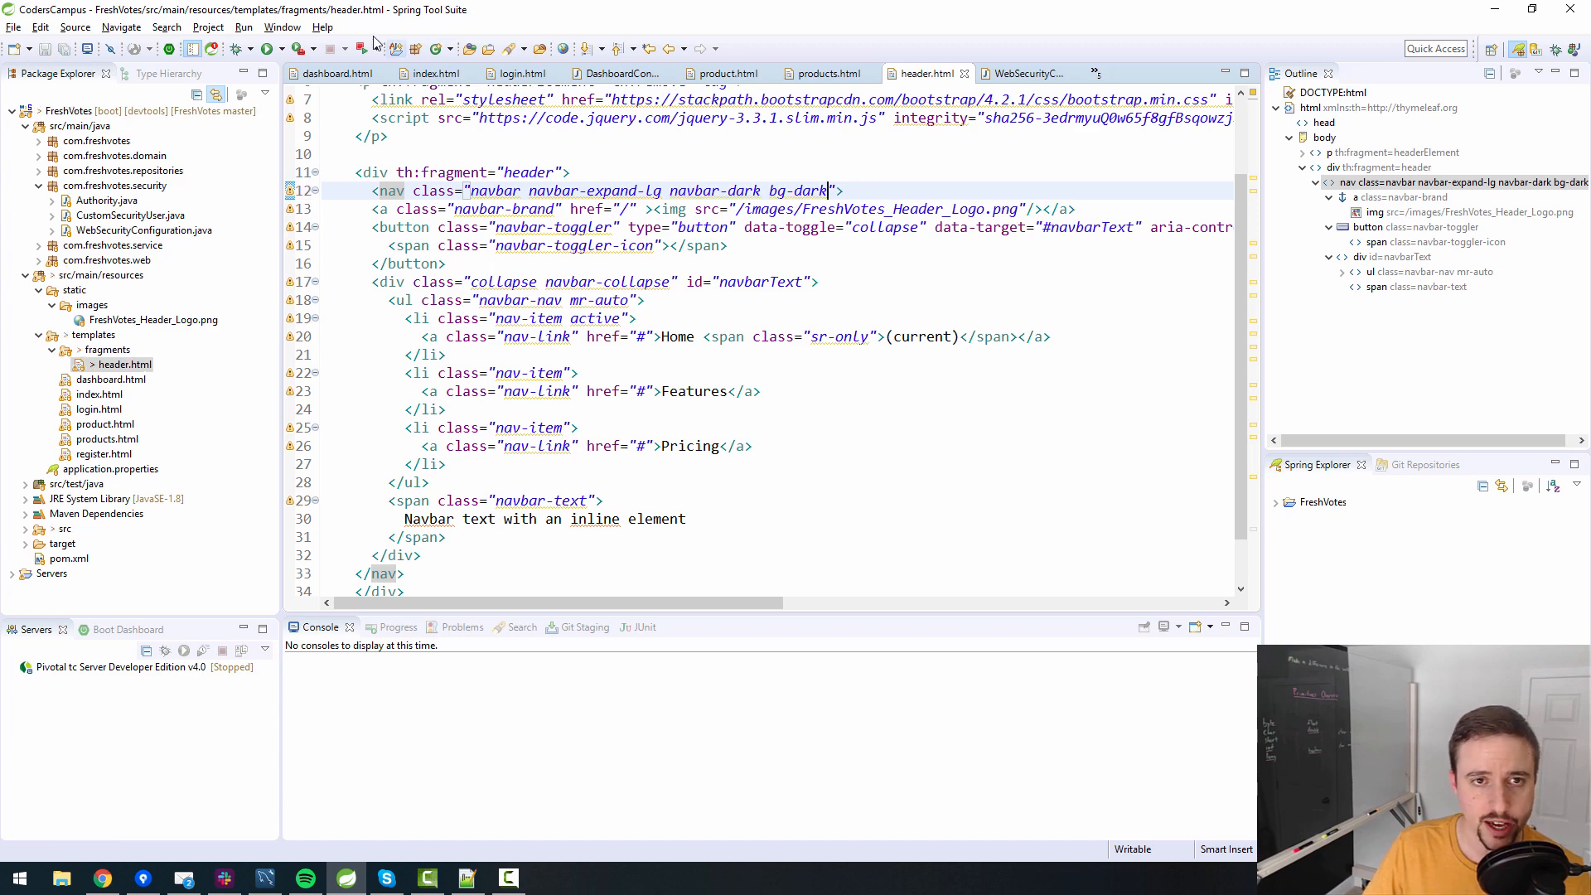
left_click(262, 48)
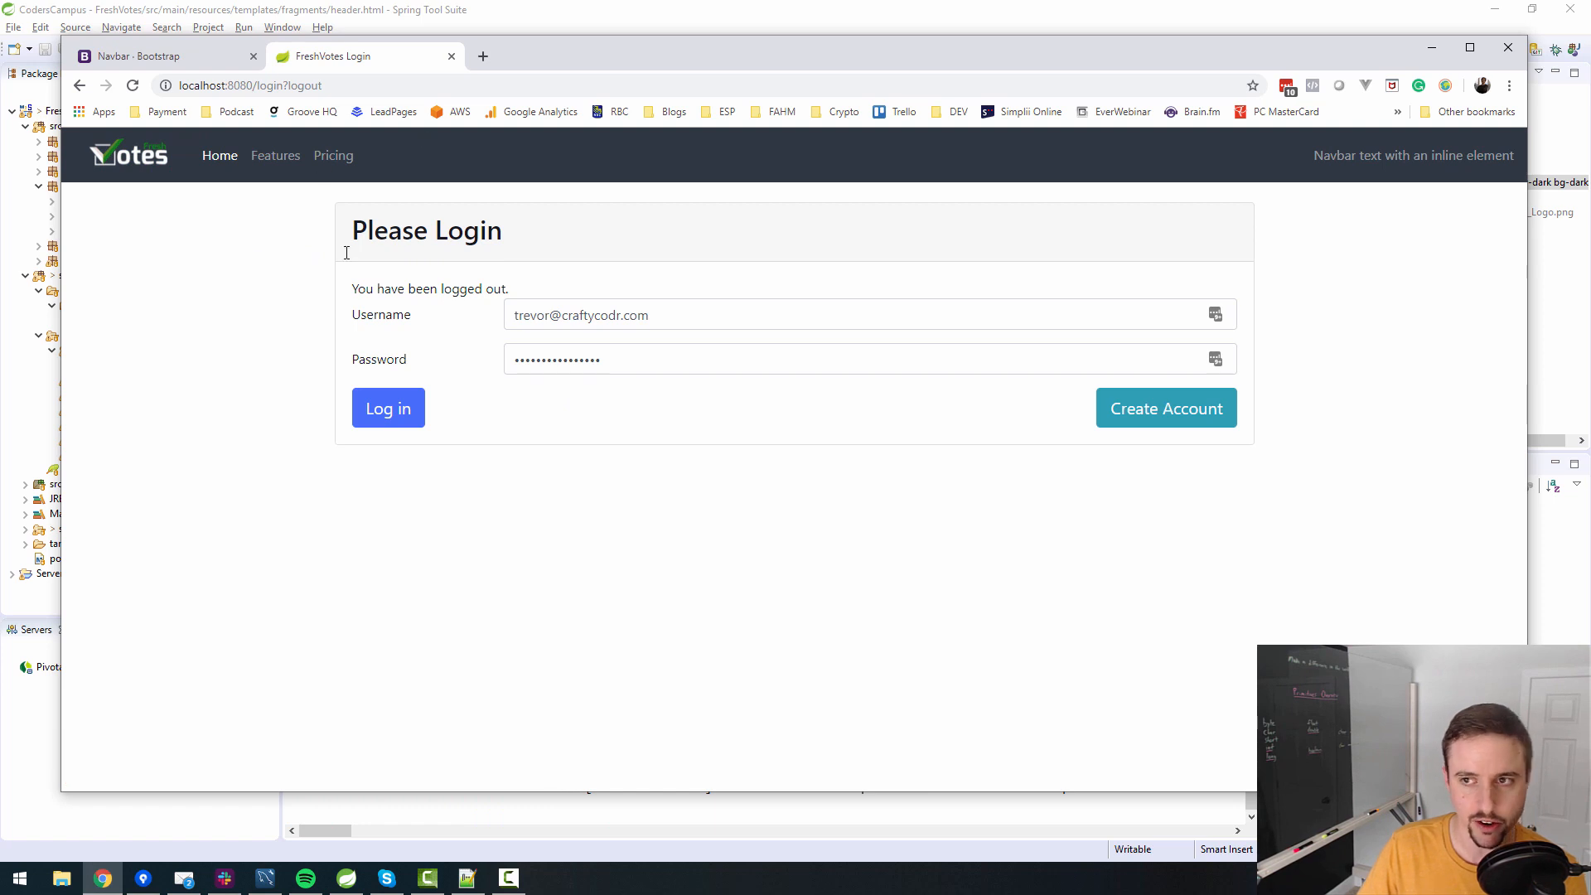
mouse_move(388, 407)
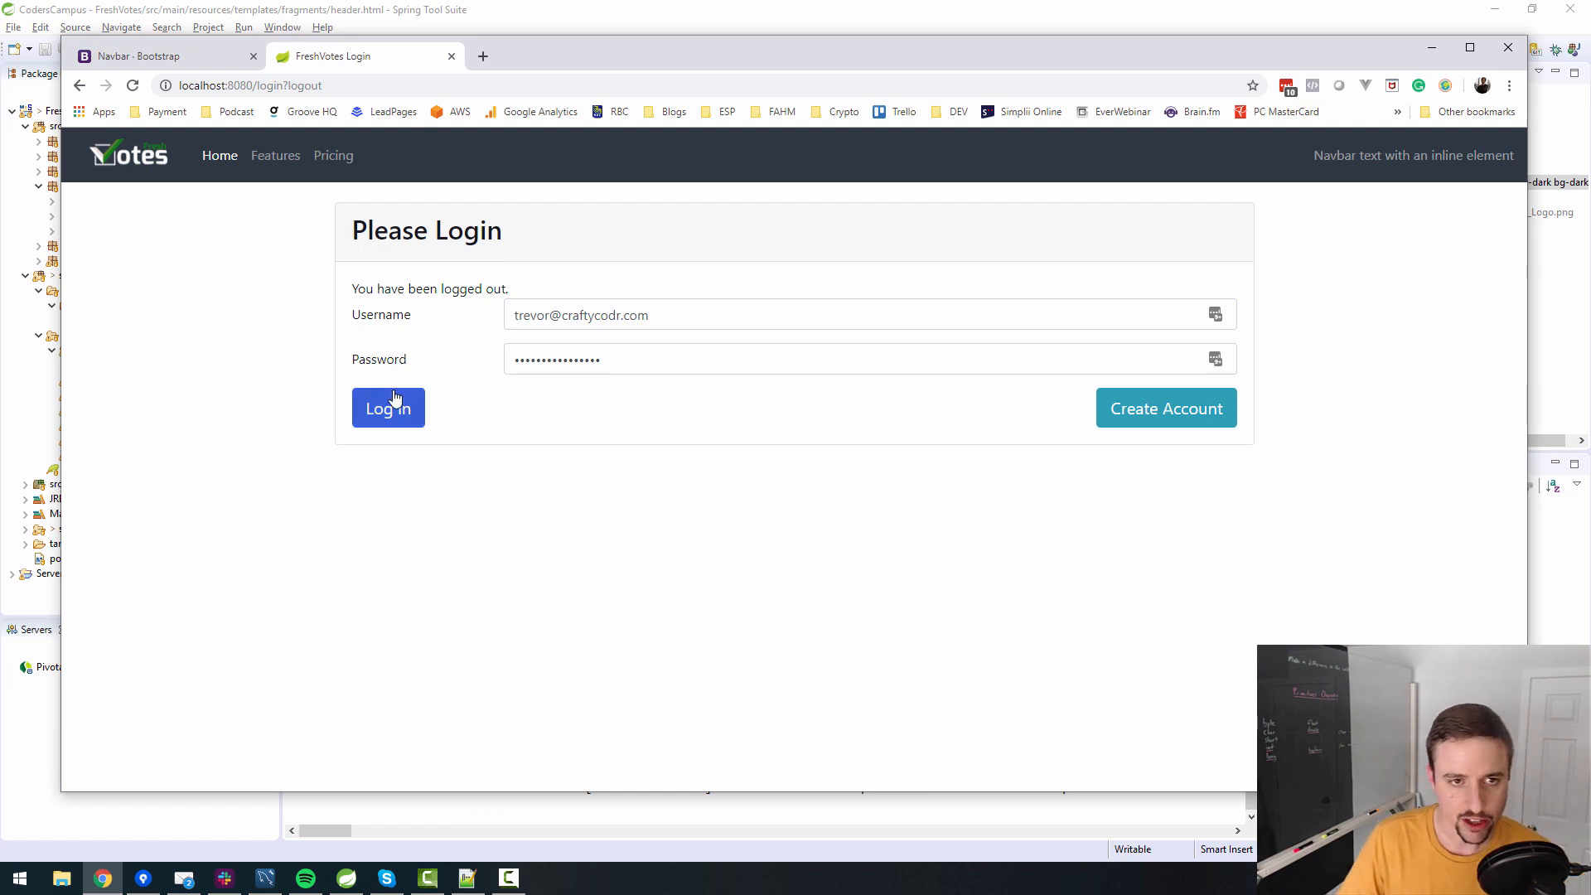
left_click(388, 406)
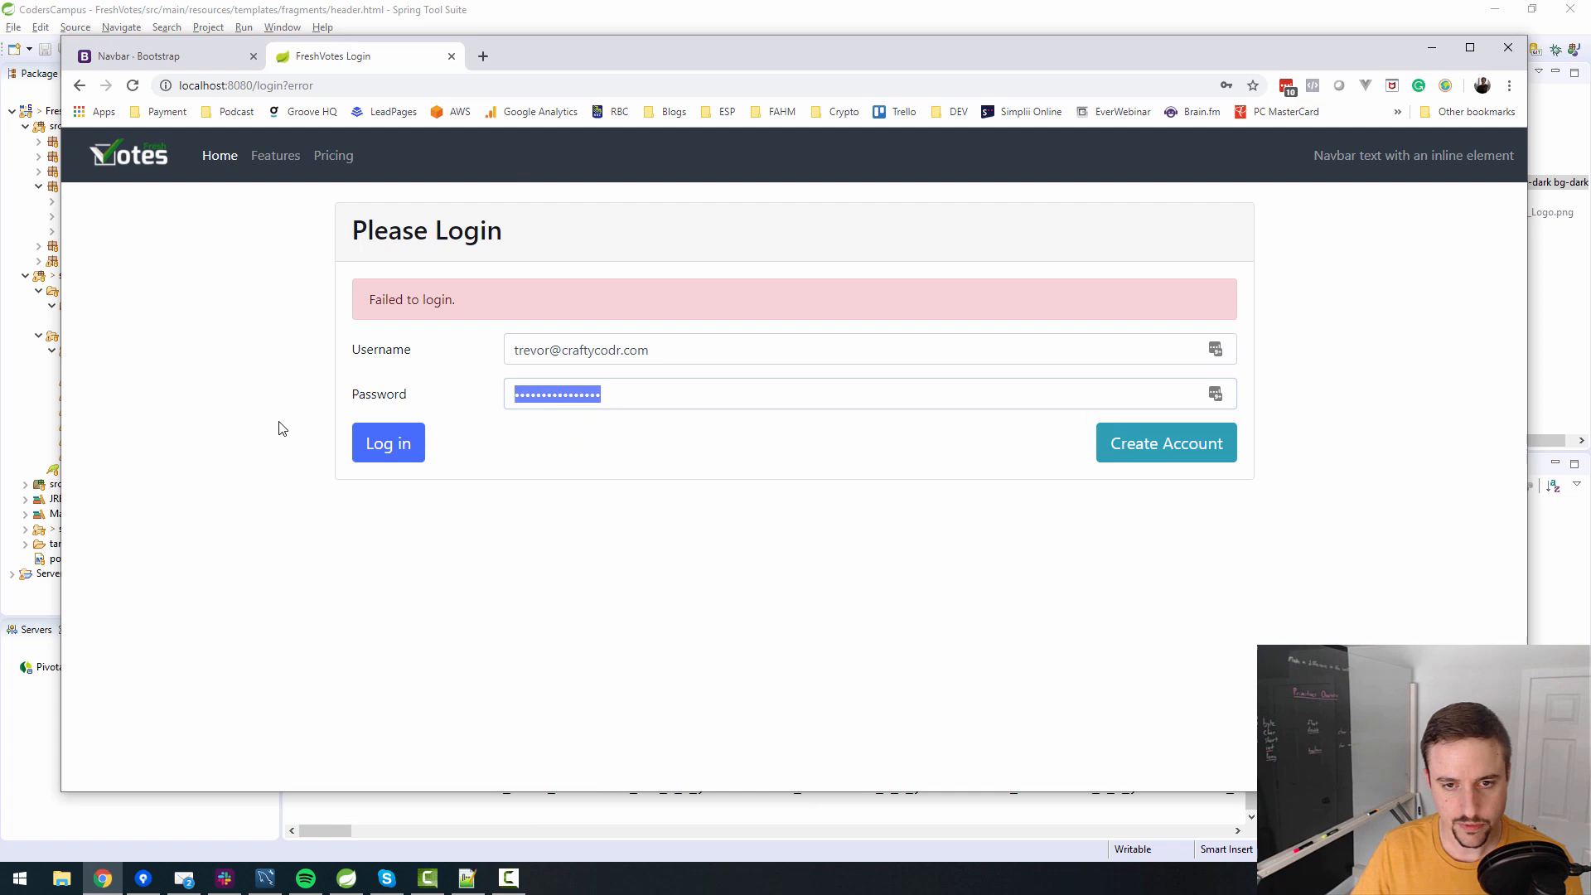
left_click(388, 442)
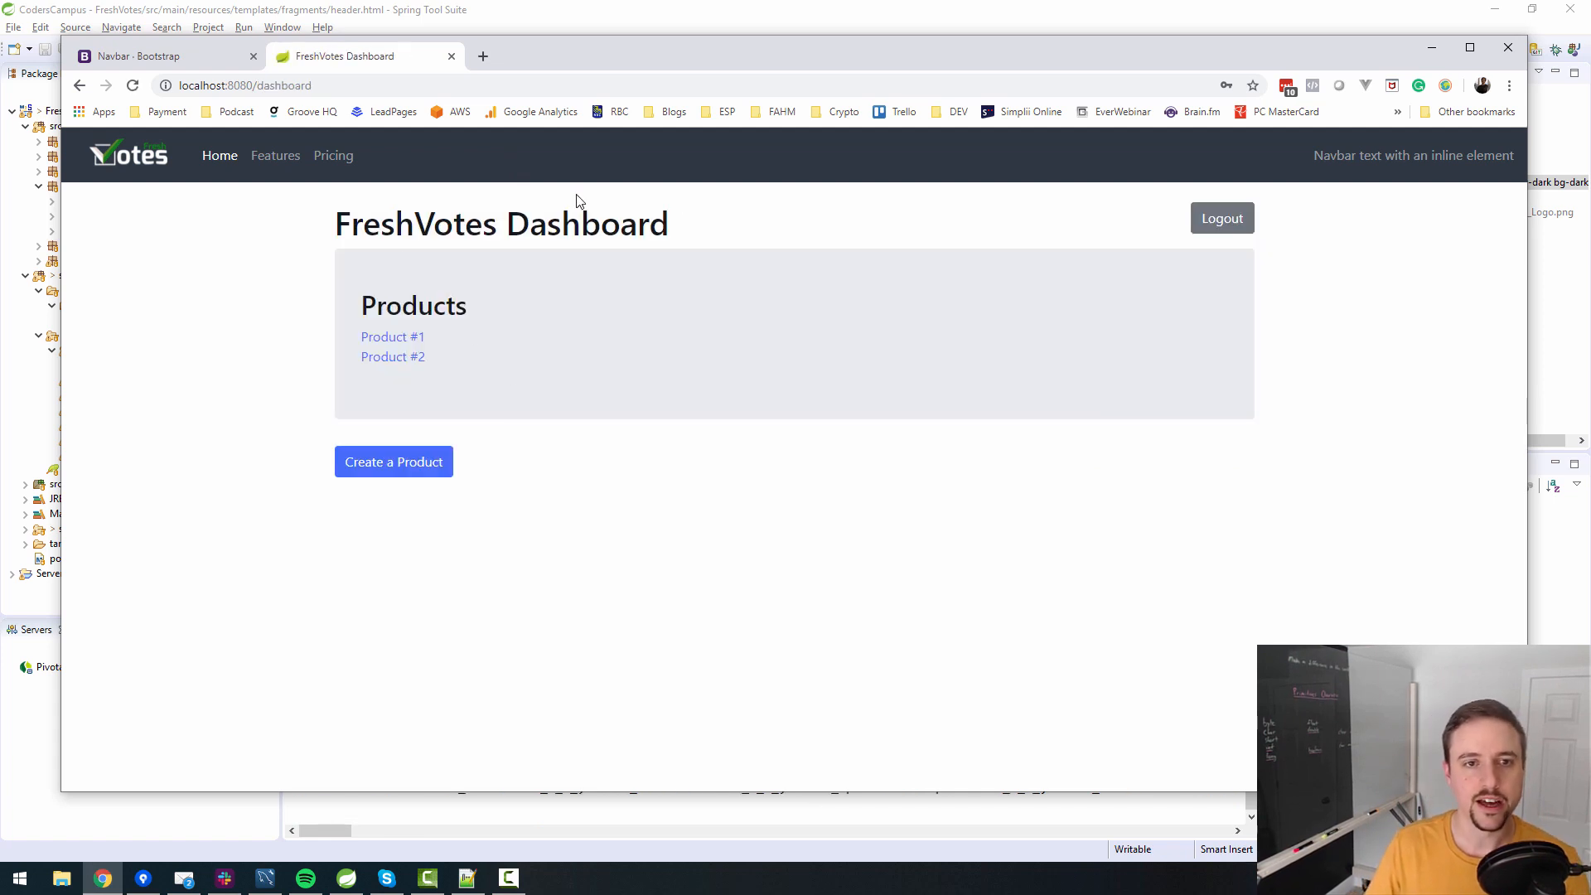
mouse_move(442, 265)
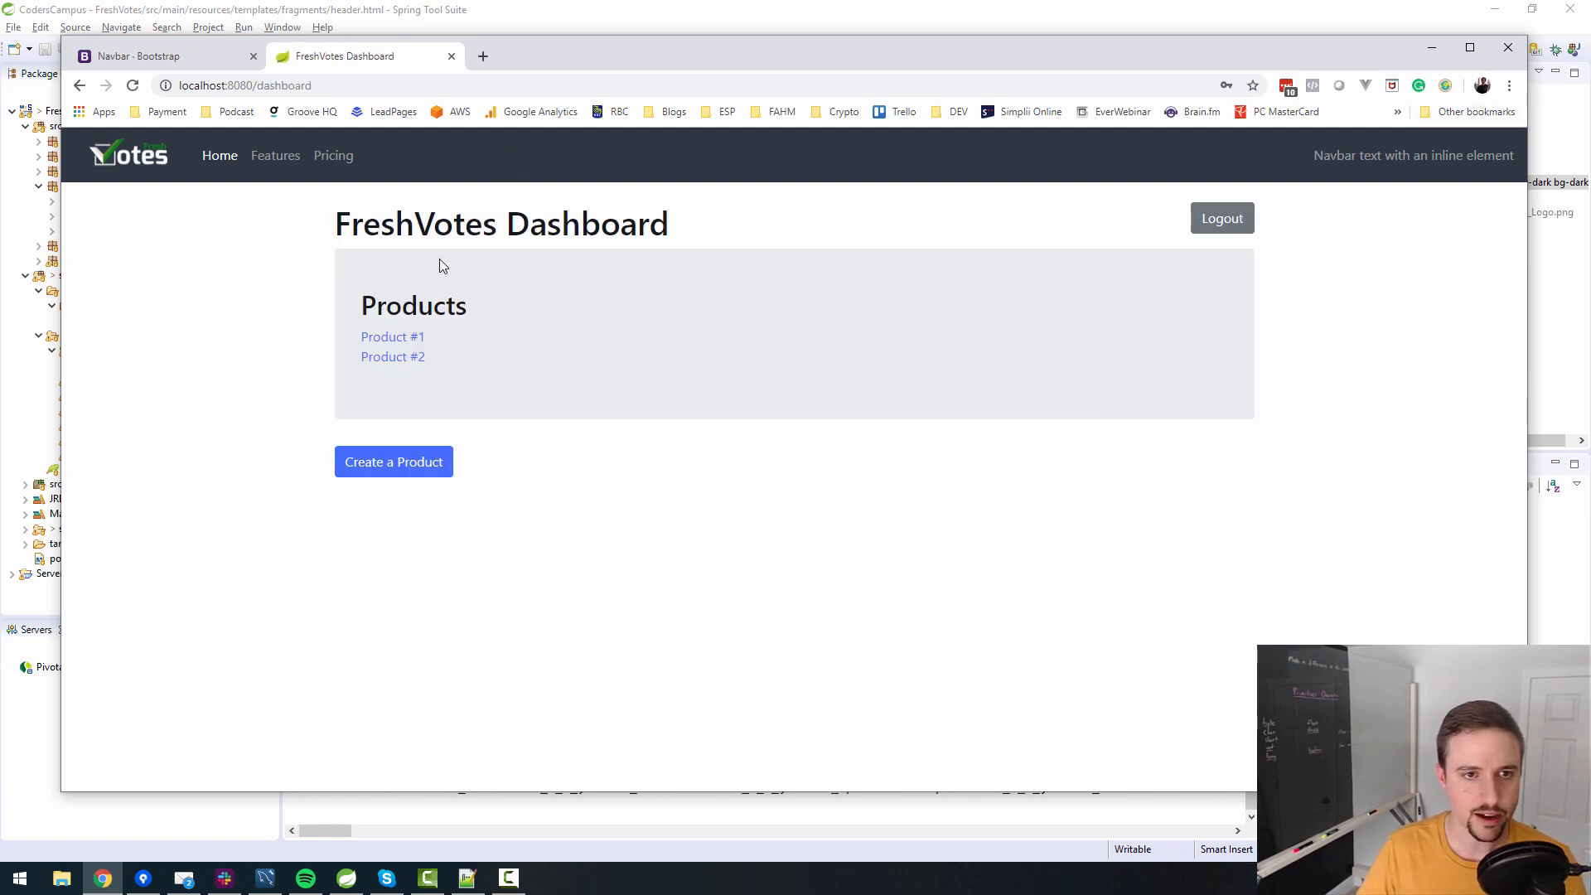
left_click(1221, 217)
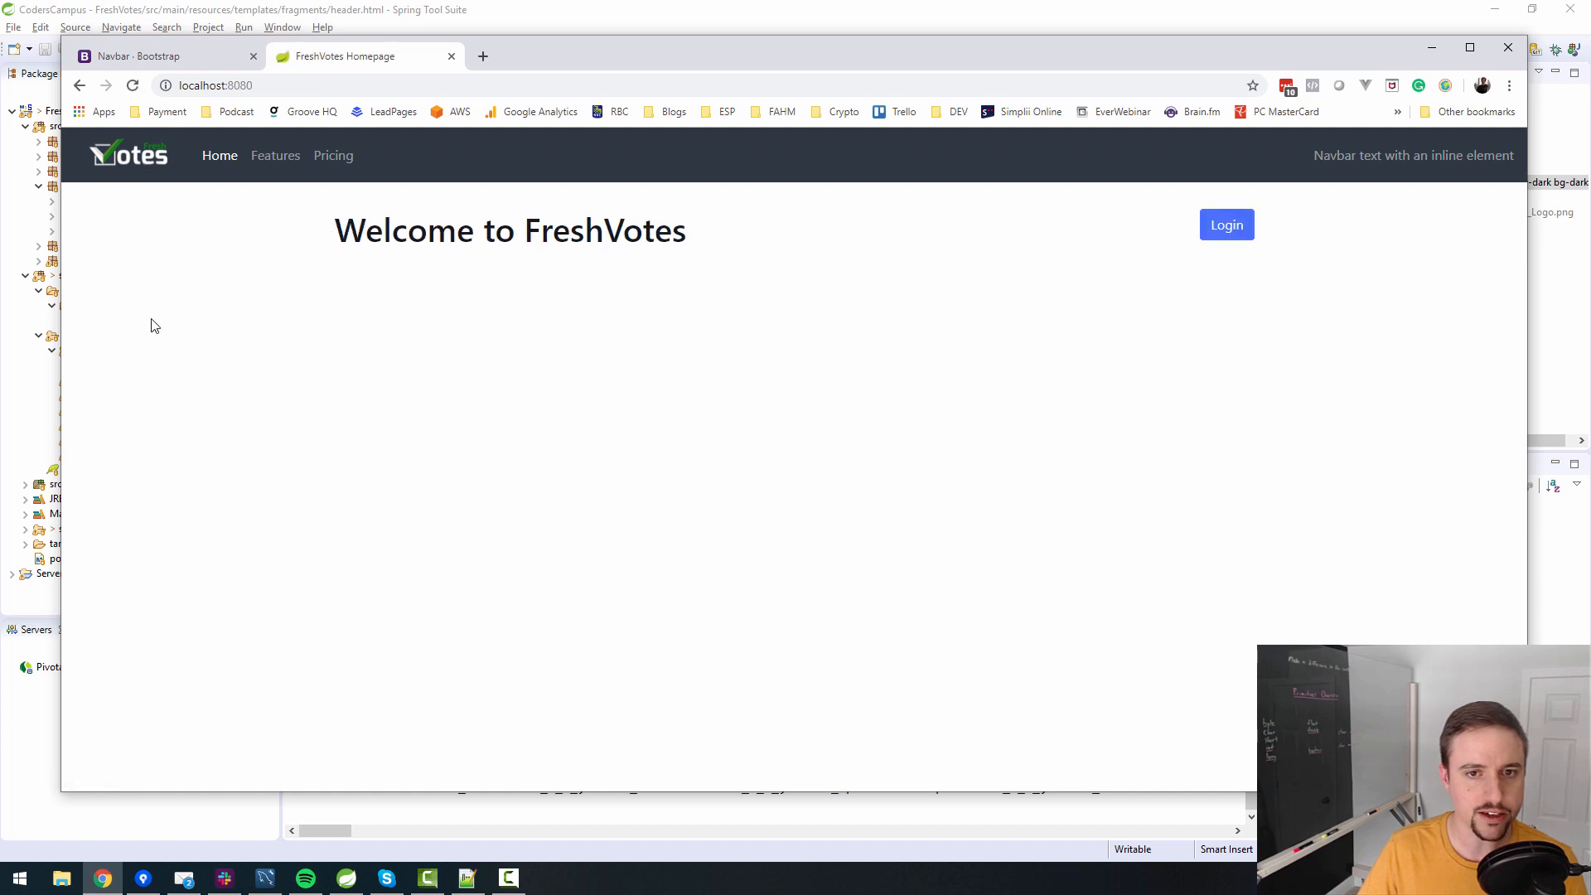
mouse_move(65, 113)
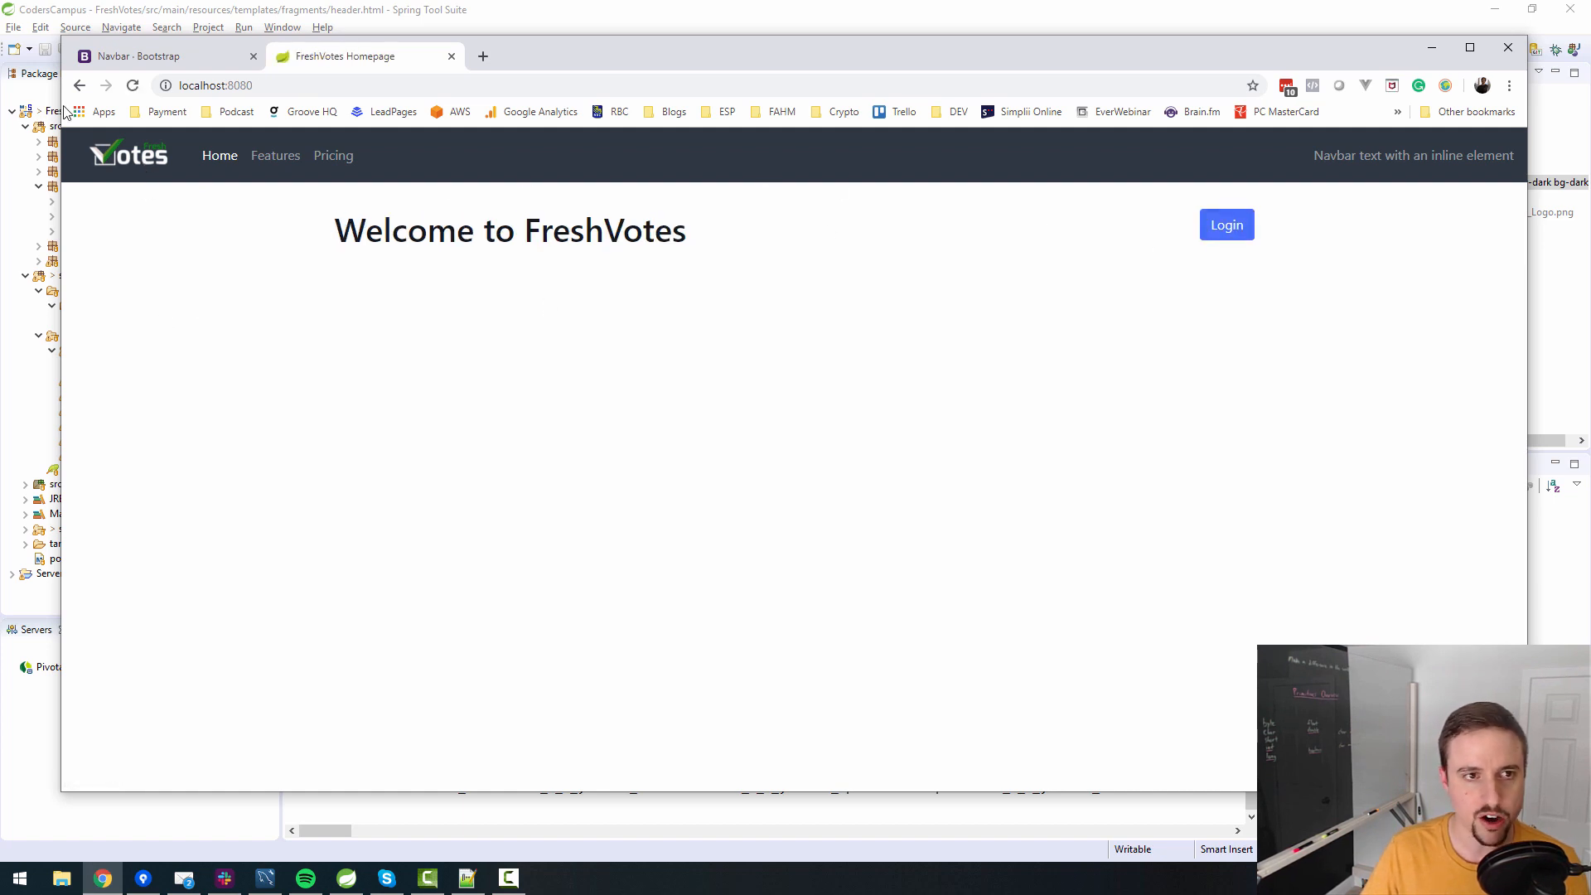
left_click(1225, 225)
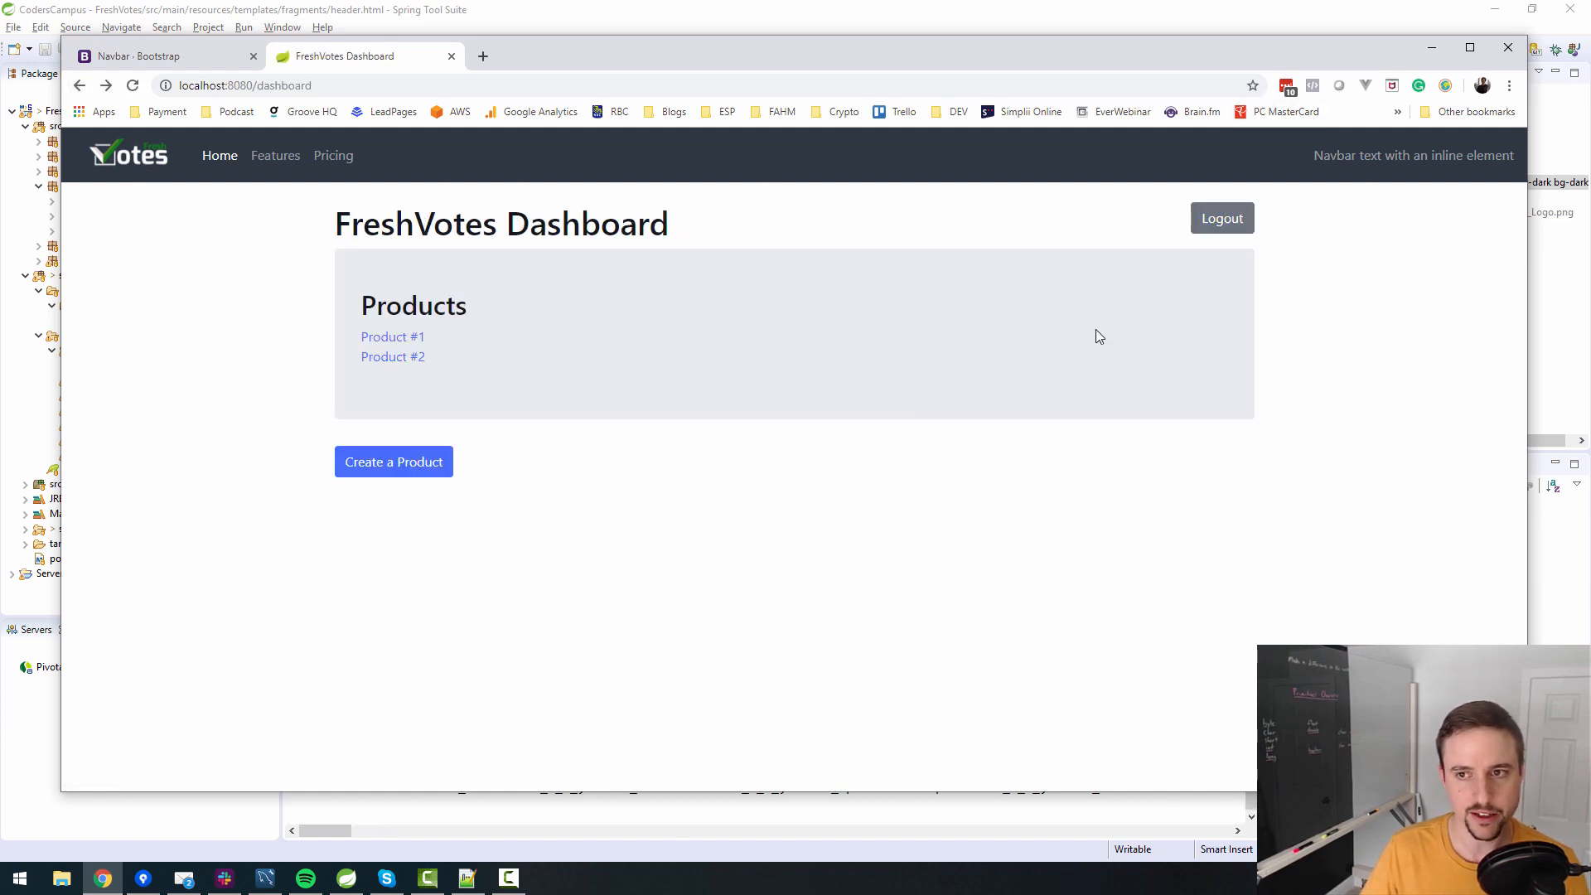
left_click(1221, 217)
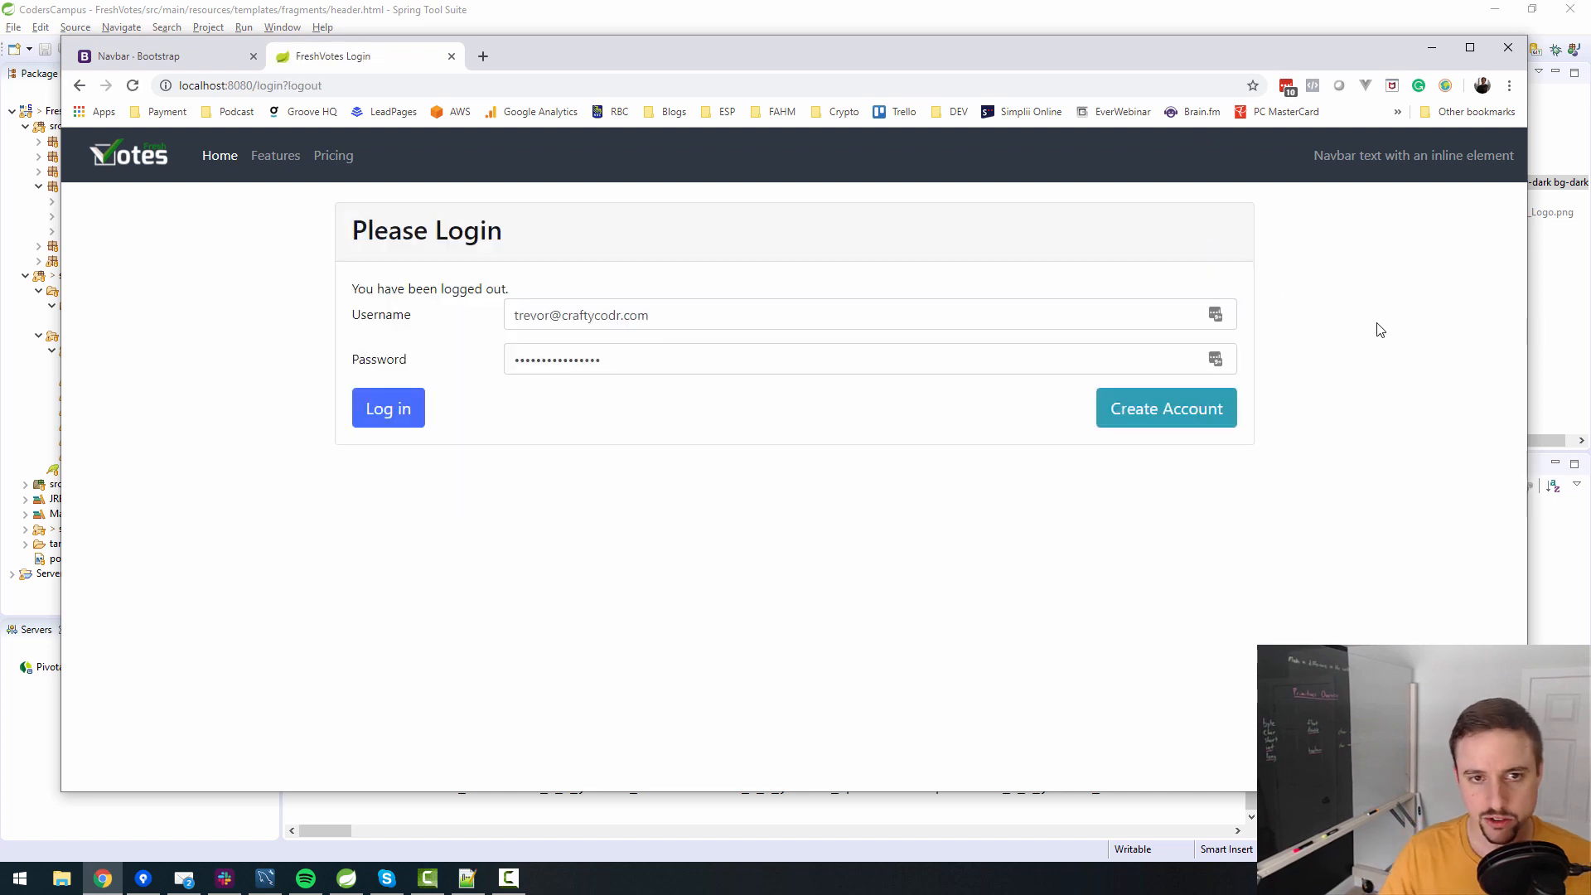
mouse_move(129, 415)
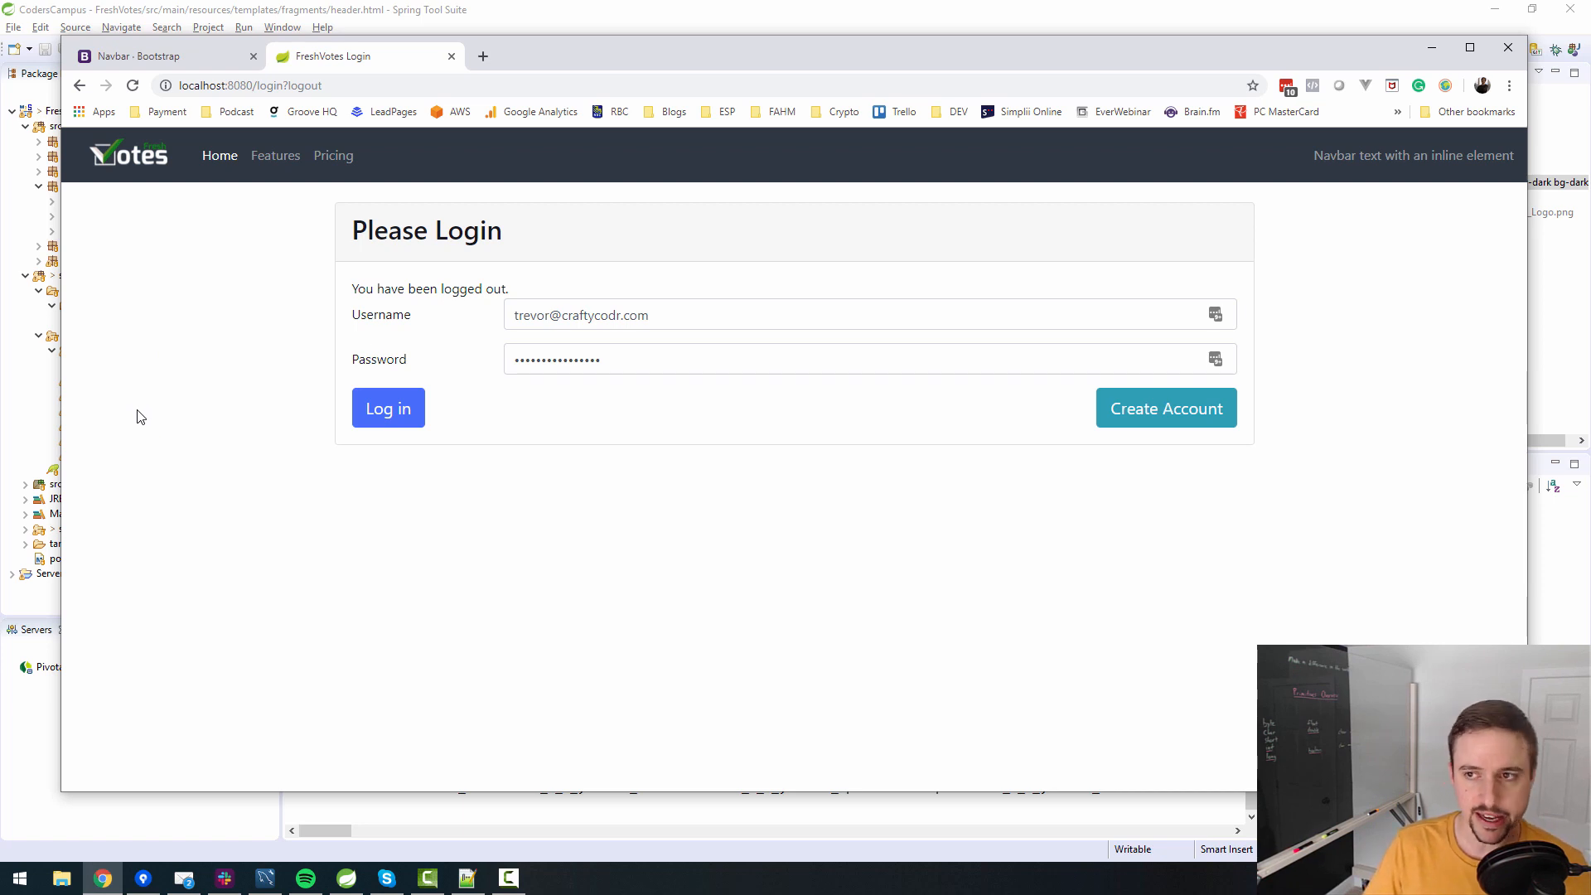
mouse_move(333, 155)
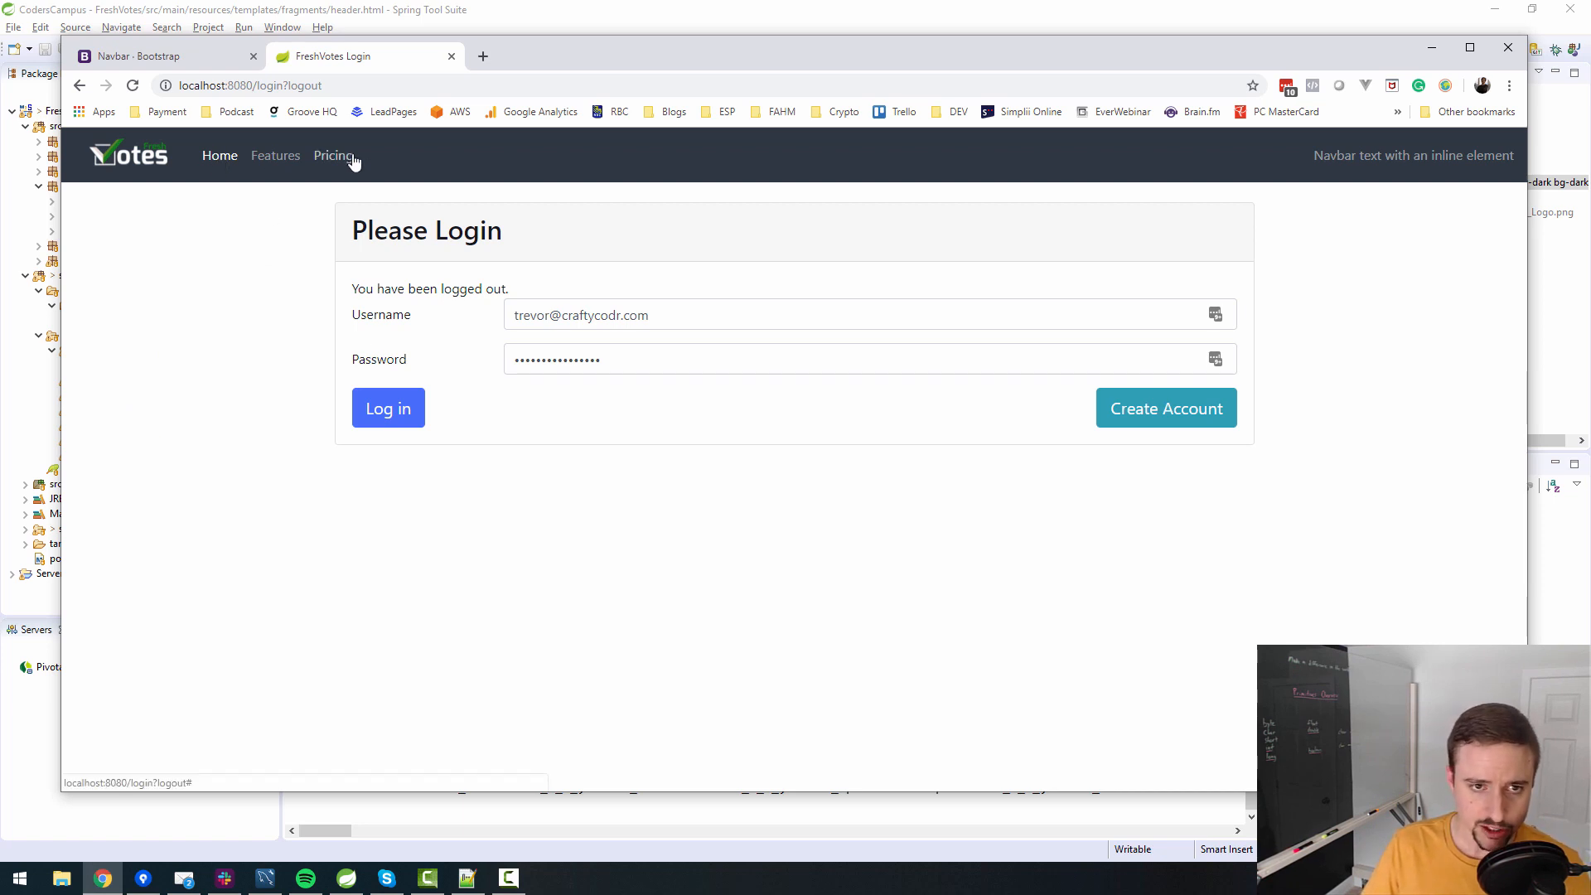
mouse_move(208, 175)
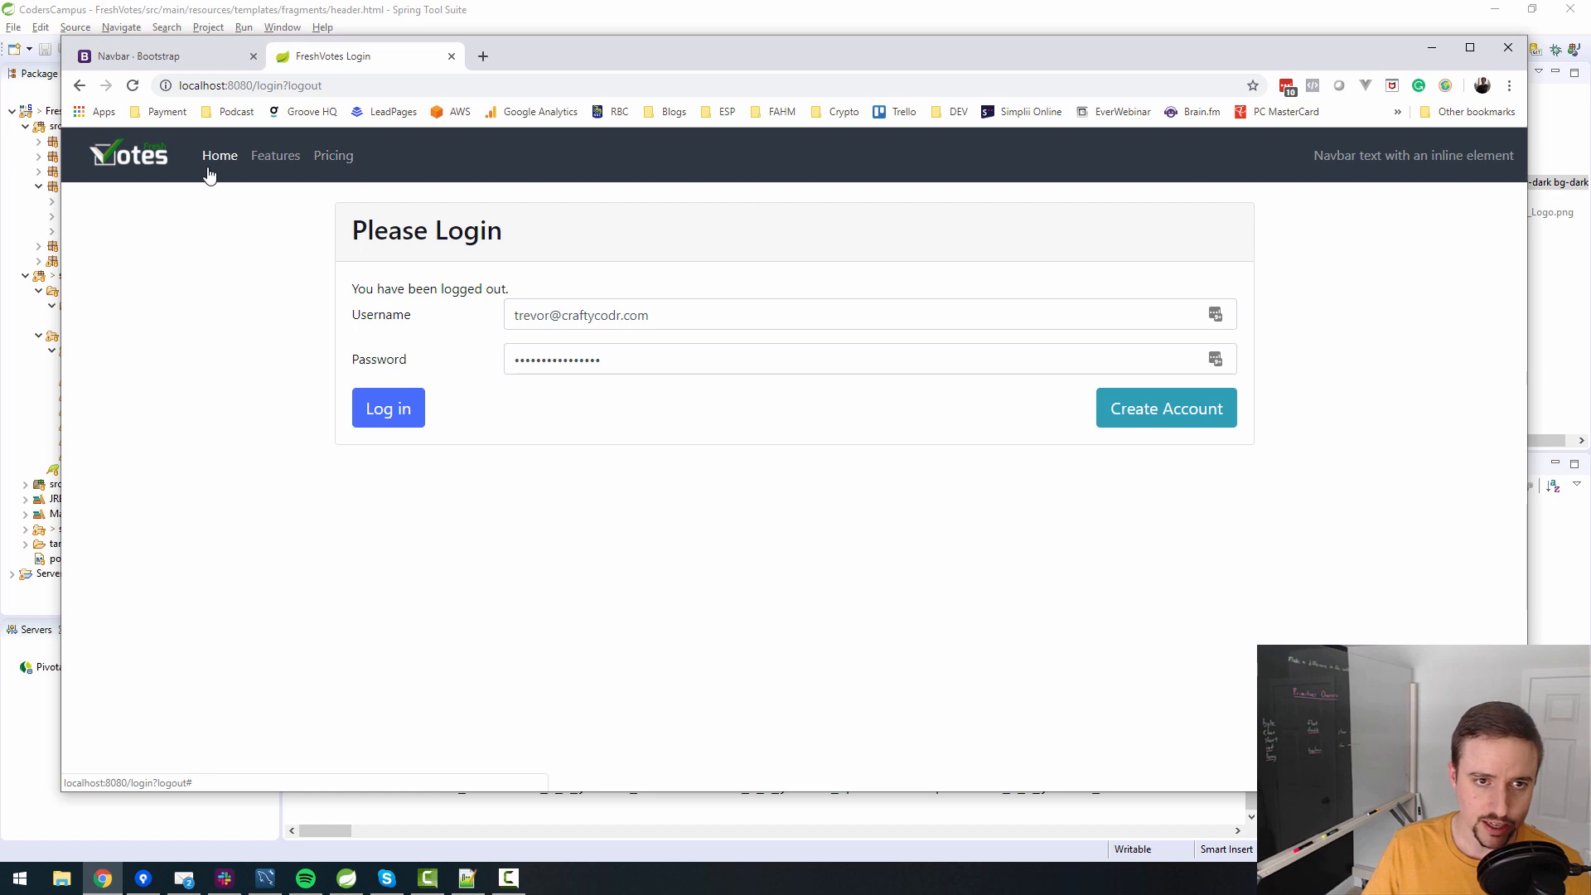
mouse_move(224, 190)
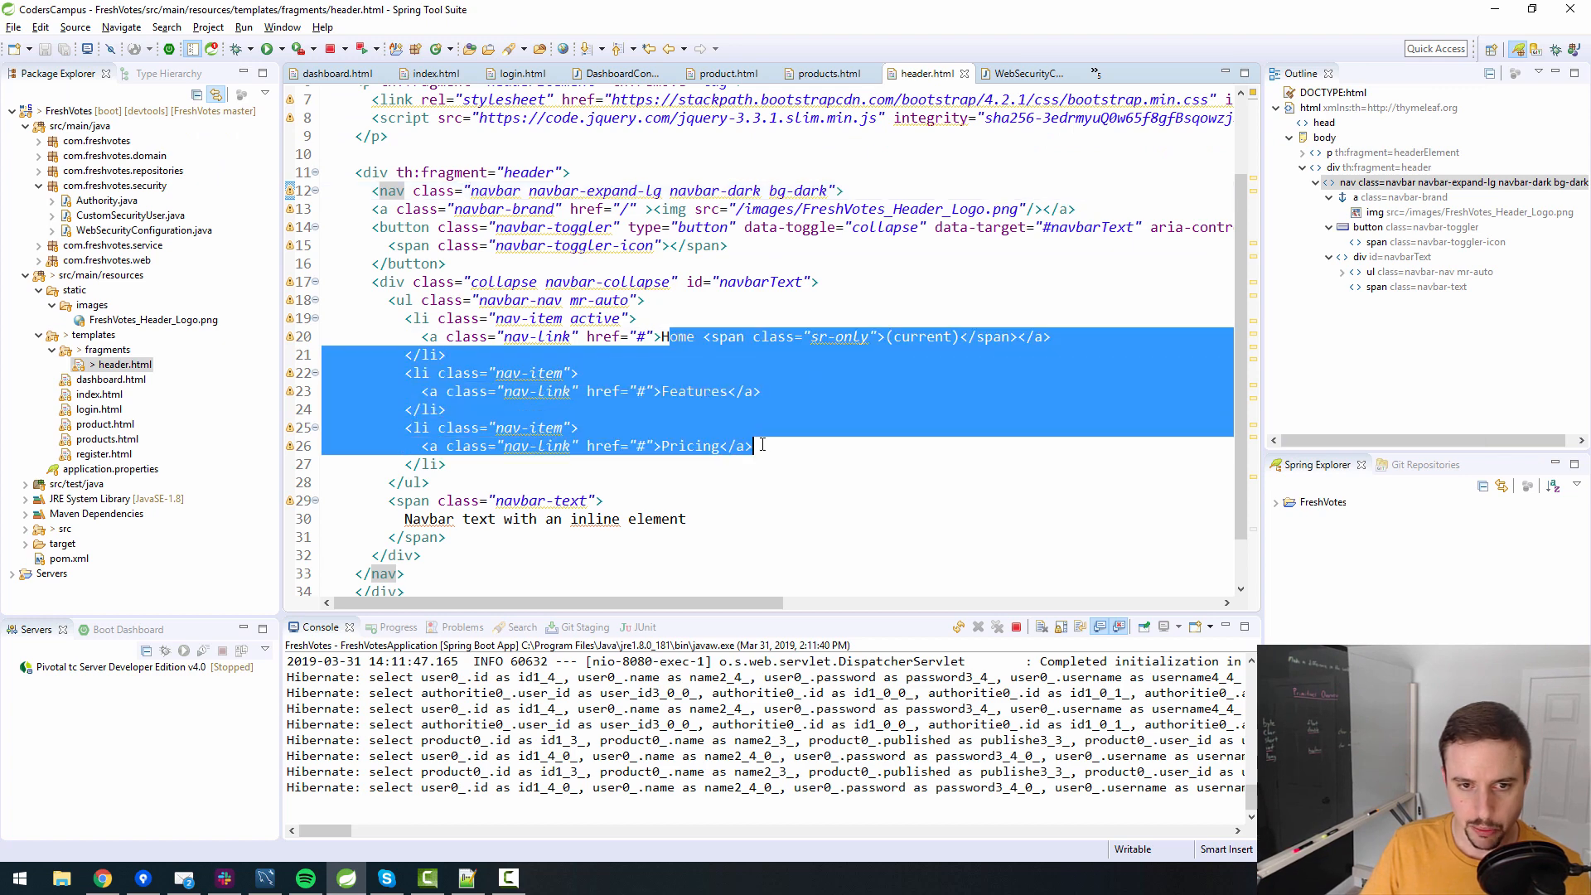
Comment out lines 18–28, the ul navbar-nav list inside the navbar-collapse div.
left_click(477, 335)
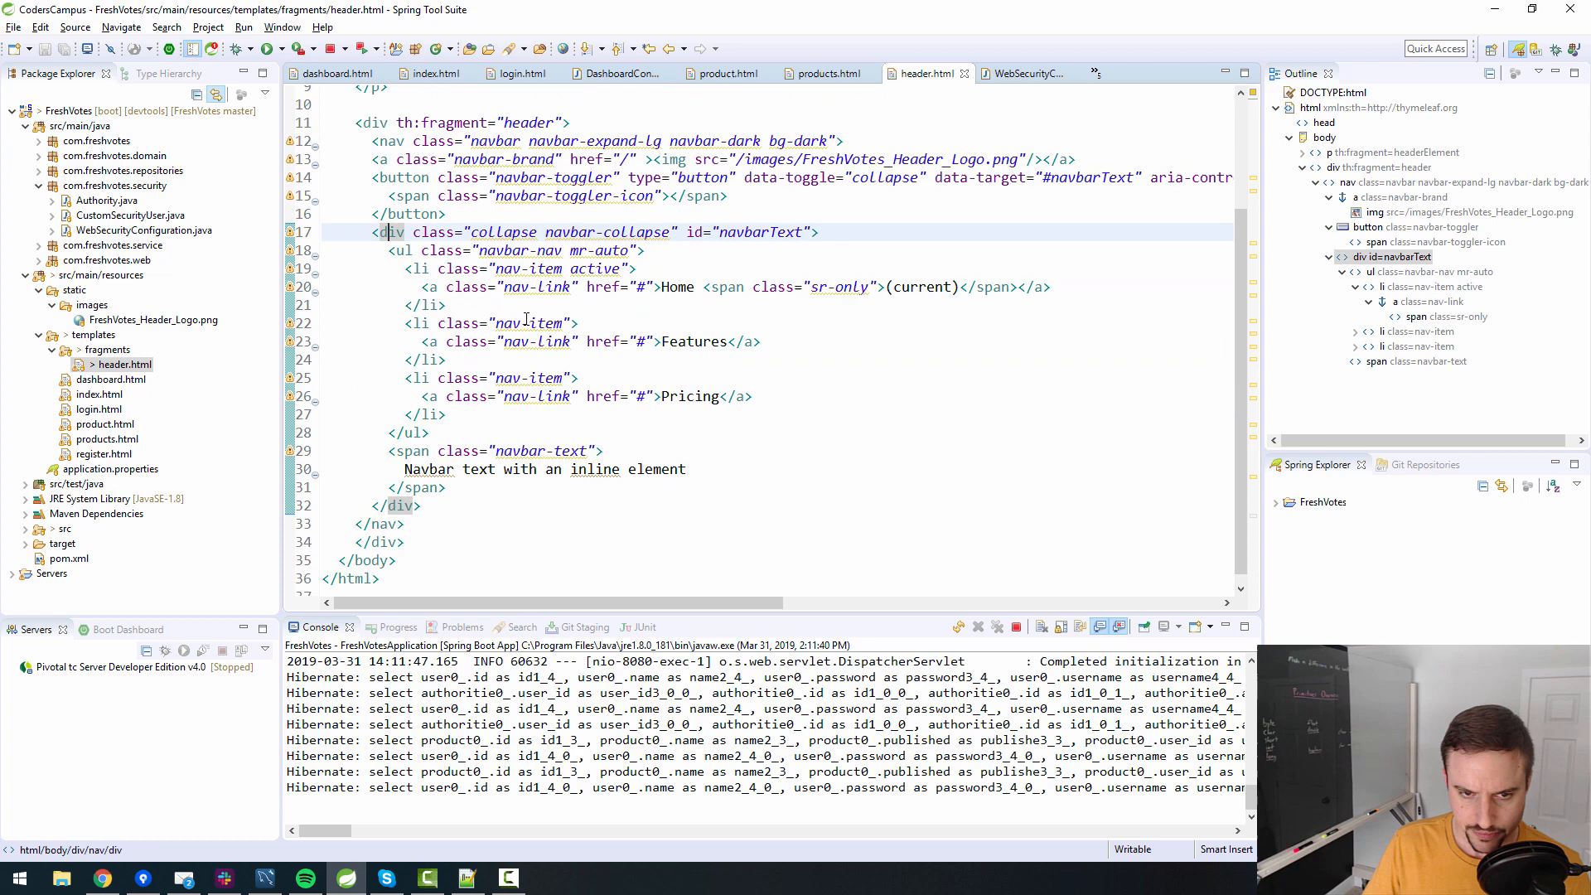
scroll("up", 3)
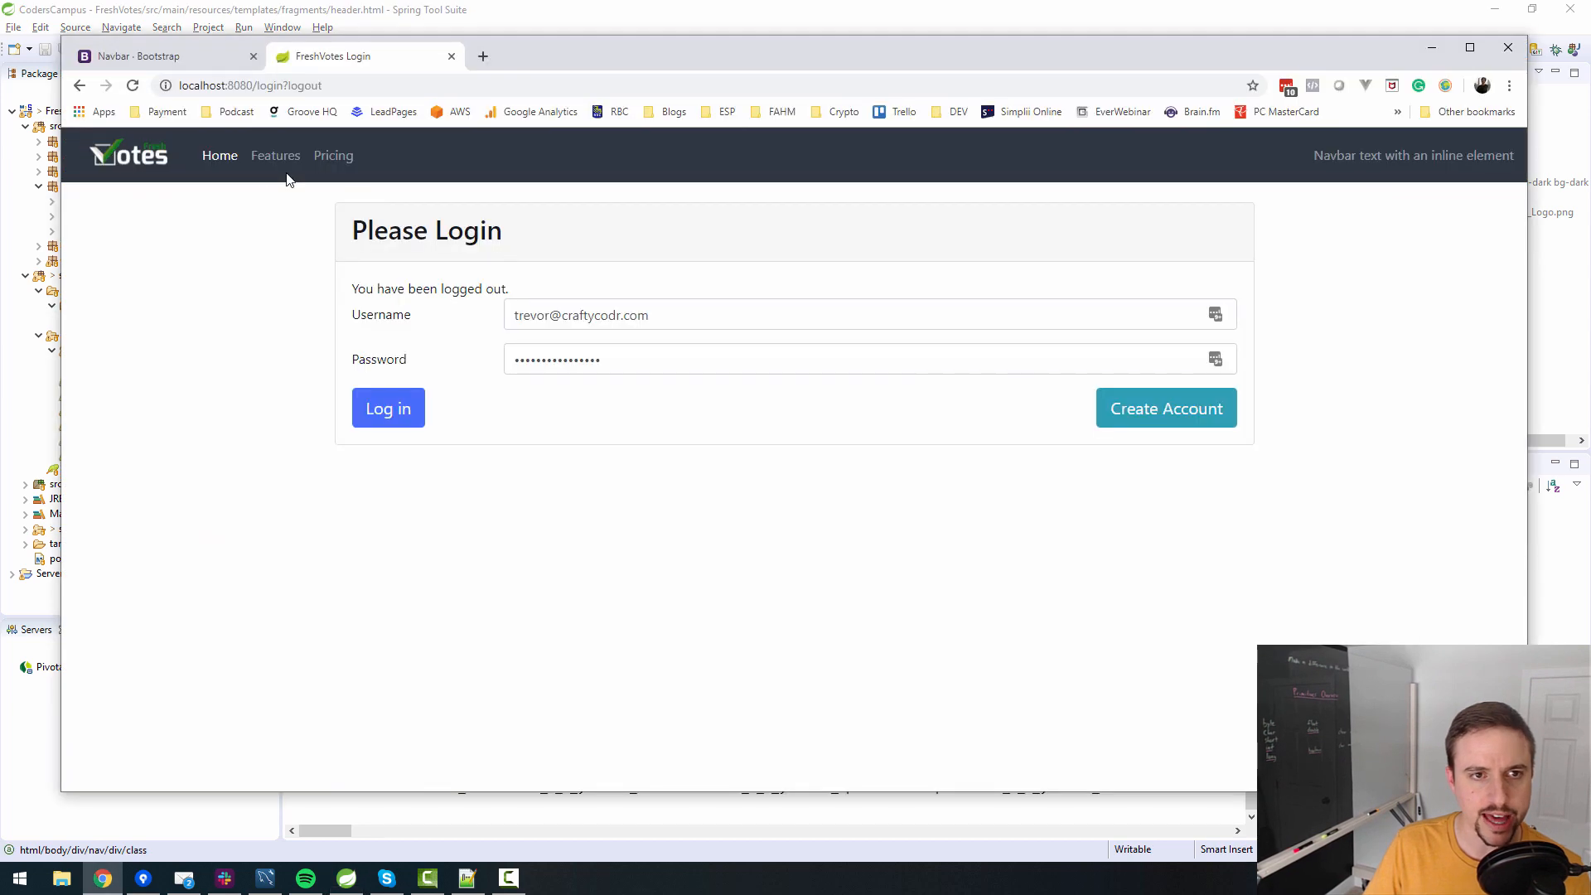
mouse_move(1292, 183)
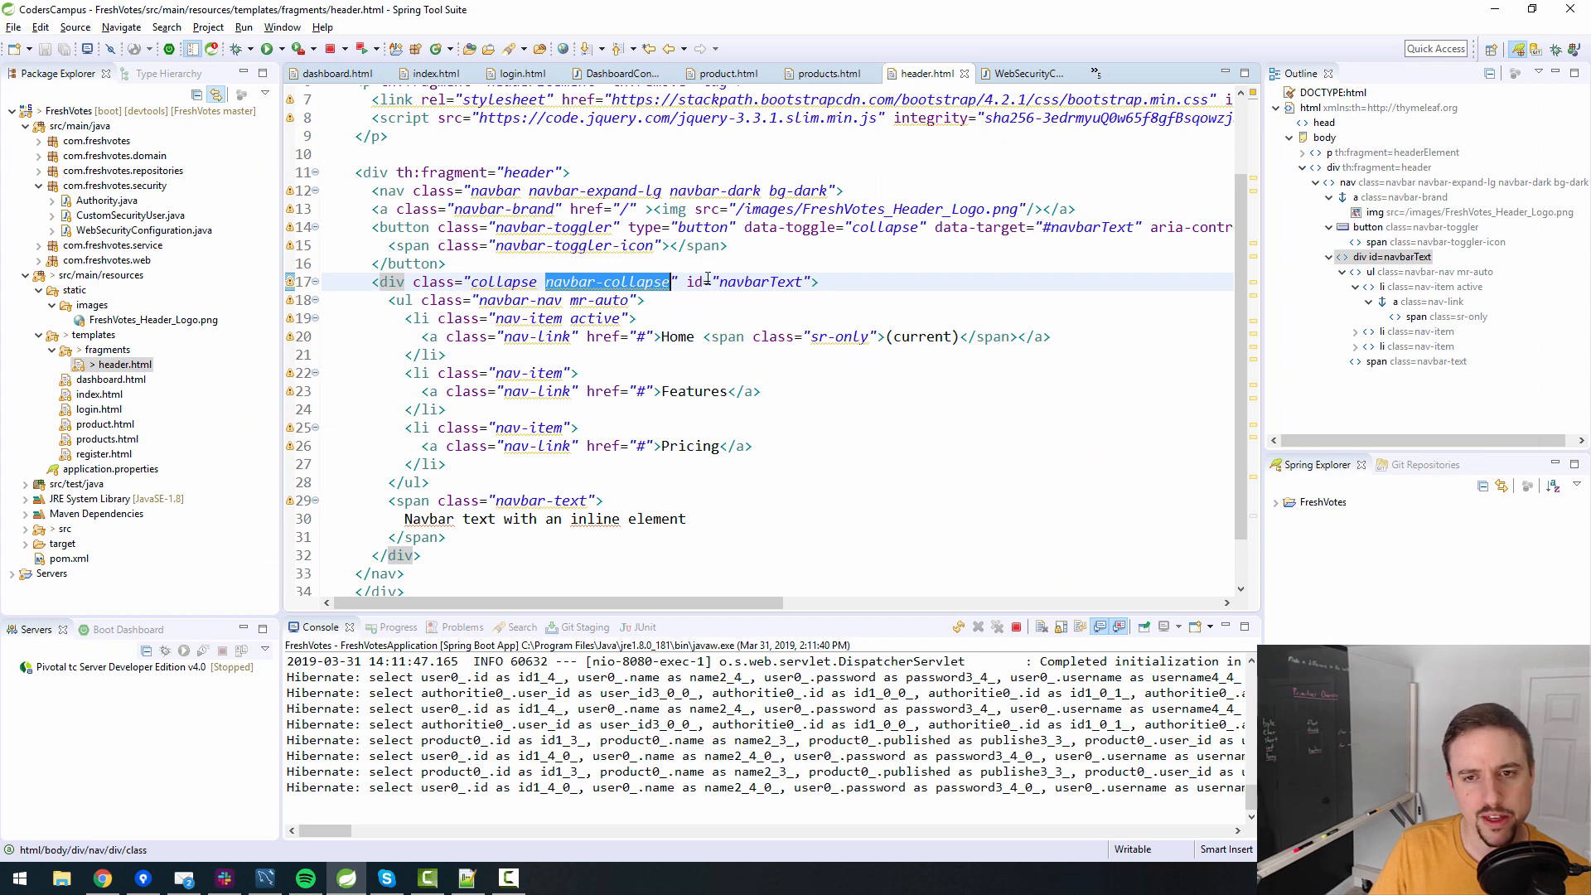
double_click(502, 282)
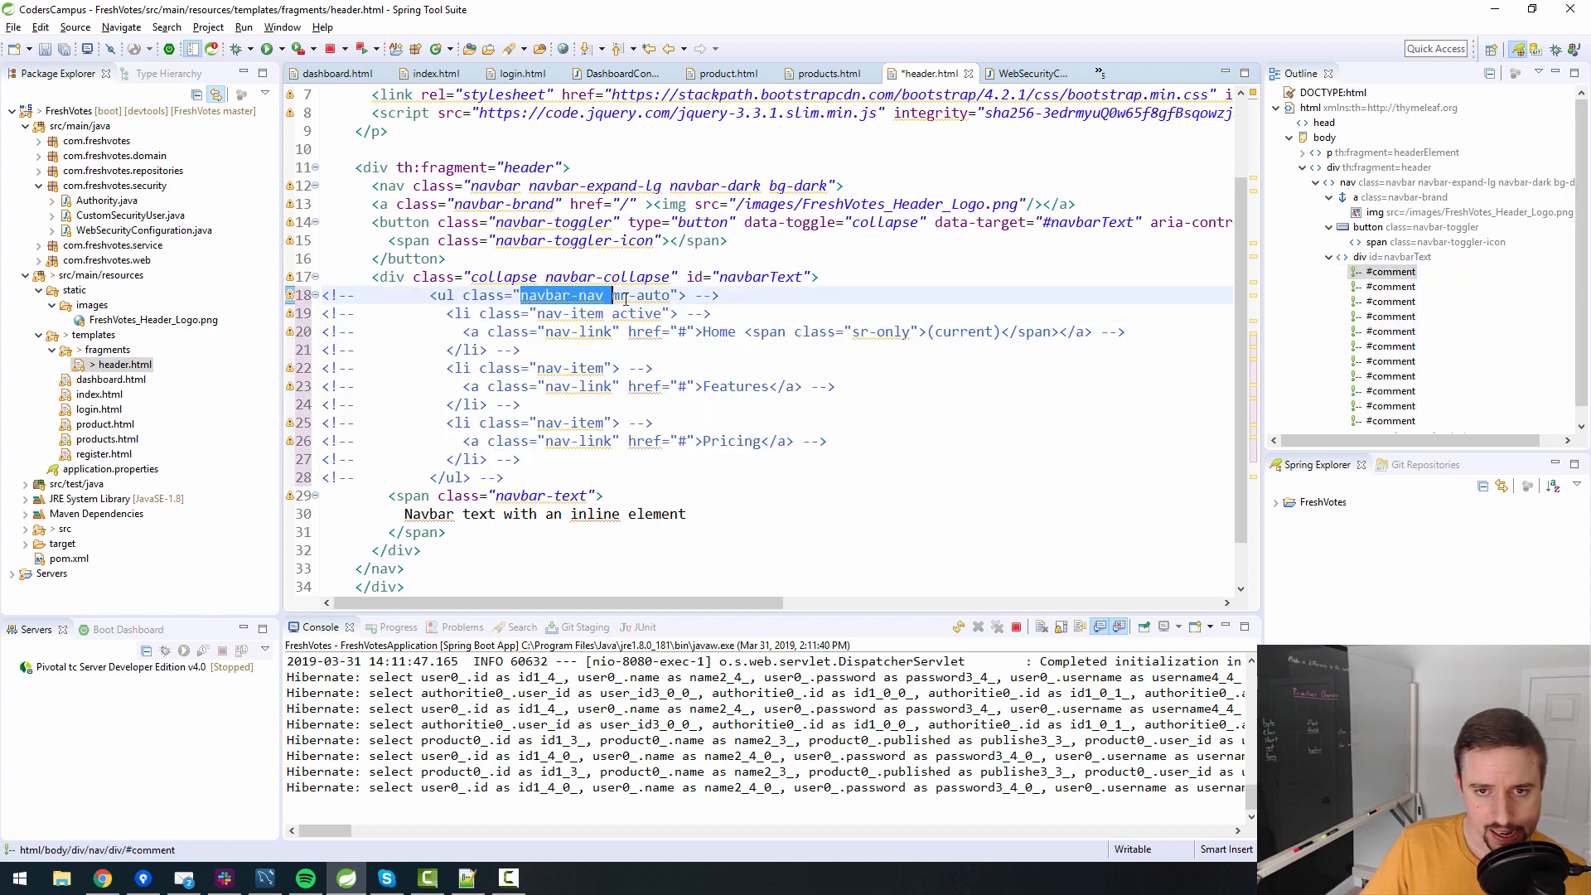
double_click(638, 295)
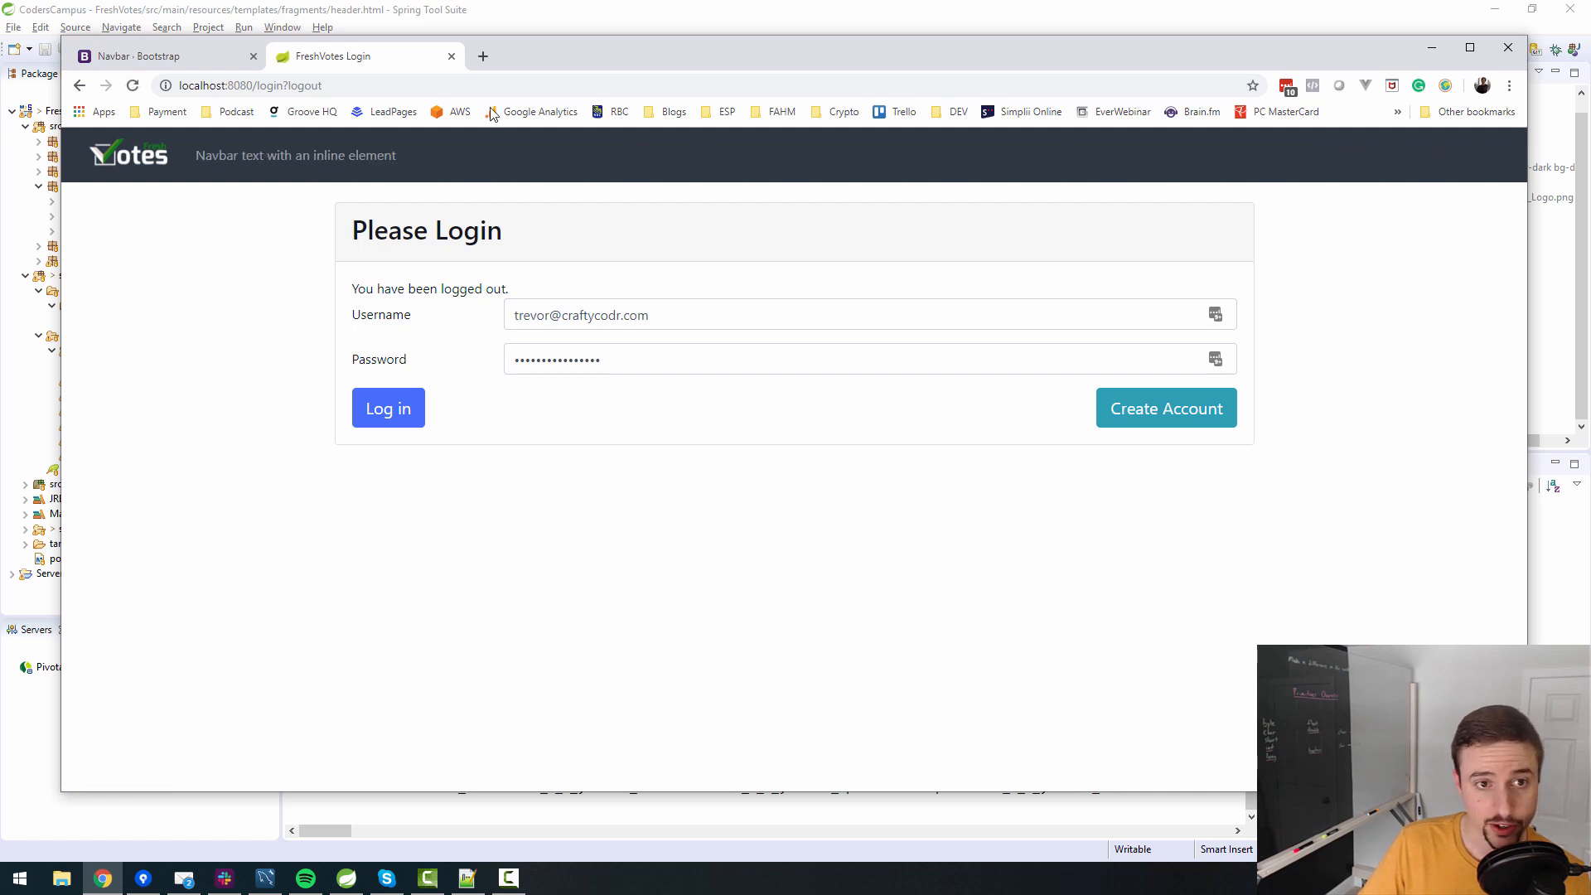
mouse_move(394, 172)
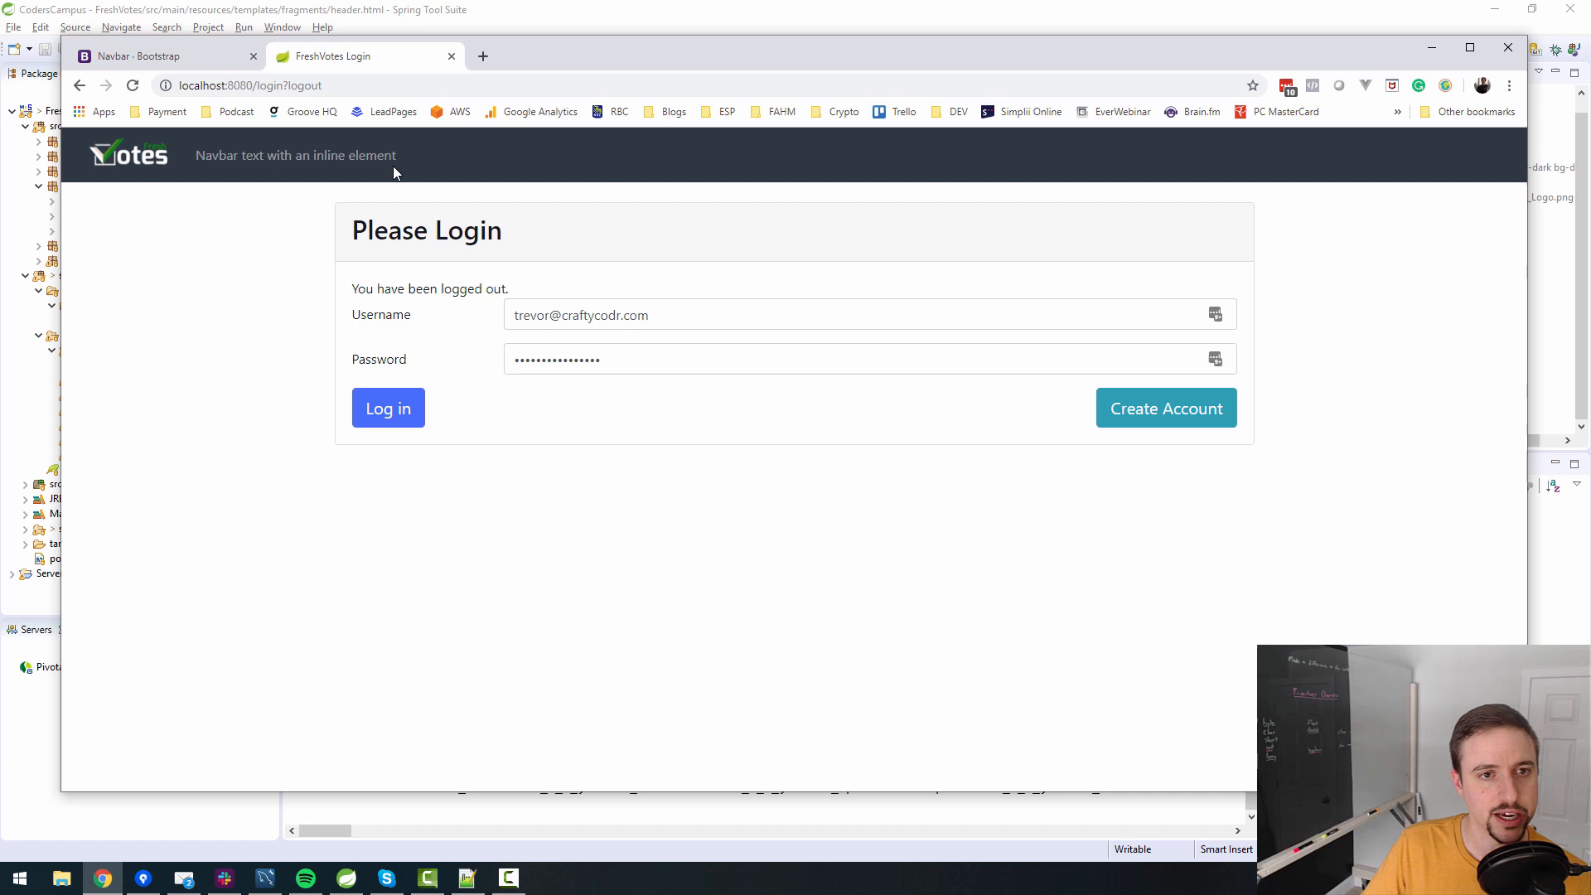
mouse_move(195, 164)
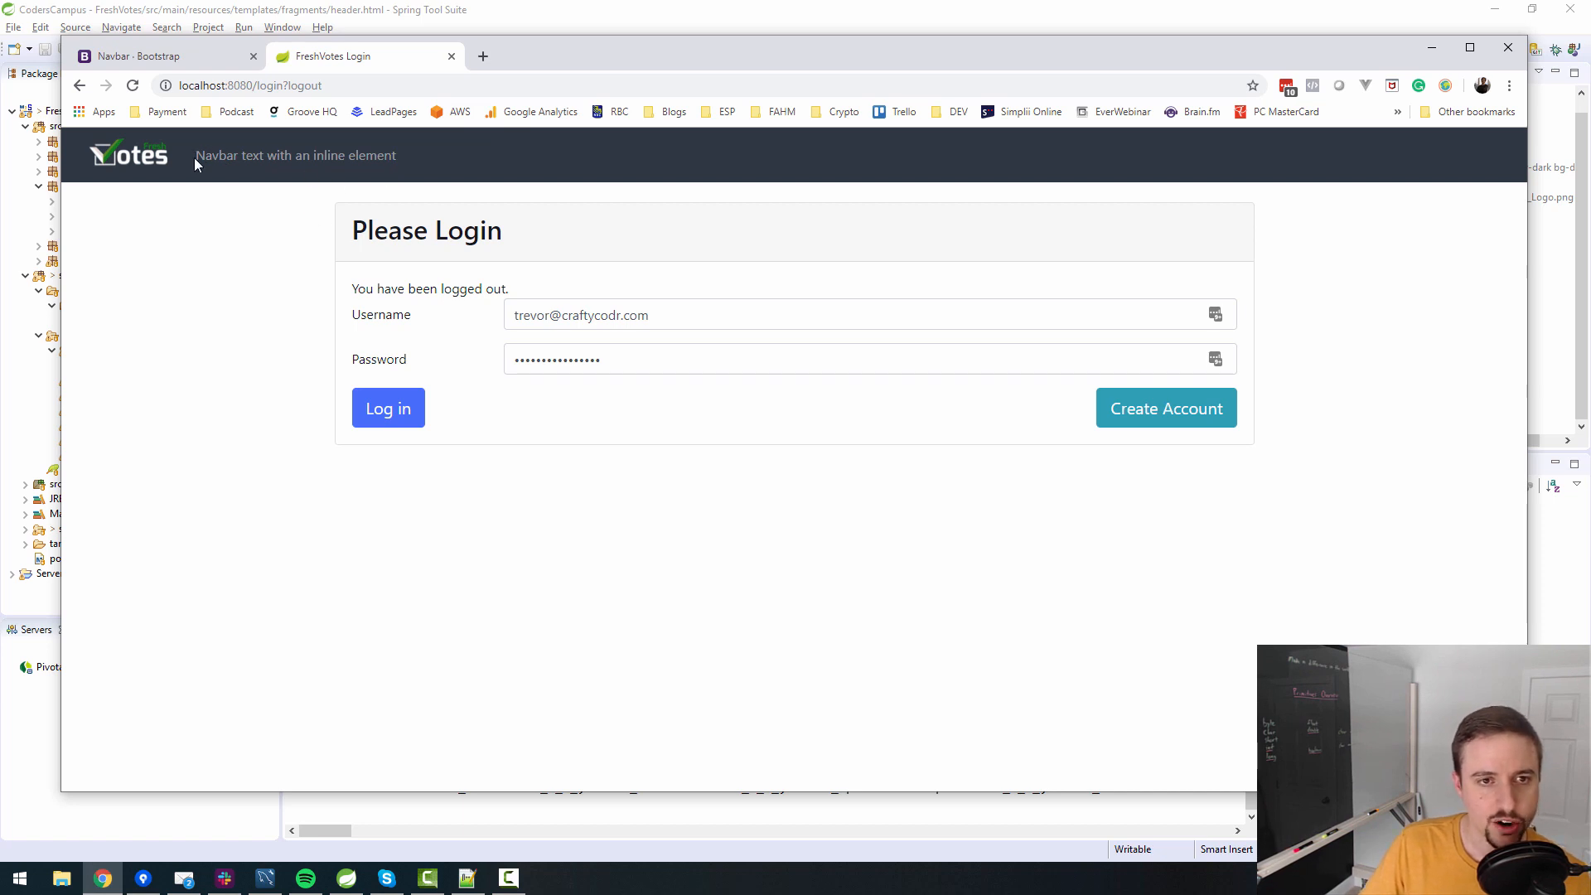
mouse_move(428, 169)
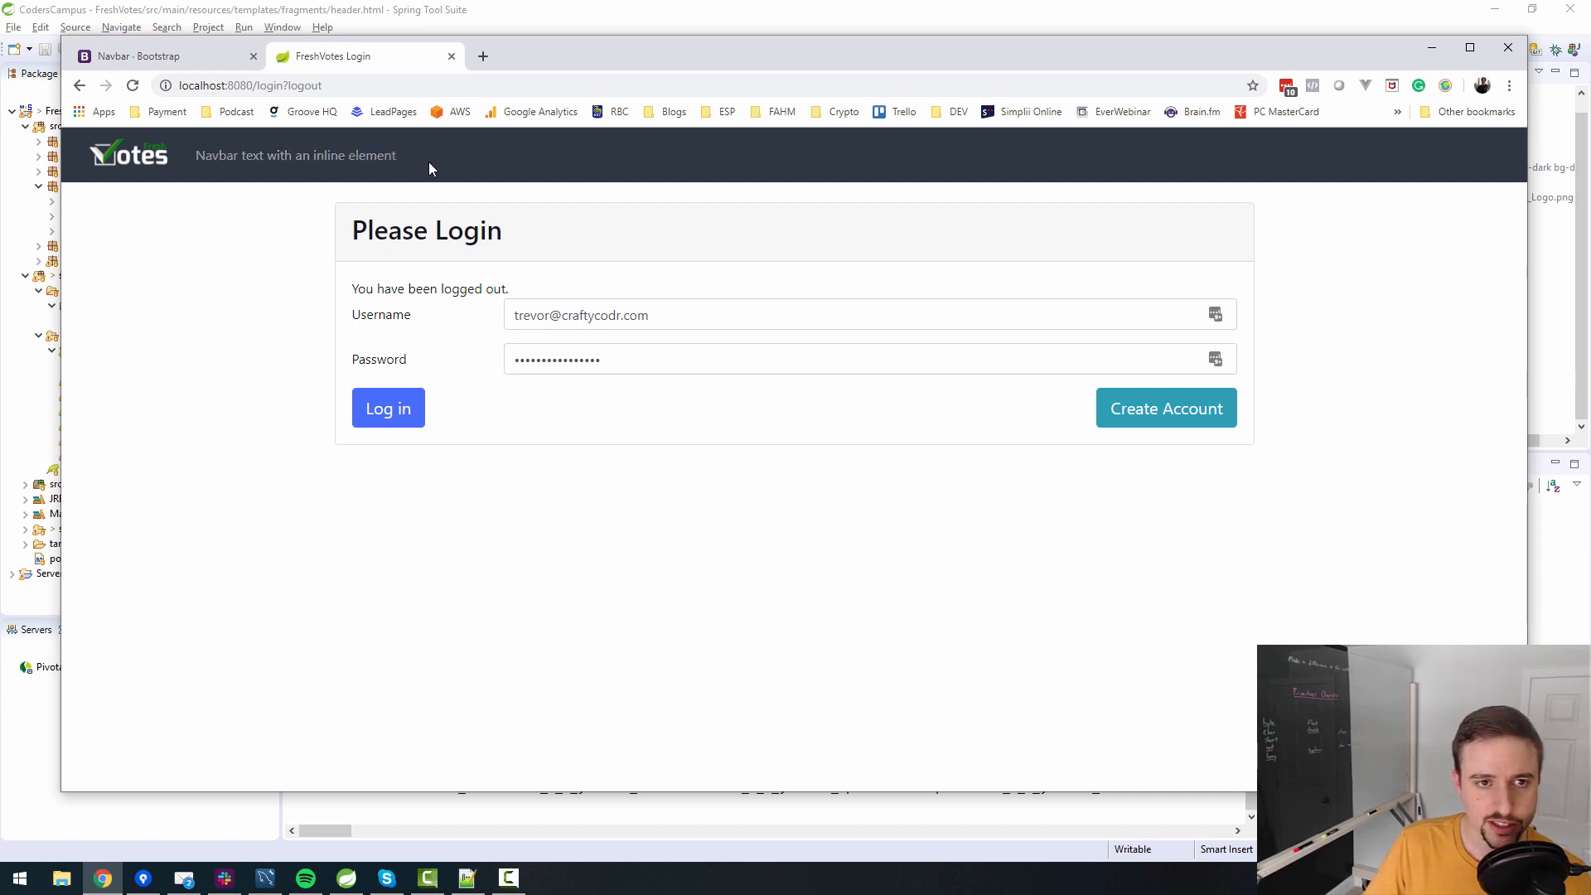
mouse_move(784, 186)
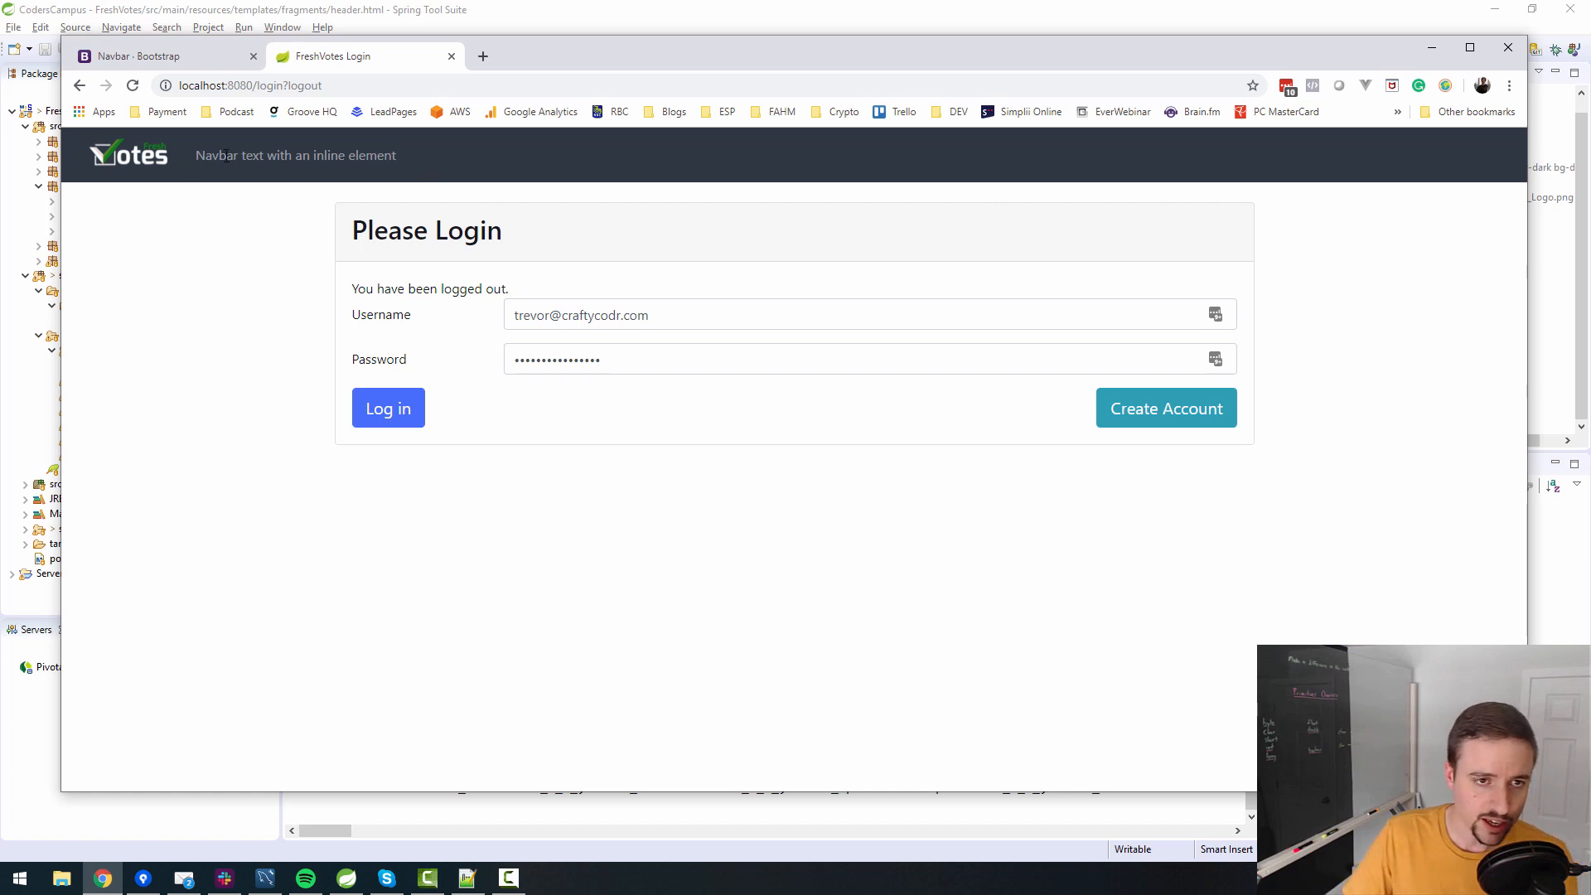
mouse_move(232, 172)
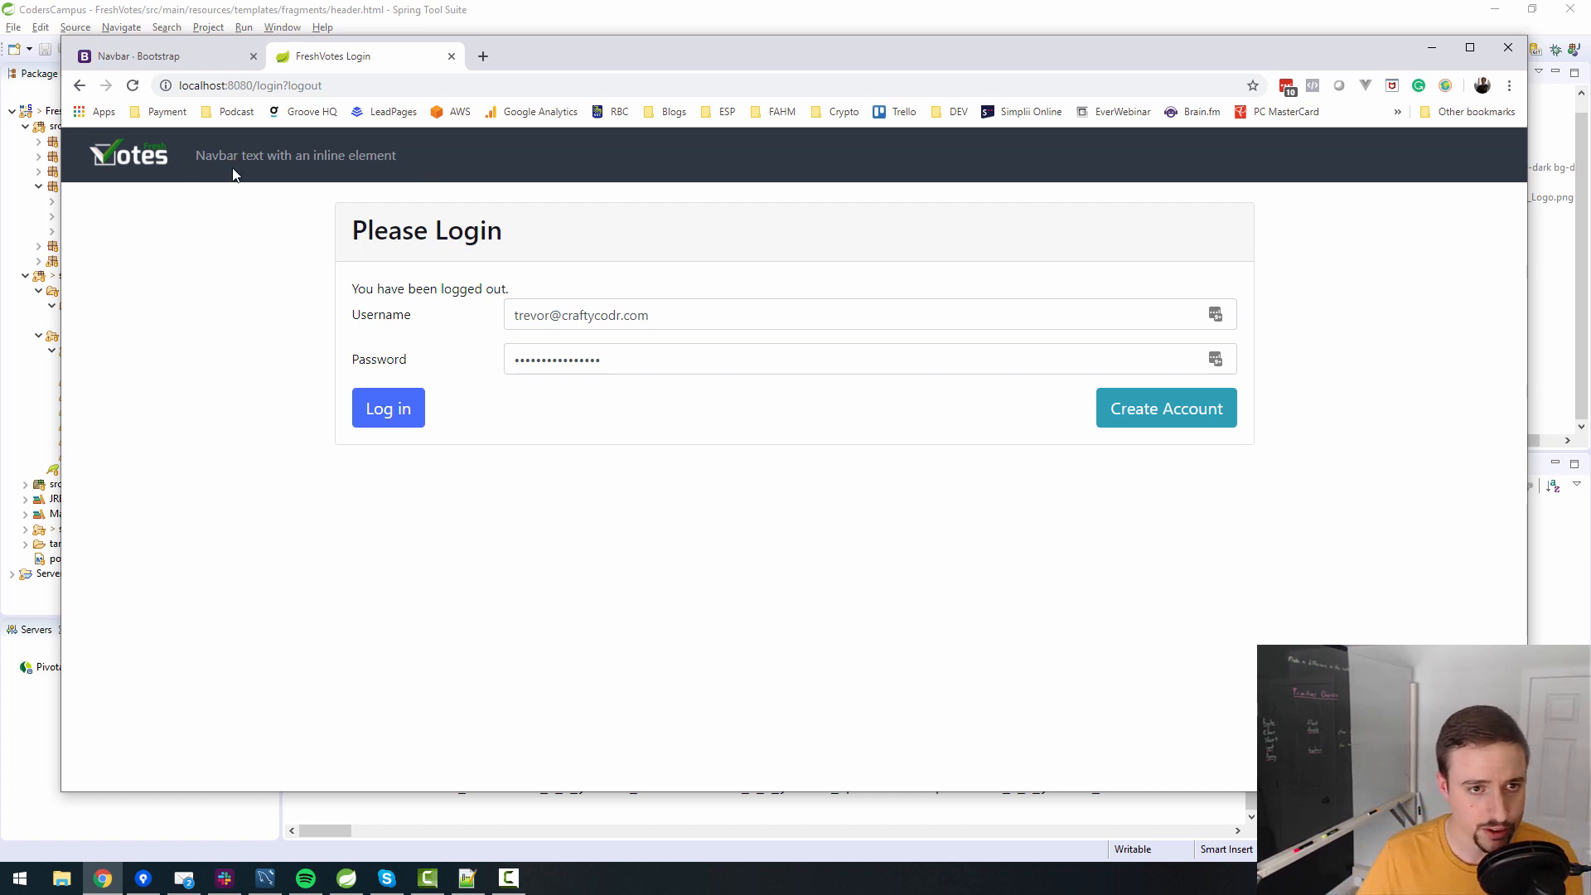
mouse_move(1447, 162)
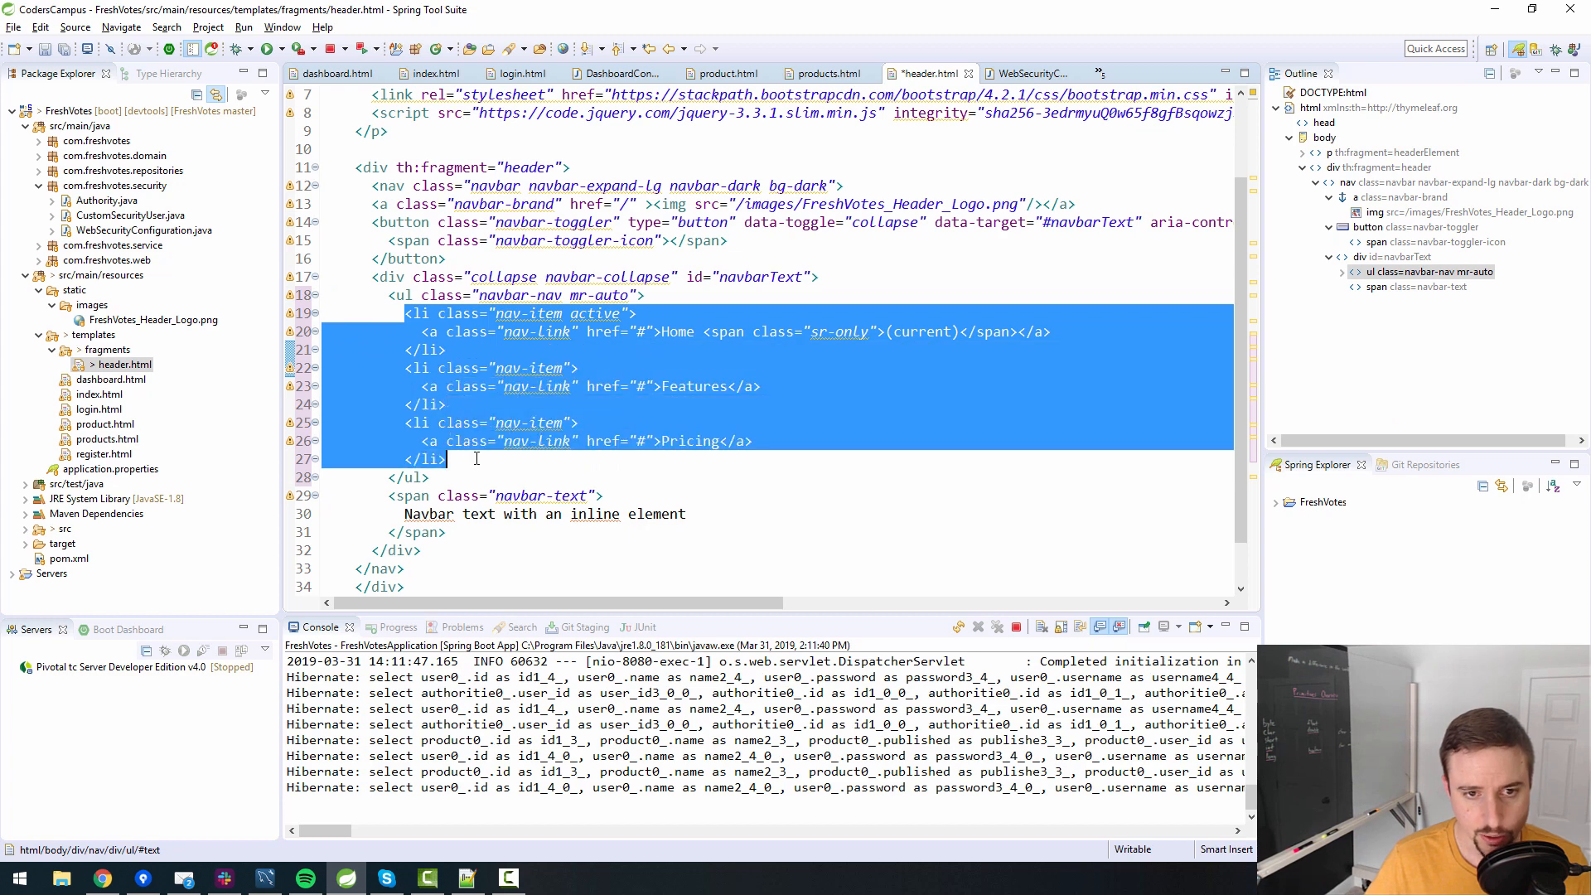
Delete the Home, Features and Pricing li items and change the emptied ul tags to div.
key("Delete")
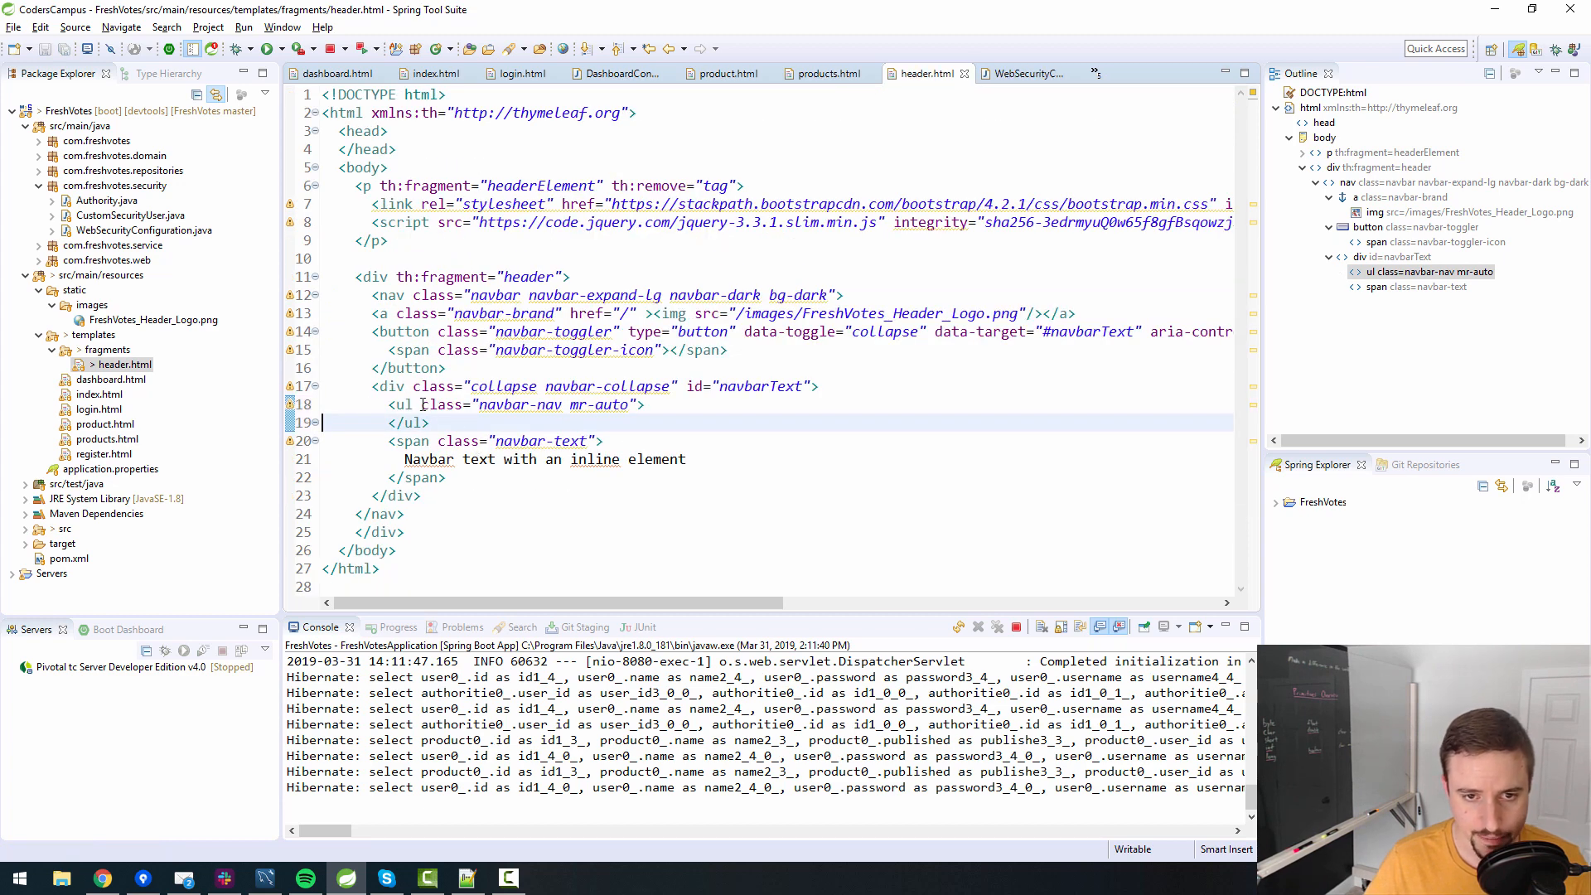
type("div")
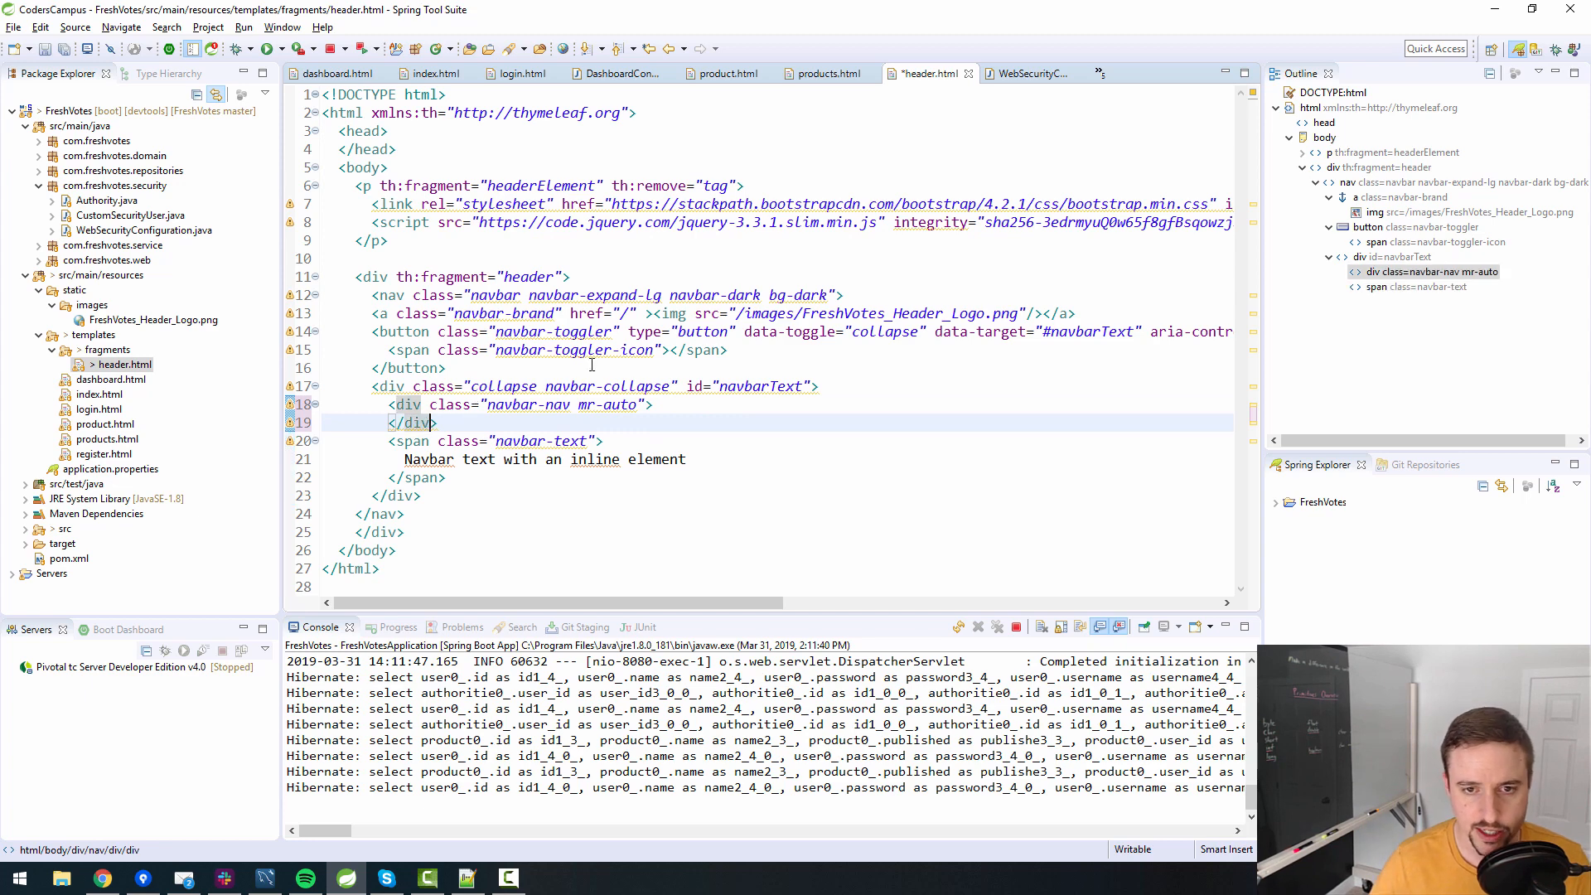
double_click(605, 404)
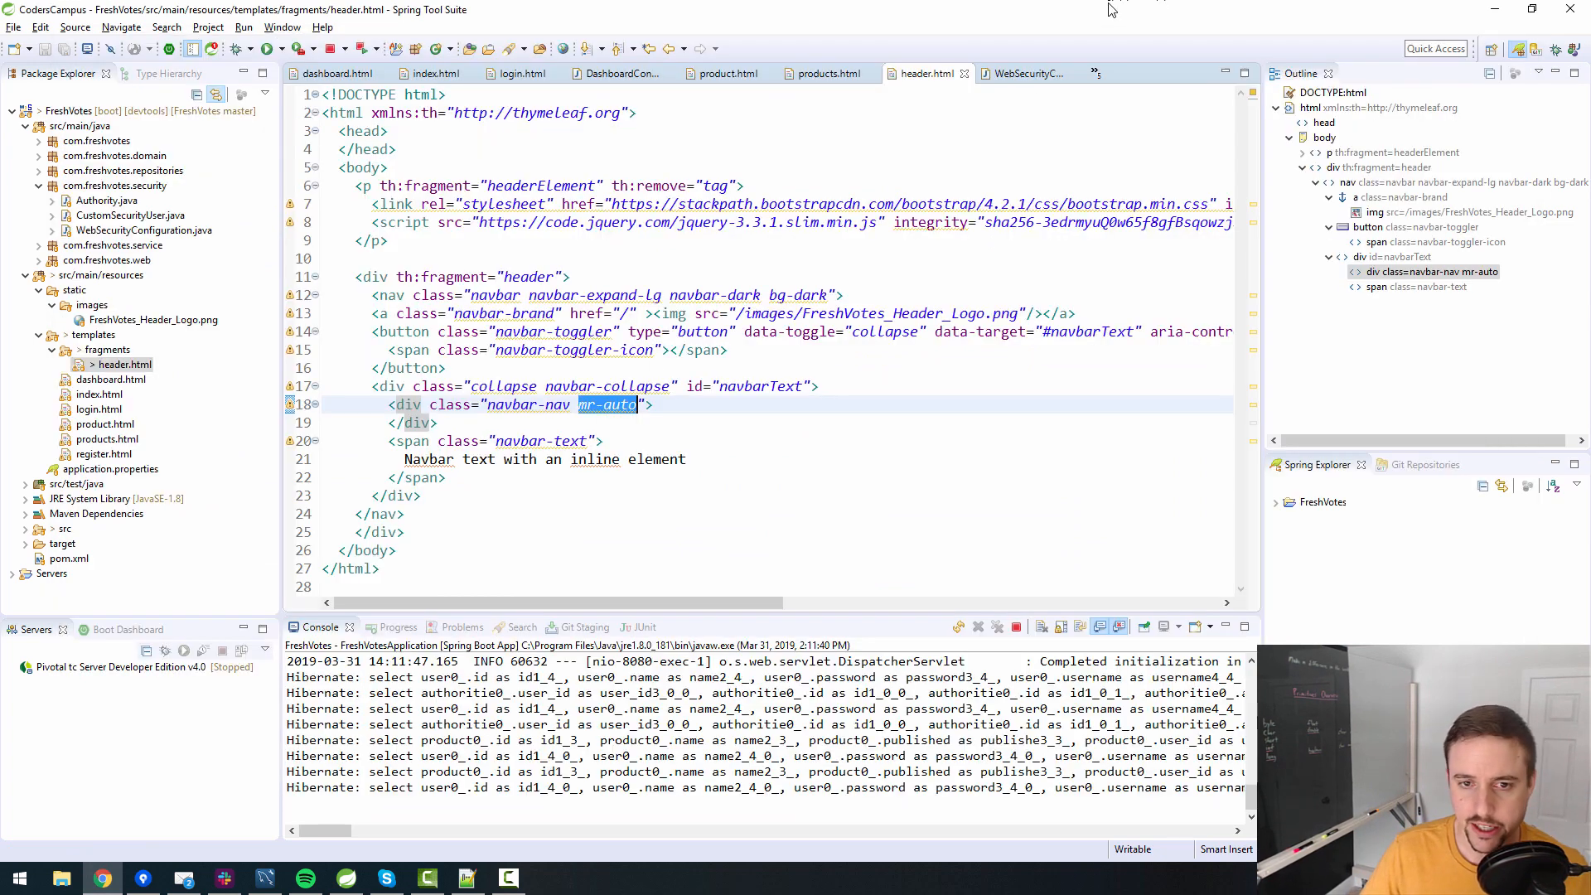
left_click(578, 403)
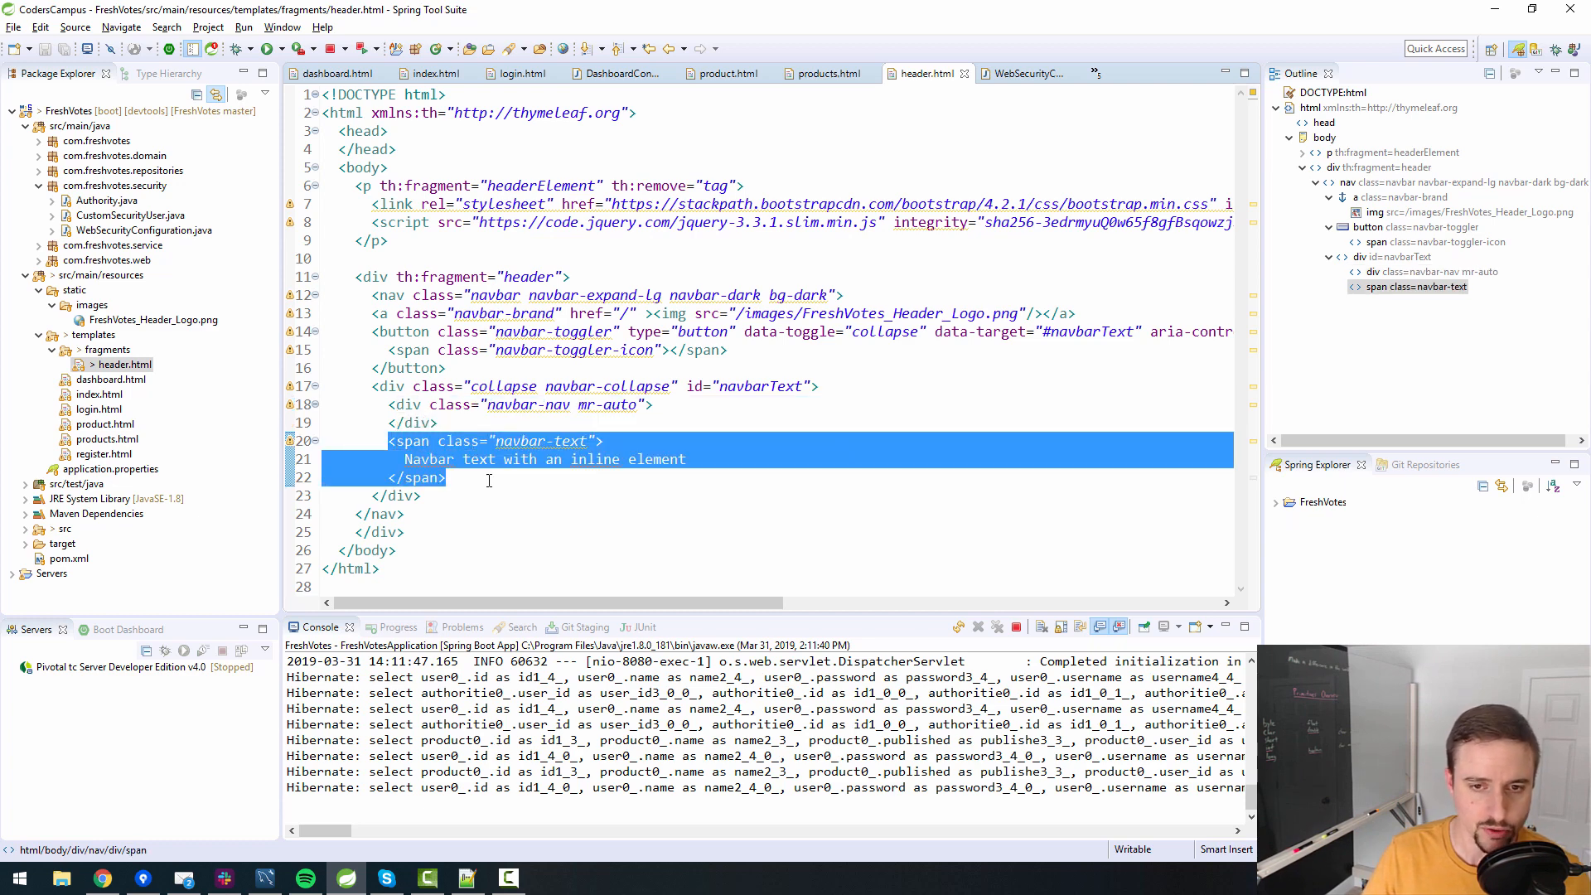
Comment out the empty div and make the navbar-text span a div holding a btn-primary Login button.
left_click(613, 404)
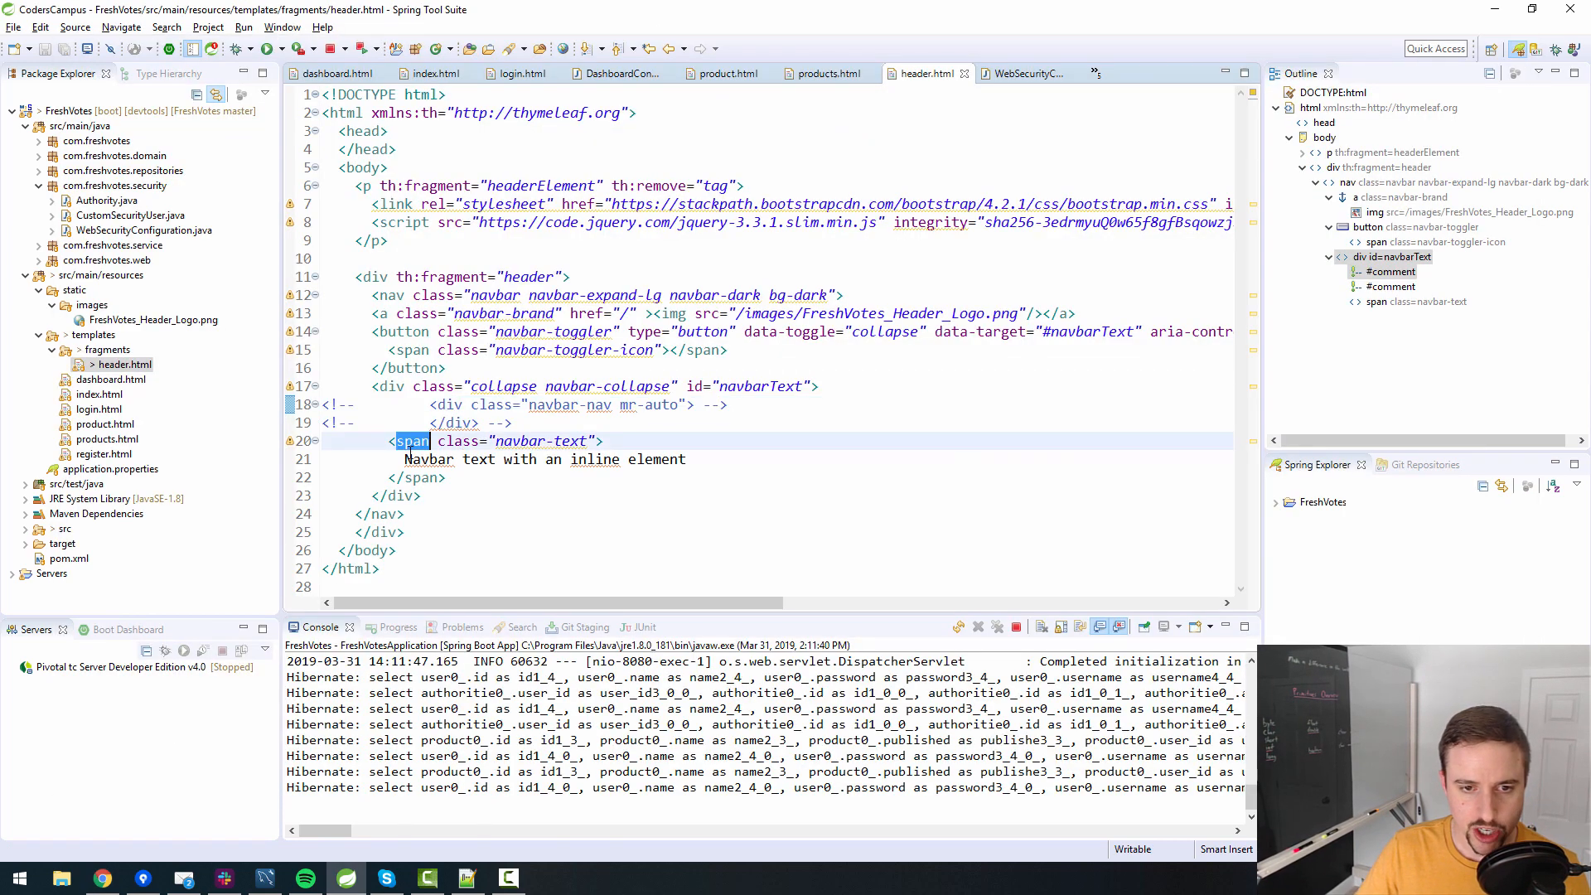
left_click(444, 440)
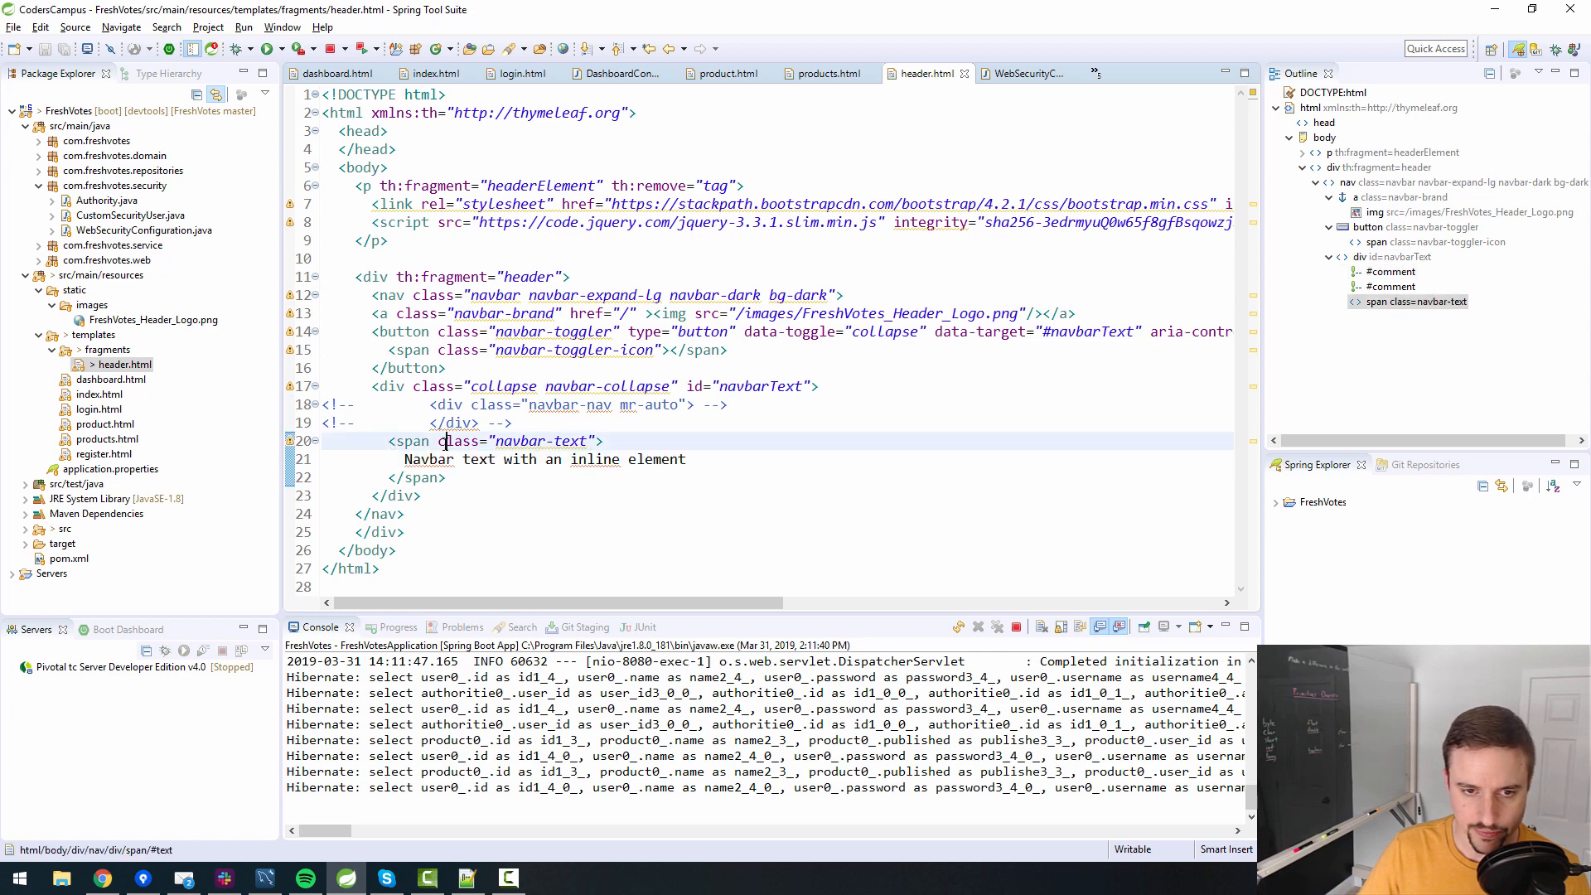
type("div")
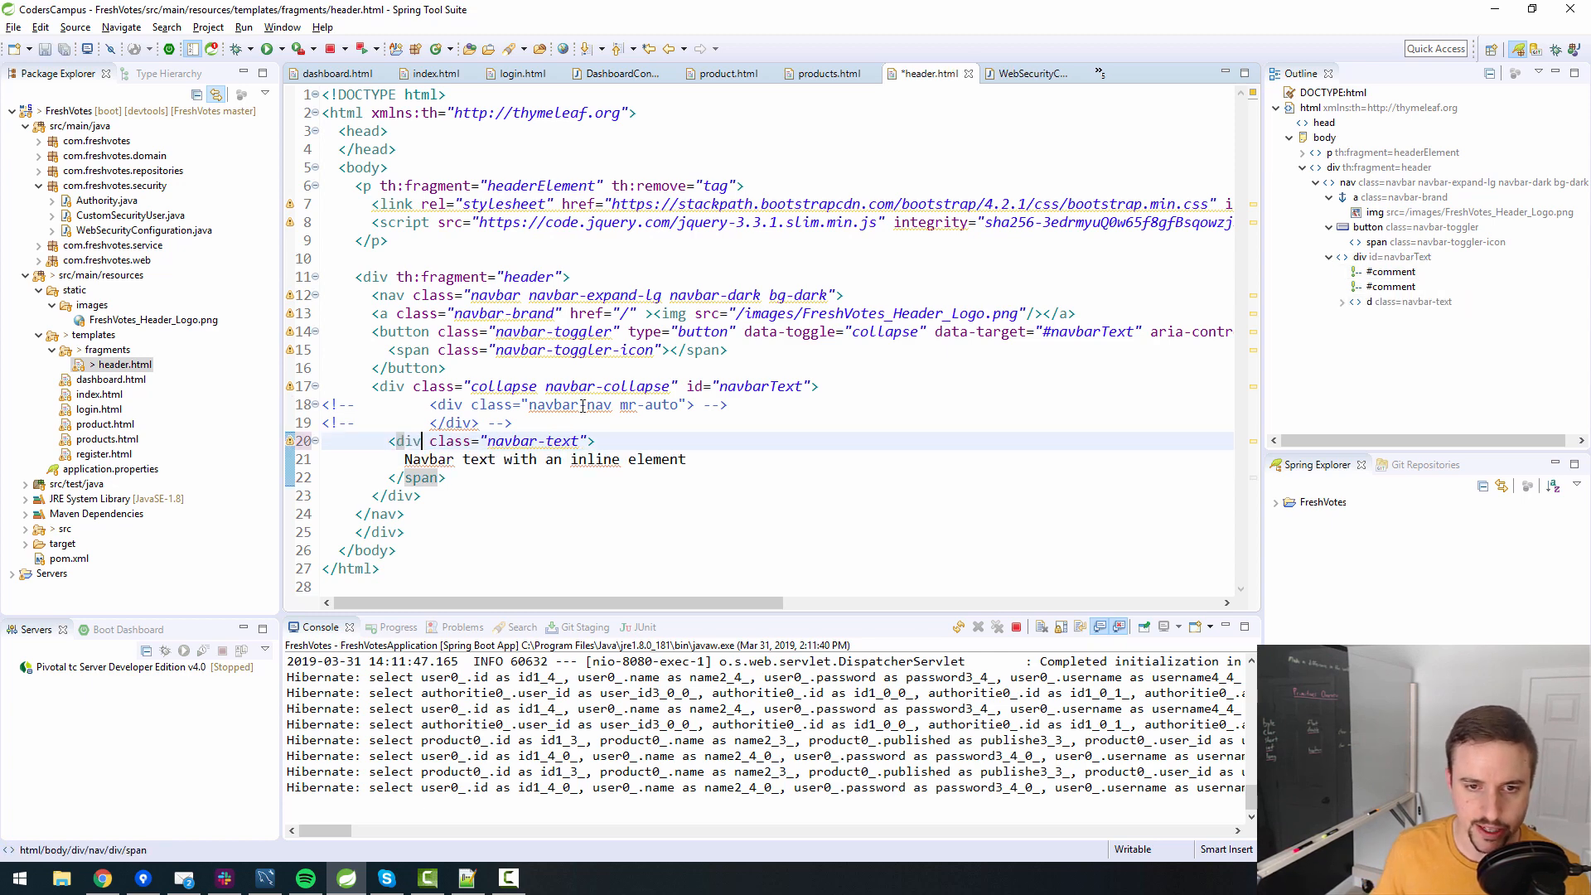
left_click(406, 496)
type("<button>Login</button>")
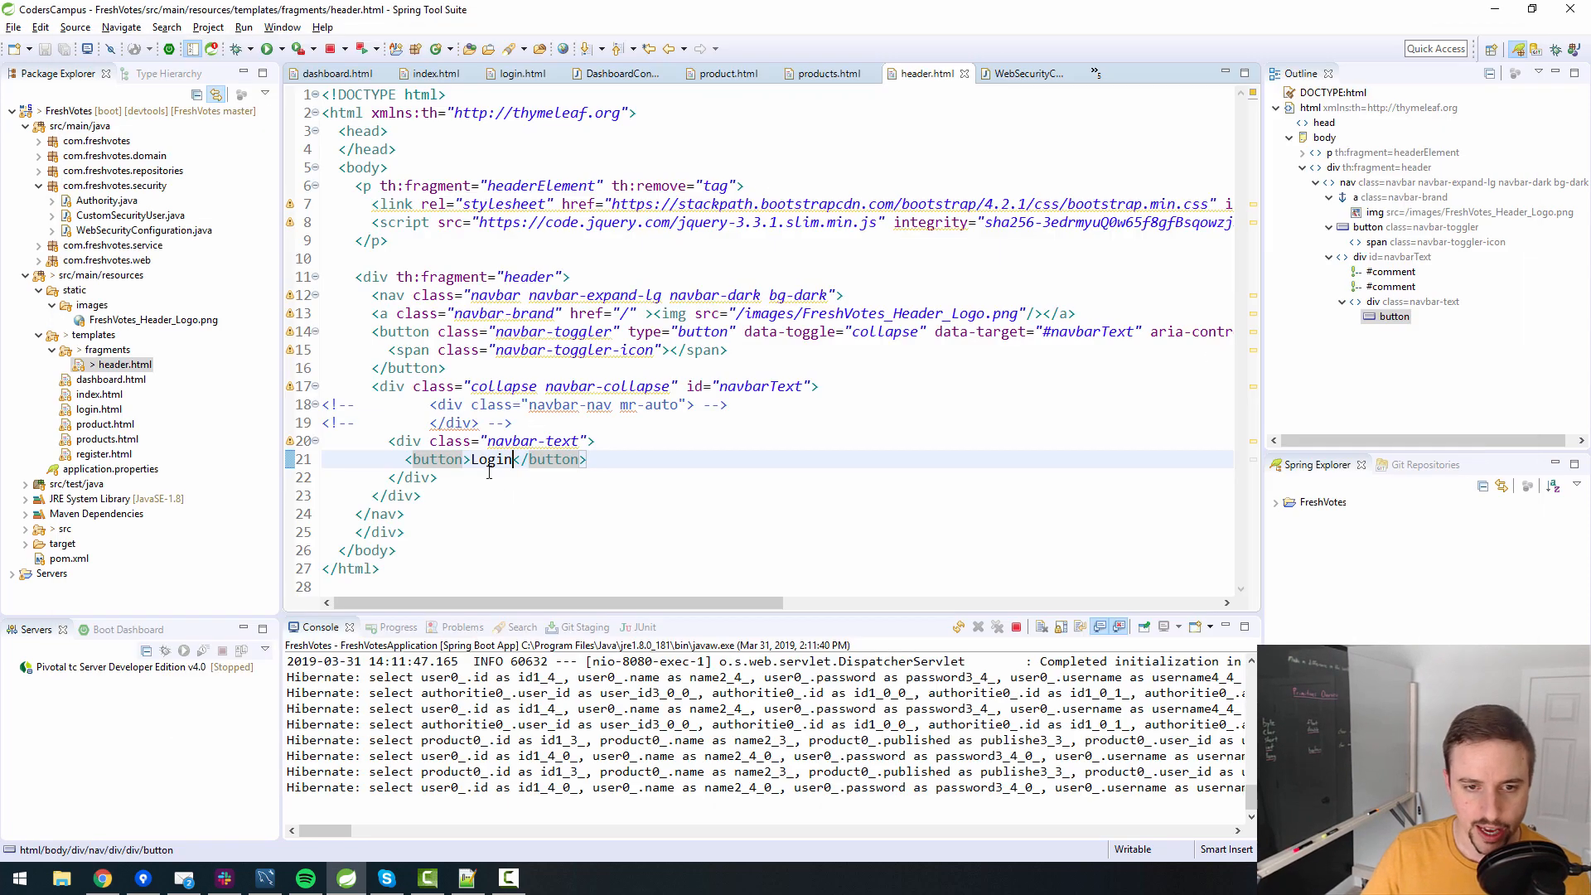
type("class=\"btn btn-primary")
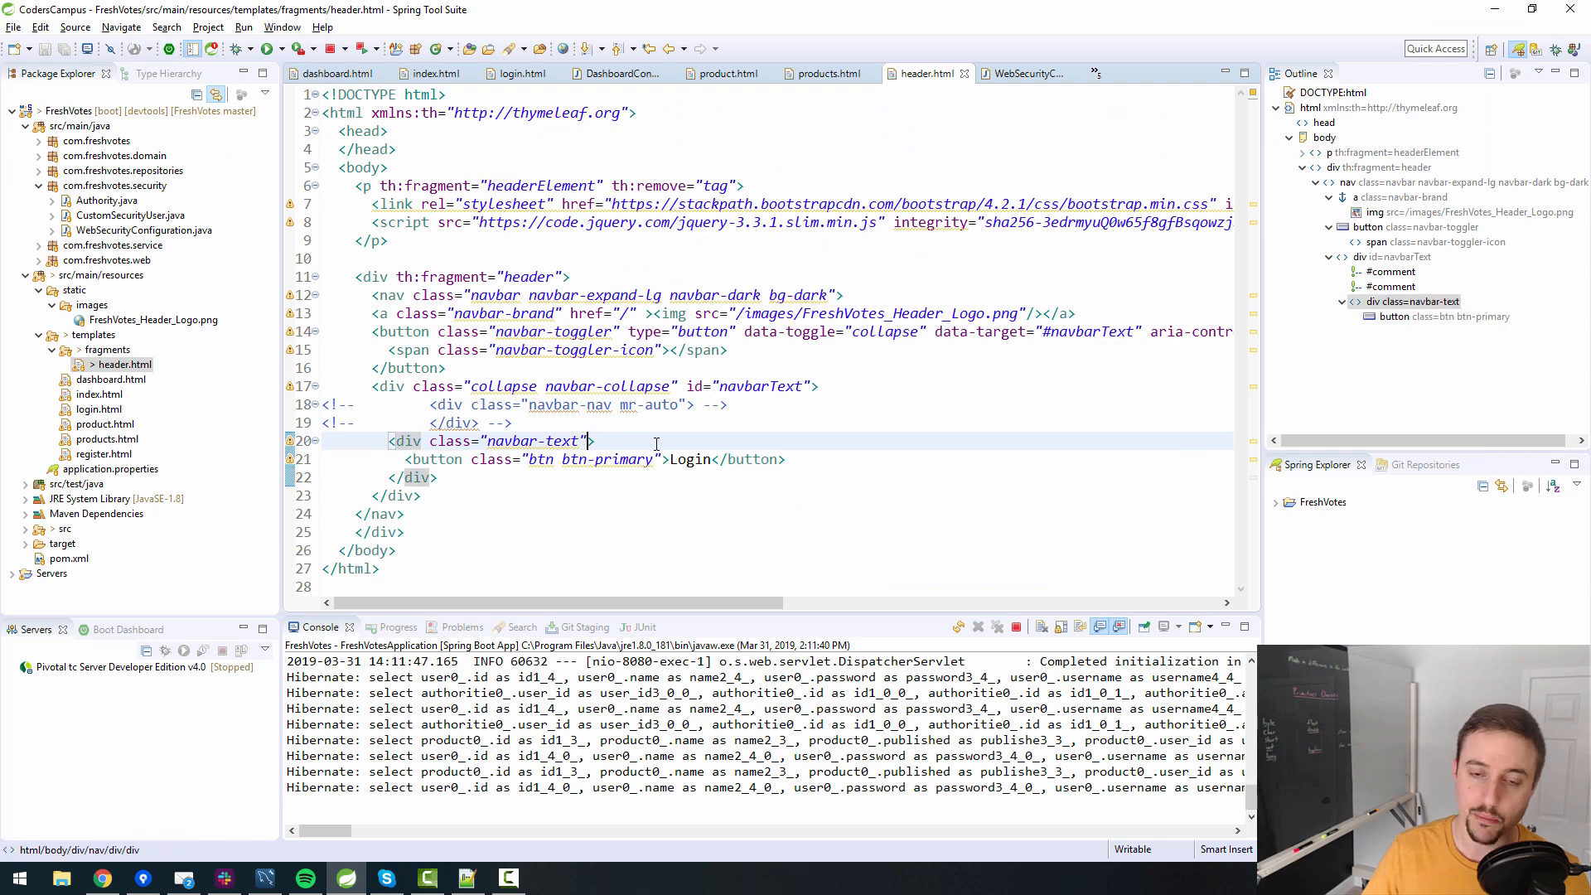
Change mr- to ml-auto on the Login wrapper, delete commented lines, and remove navbar-text.
type("mr-")
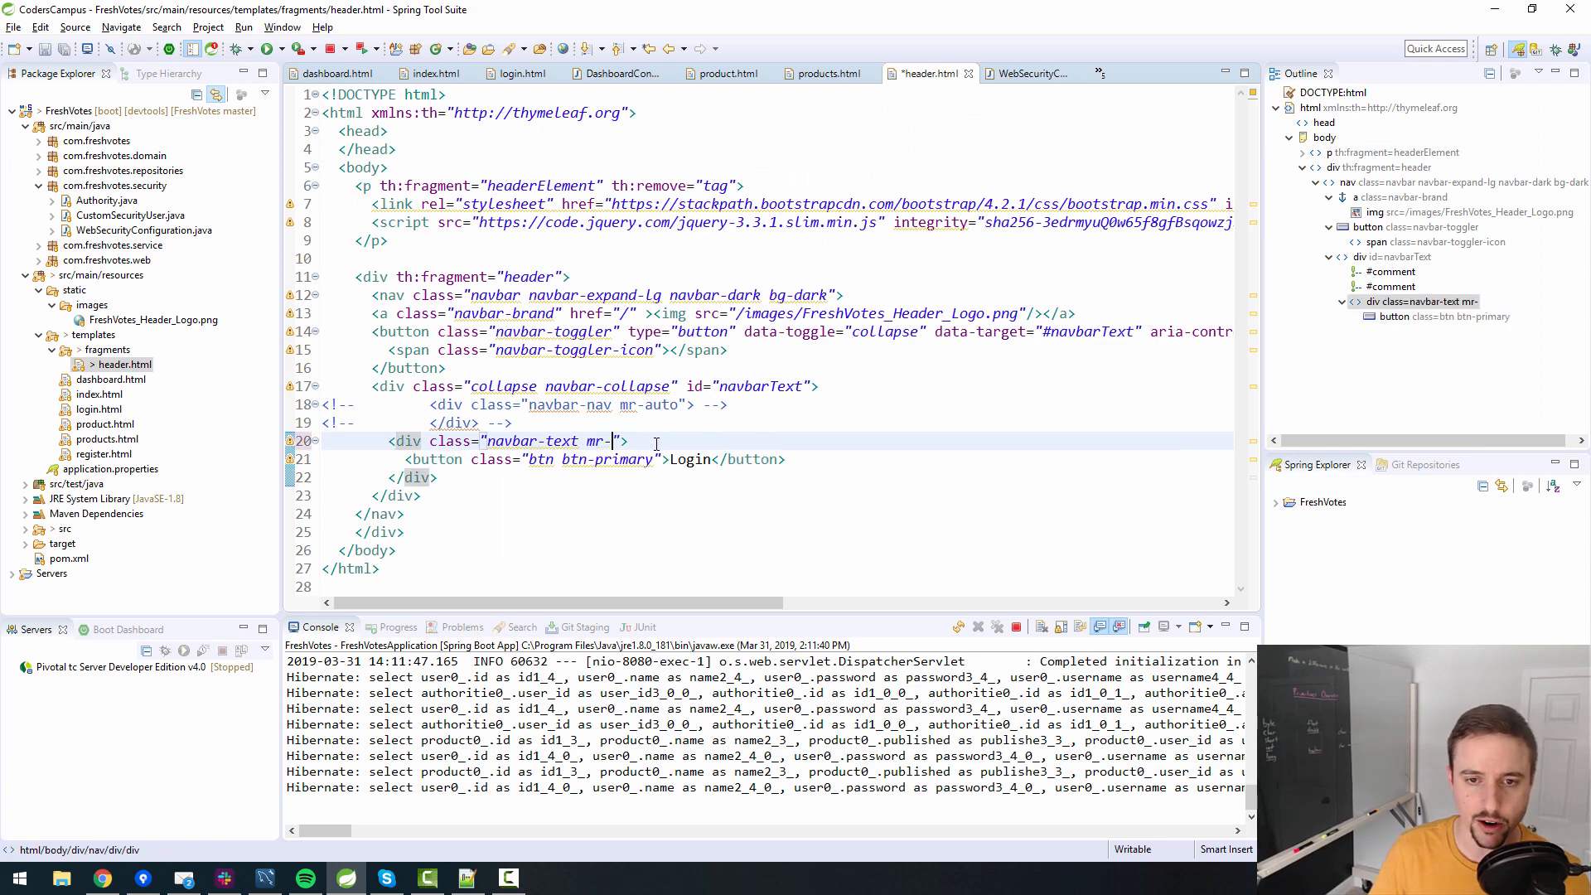
type("ml-auto")
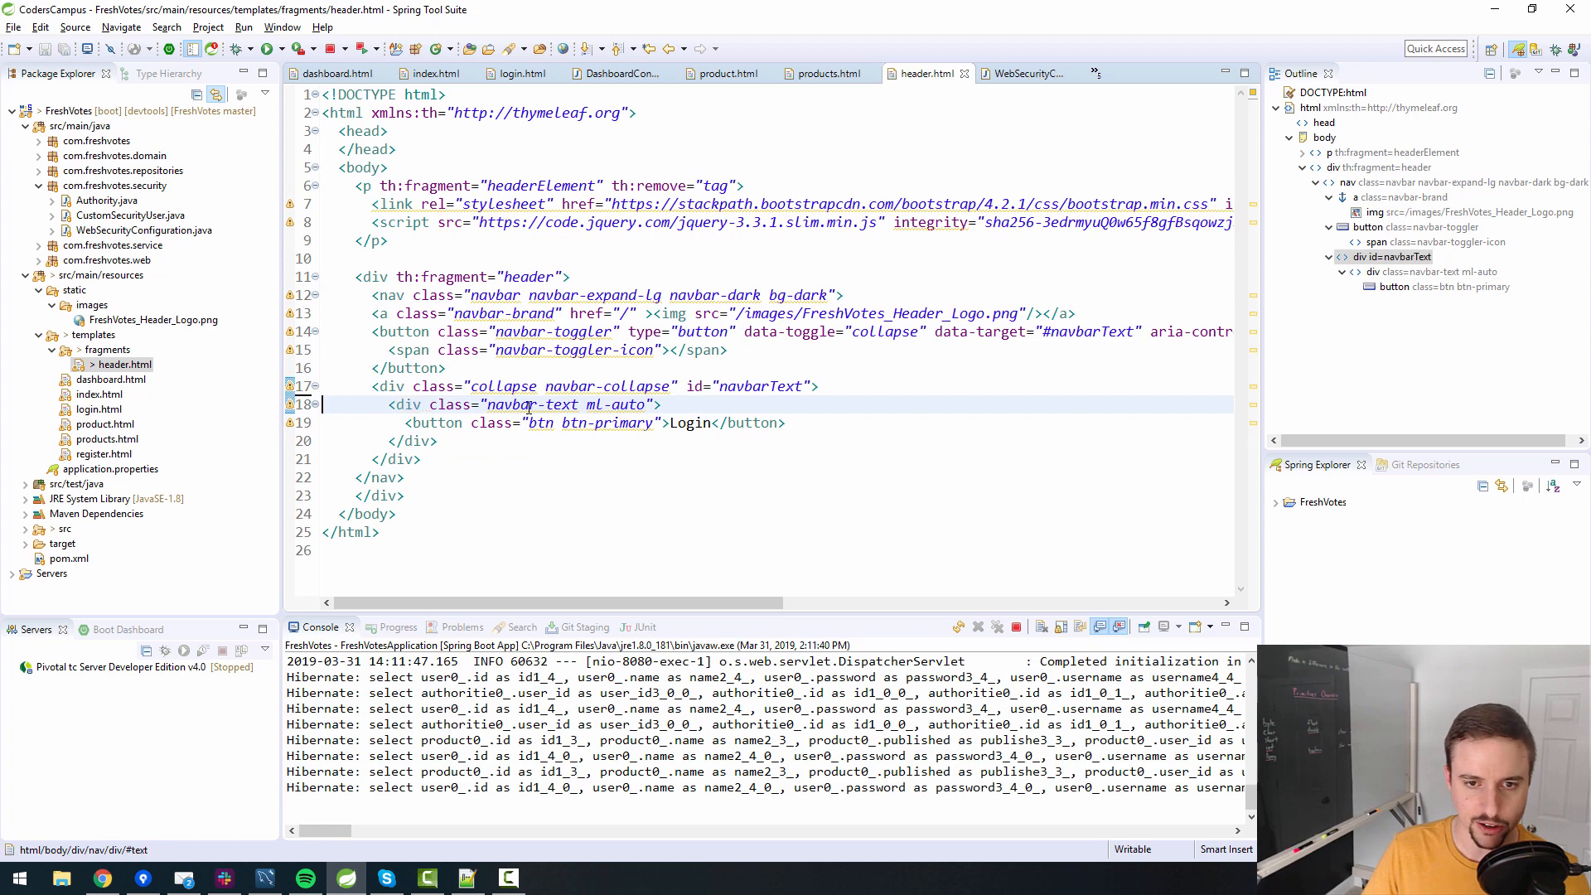
double_click(532, 403)
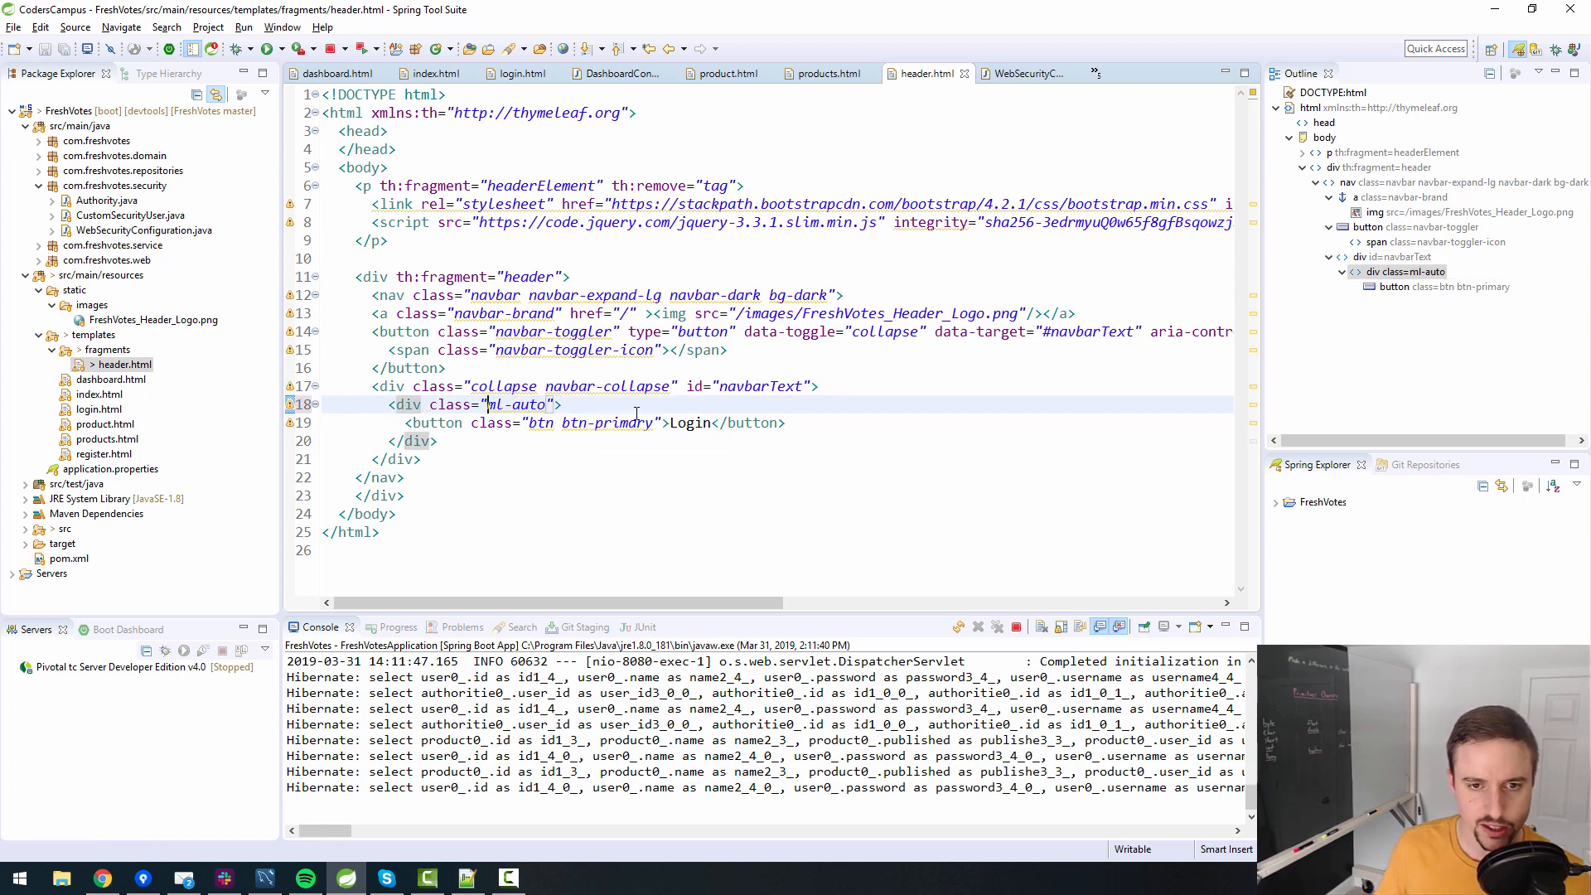
left_click(538, 424)
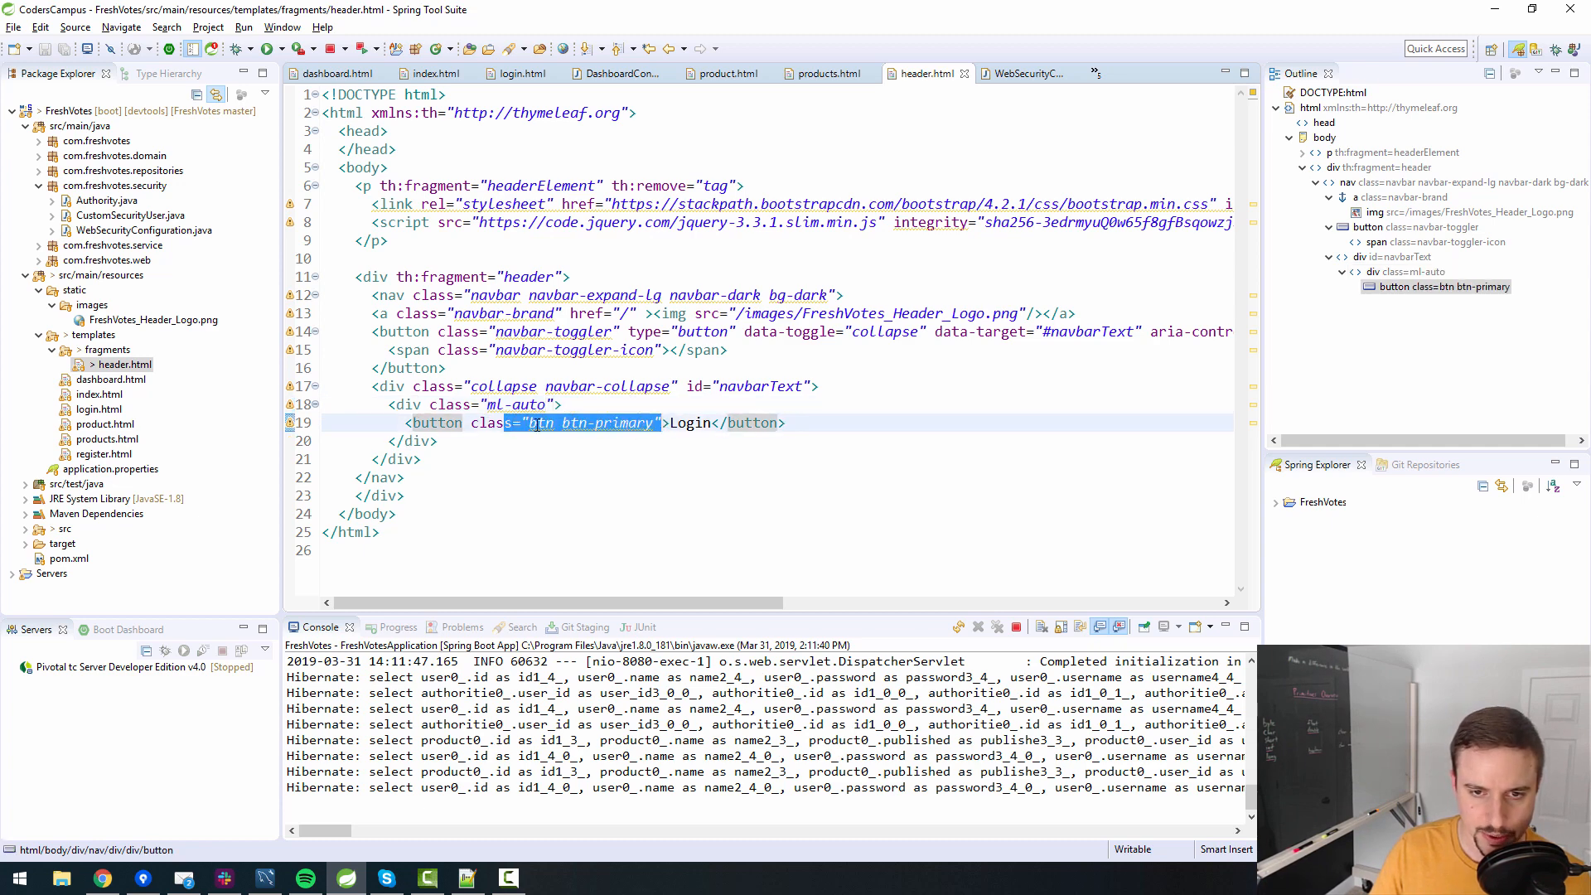
double_click(435, 424)
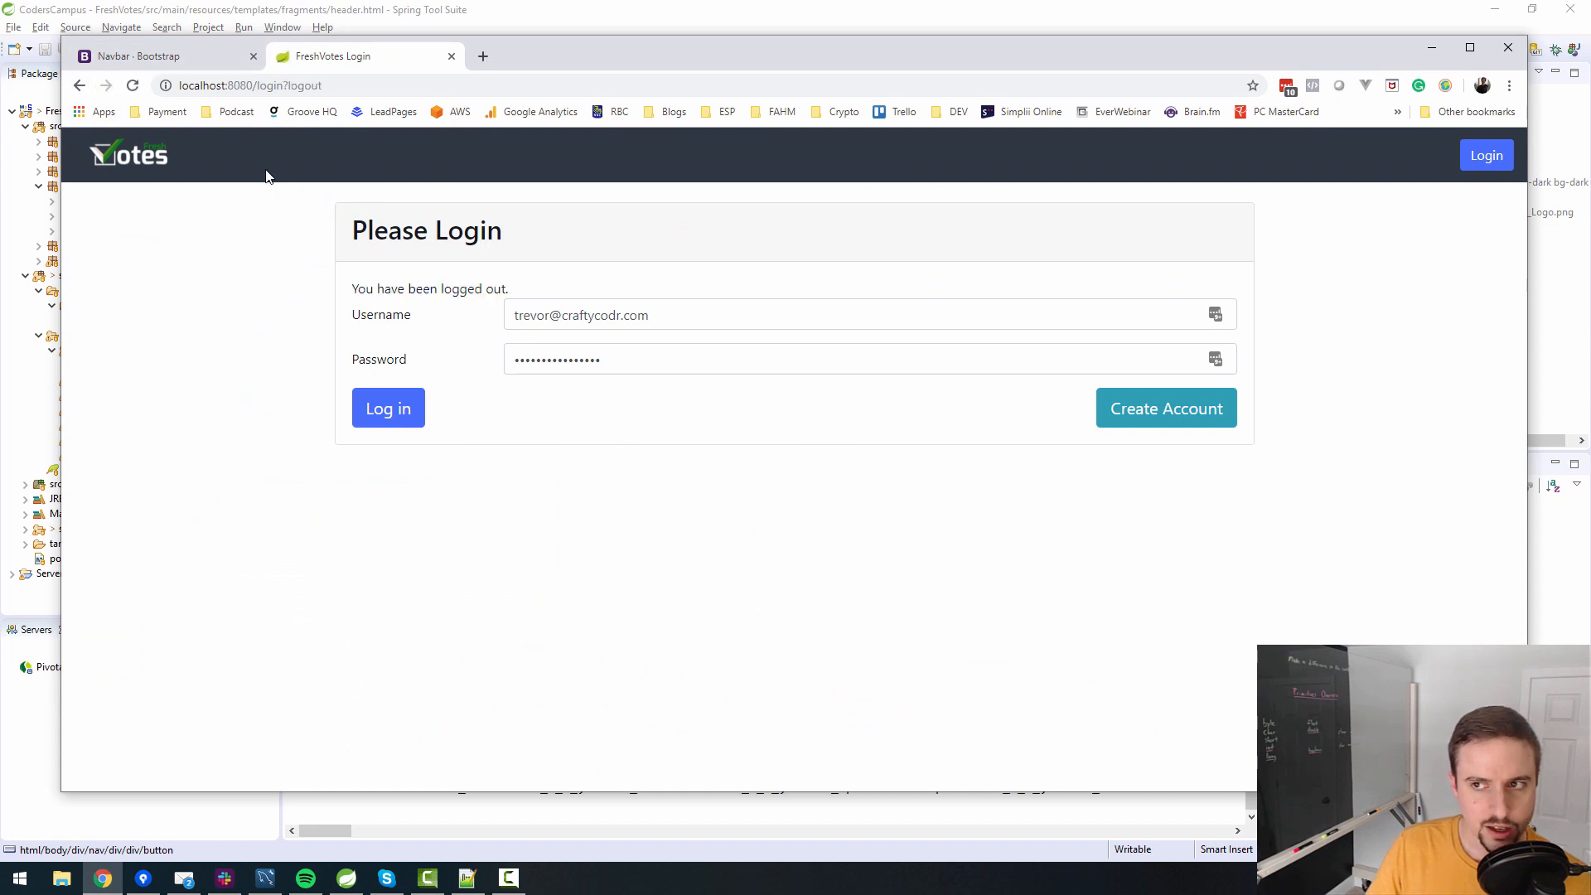
mouse_move(706, 203)
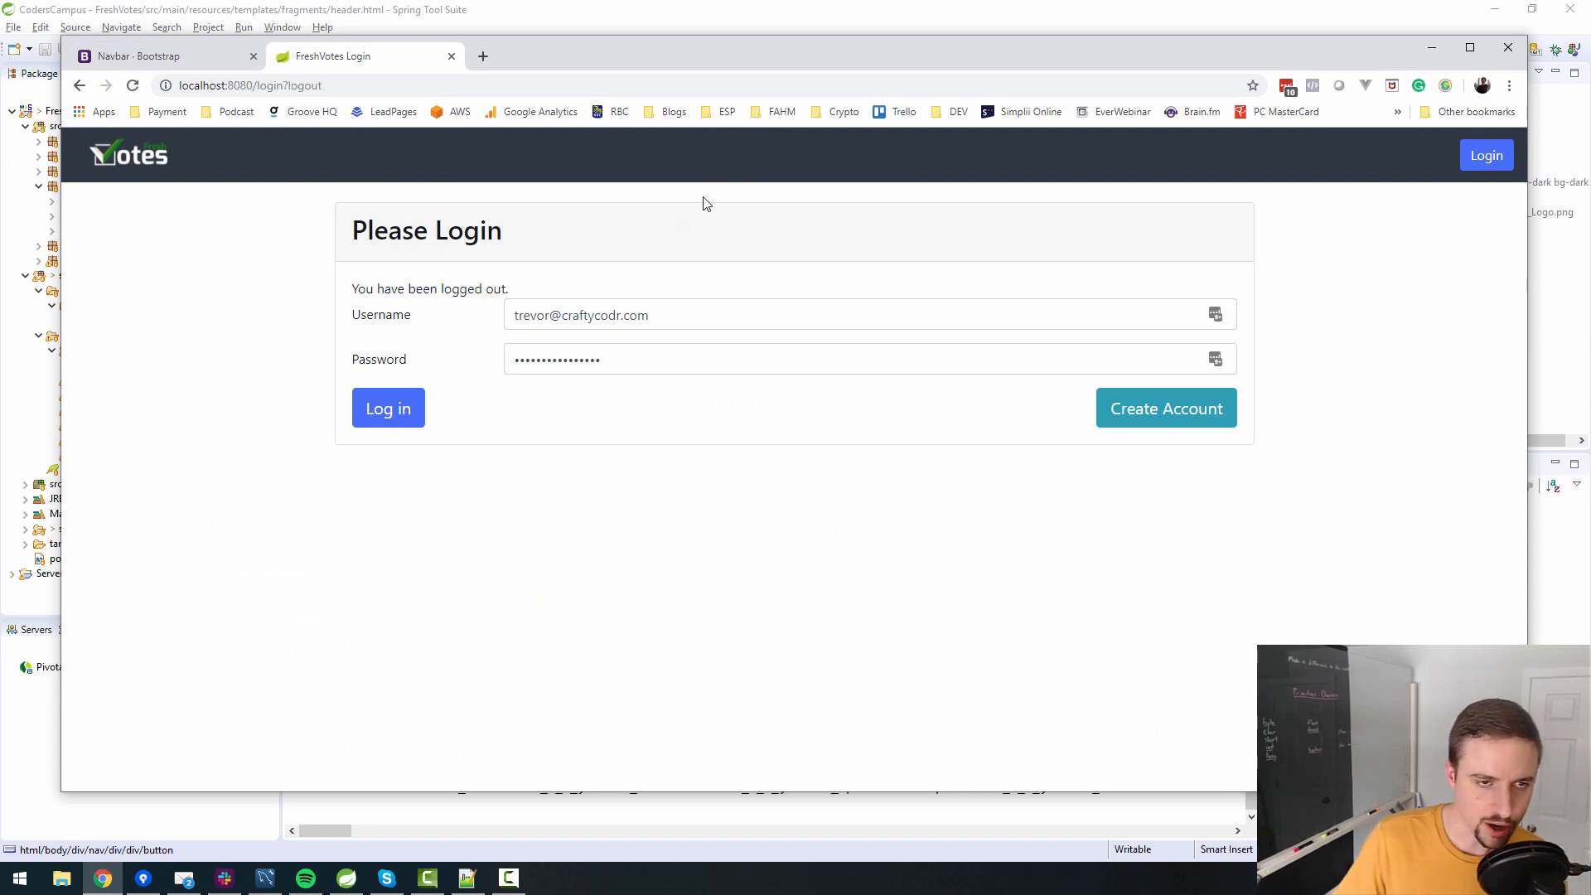
mouse_move(781, 495)
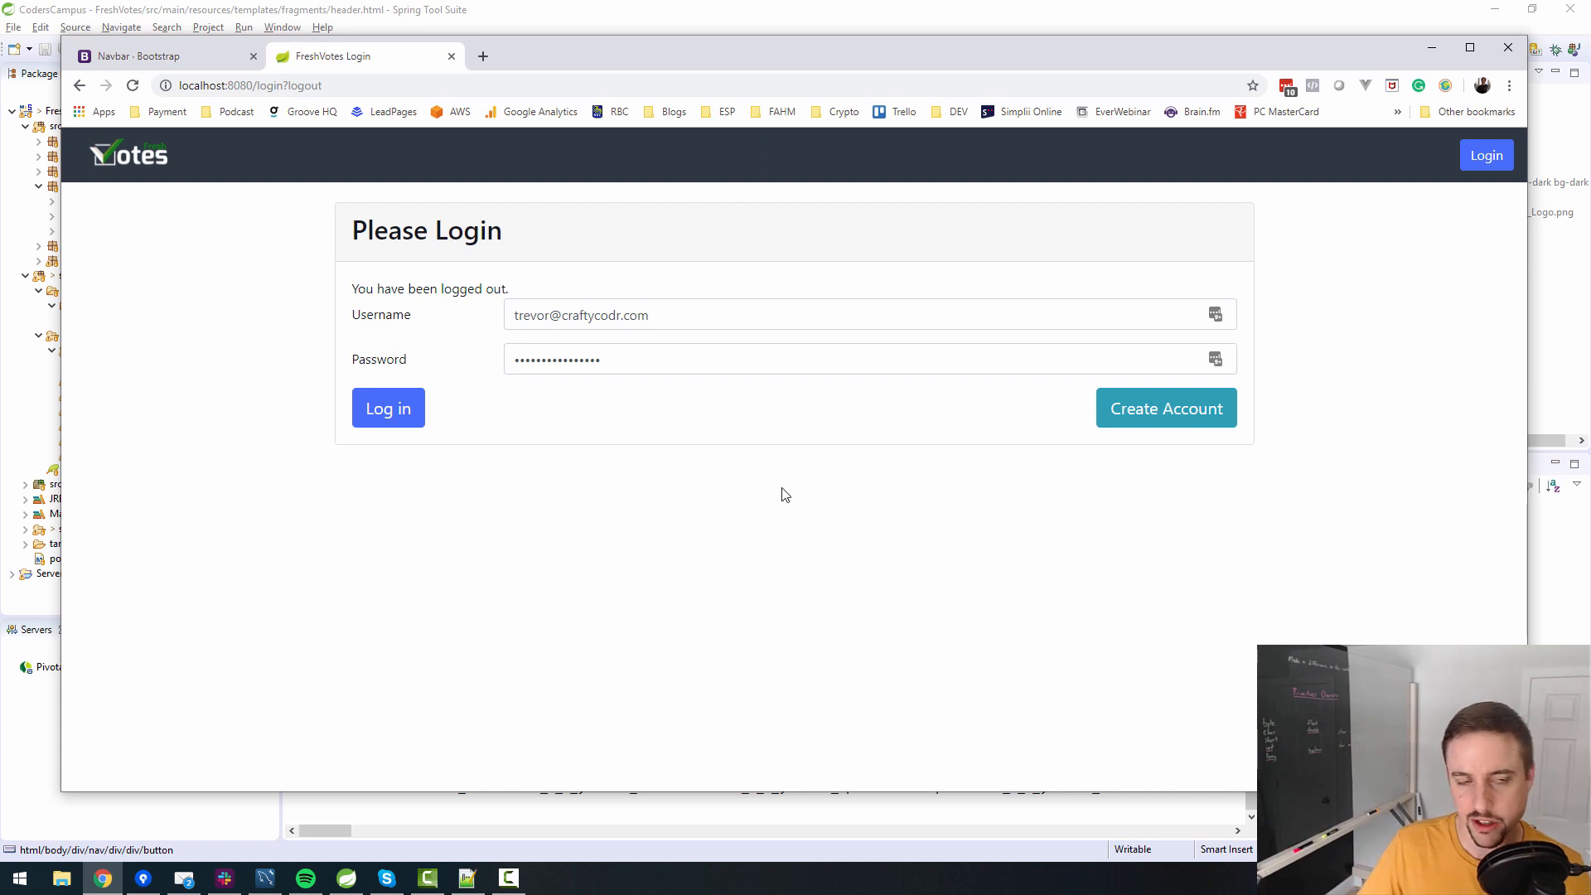
mouse_move(1387, 291)
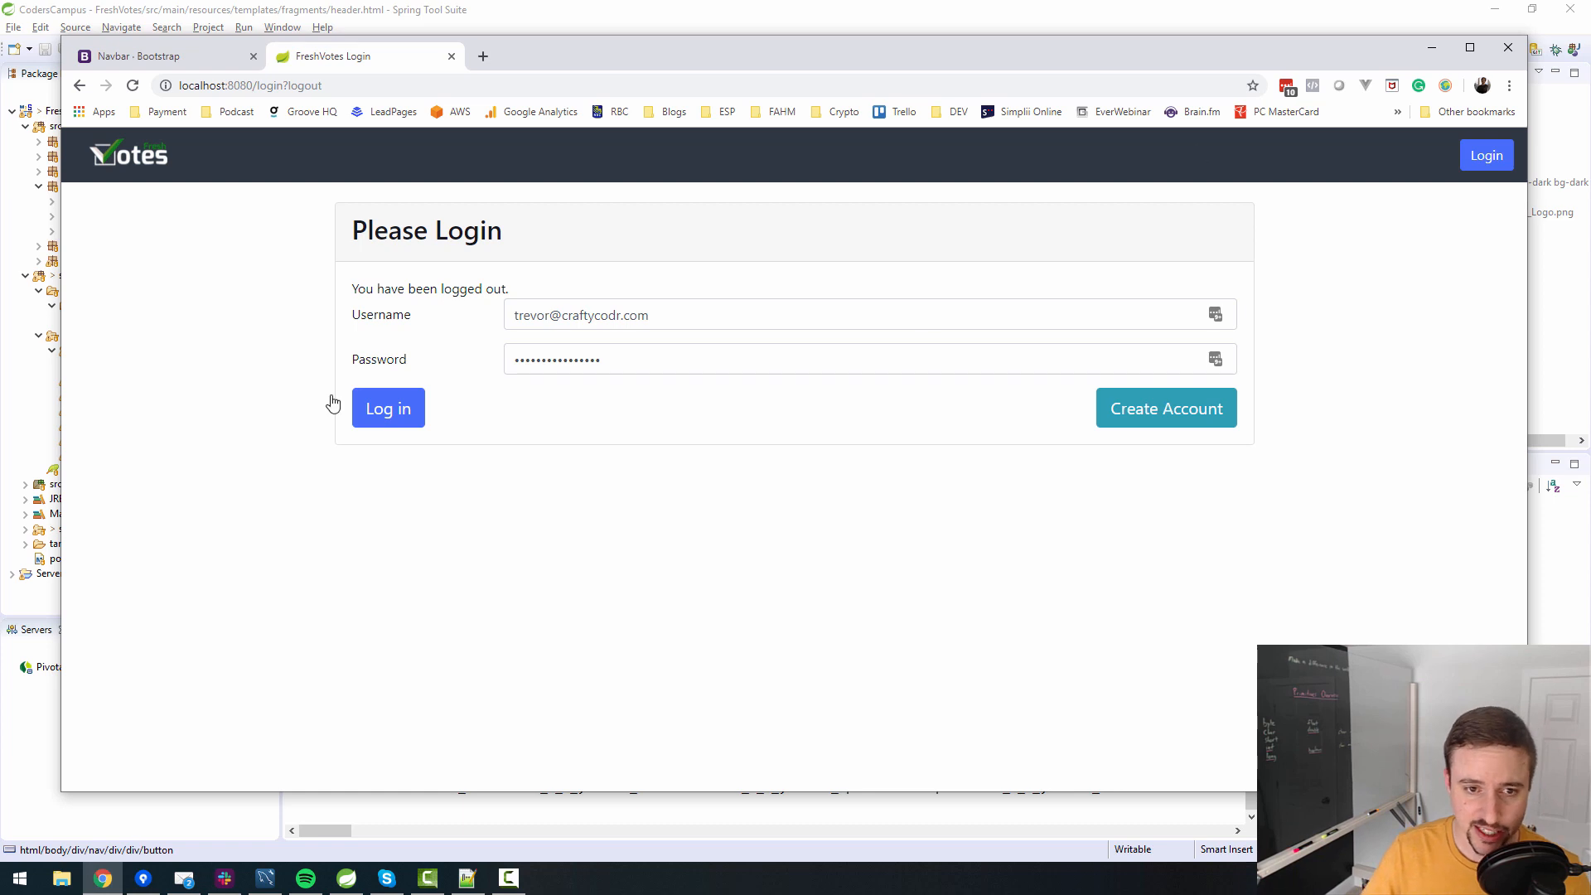
mouse_move(387, 408)
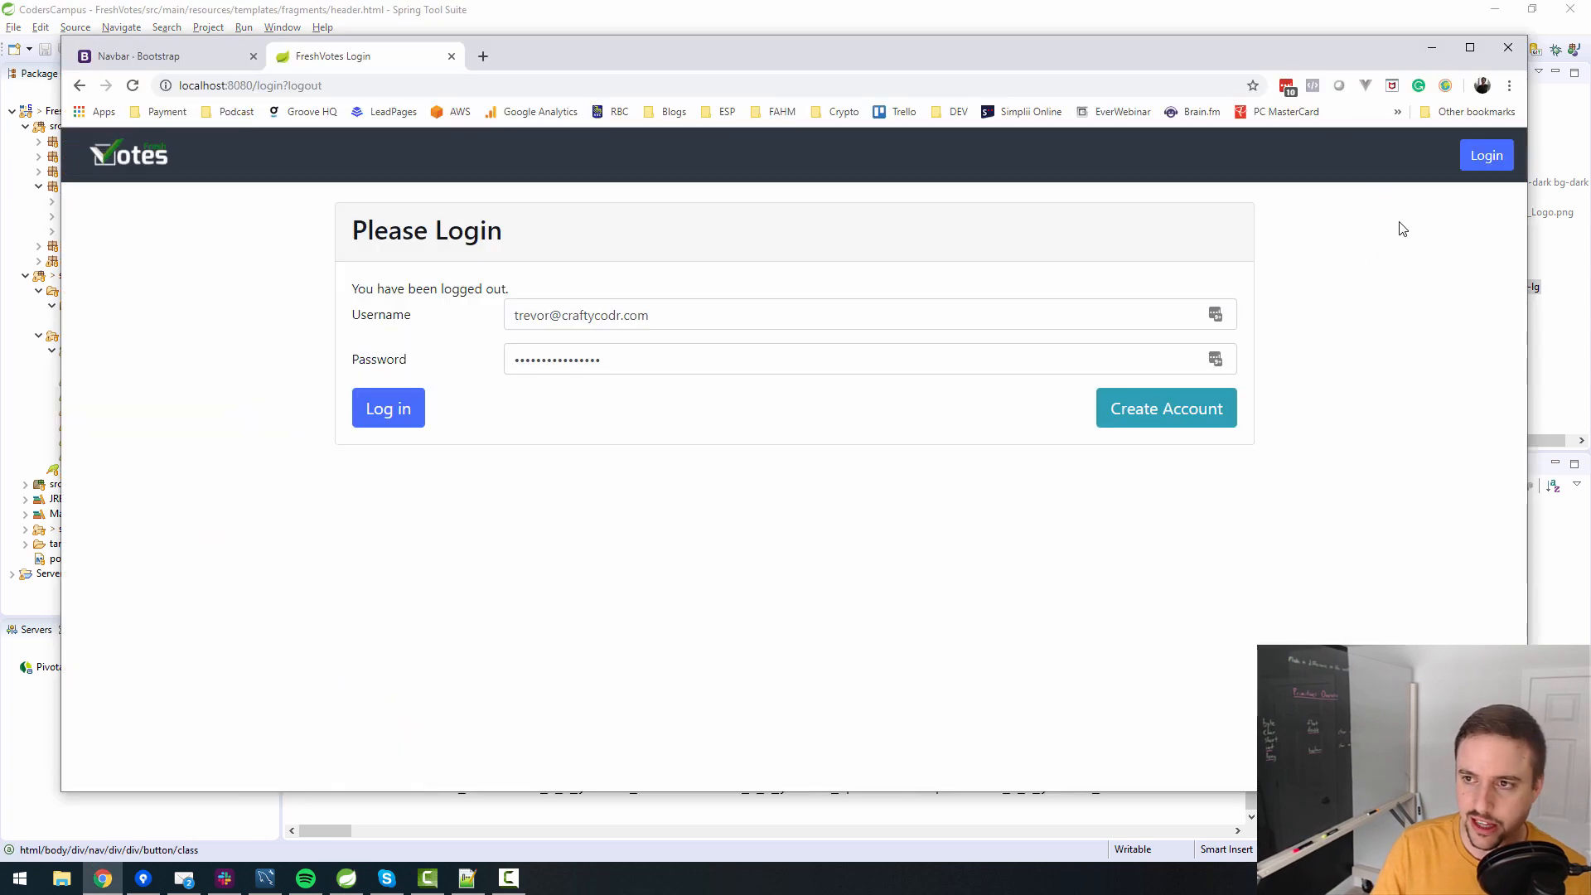
mouse_move(1464, 389)
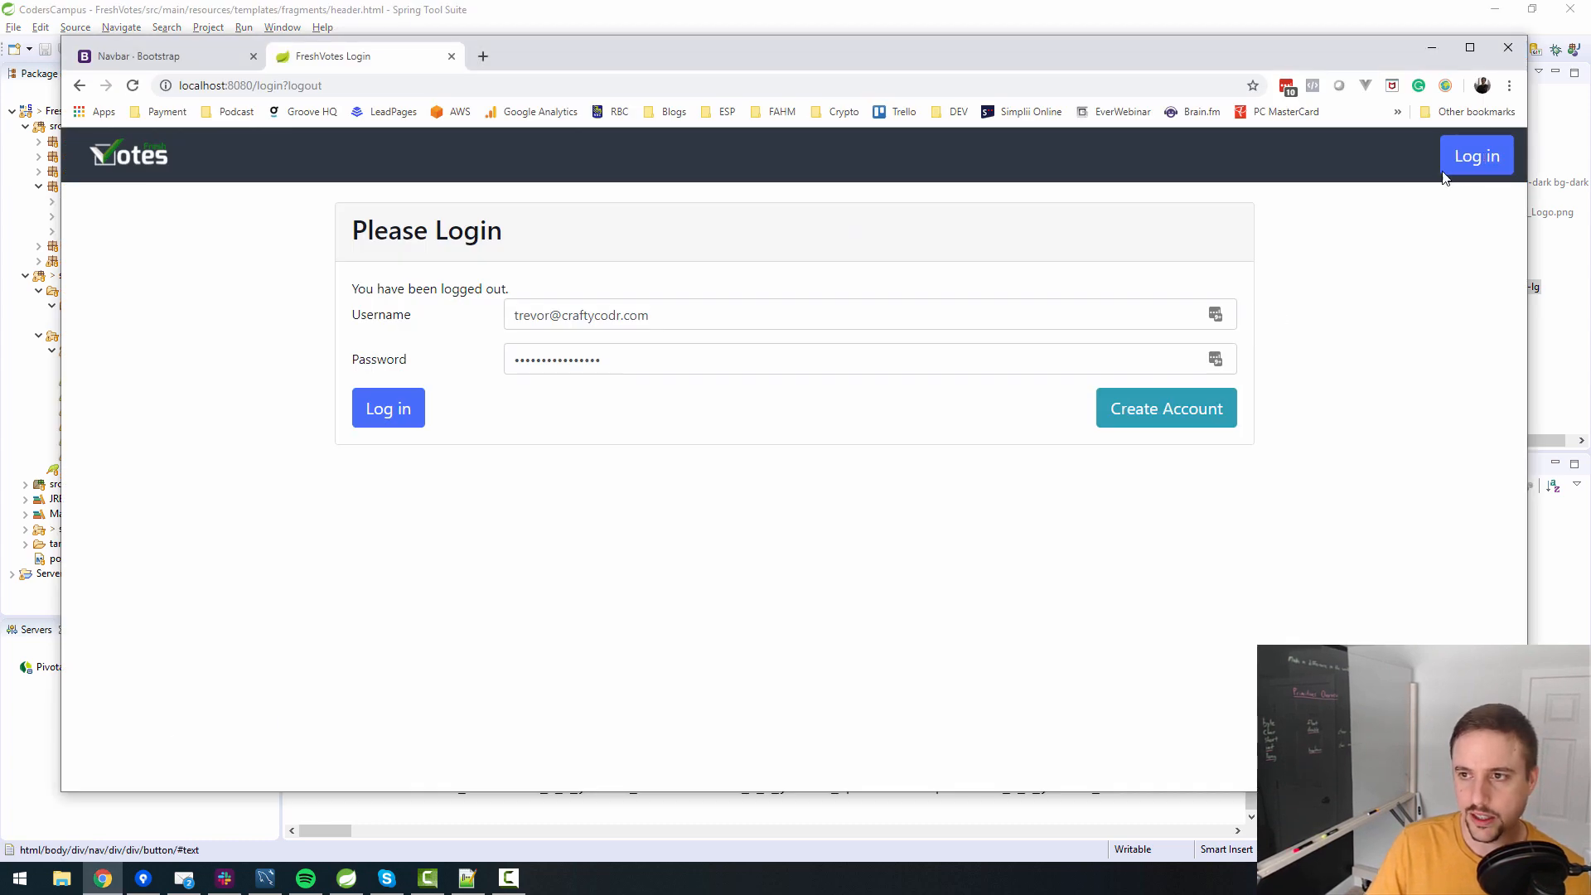
mouse_move(1322, 386)
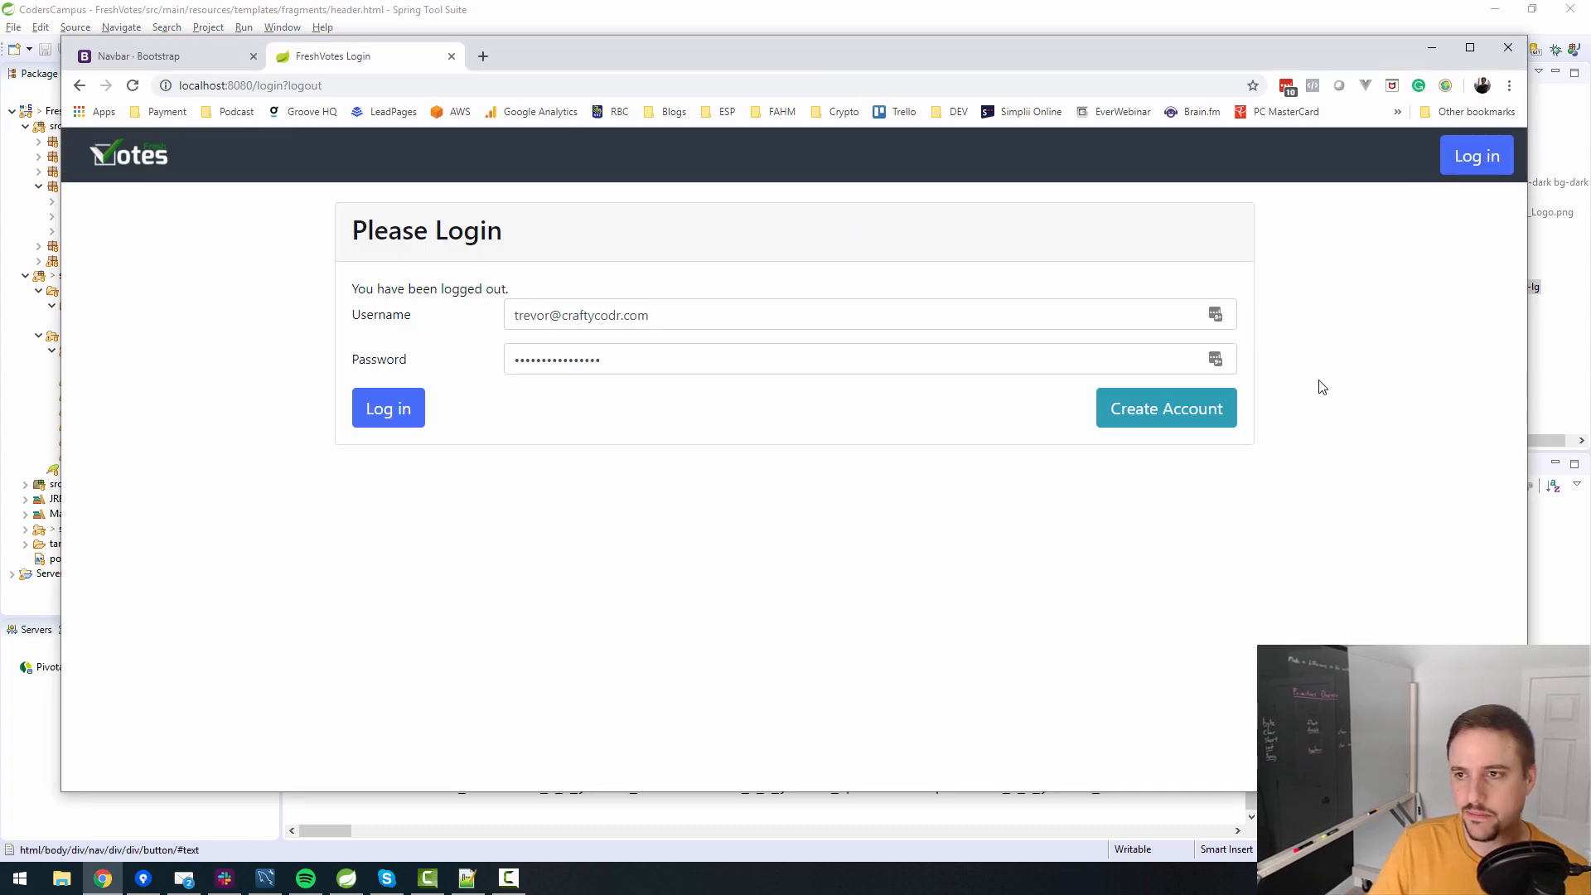
mouse_move(1440, 211)
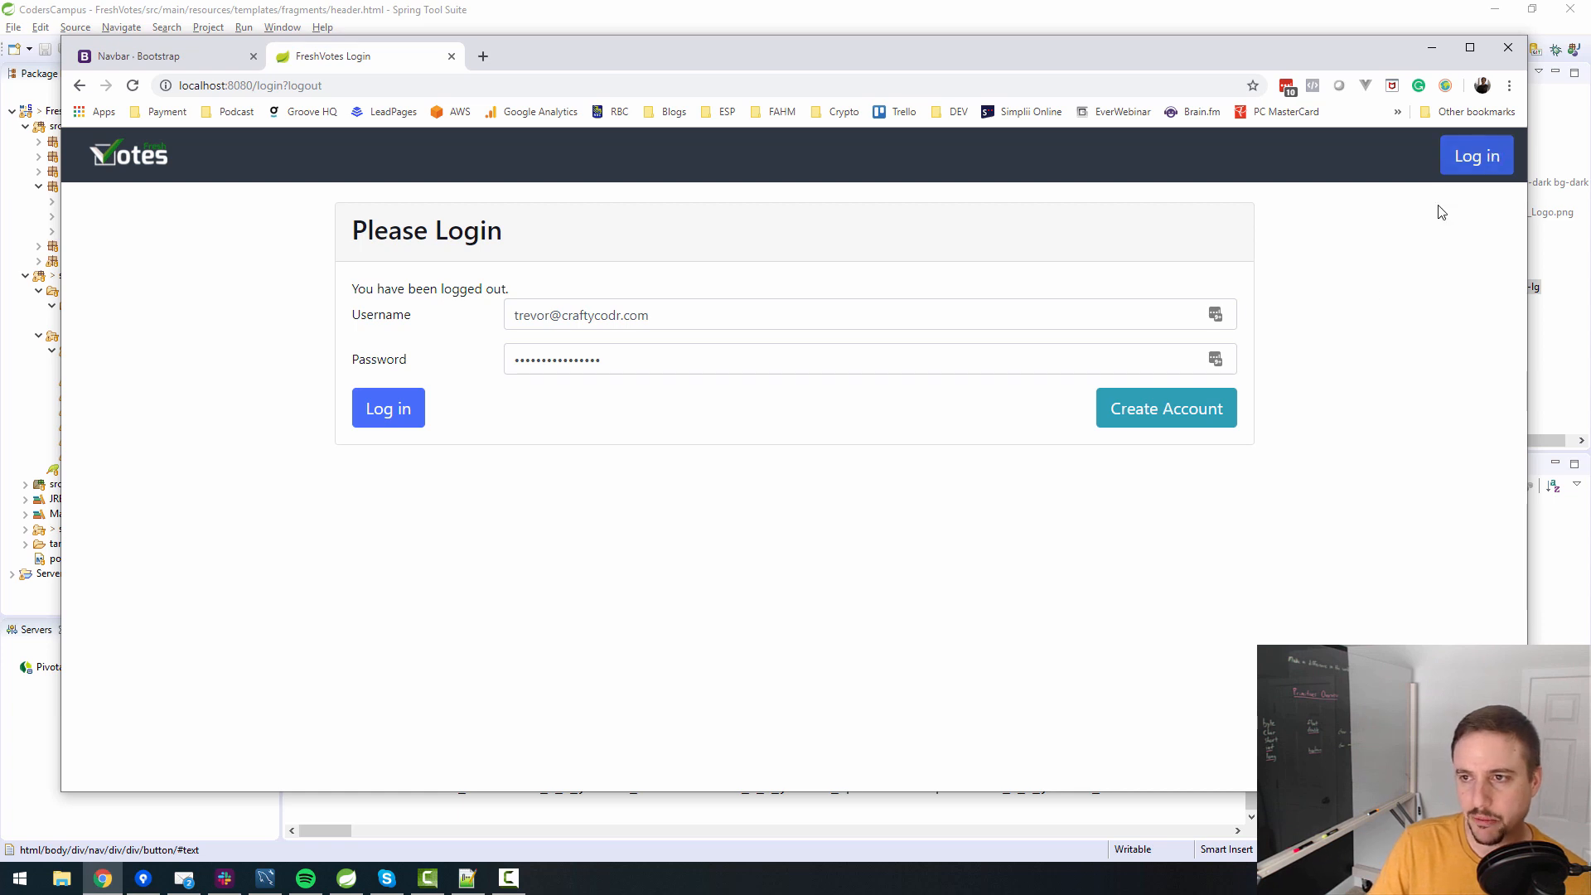
mouse_move(1284, 387)
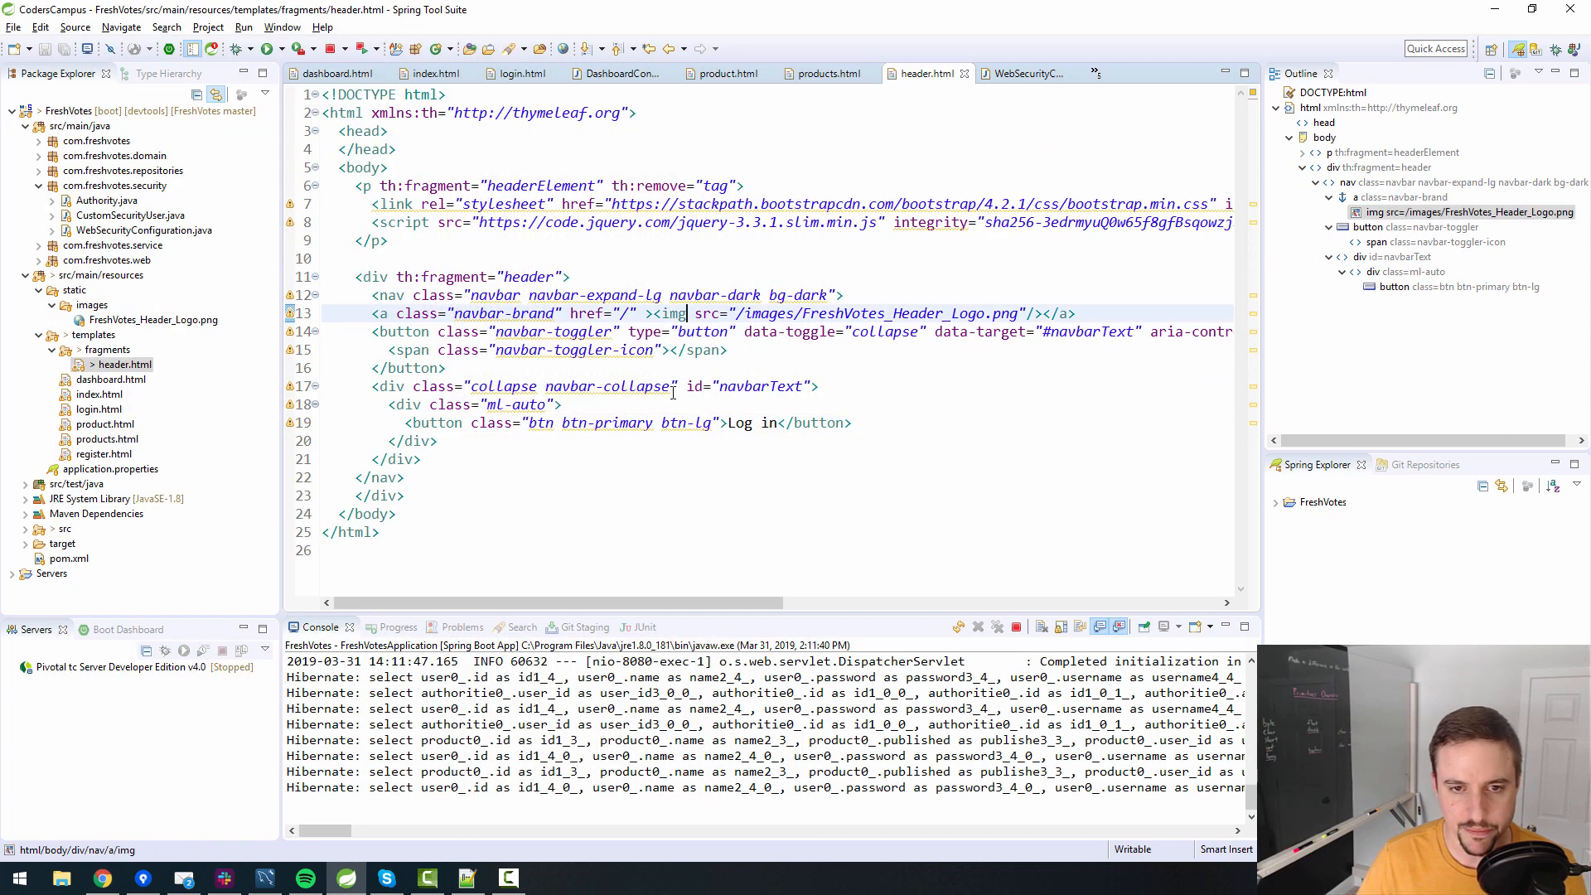
Make the button large with the label 'Log in' and check it collapses in a narrow window.
double_click(568, 385)
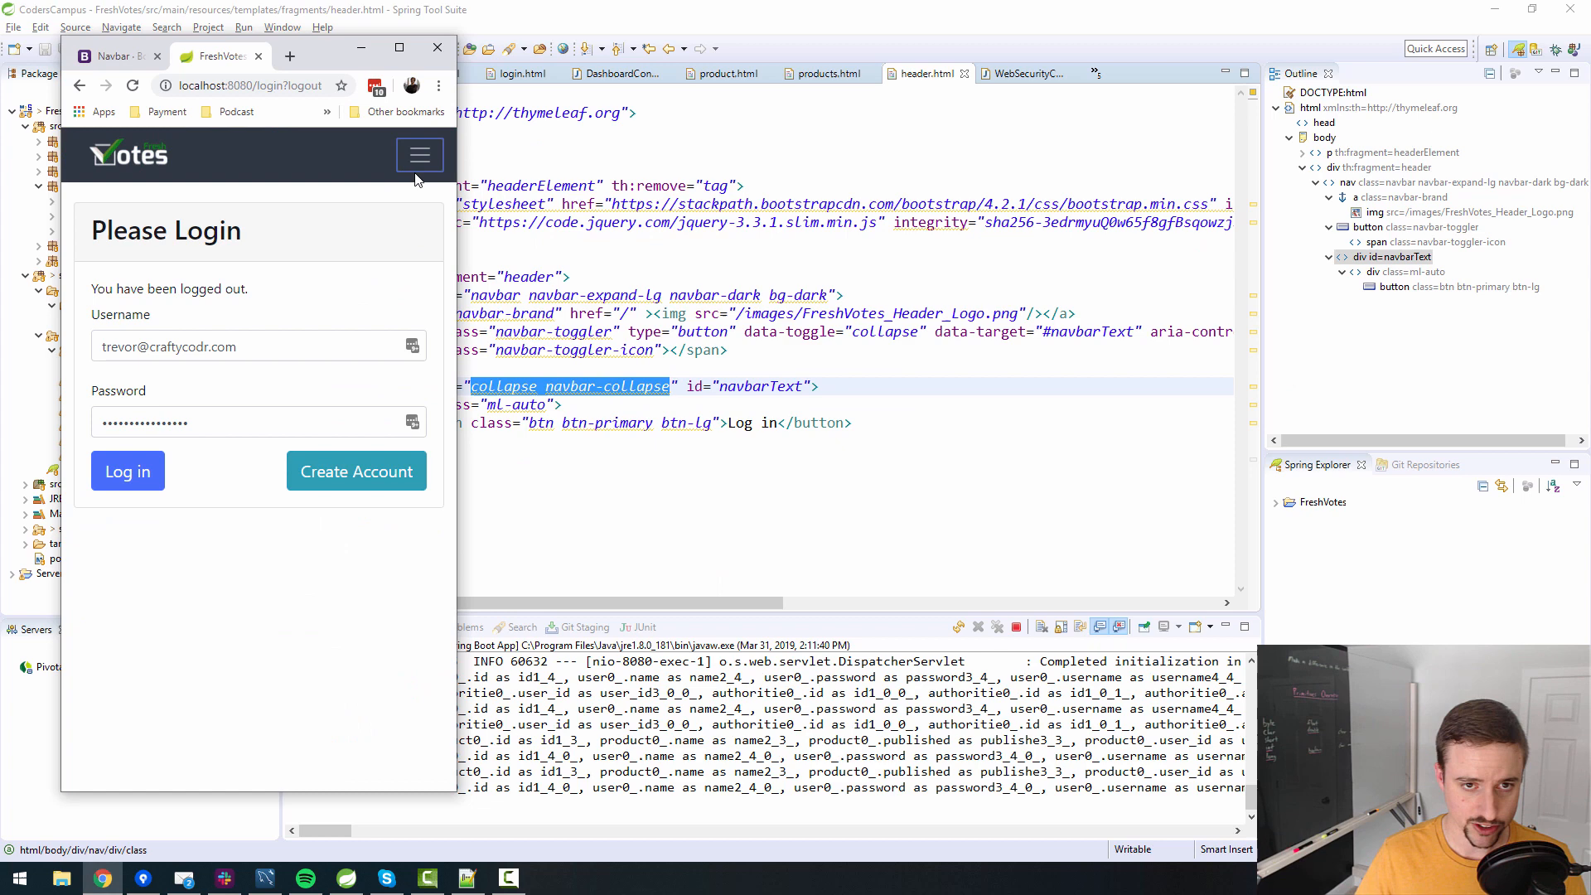
mouse_move(575, 8)
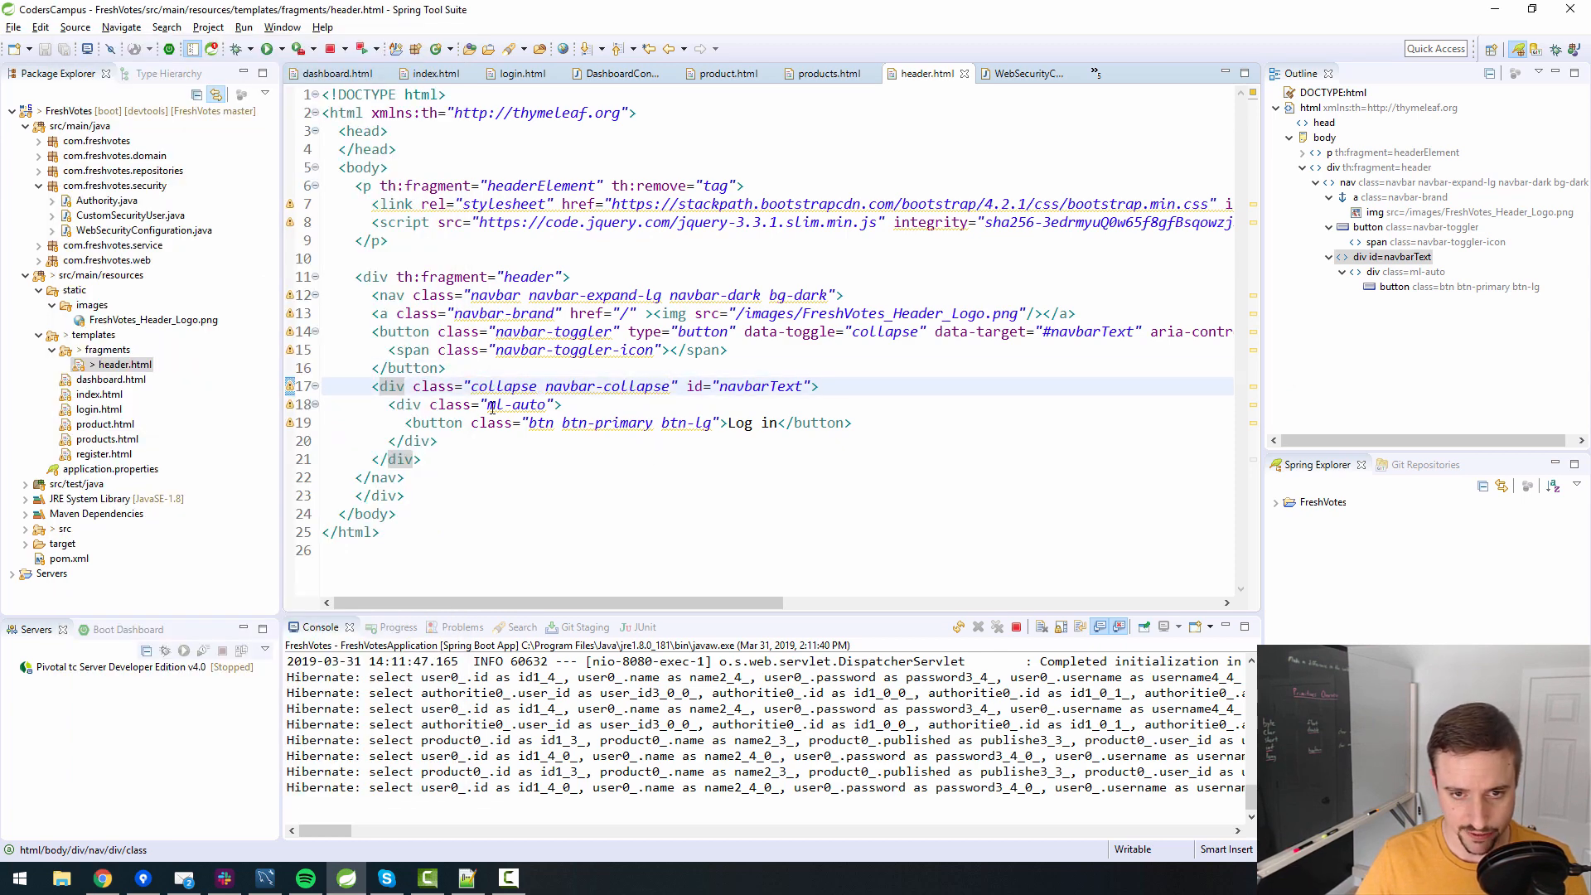
left_click(573, 404)
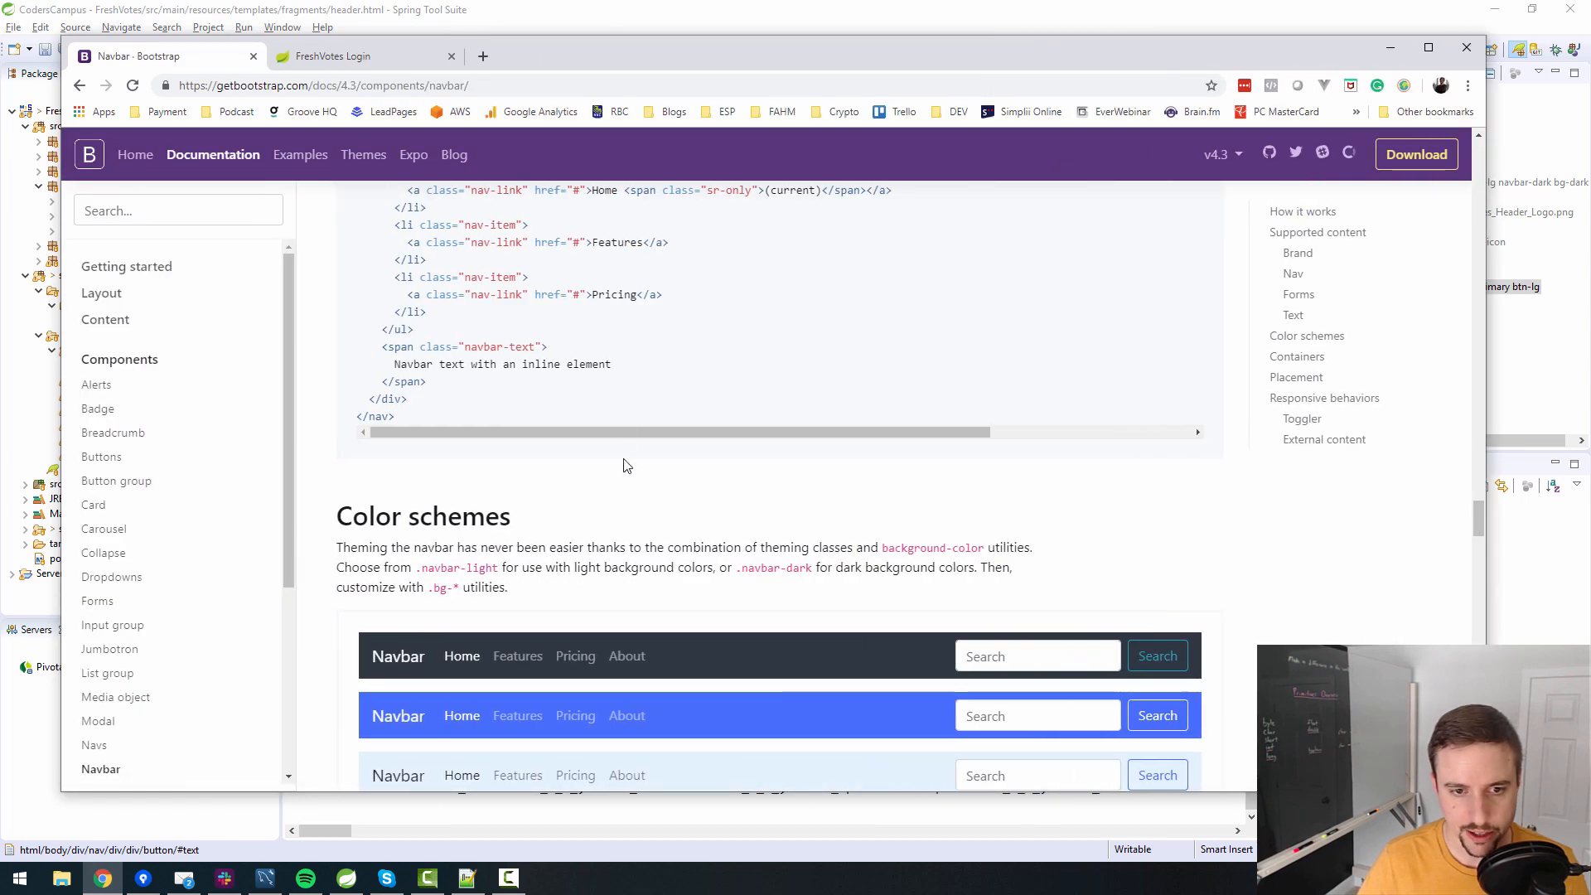
Compare the docs' navbar-text example classes and add navbar-nav to the ml-auto wrapper div.
scroll("up", 3)
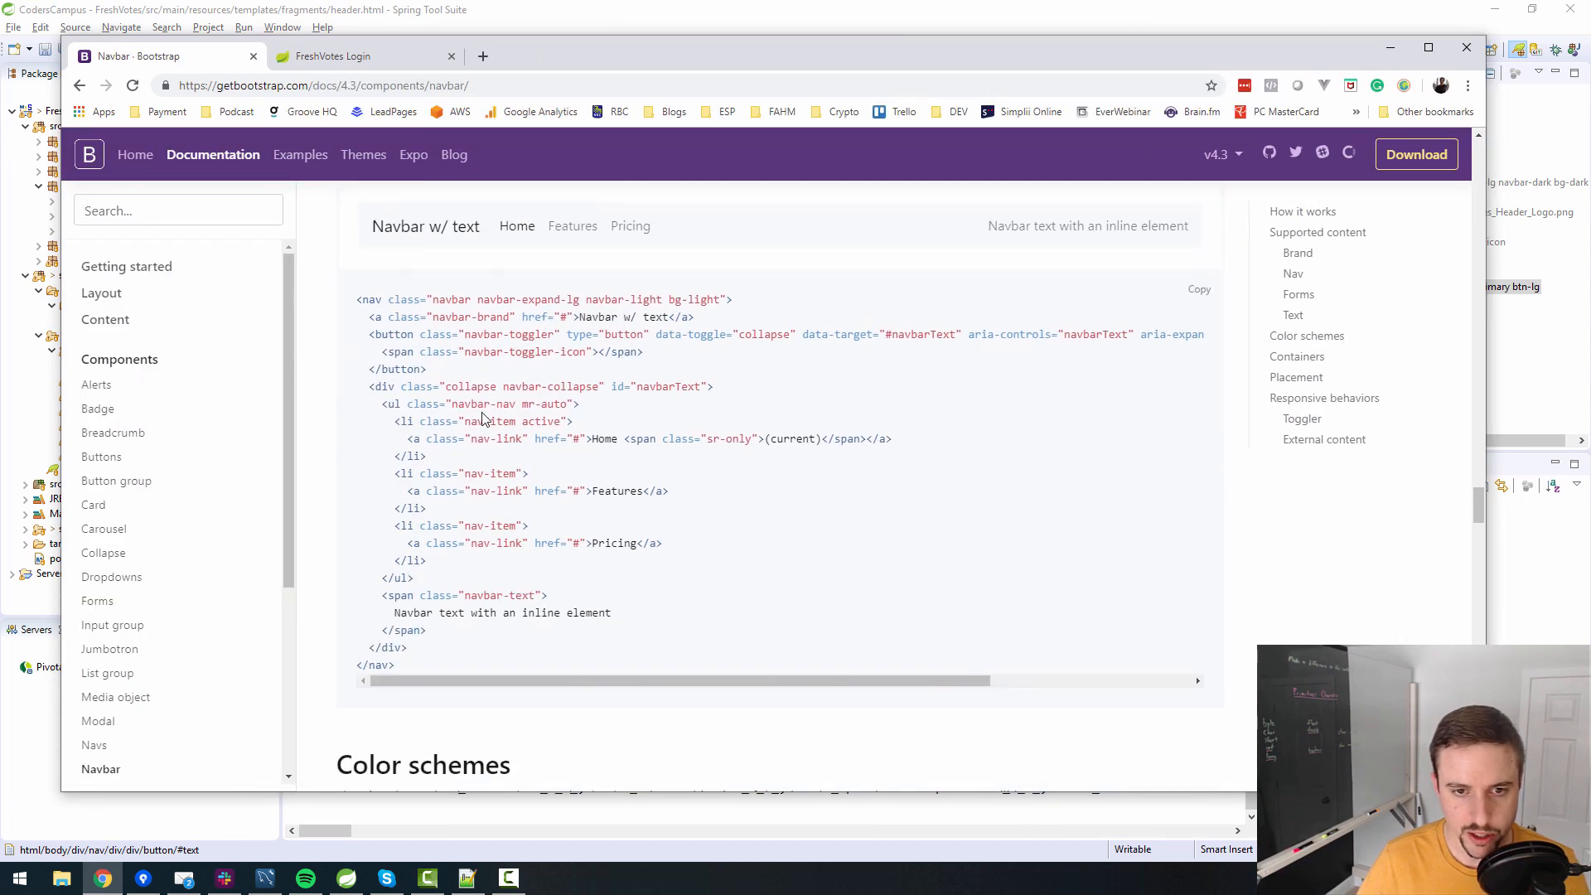
double_click(483, 404)
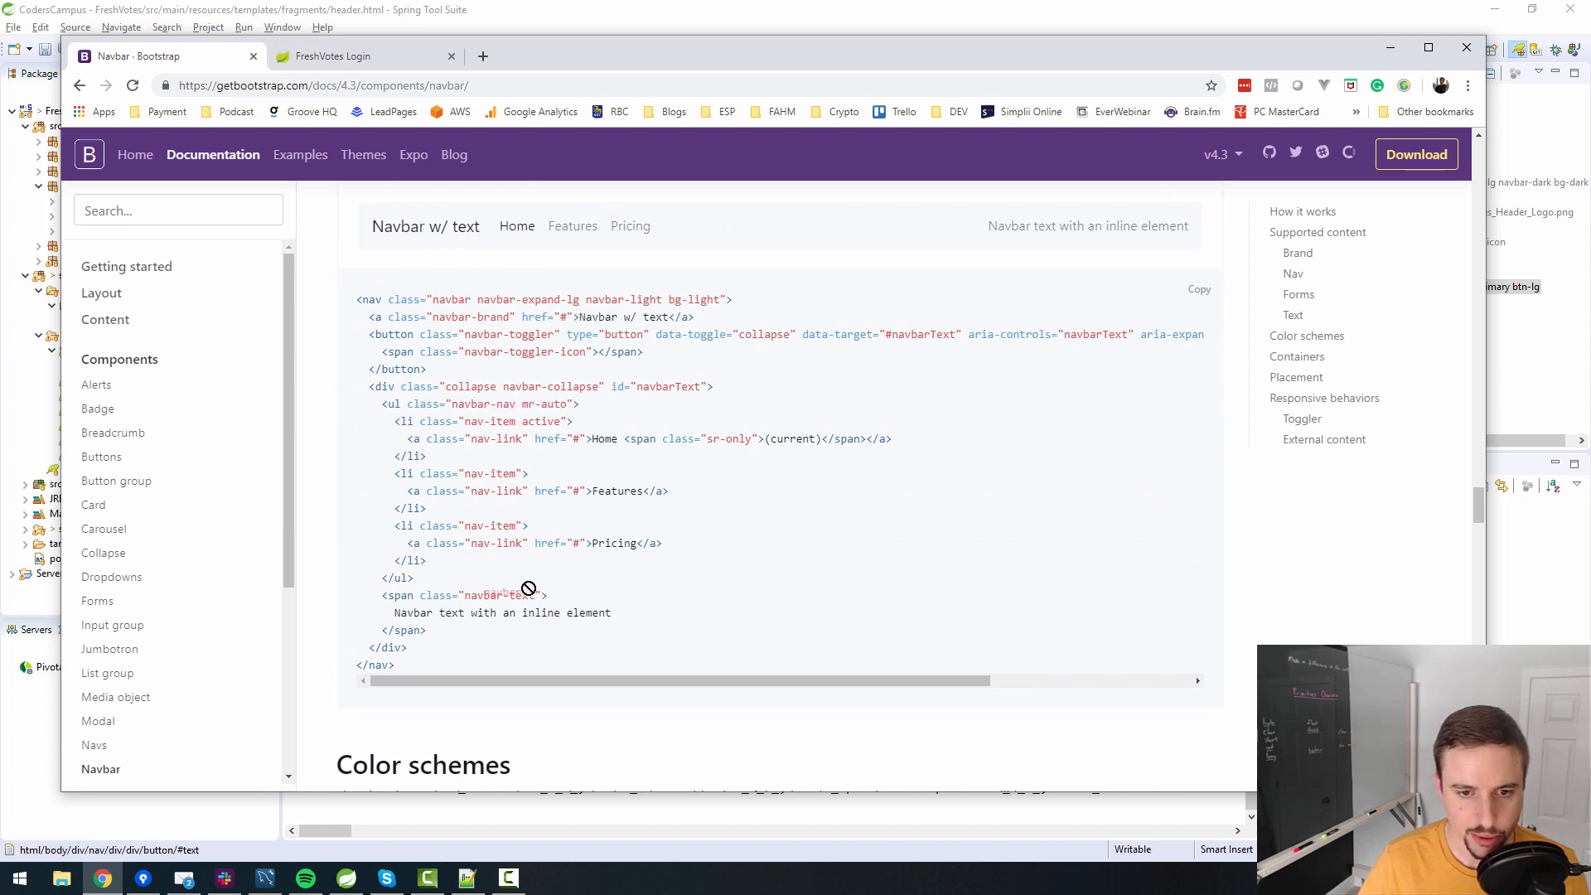
double_click(474, 404)
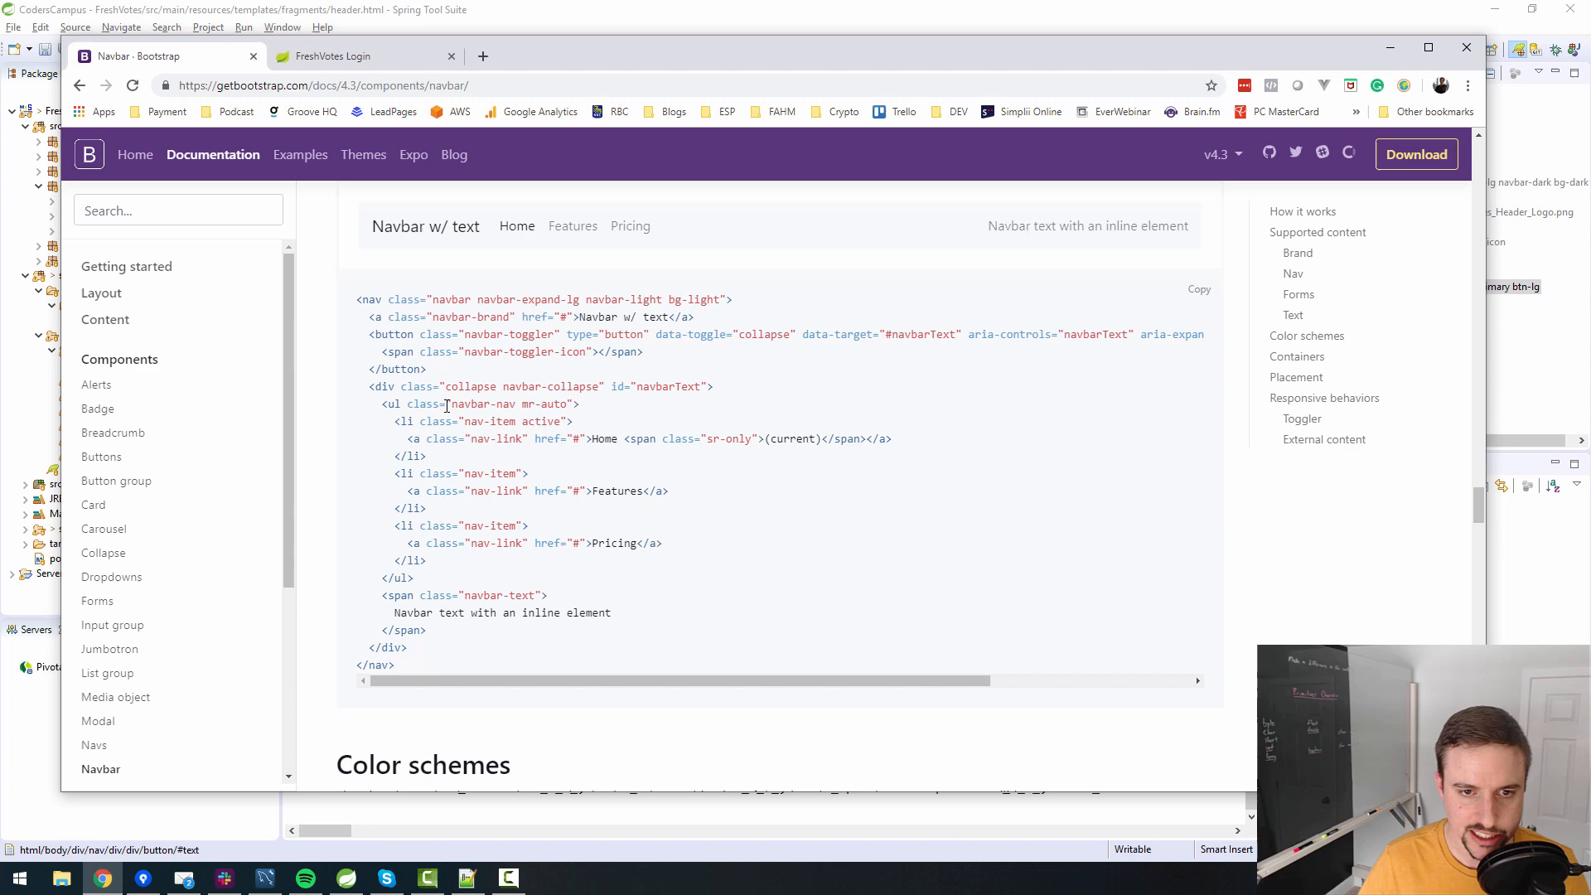
double_click(484, 403)
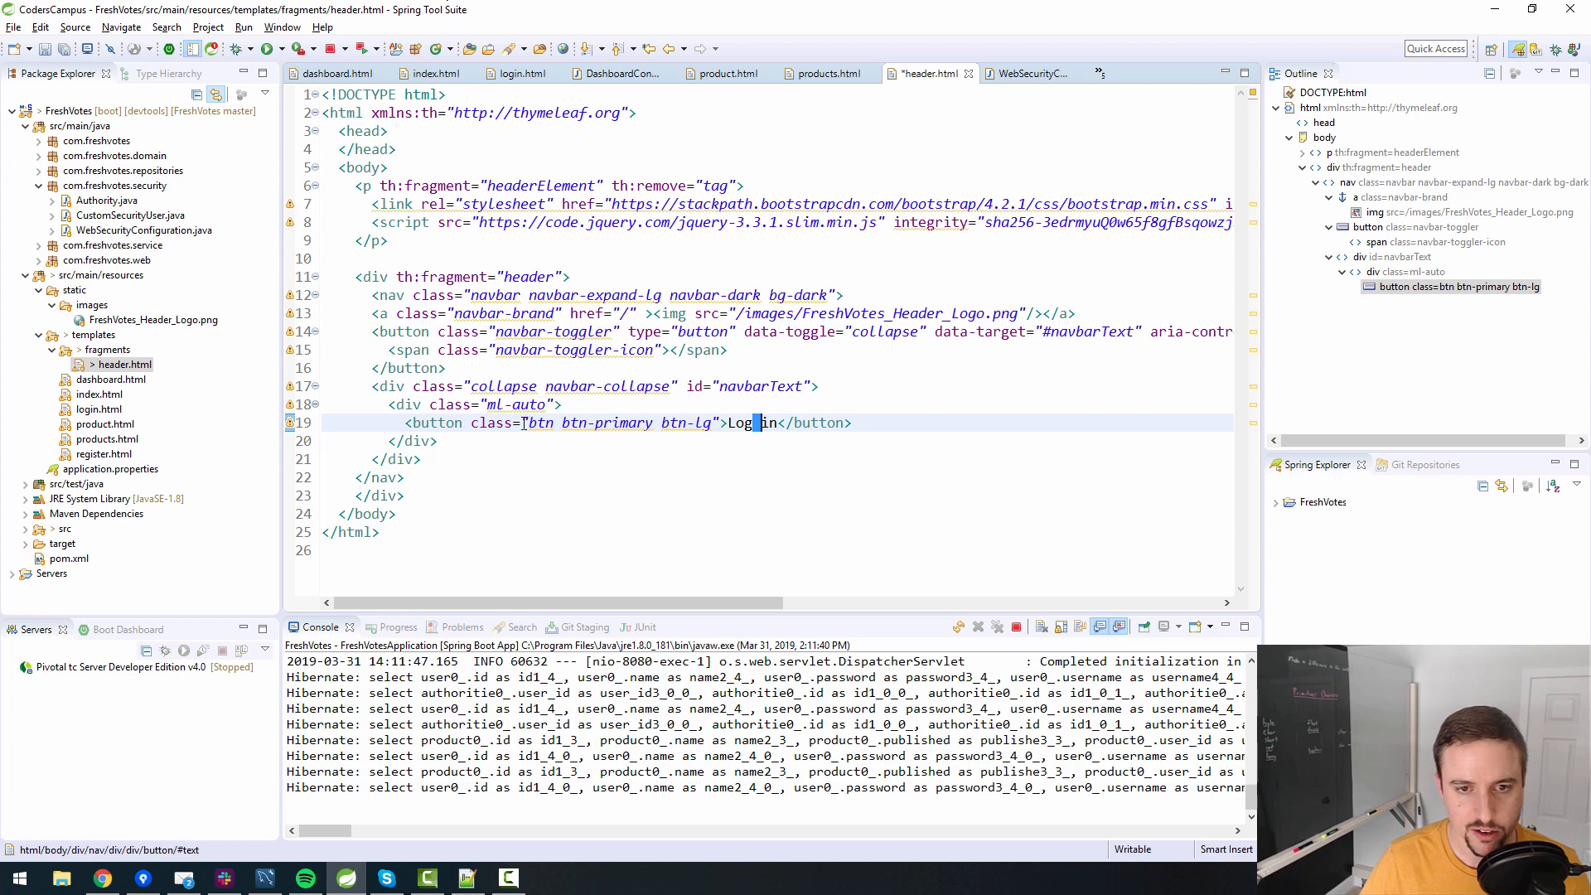
type("navbar-nav")
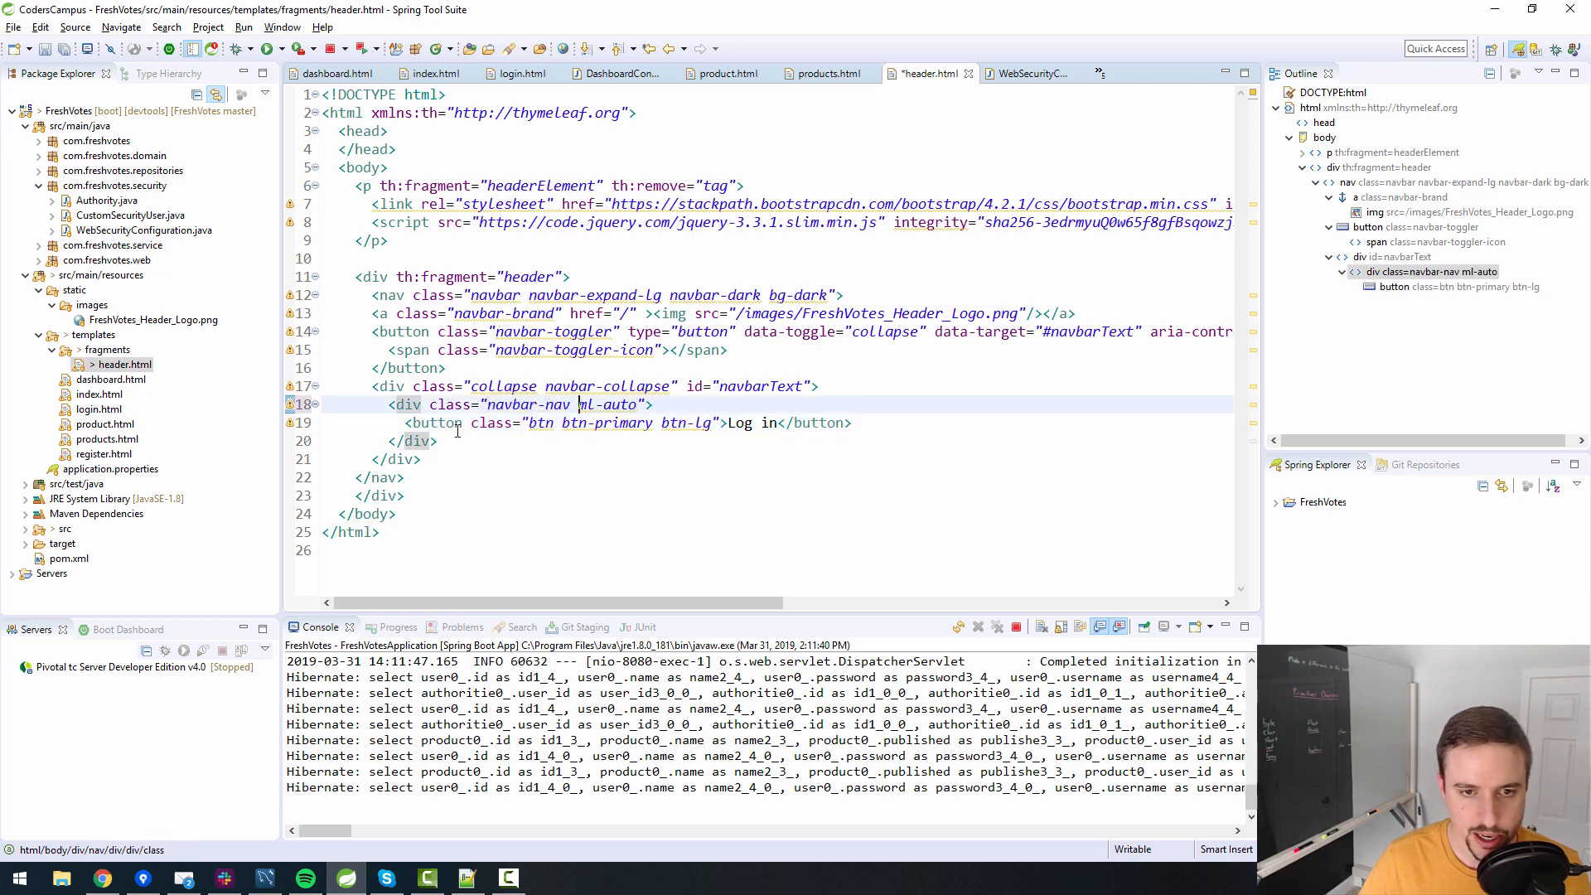
double_click(528, 403)
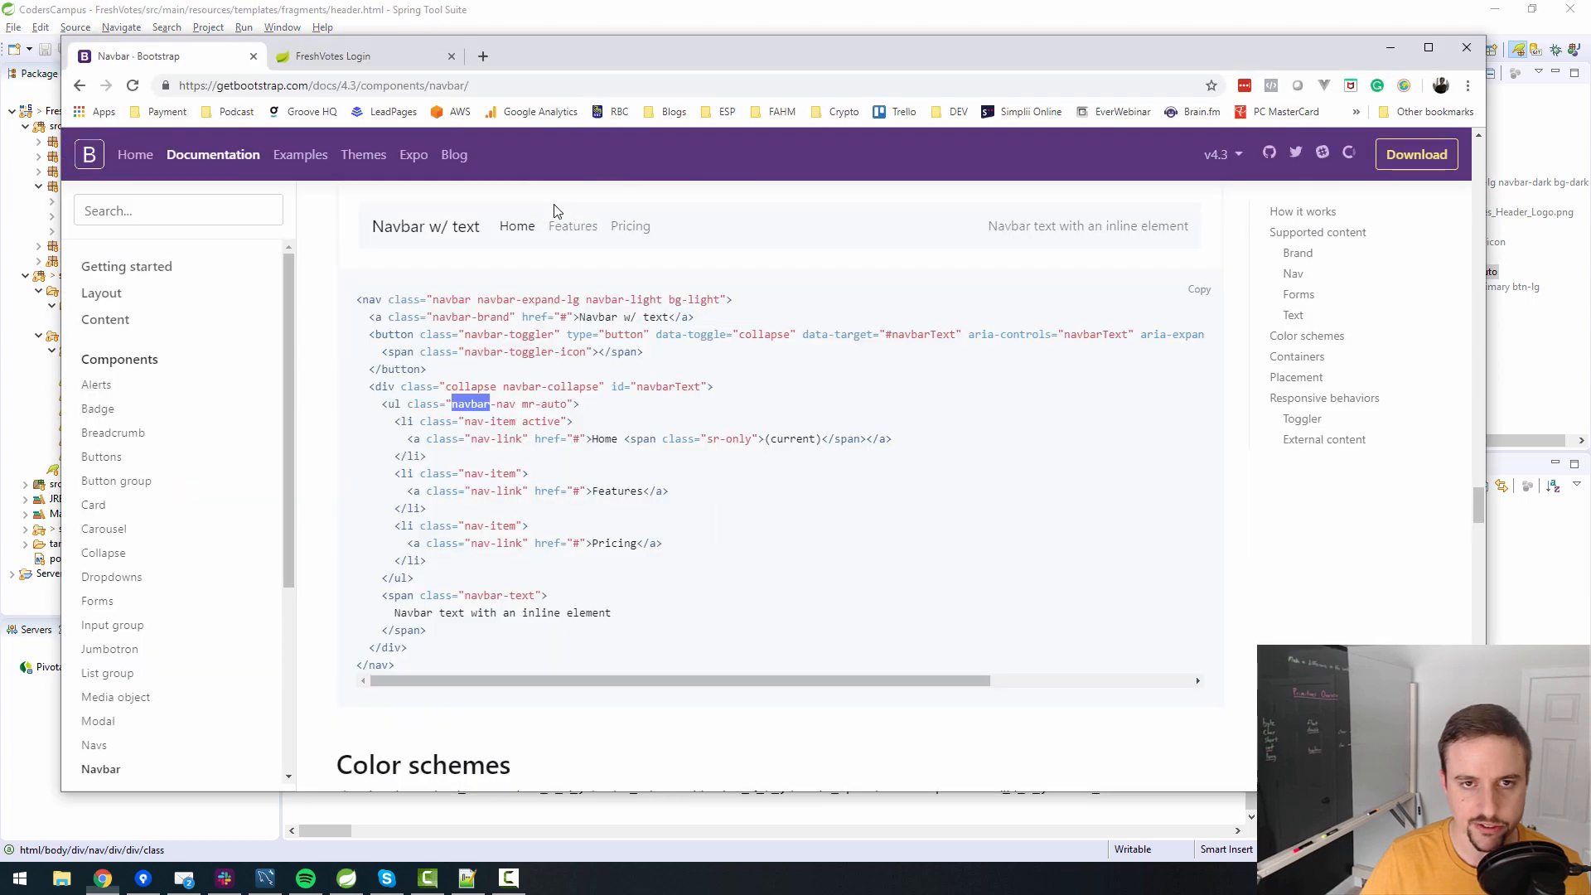
View the FreshVotes login header collapsed to a toggler, then return to the Navbar - Bootstrap tab.
left_click(345, 55)
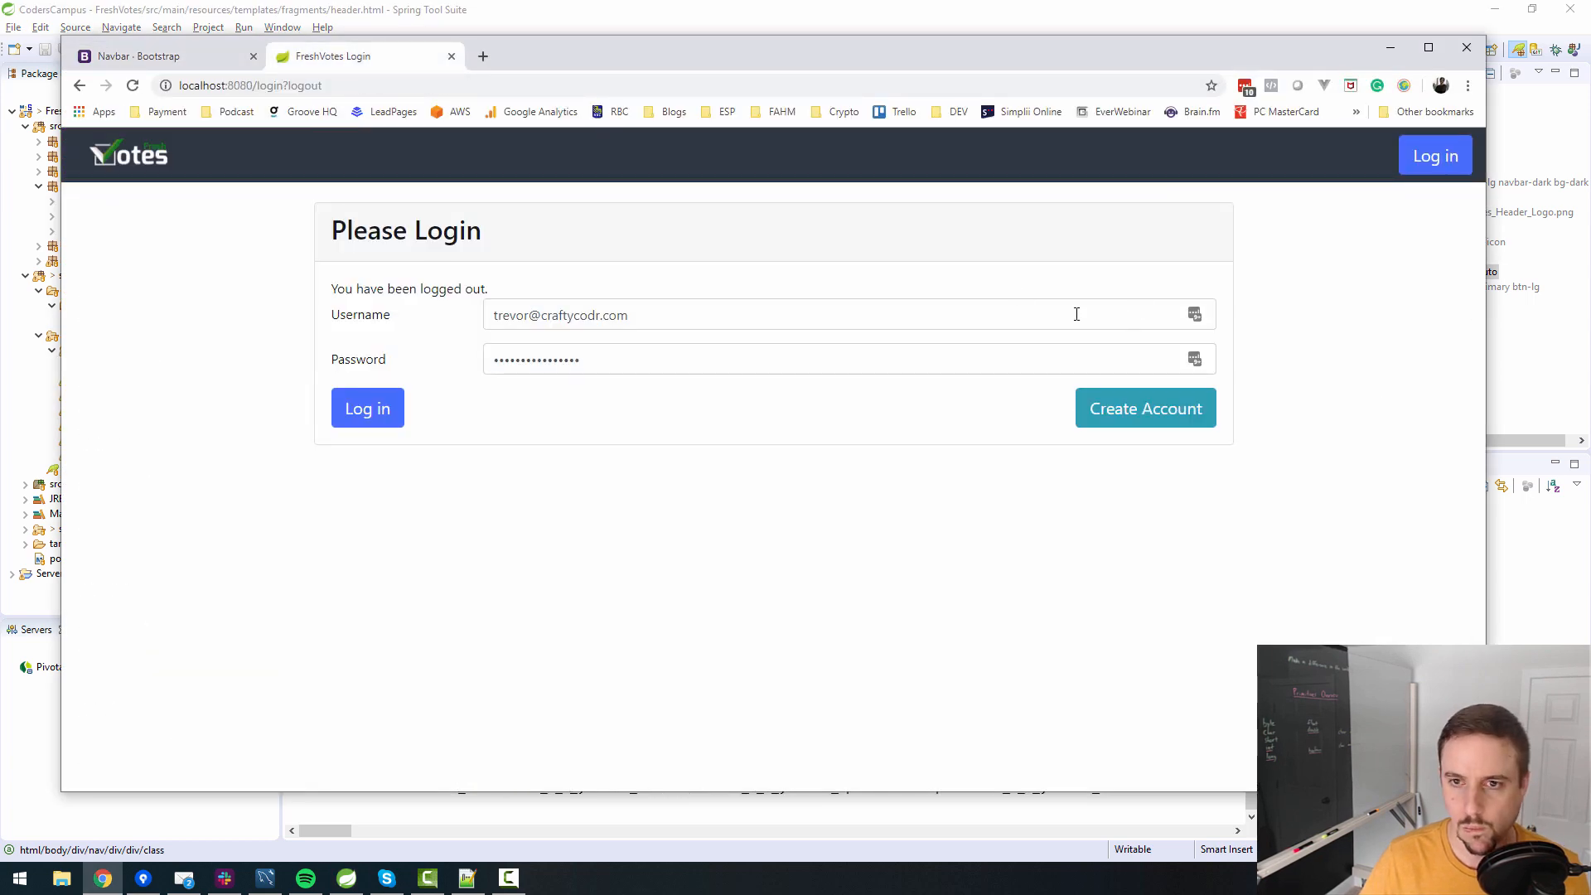
mouse_move(624, 213)
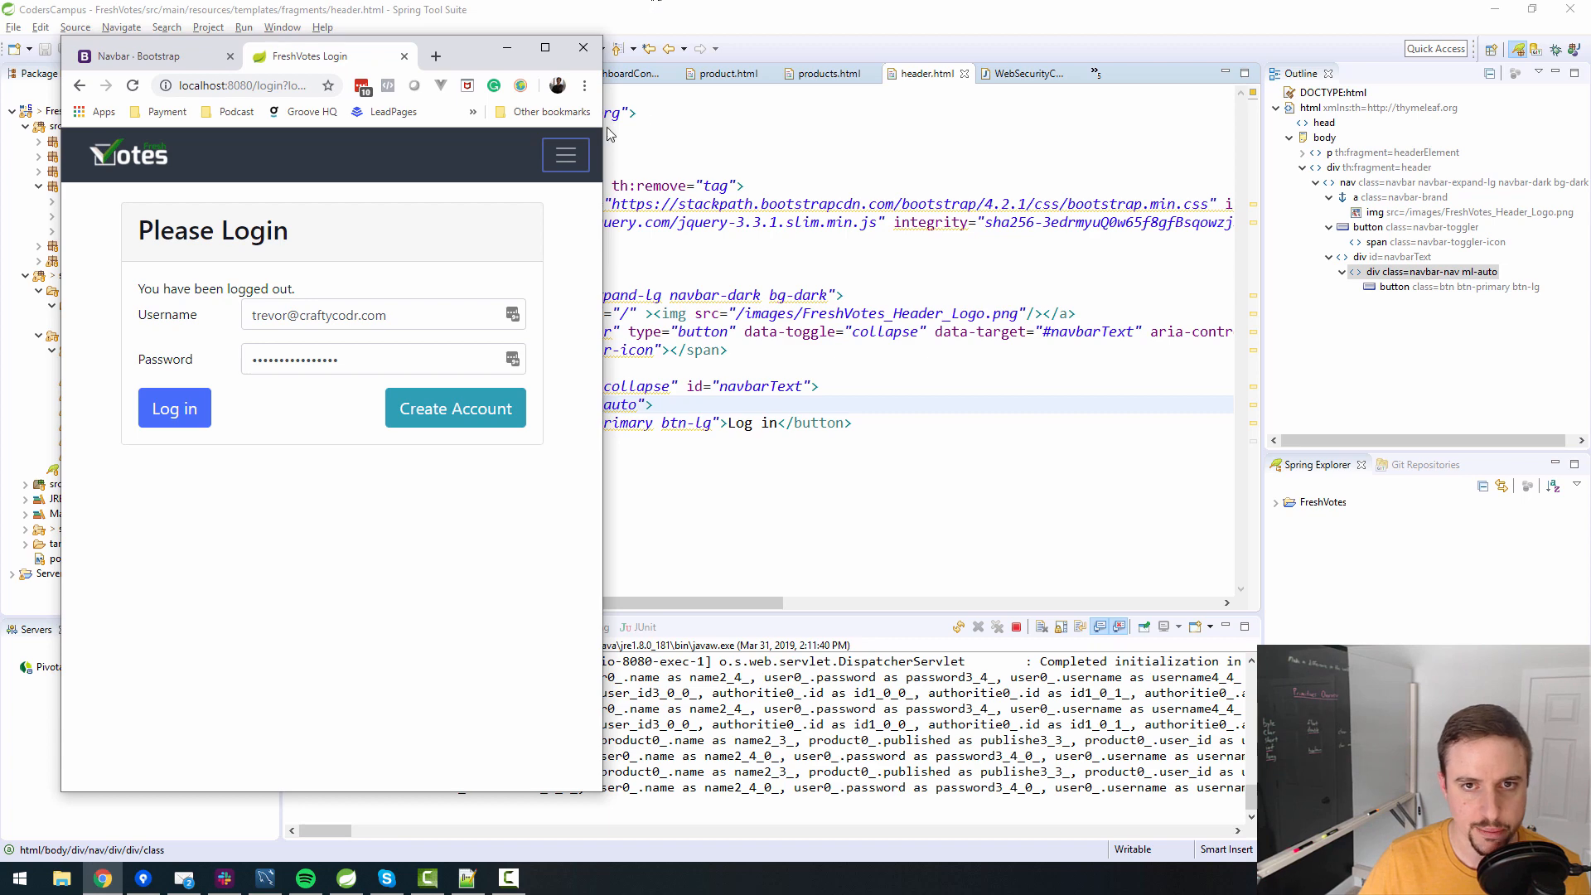
left_click(141, 56)
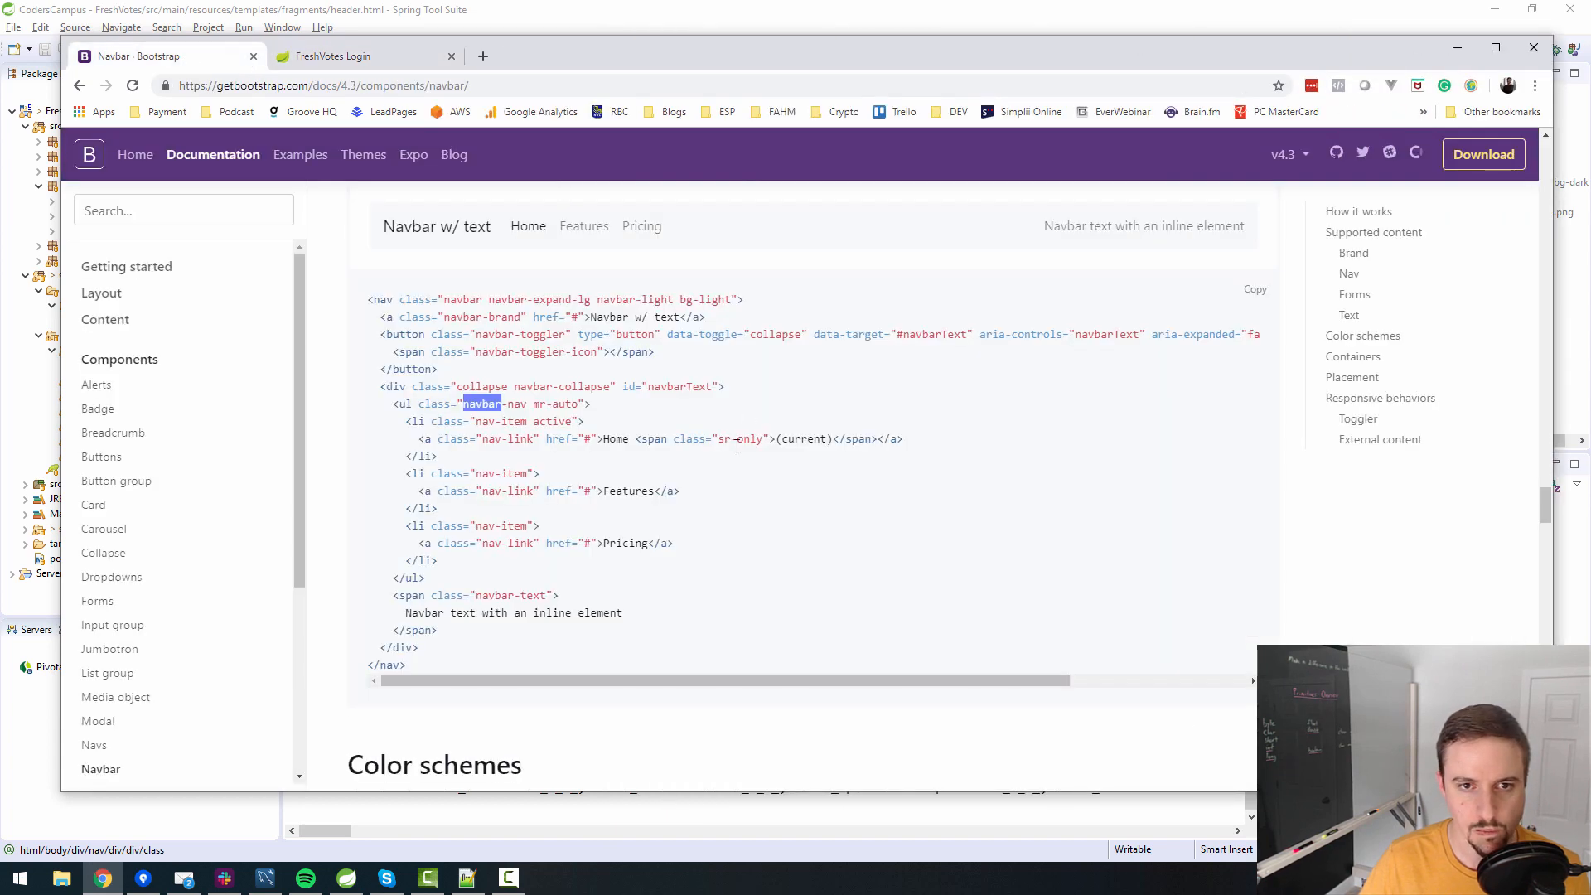
mouse_move(497, 412)
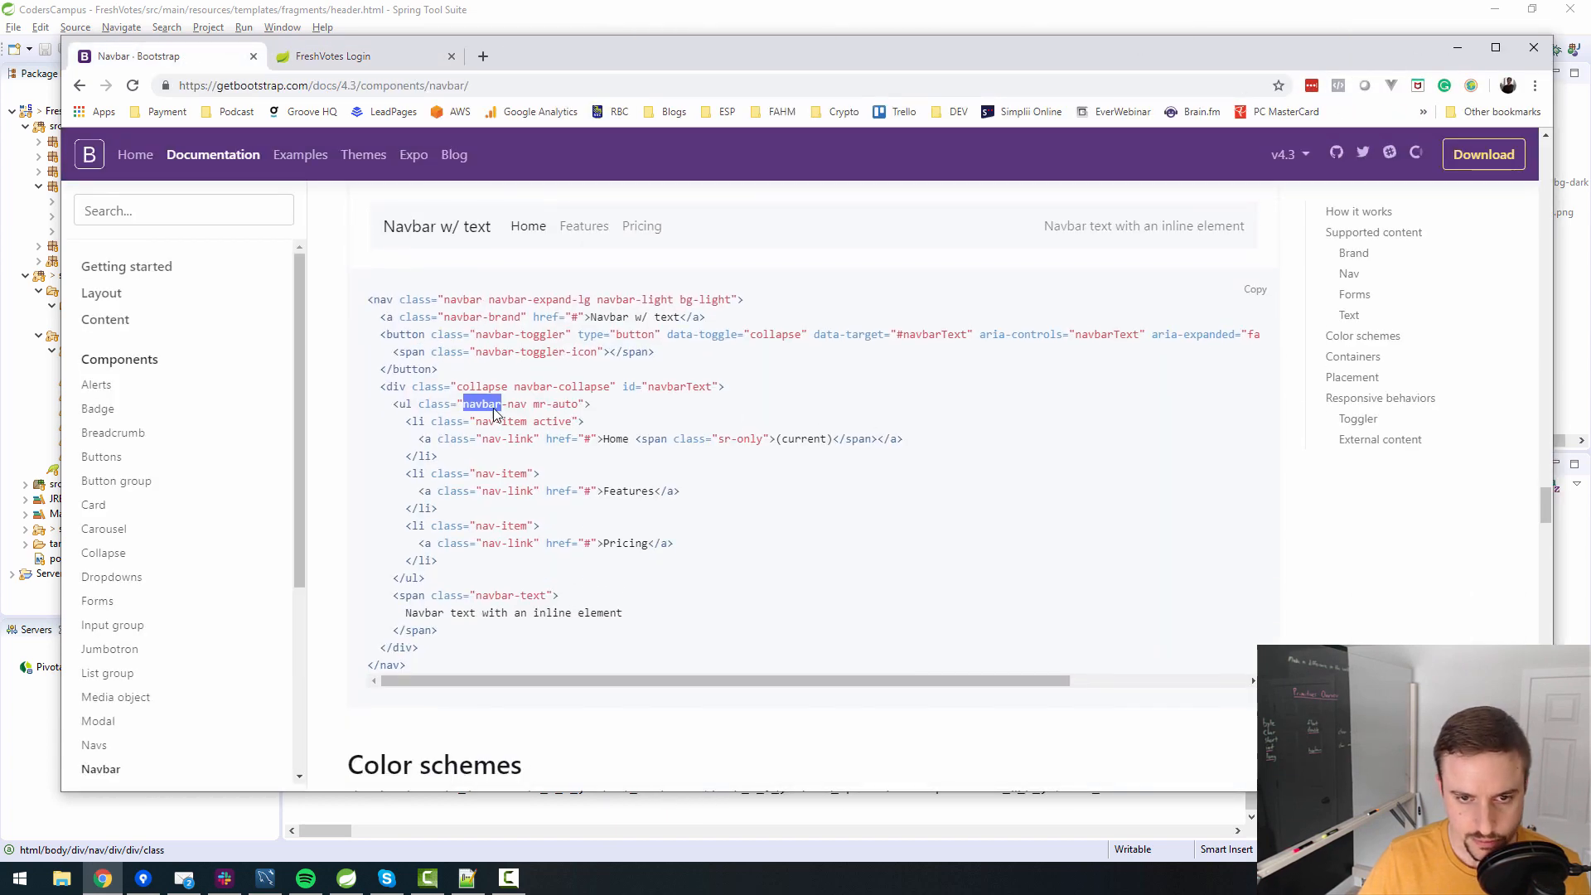
double_click(678, 387)
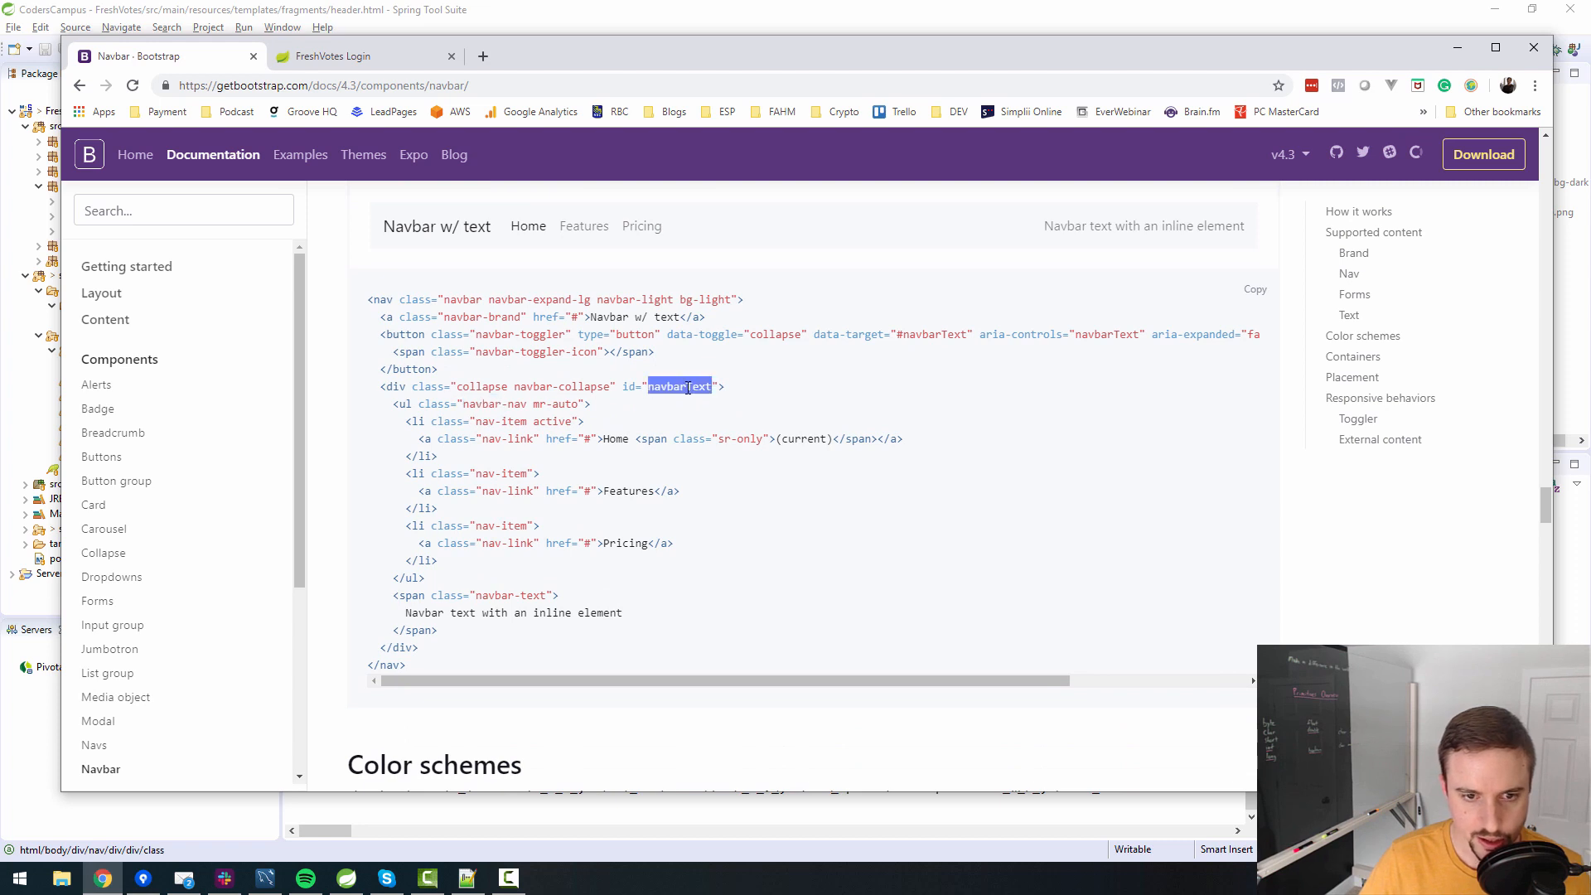
mouse_move(488, 322)
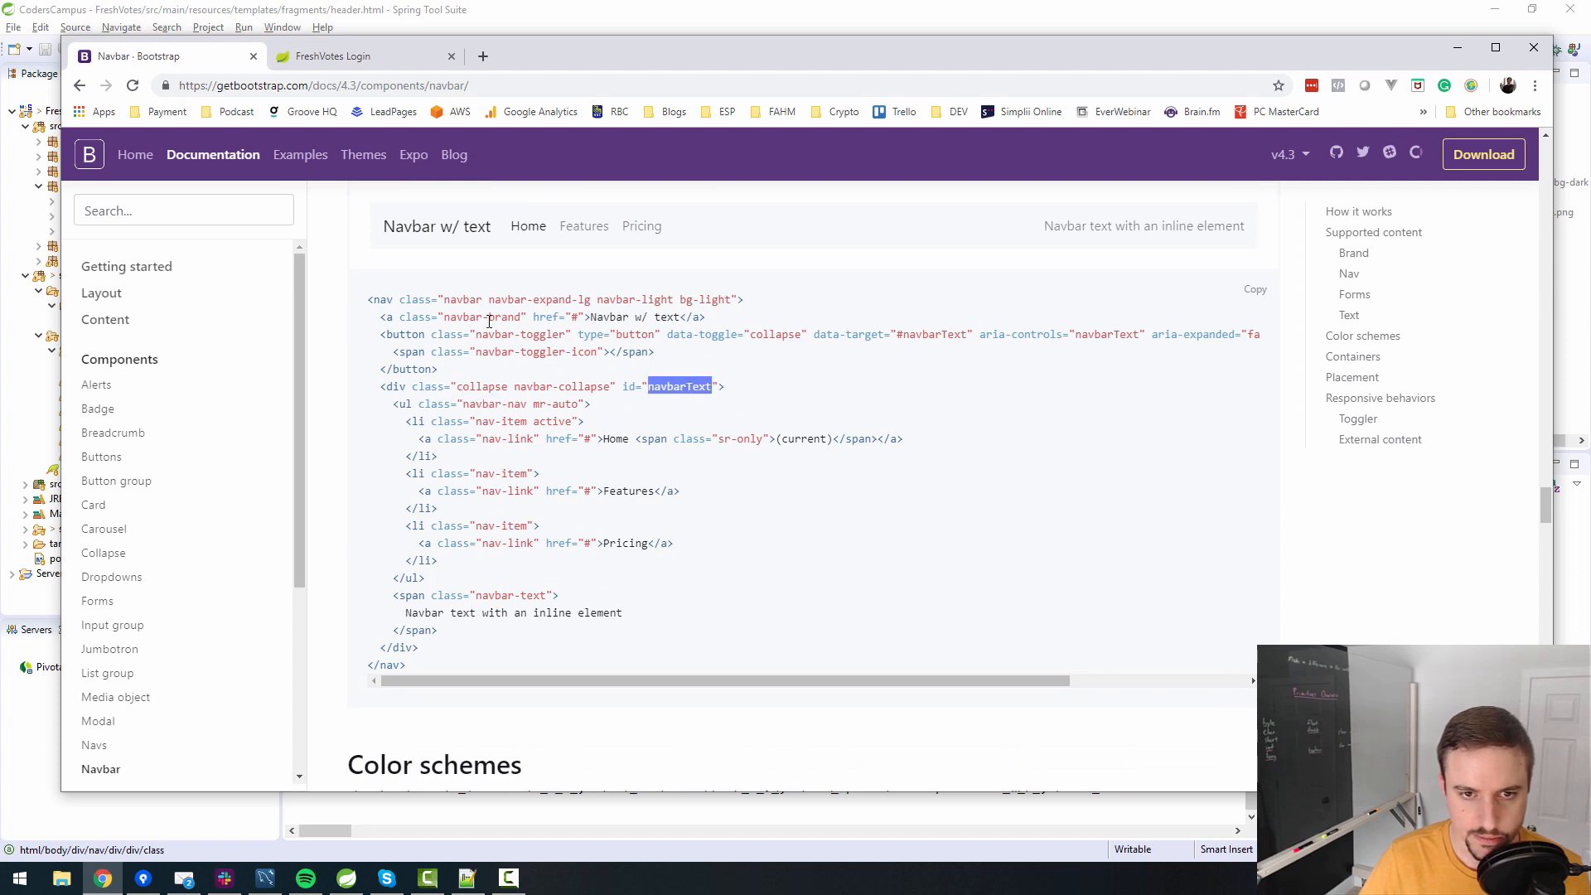
double_click(551, 421)
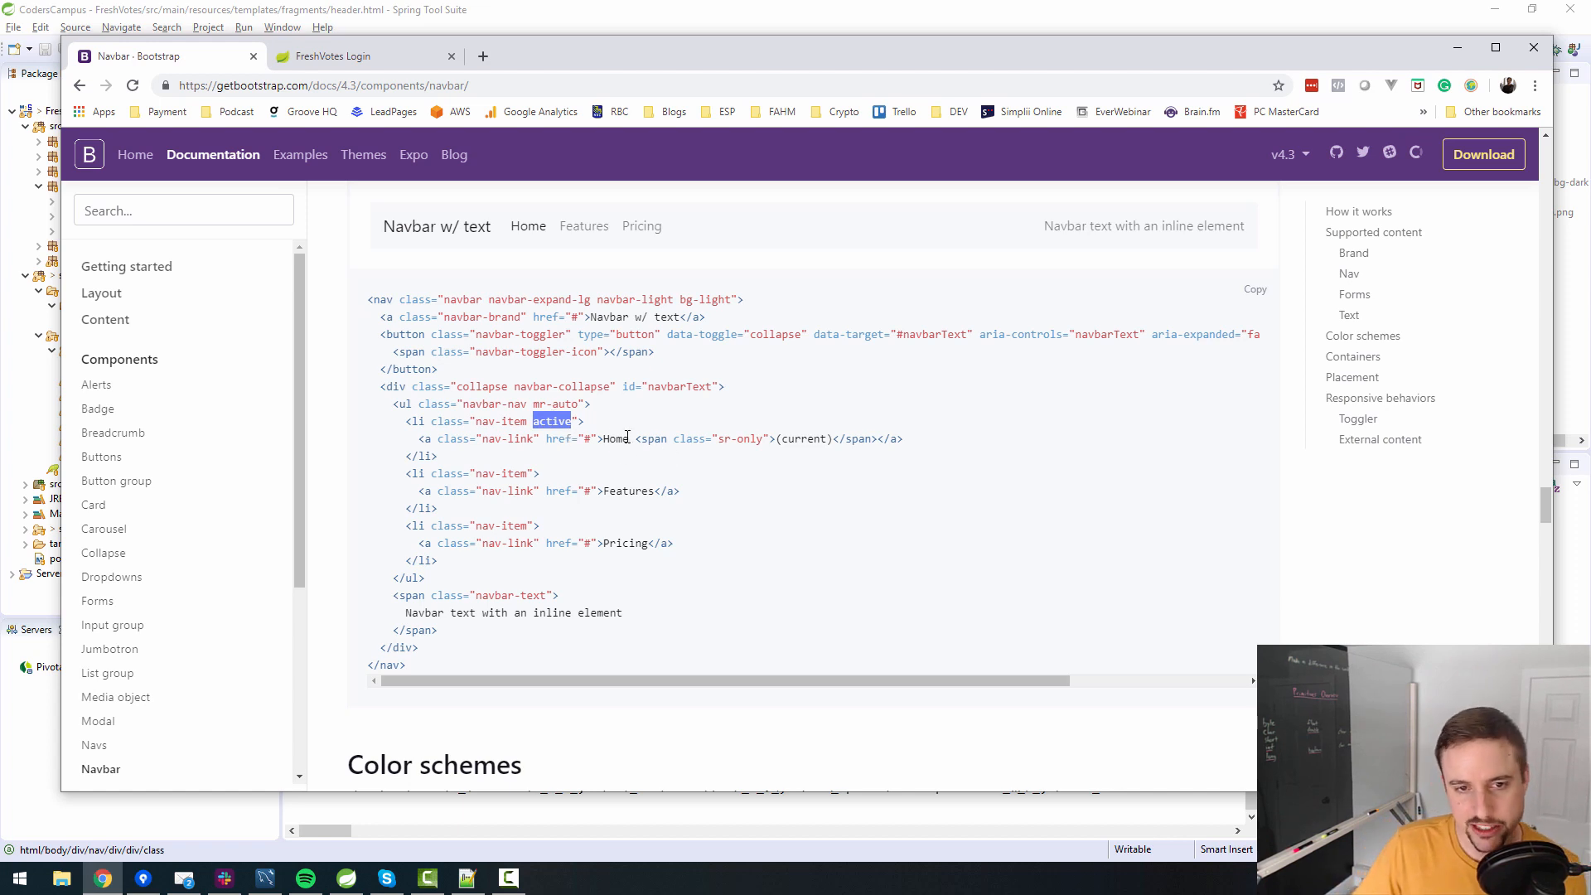
double_click(614, 438)
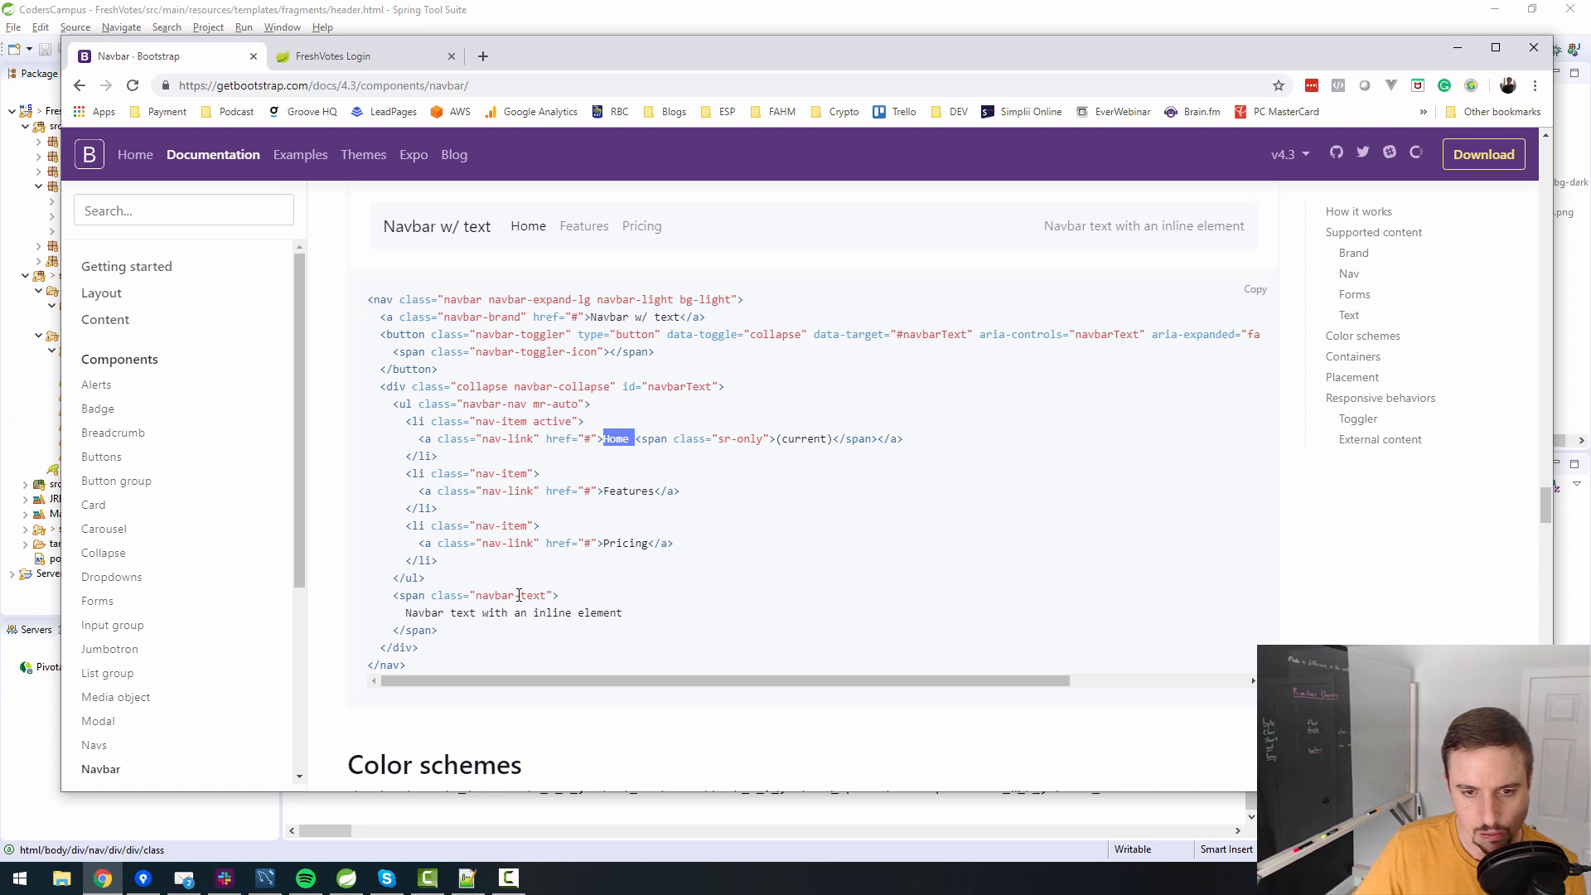
mouse_move(551, 424)
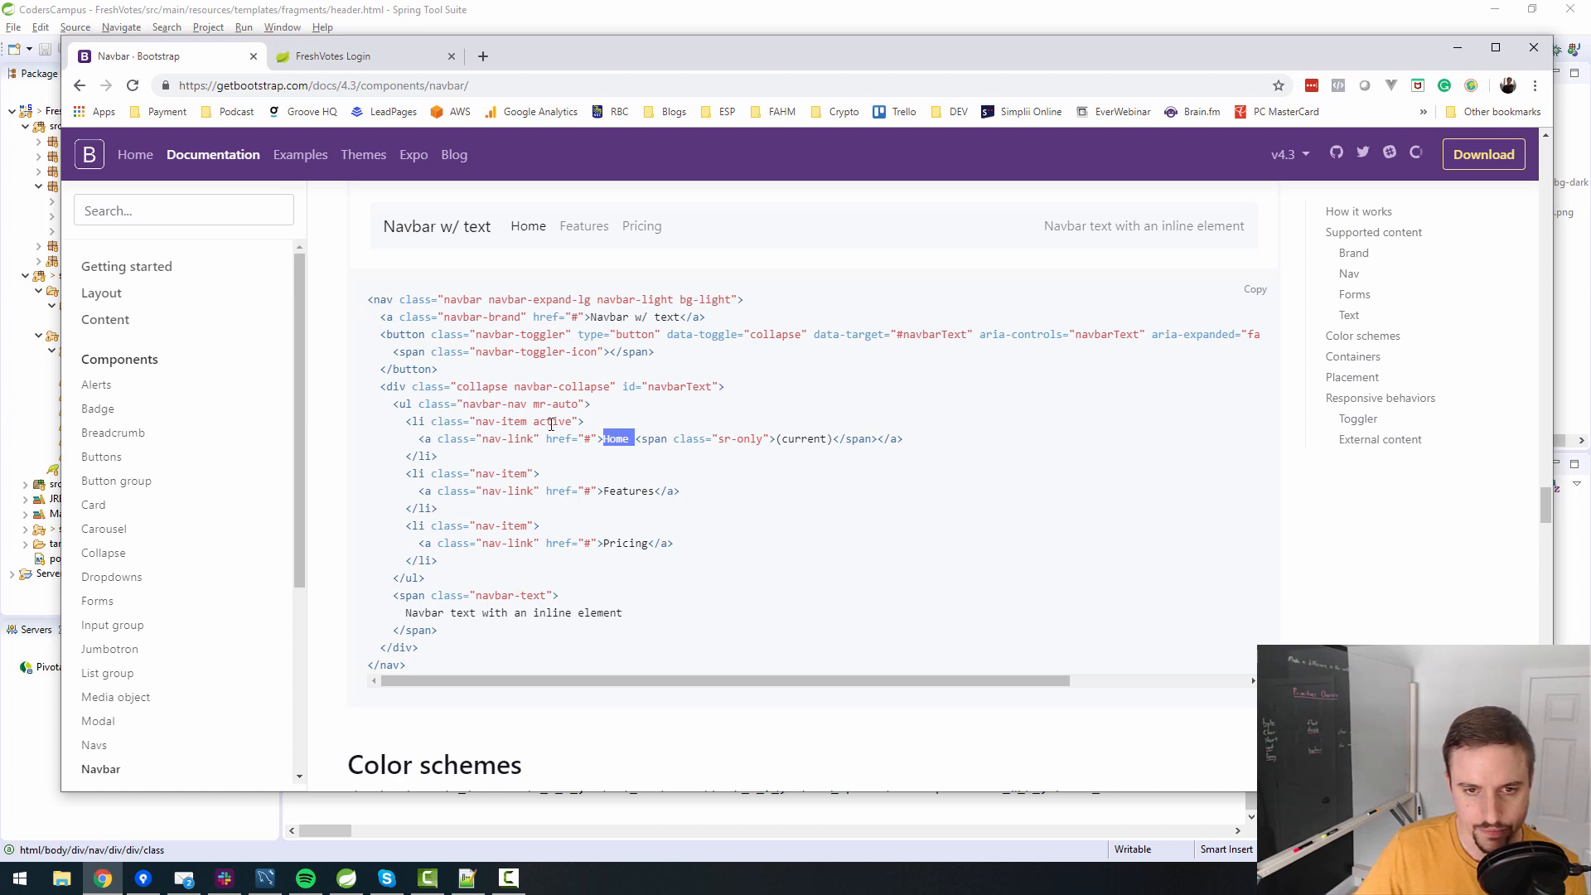
mouse_move(472, 428)
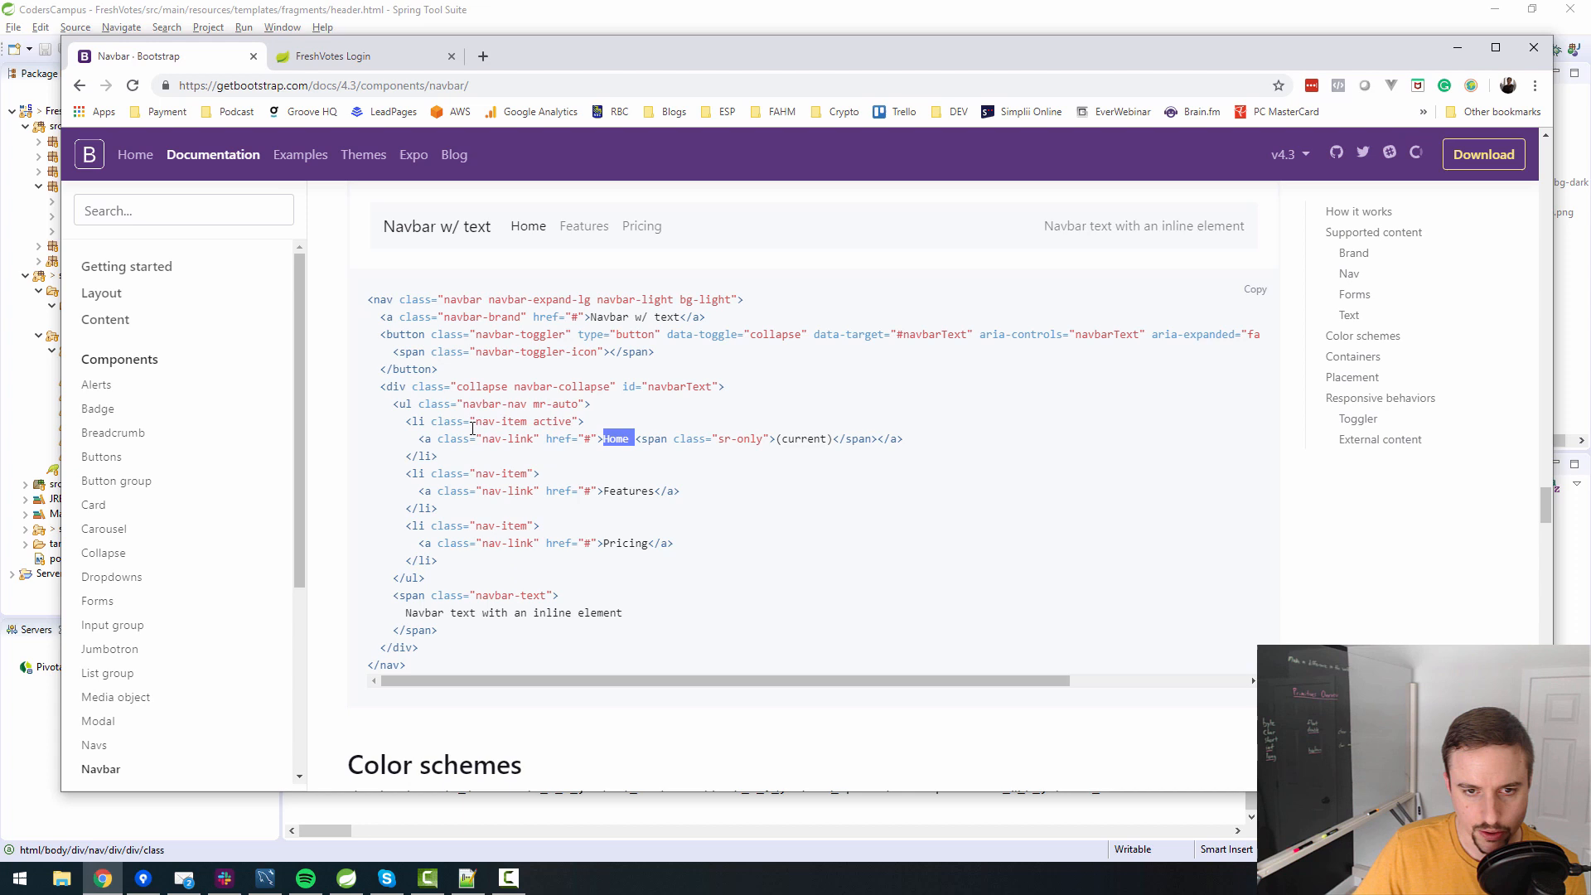
mouse_move(496, 547)
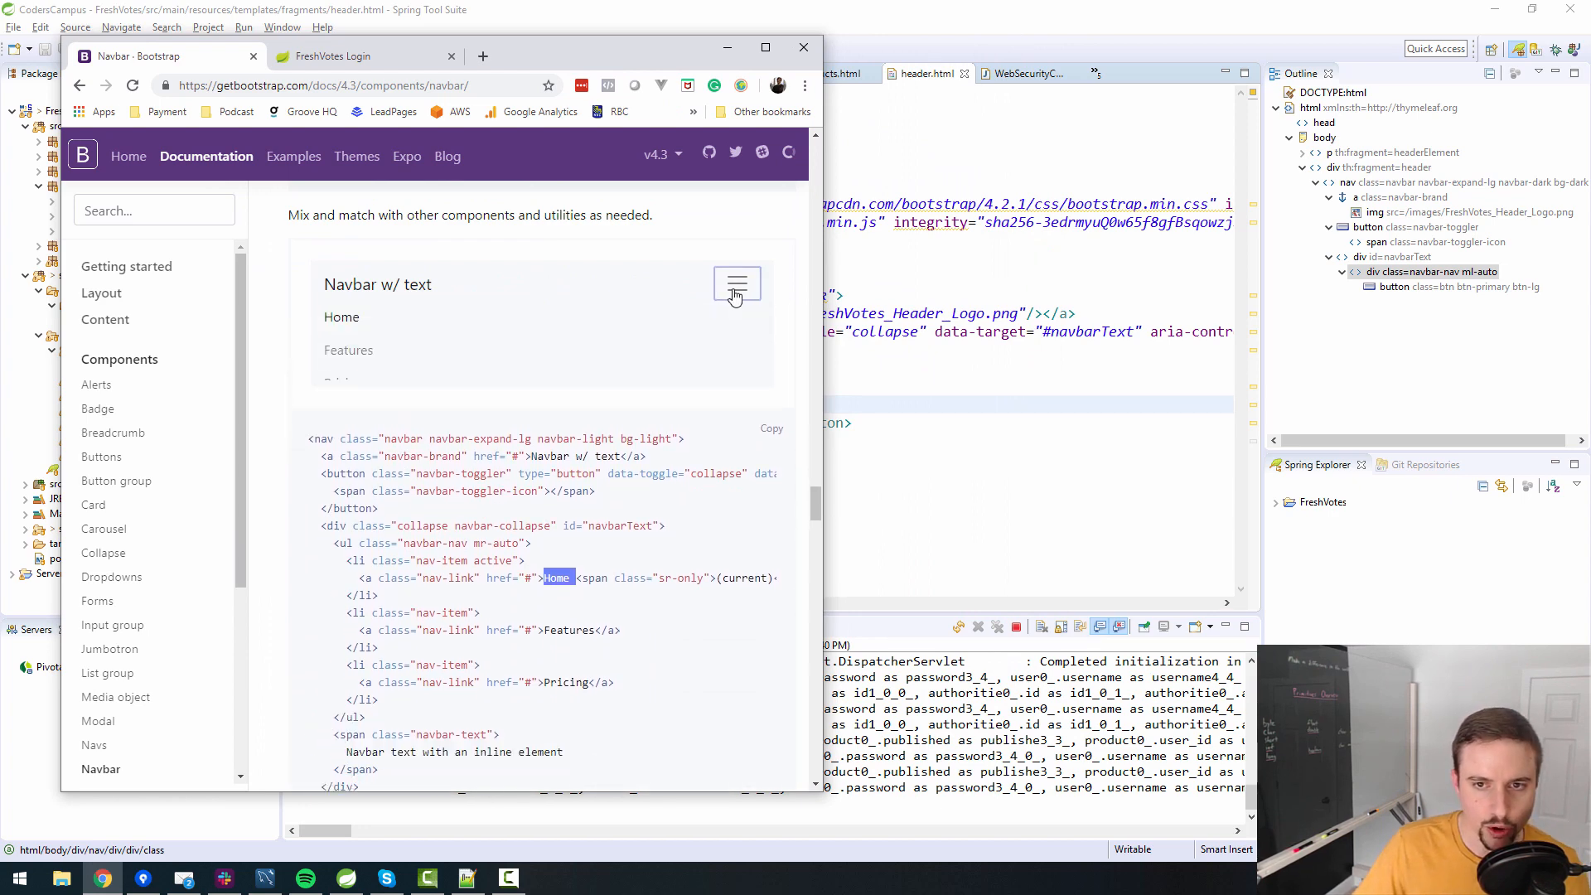
left_click(736, 283)
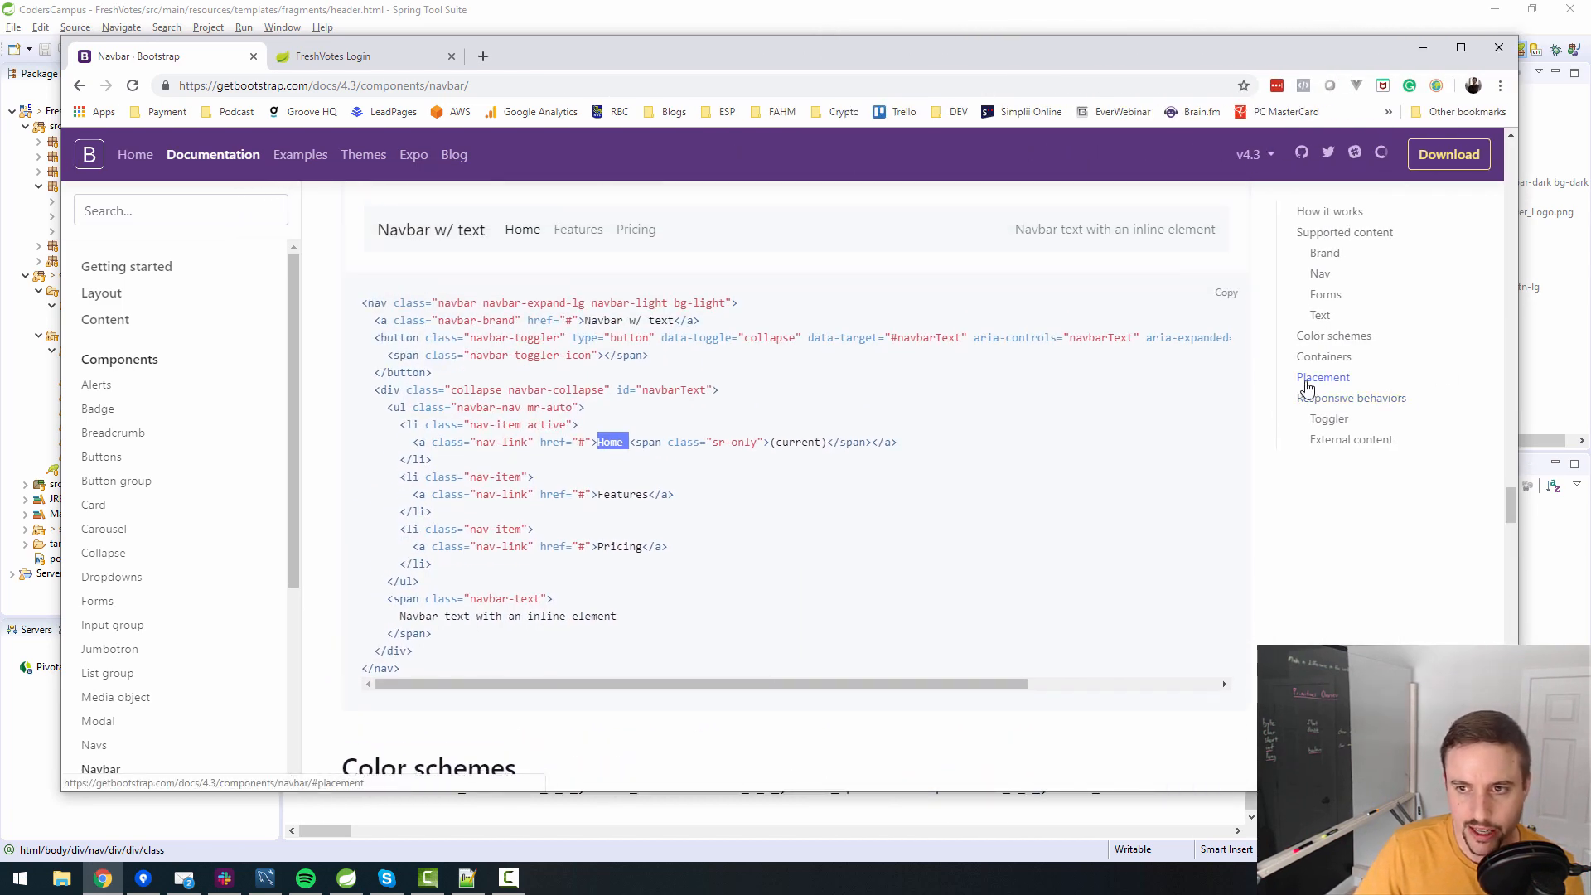
mouse_move(867, 434)
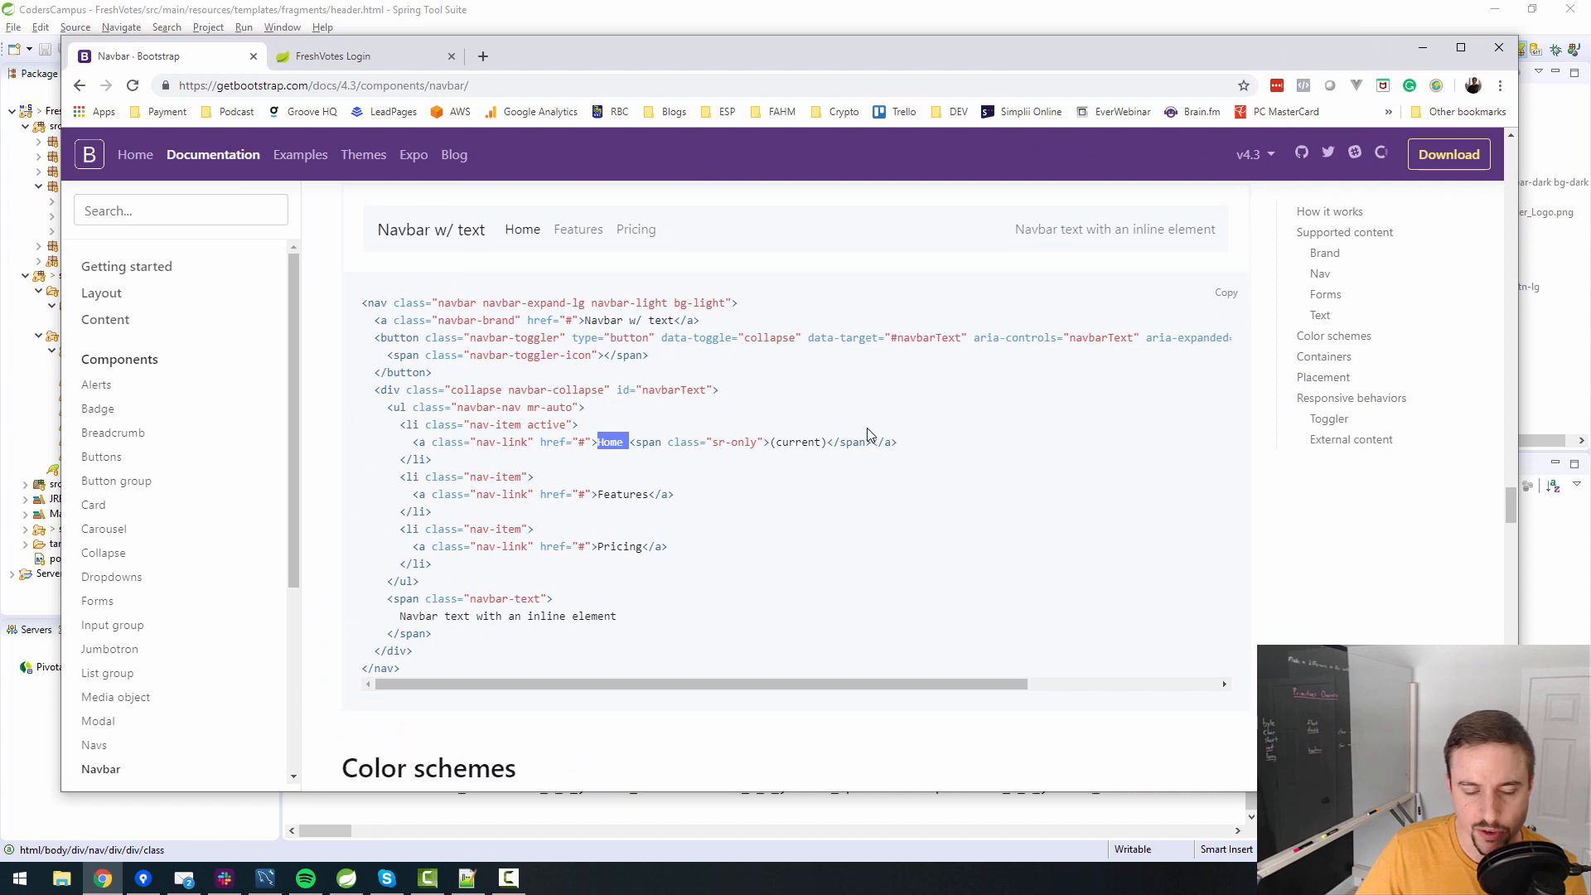
mouse_move(1351, 438)
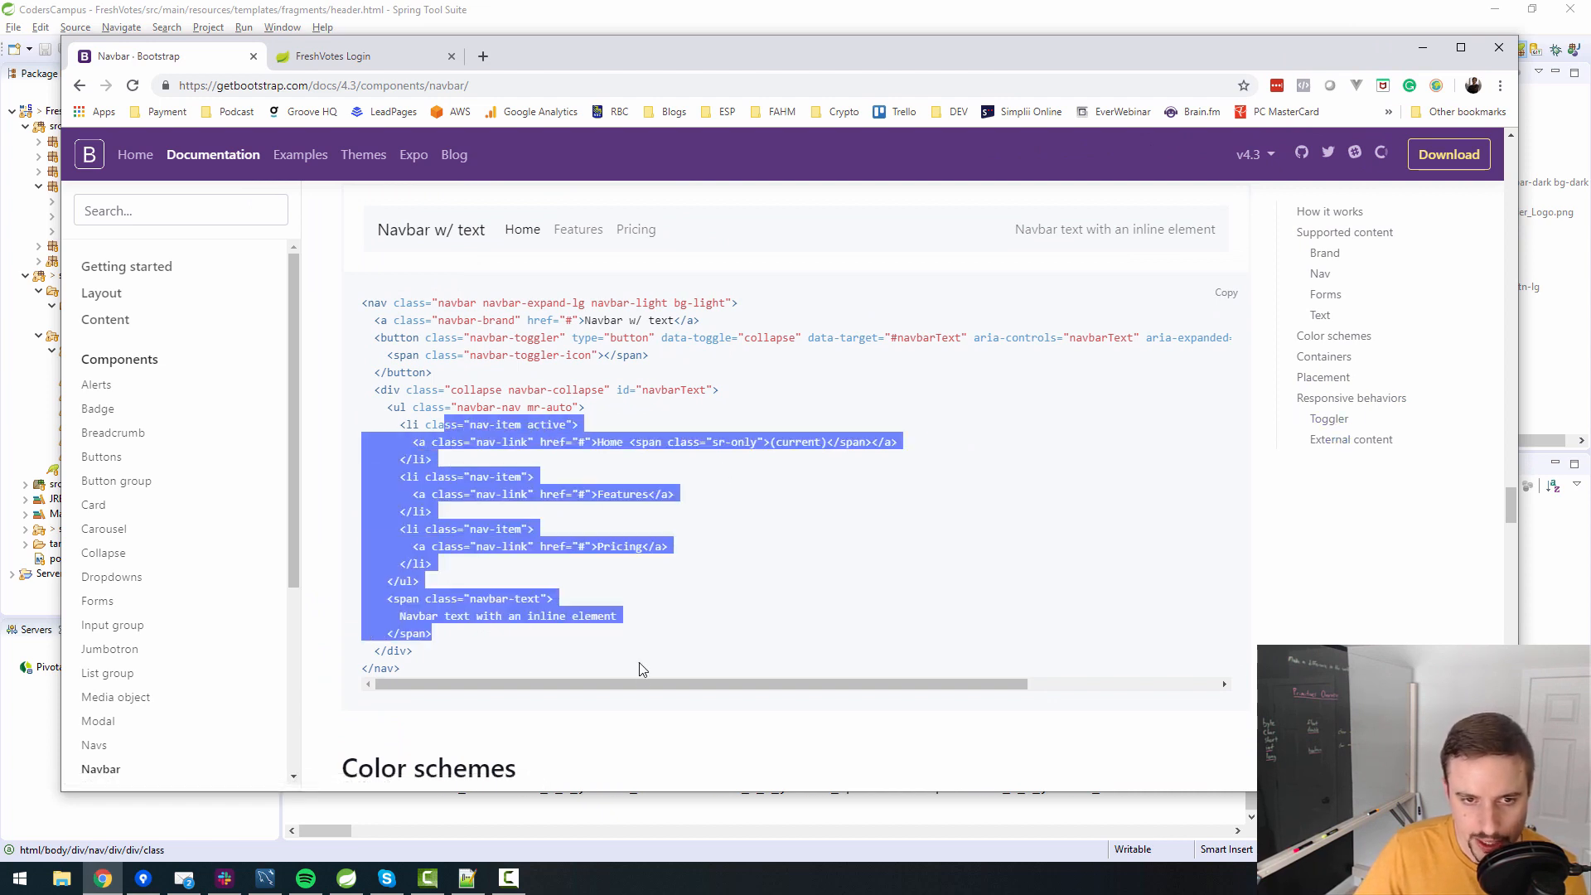
Scroll through the Navbar docs' placement, toggler and external-content sections looking for the Collapse plugin note.
scroll("down", 3)
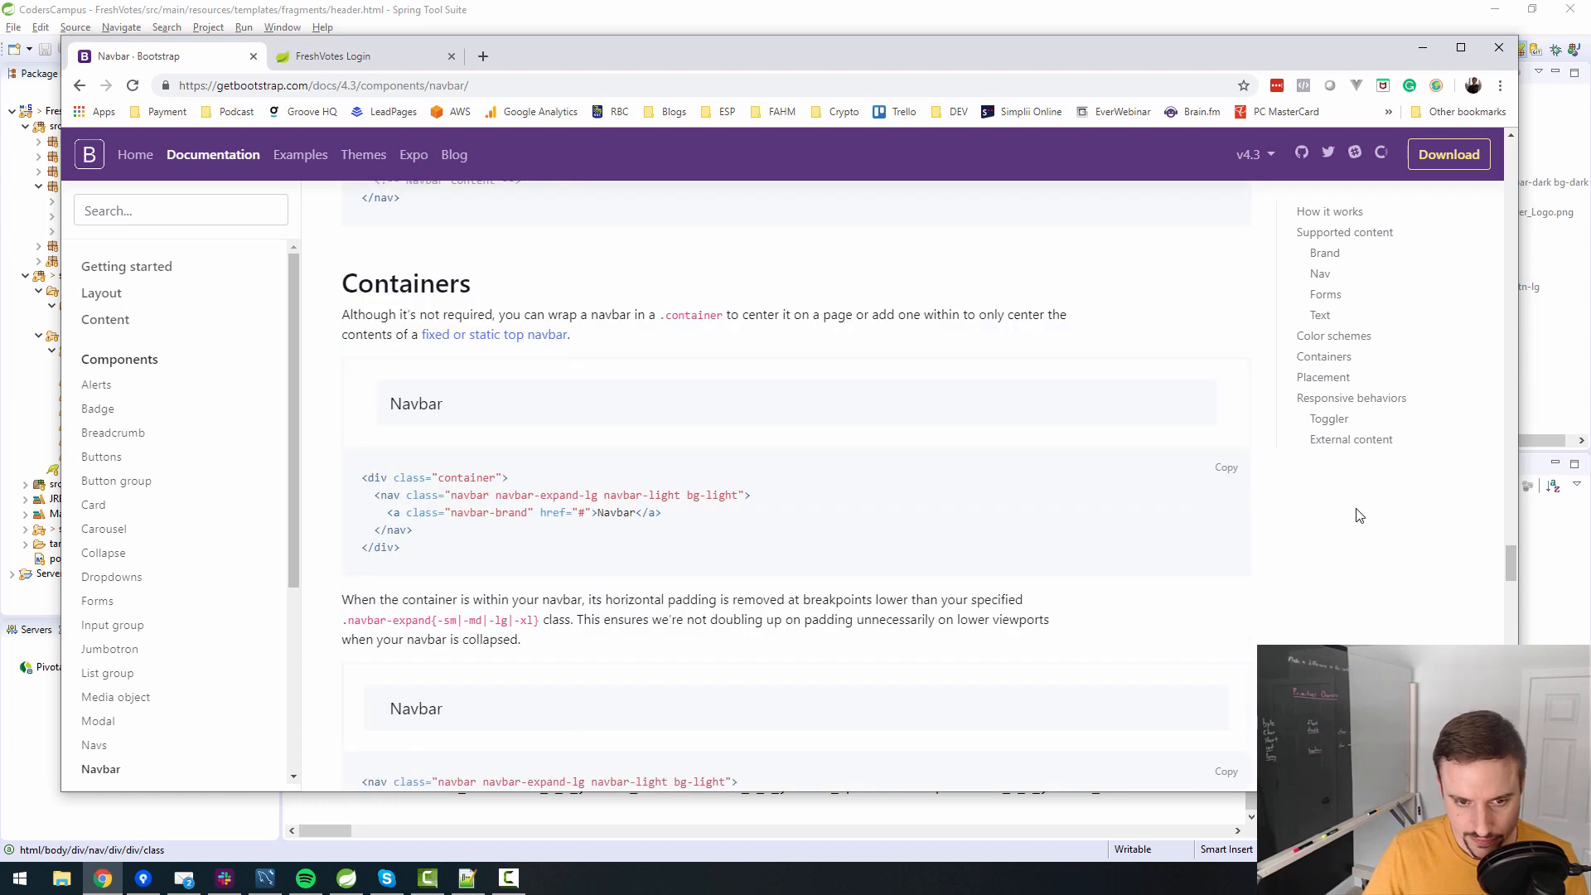
scroll("down", 3)
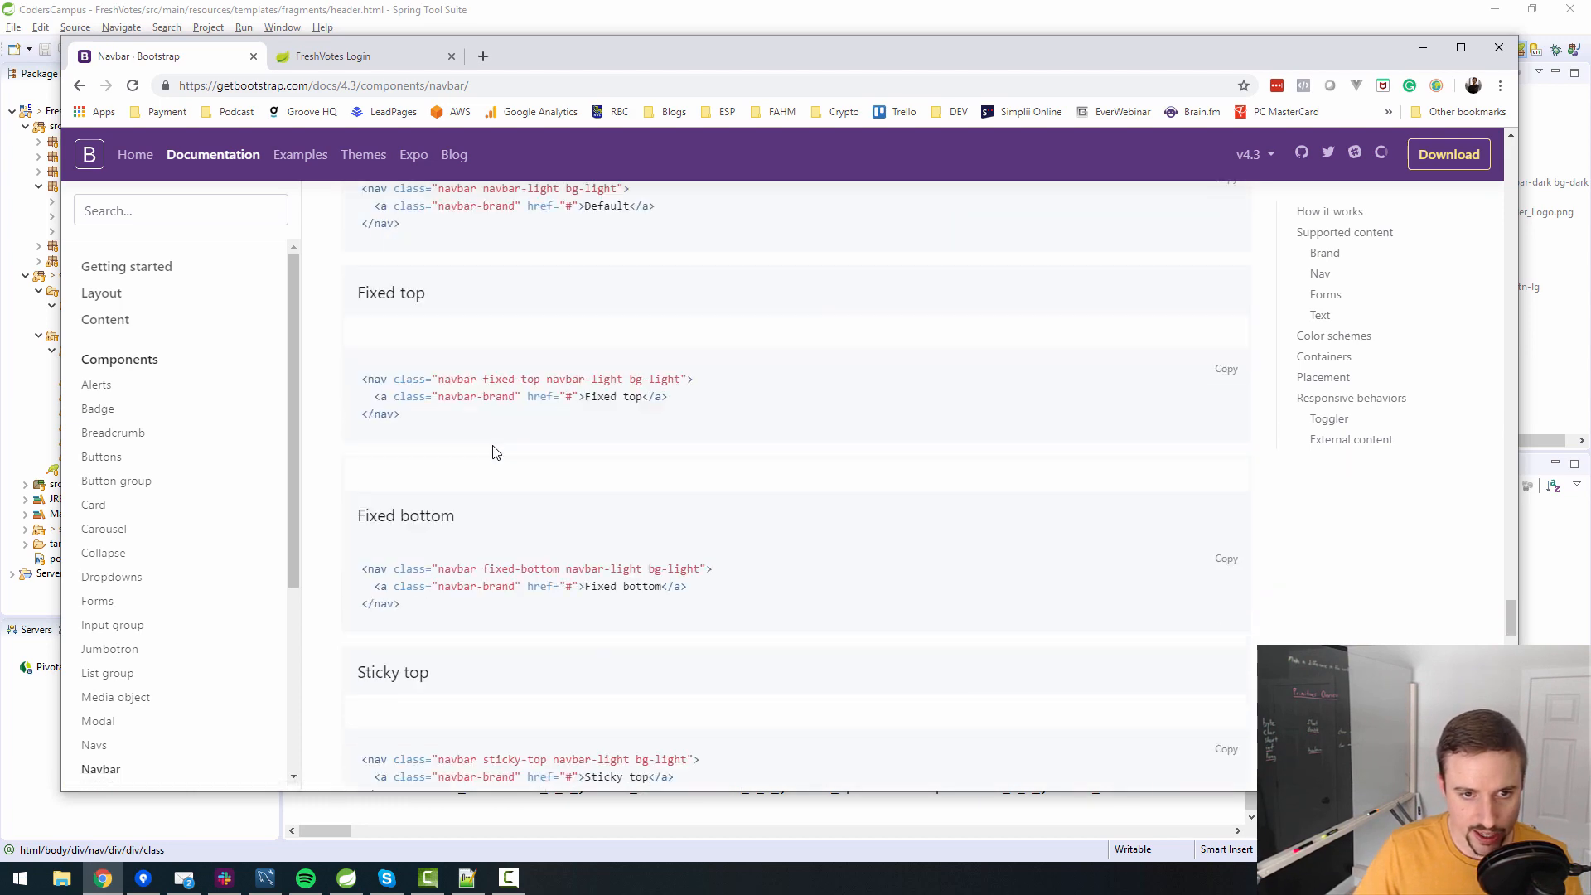
scroll("down", 3)
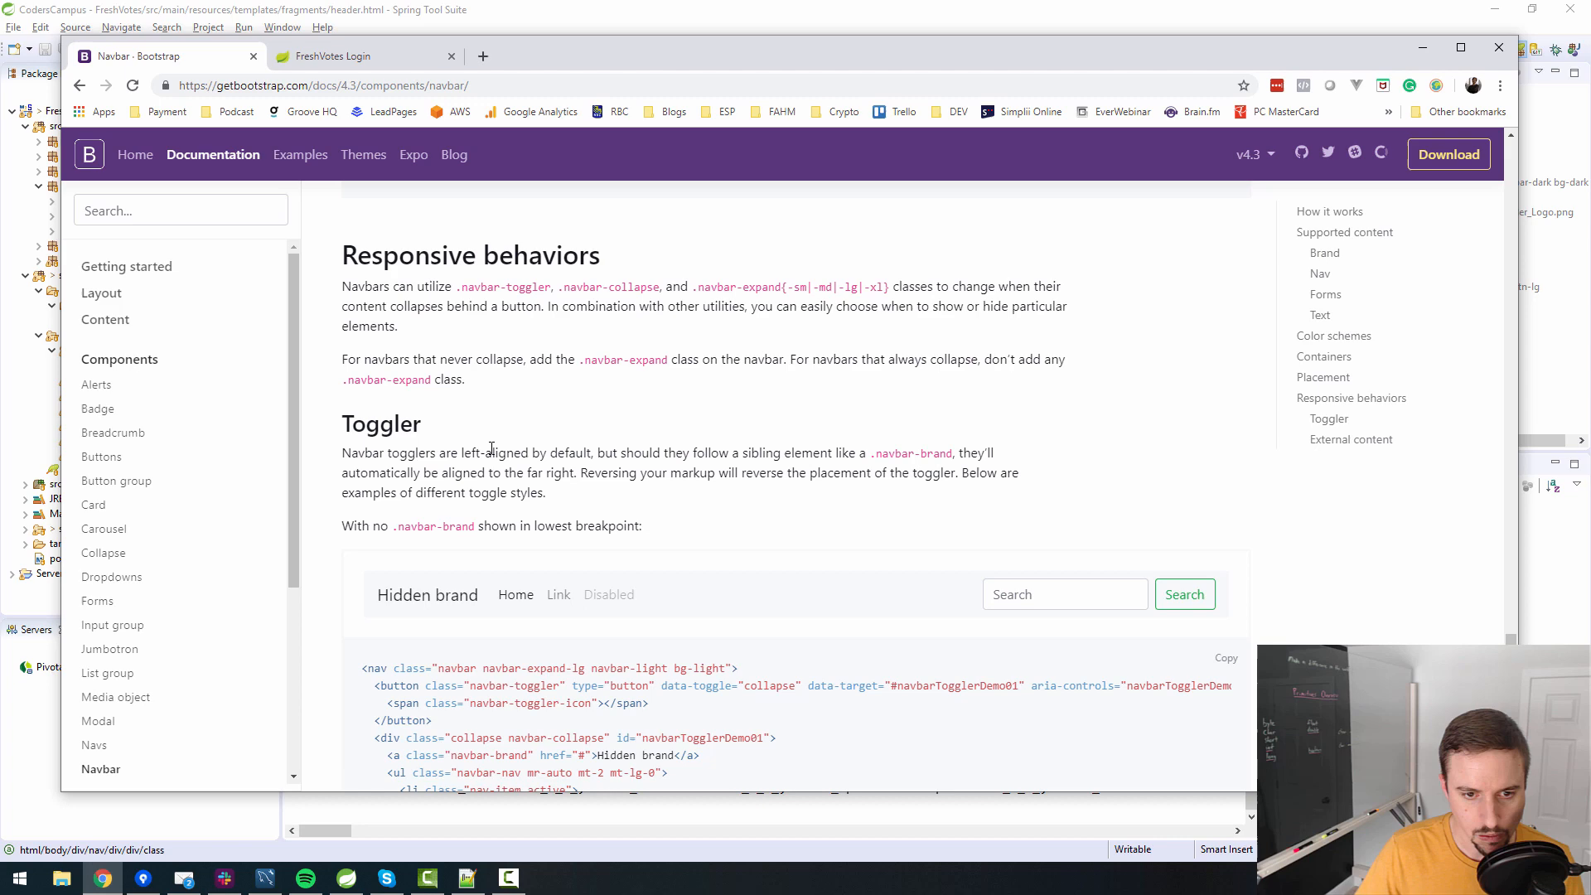
scroll("down", 3)
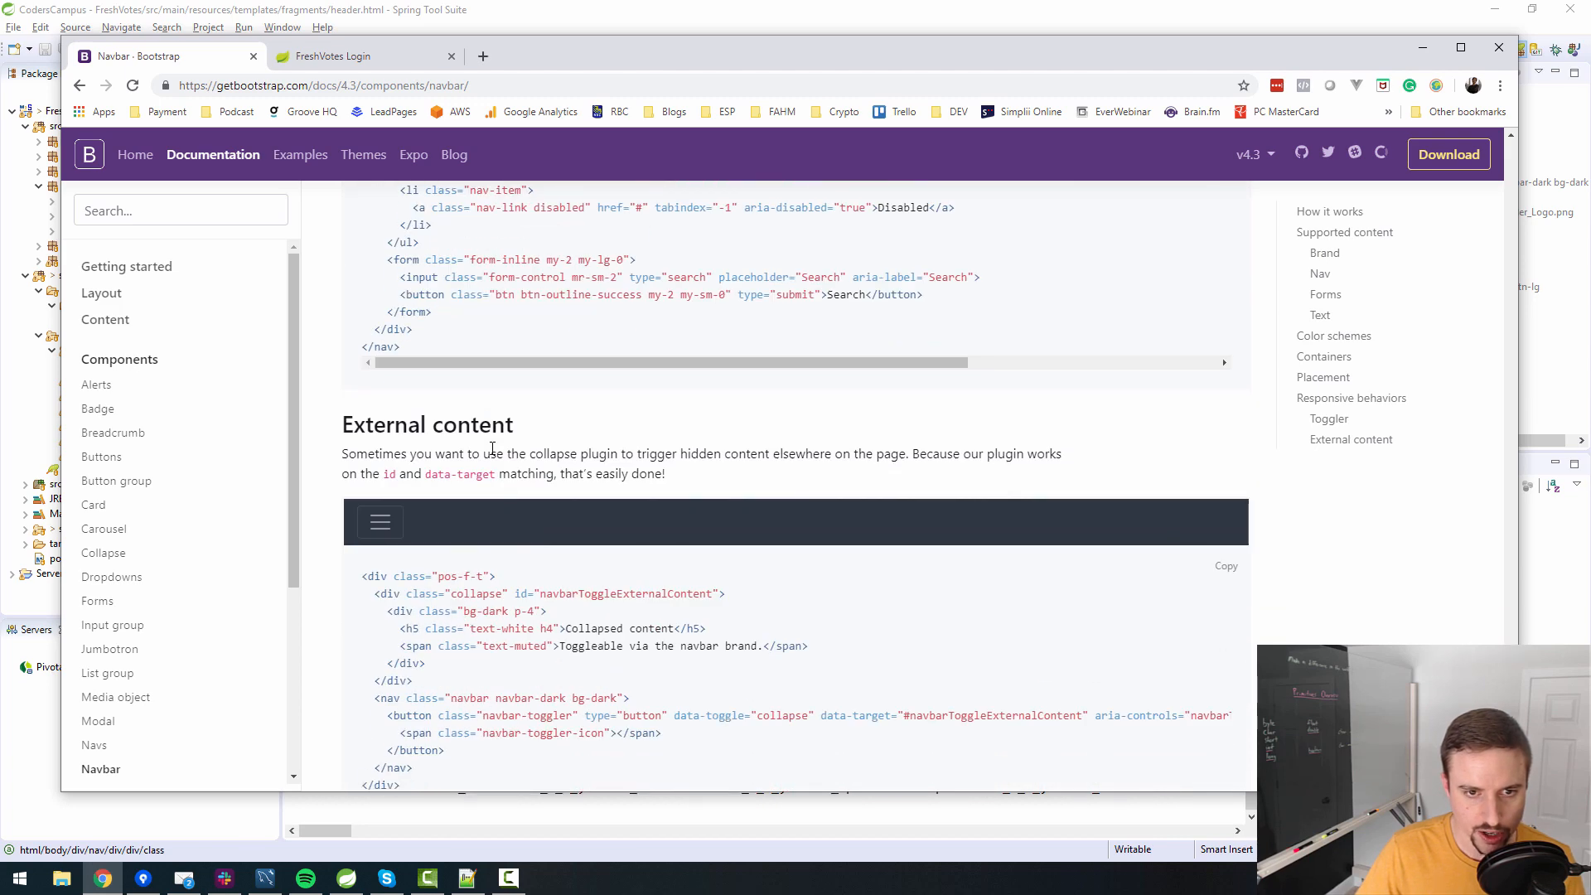
scroll("down", 3)
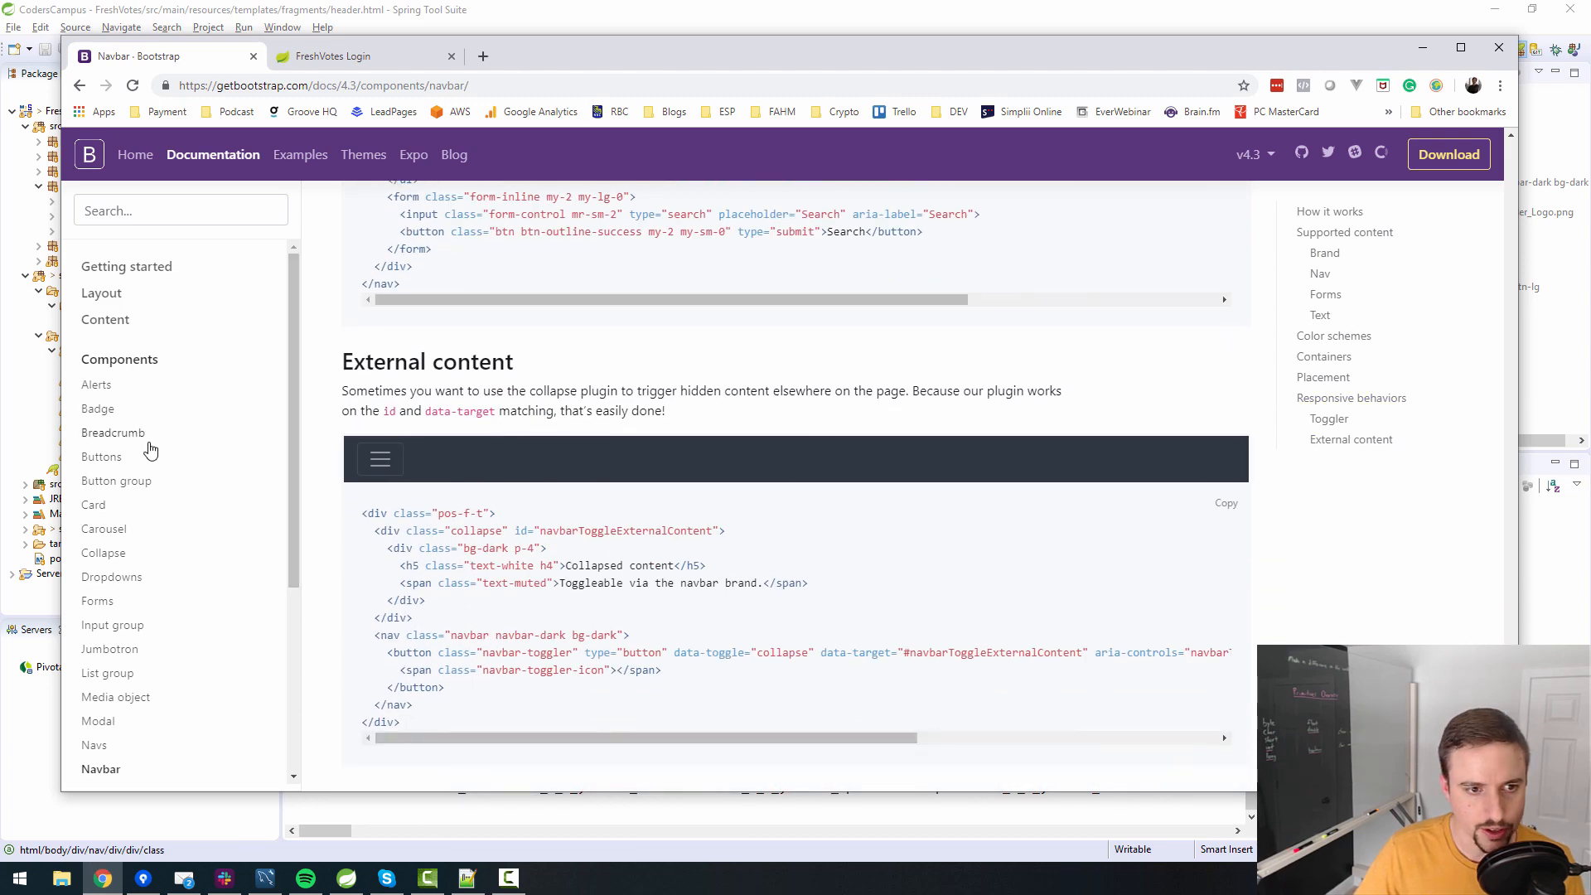
scroll("up", 3)
type("script")
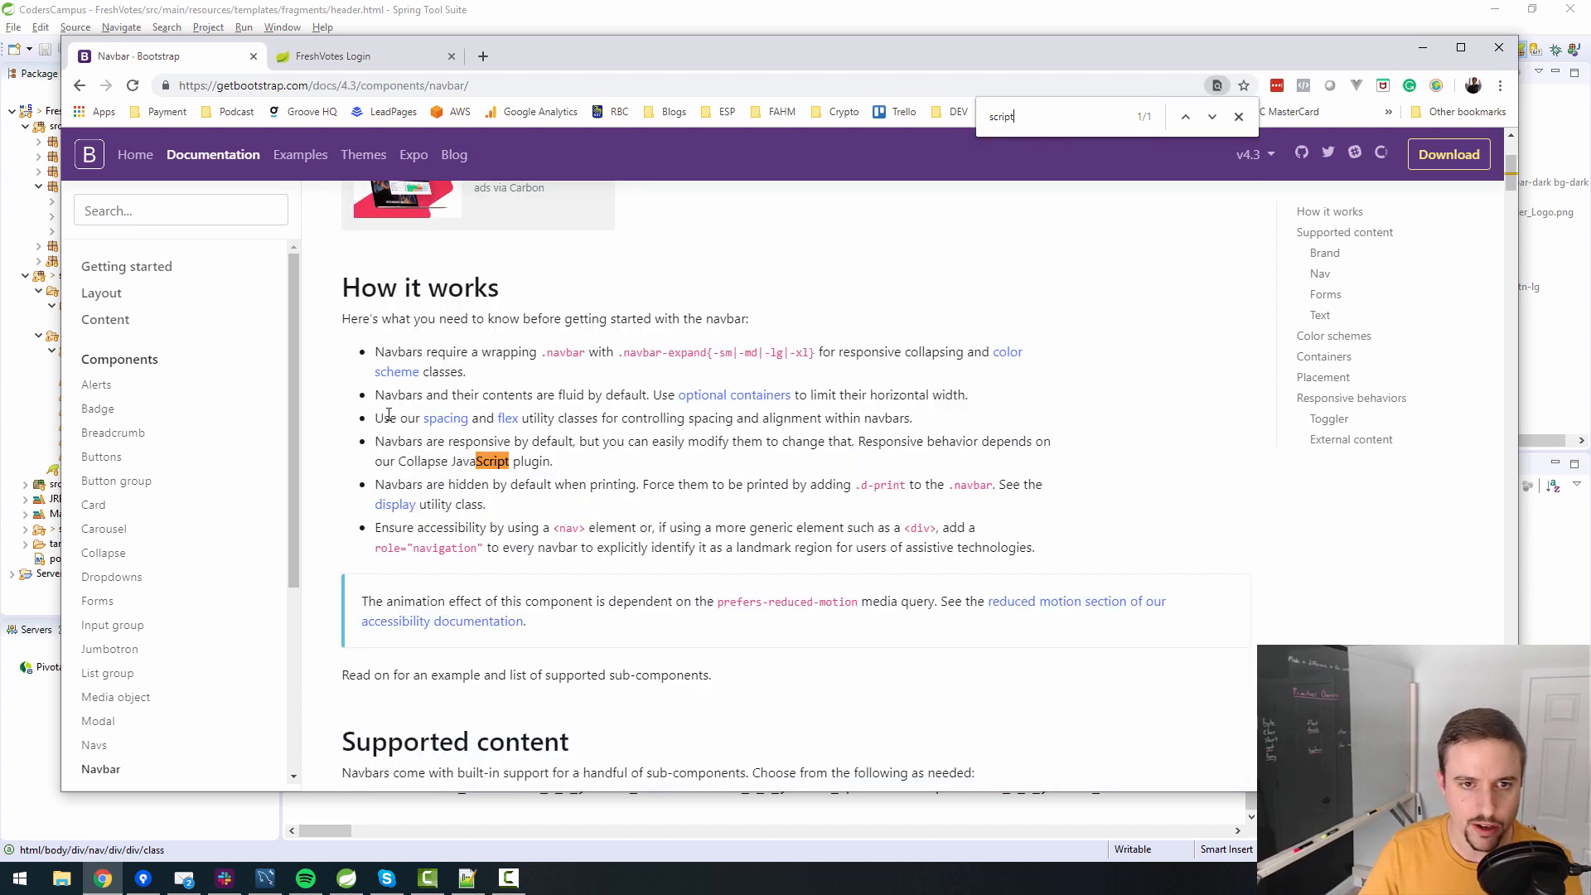
mouse_move(431, 437)
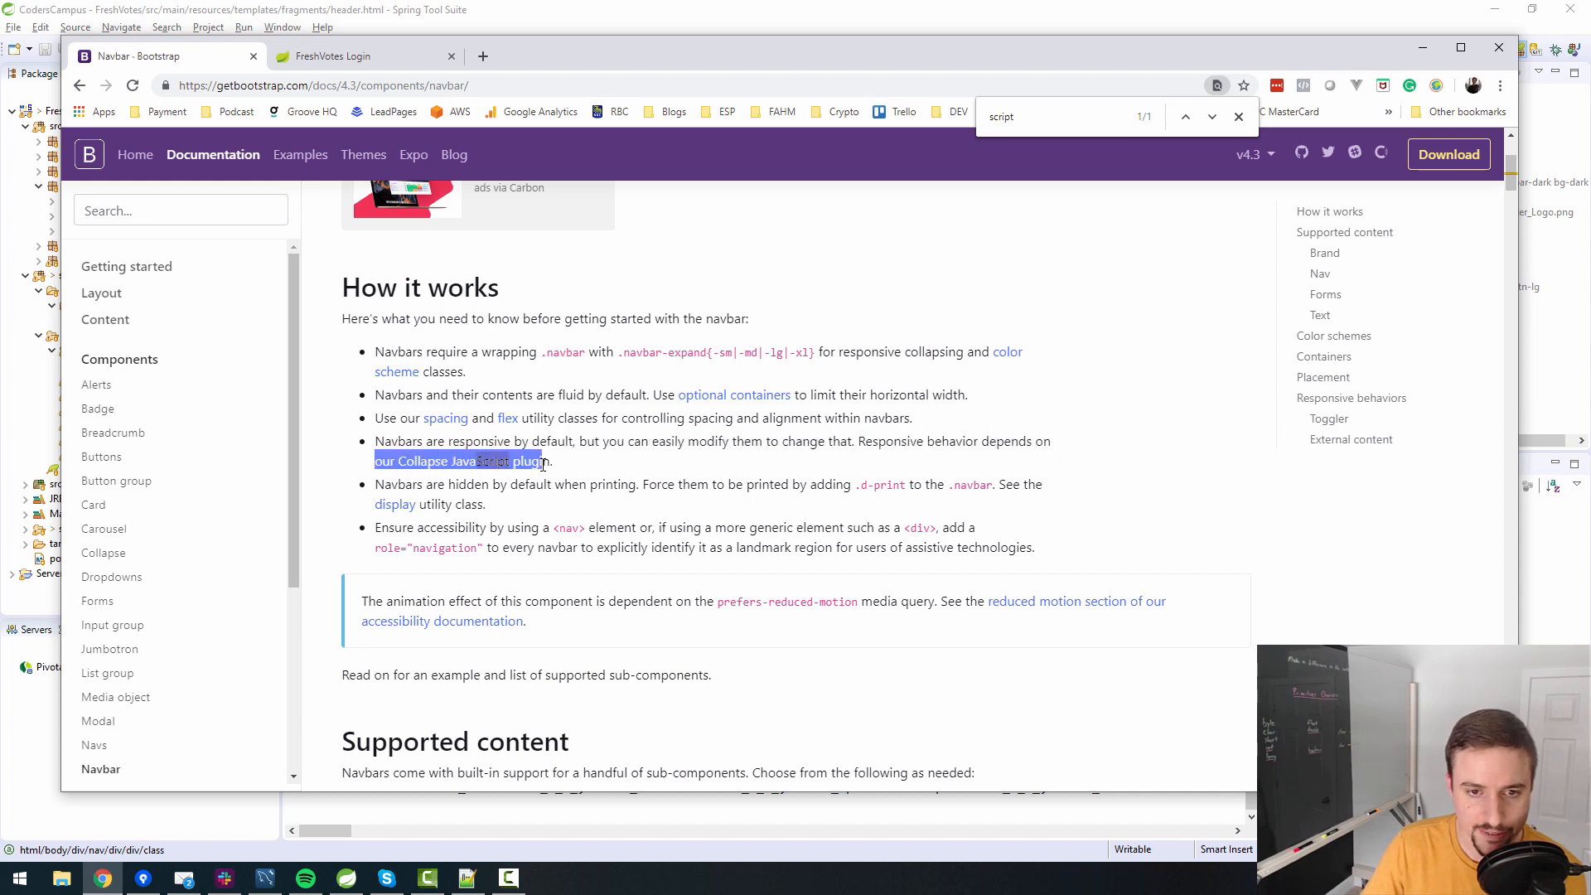
Scroll through the Bootstrap Navbar documentation page and highlight its title.
scroll("up", 3)
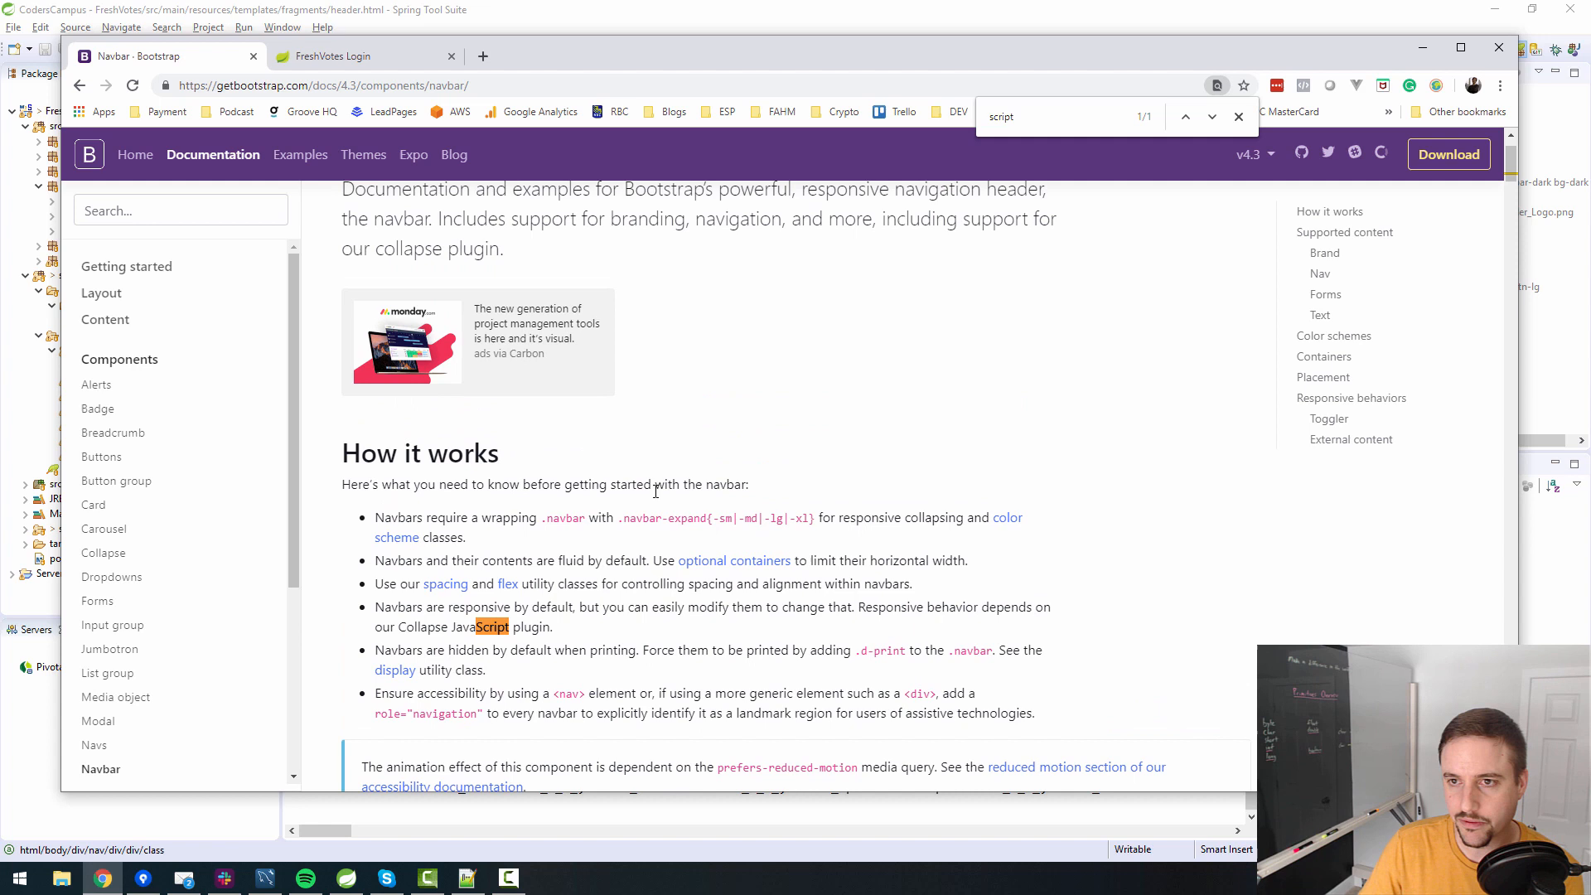
scroll("up", 3)
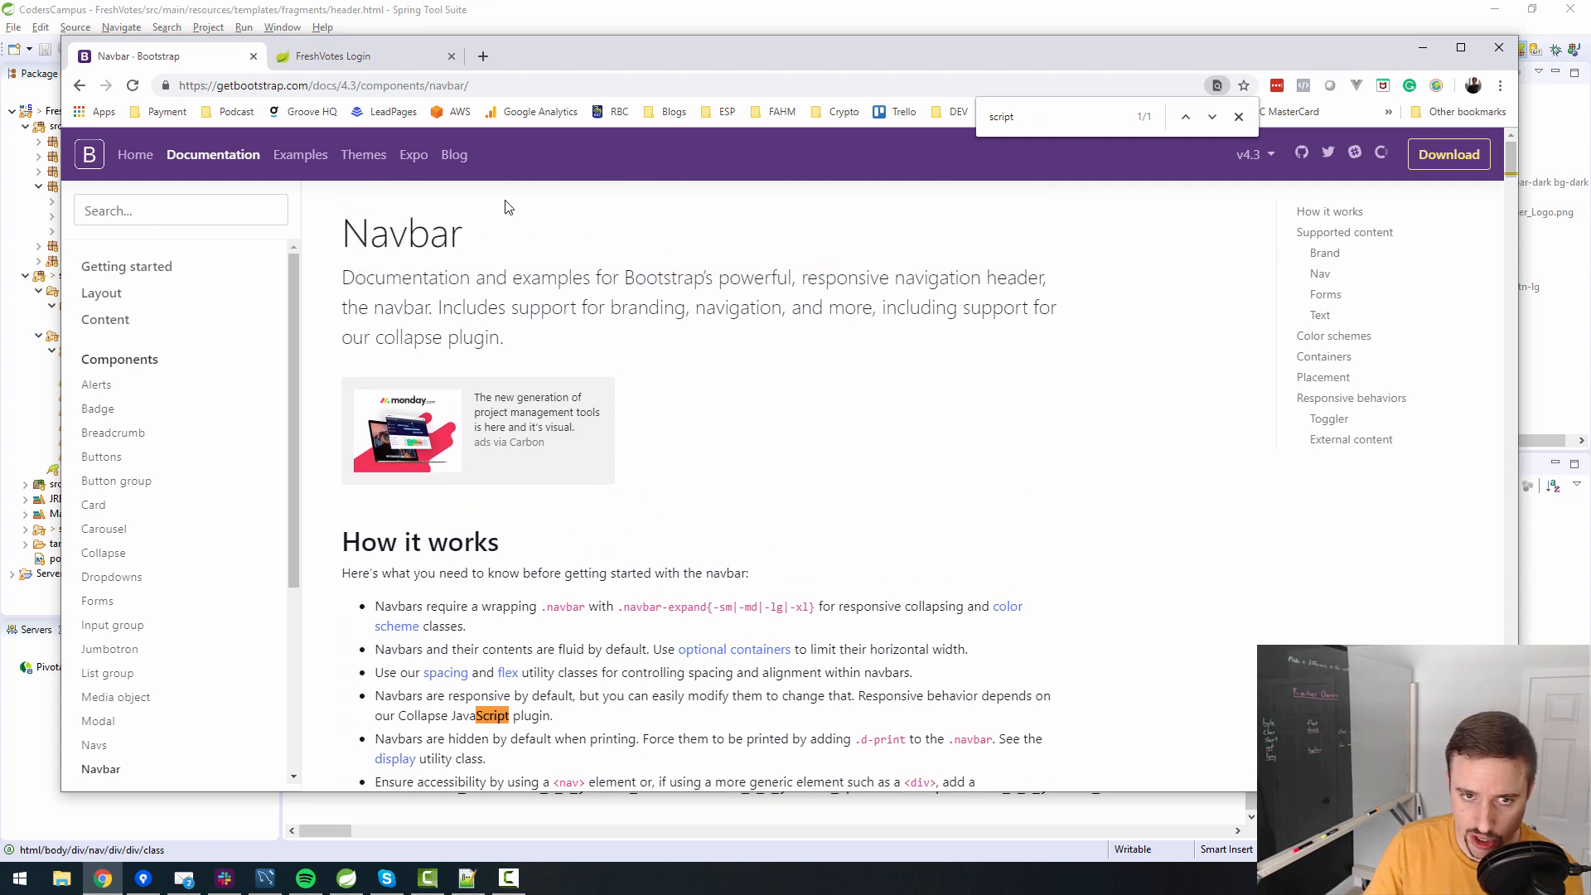
double_click(401, 234)
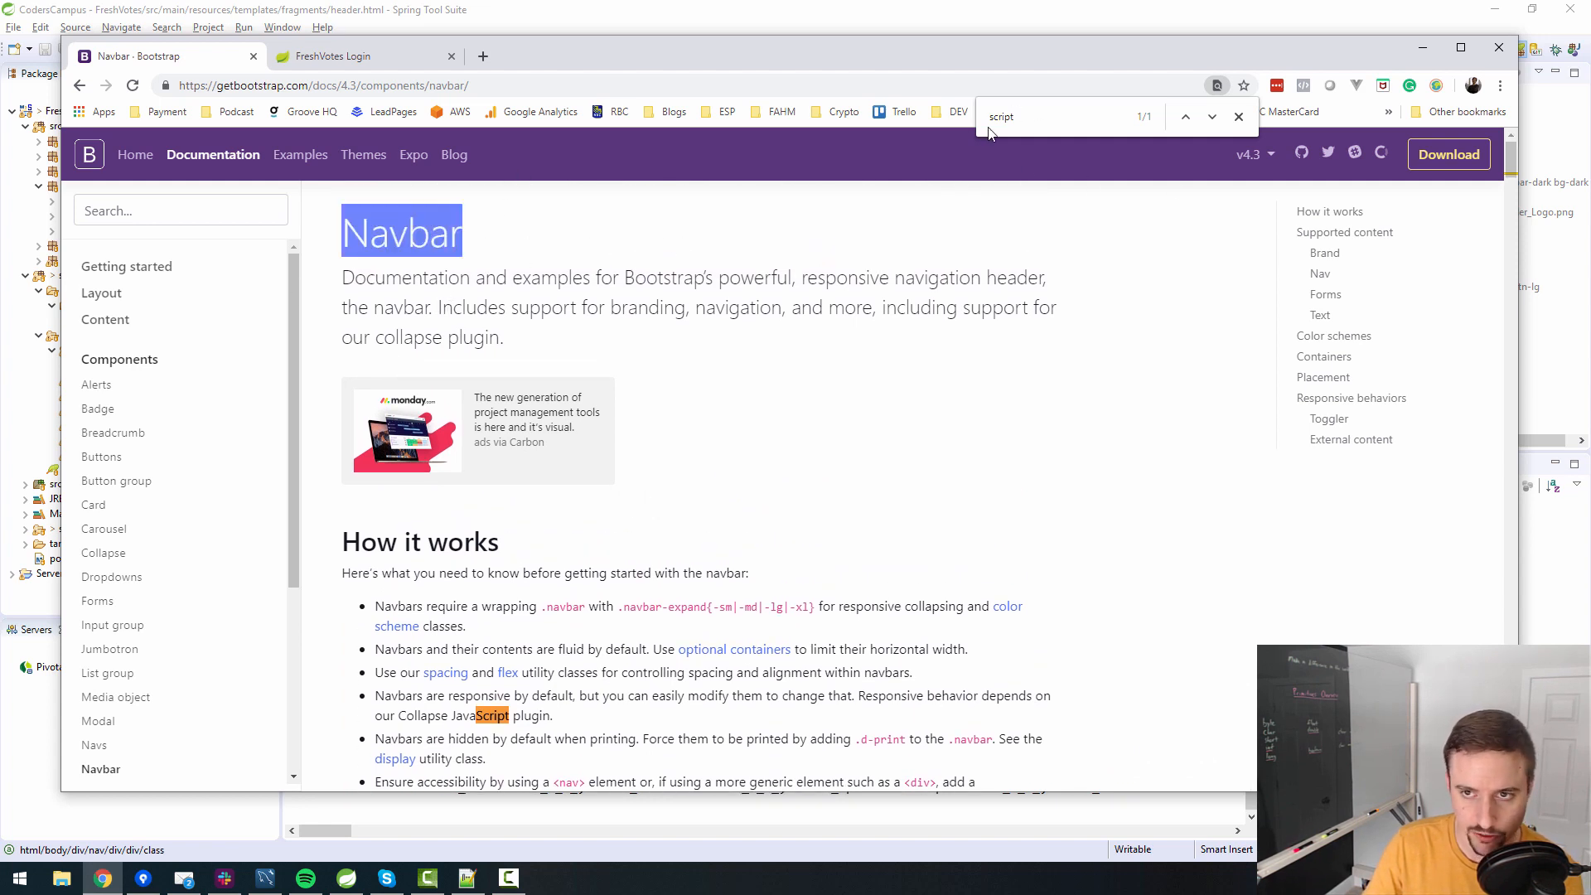
scroll("down", 3)
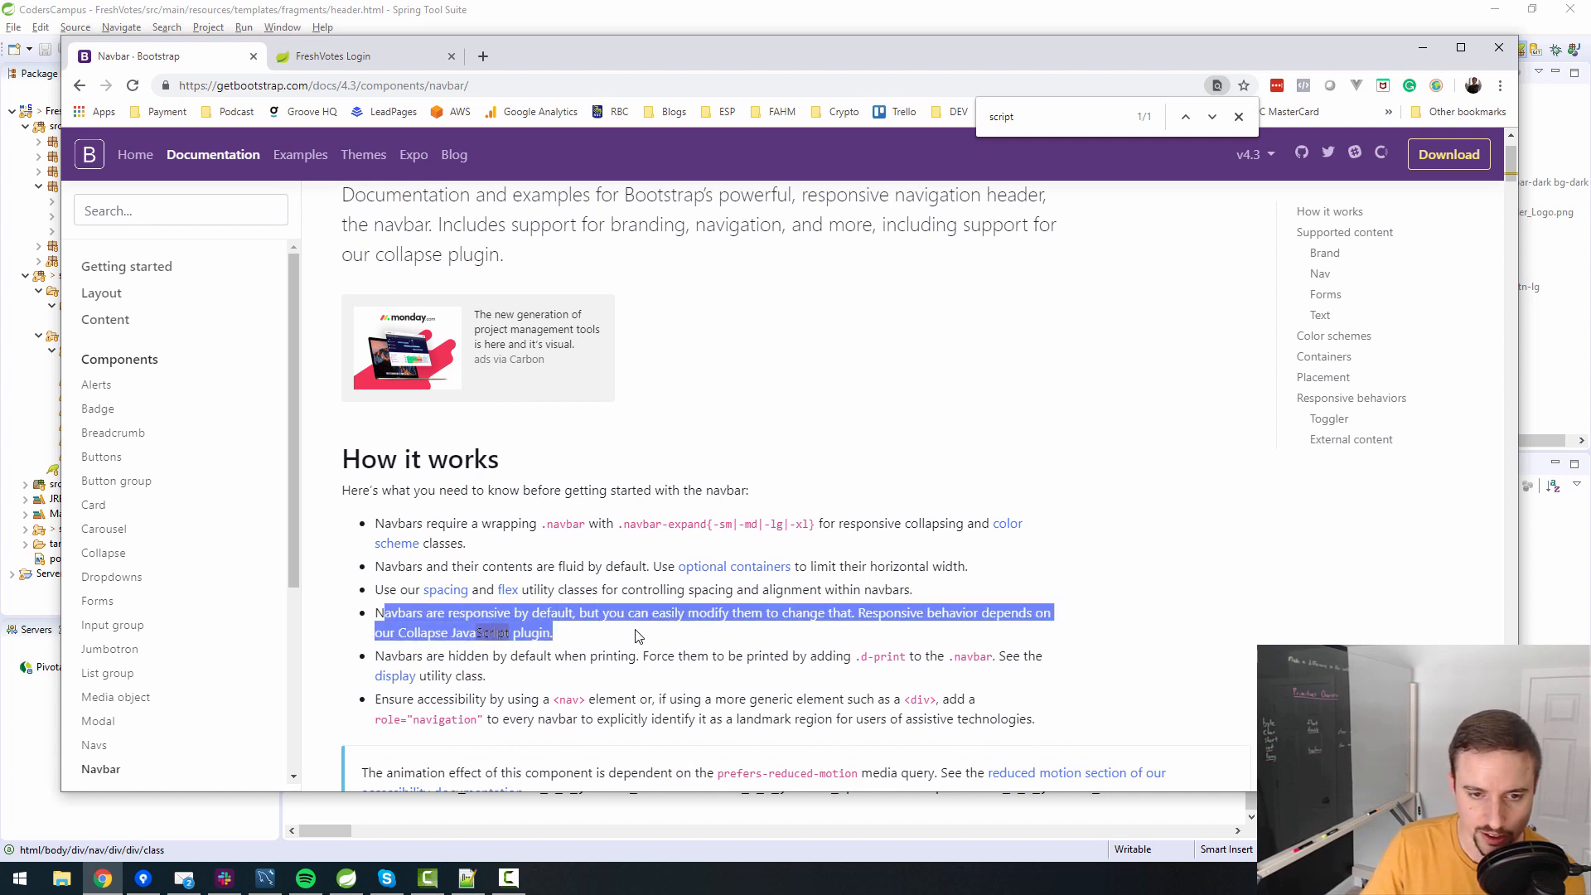
scroll("down", 3)
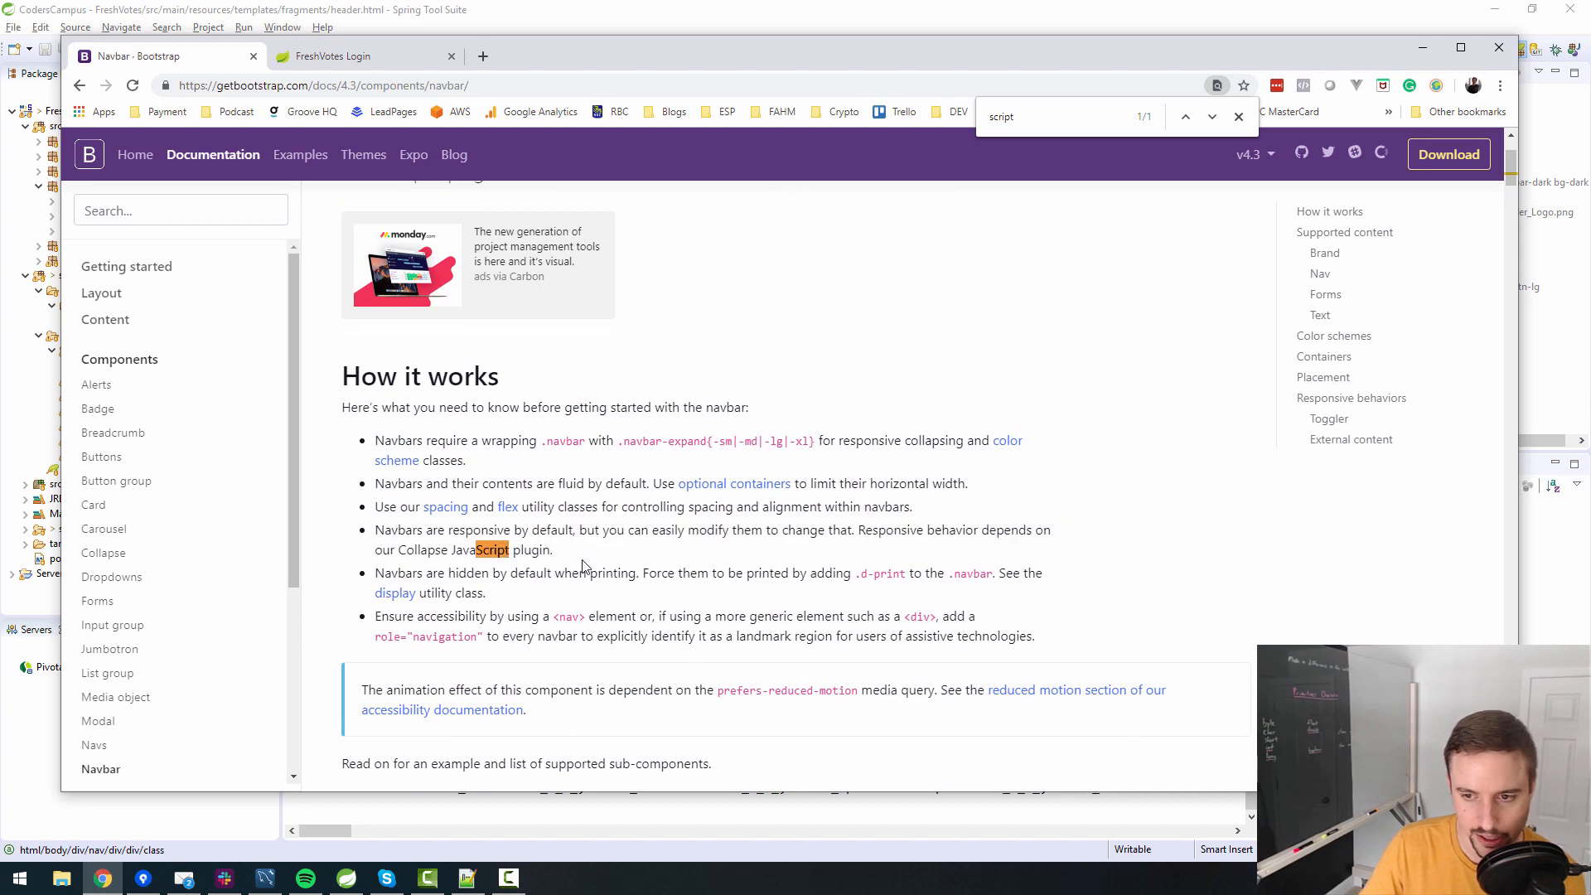
scroll("down", 3)
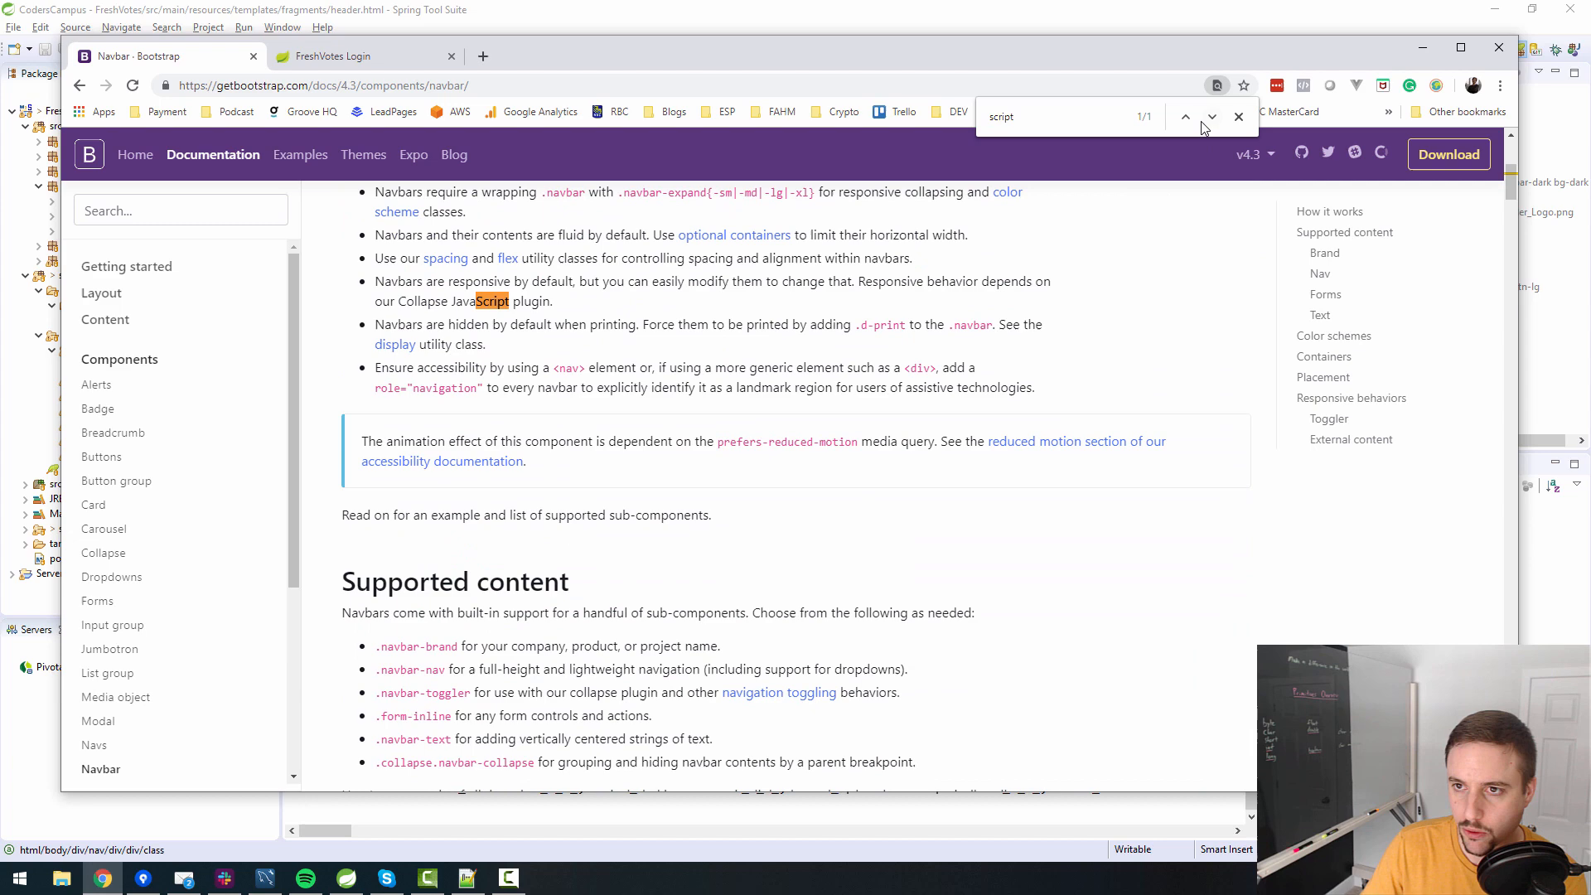
scroll("up", 3)
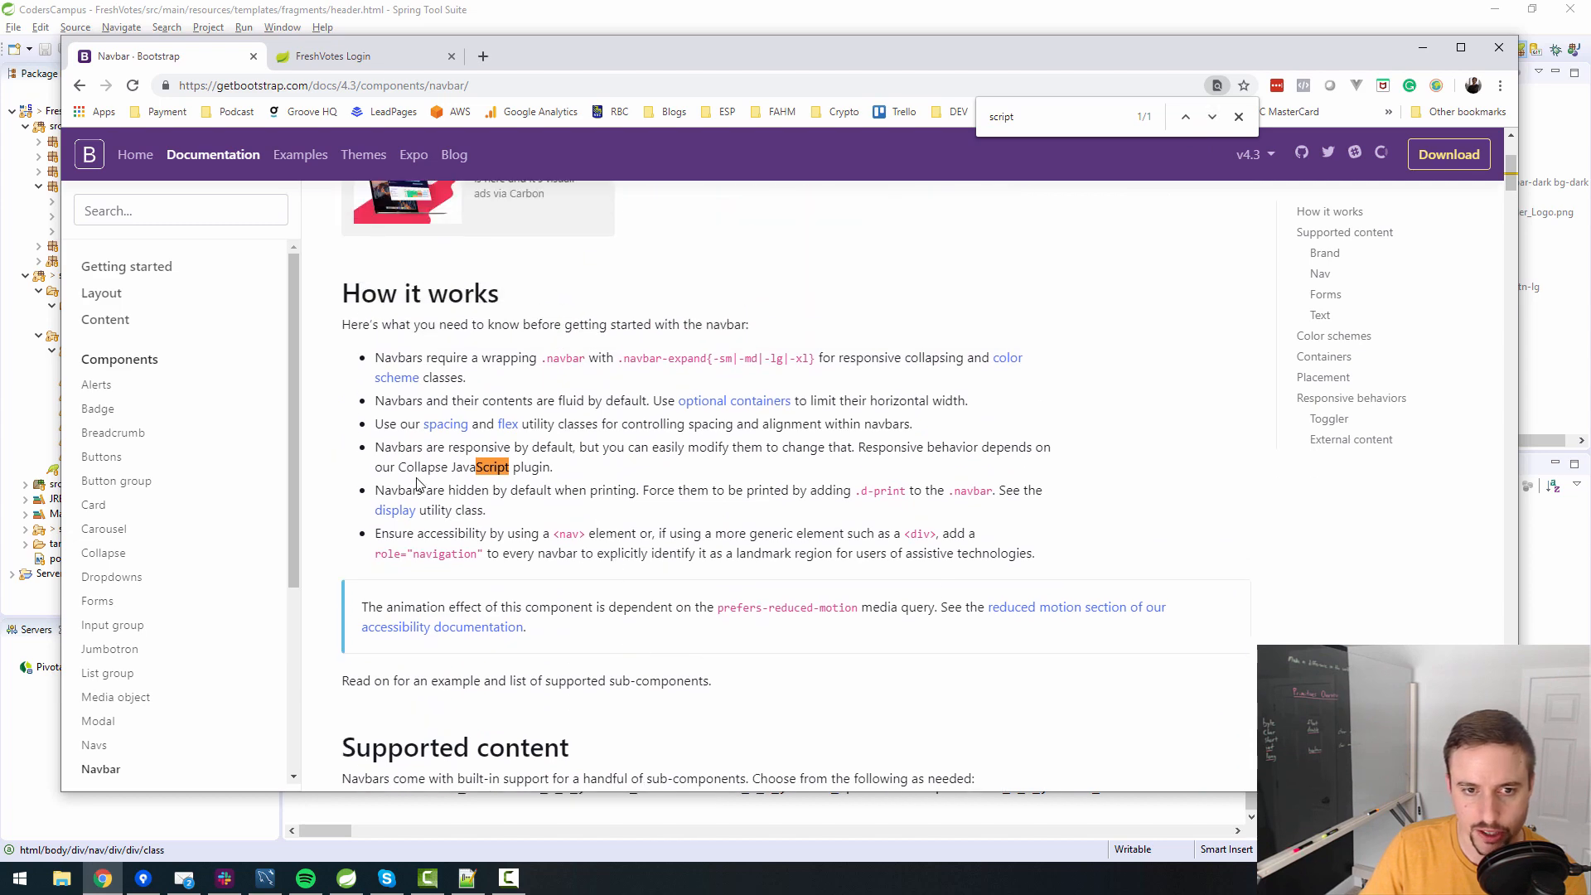
Go to the Download page and select the BootstrapCDN bootstrap.min.js script URL.
left_click(1447, 154)
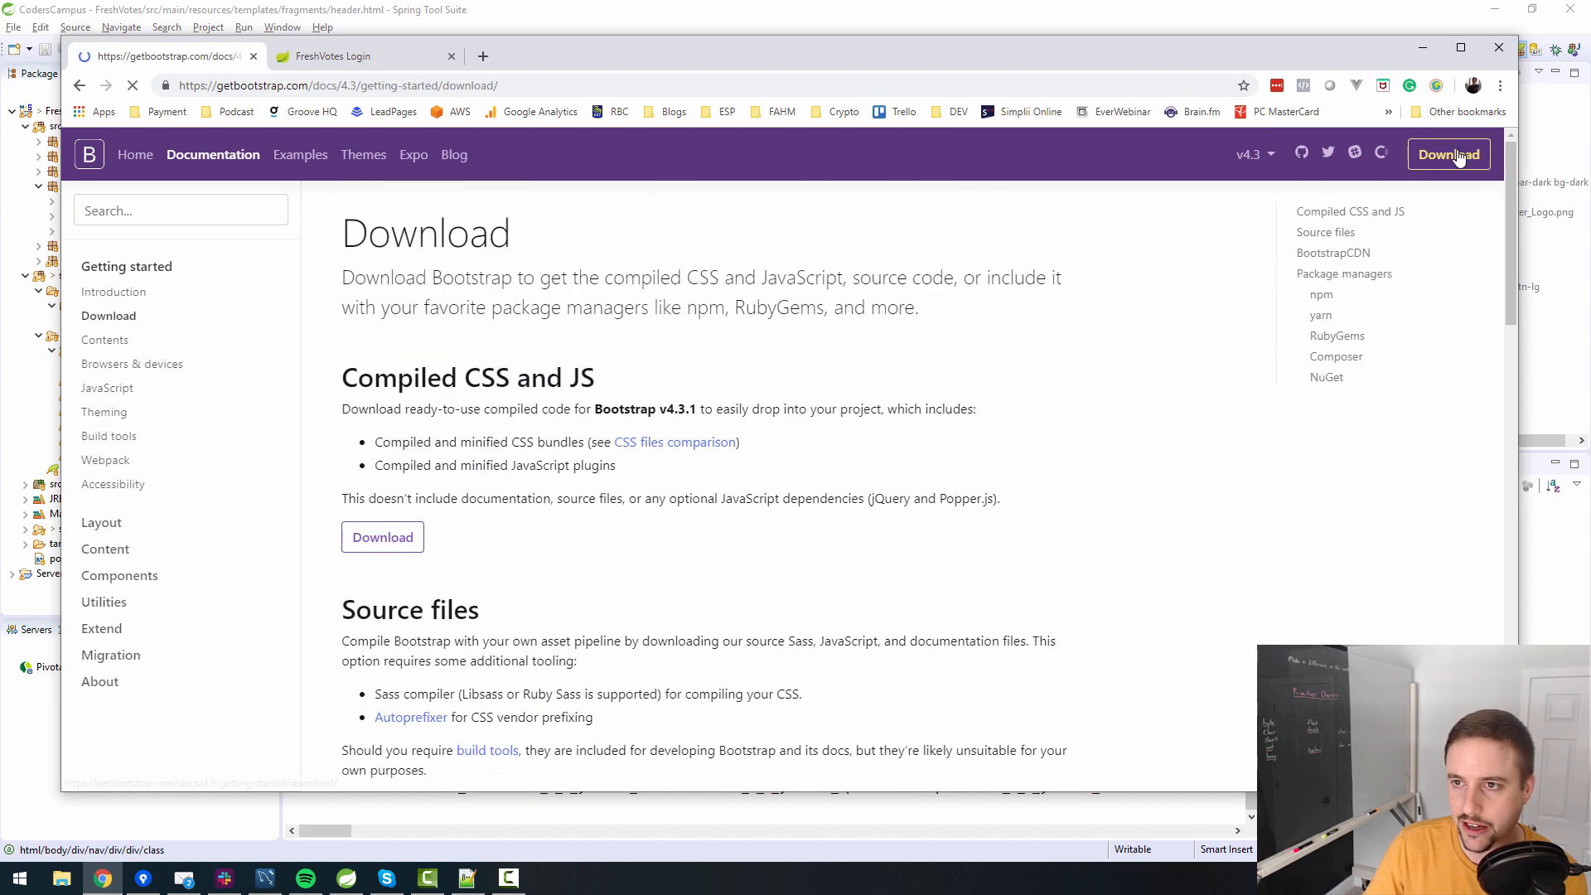
scroll("down", 3)
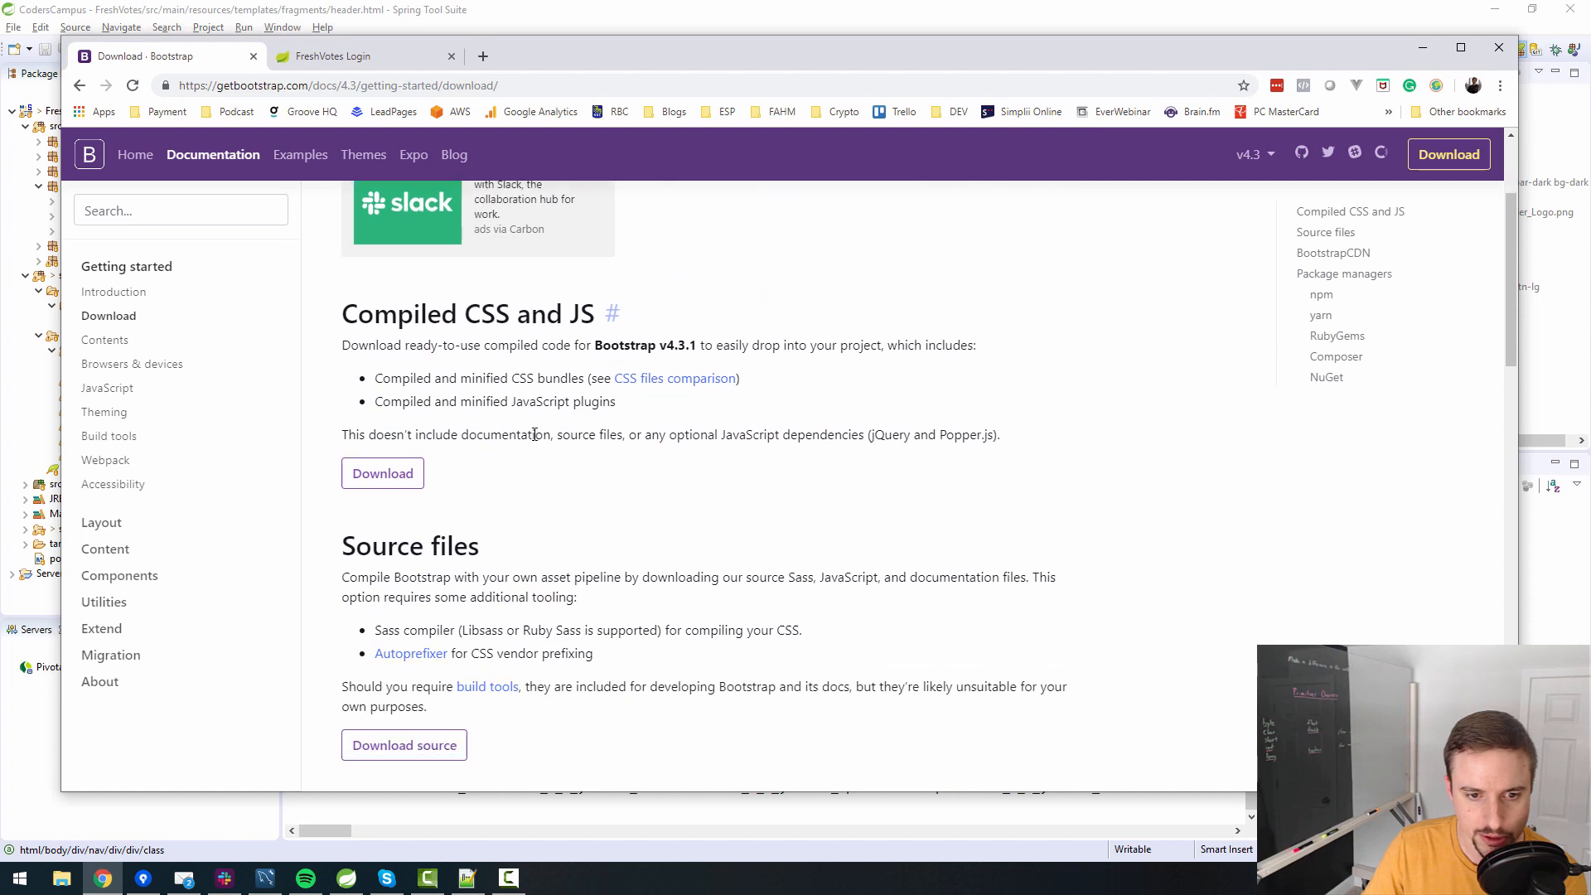
scroll("down", 3)
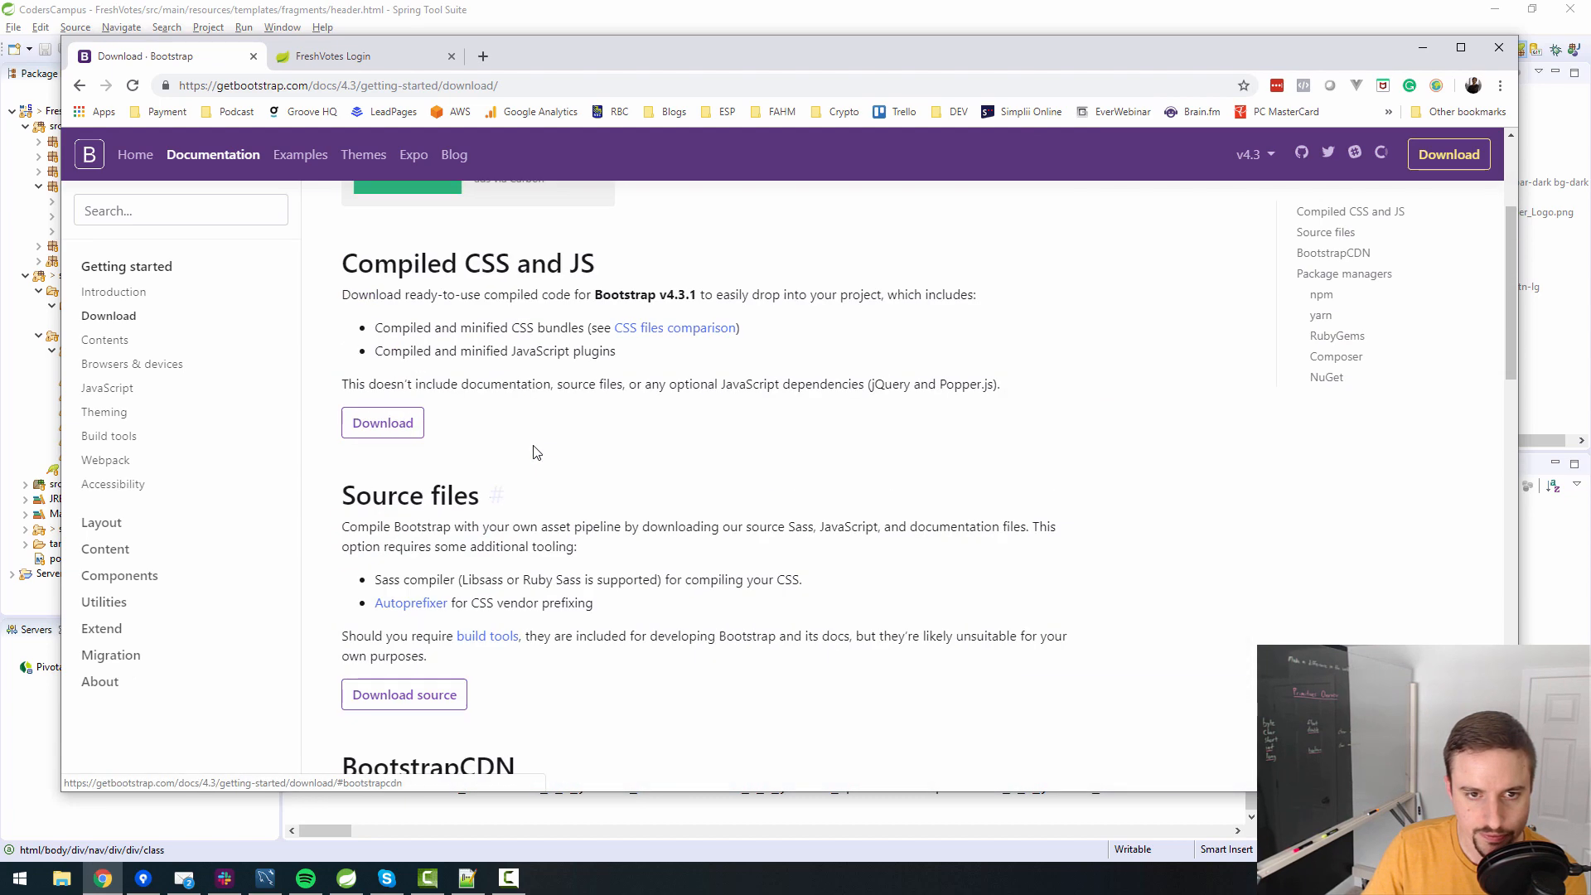
scroll("down", 3)
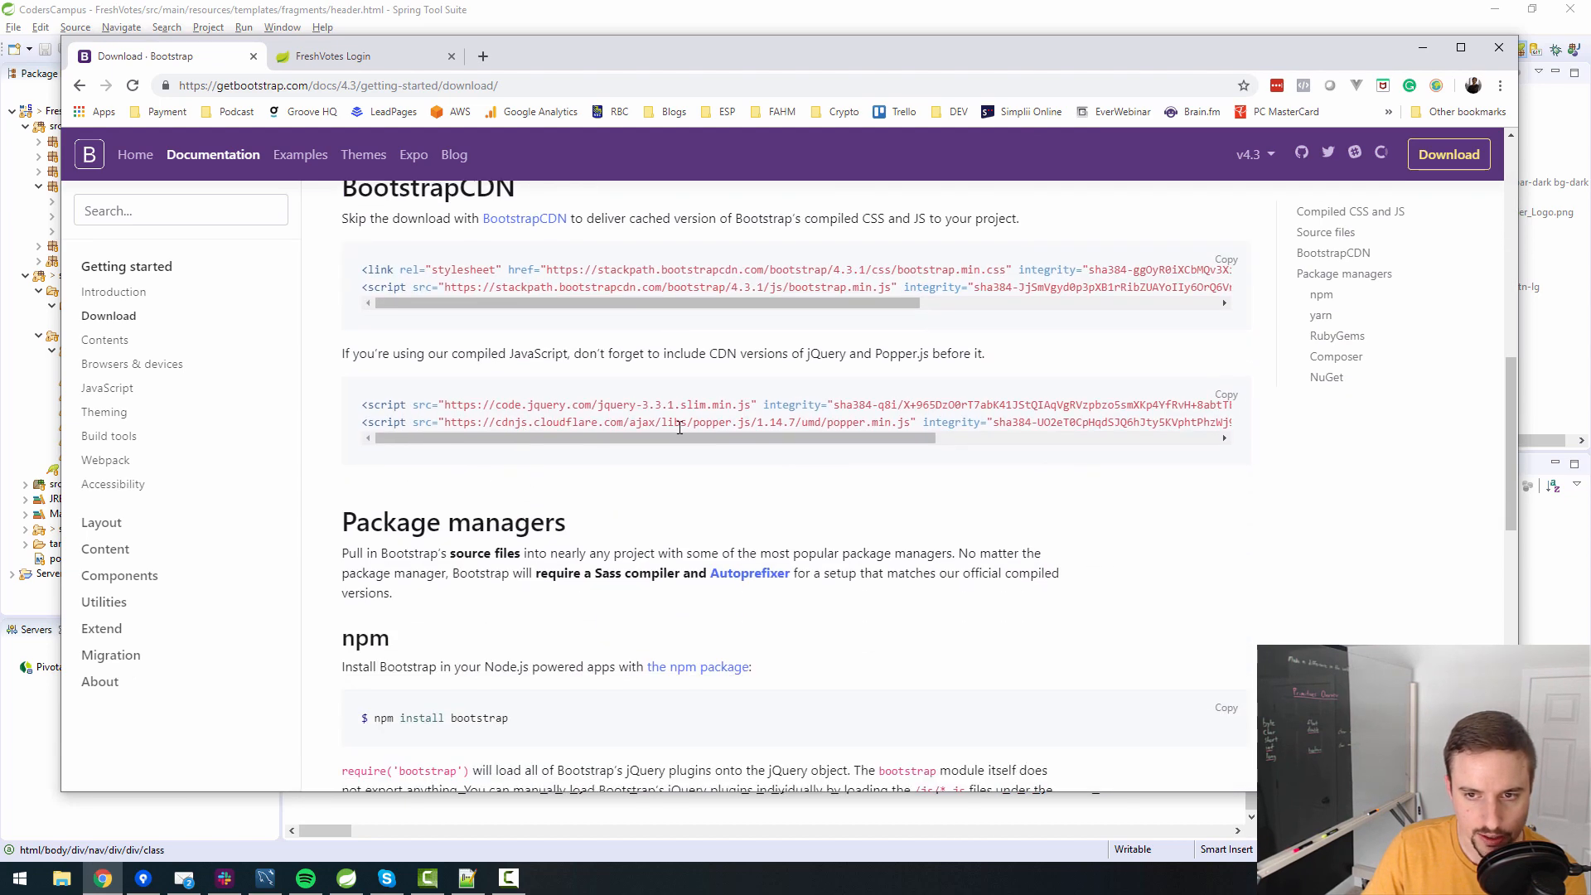
double_click(867, 422)
type("collap")
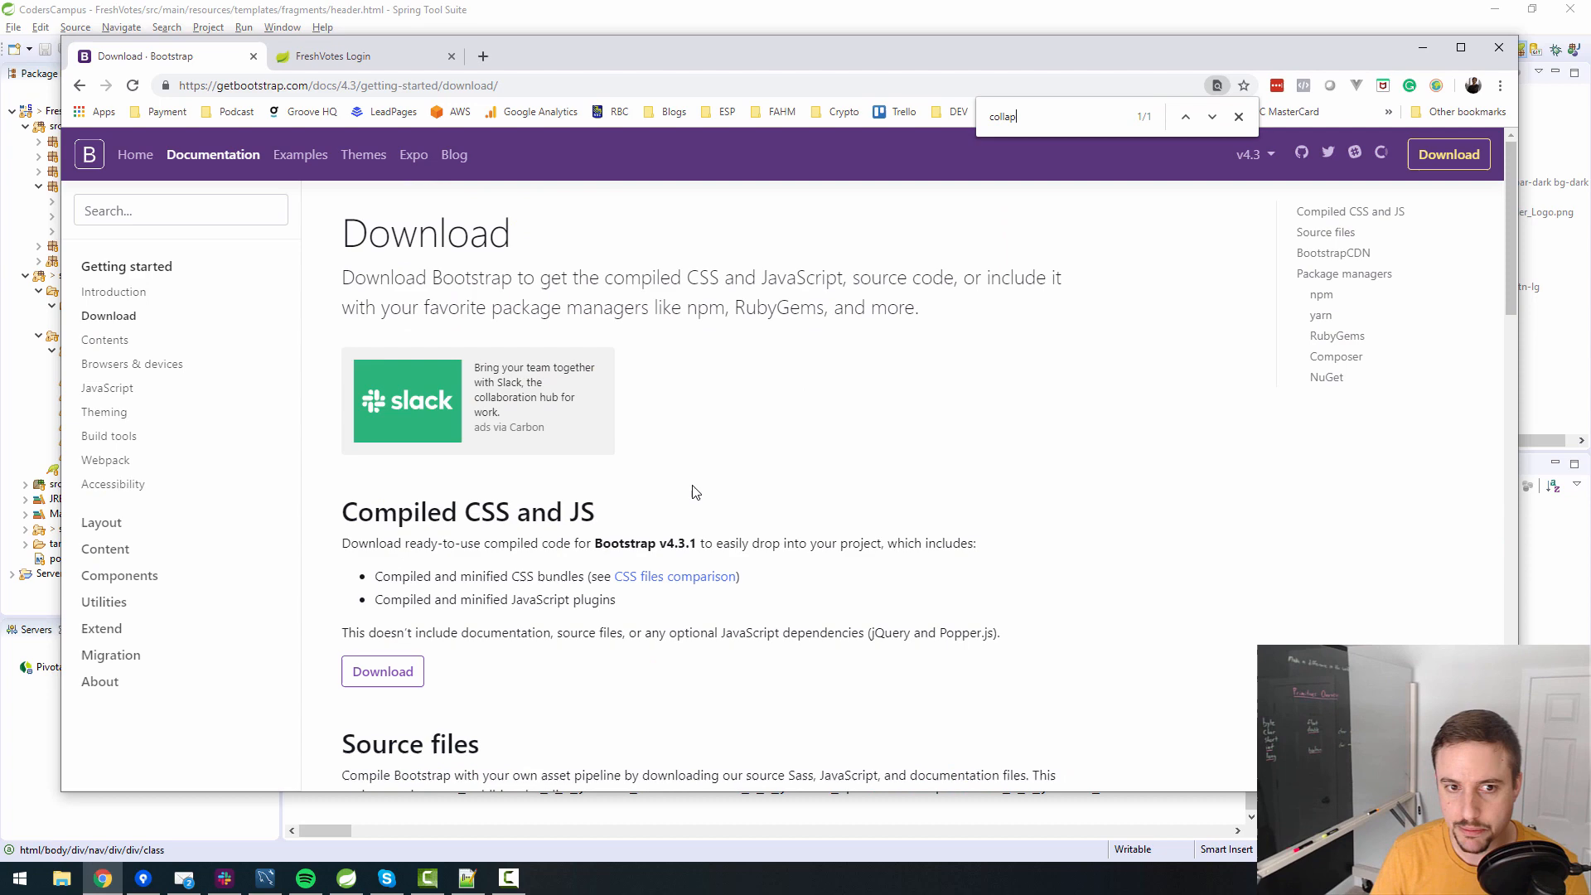
scroll("down", 3)
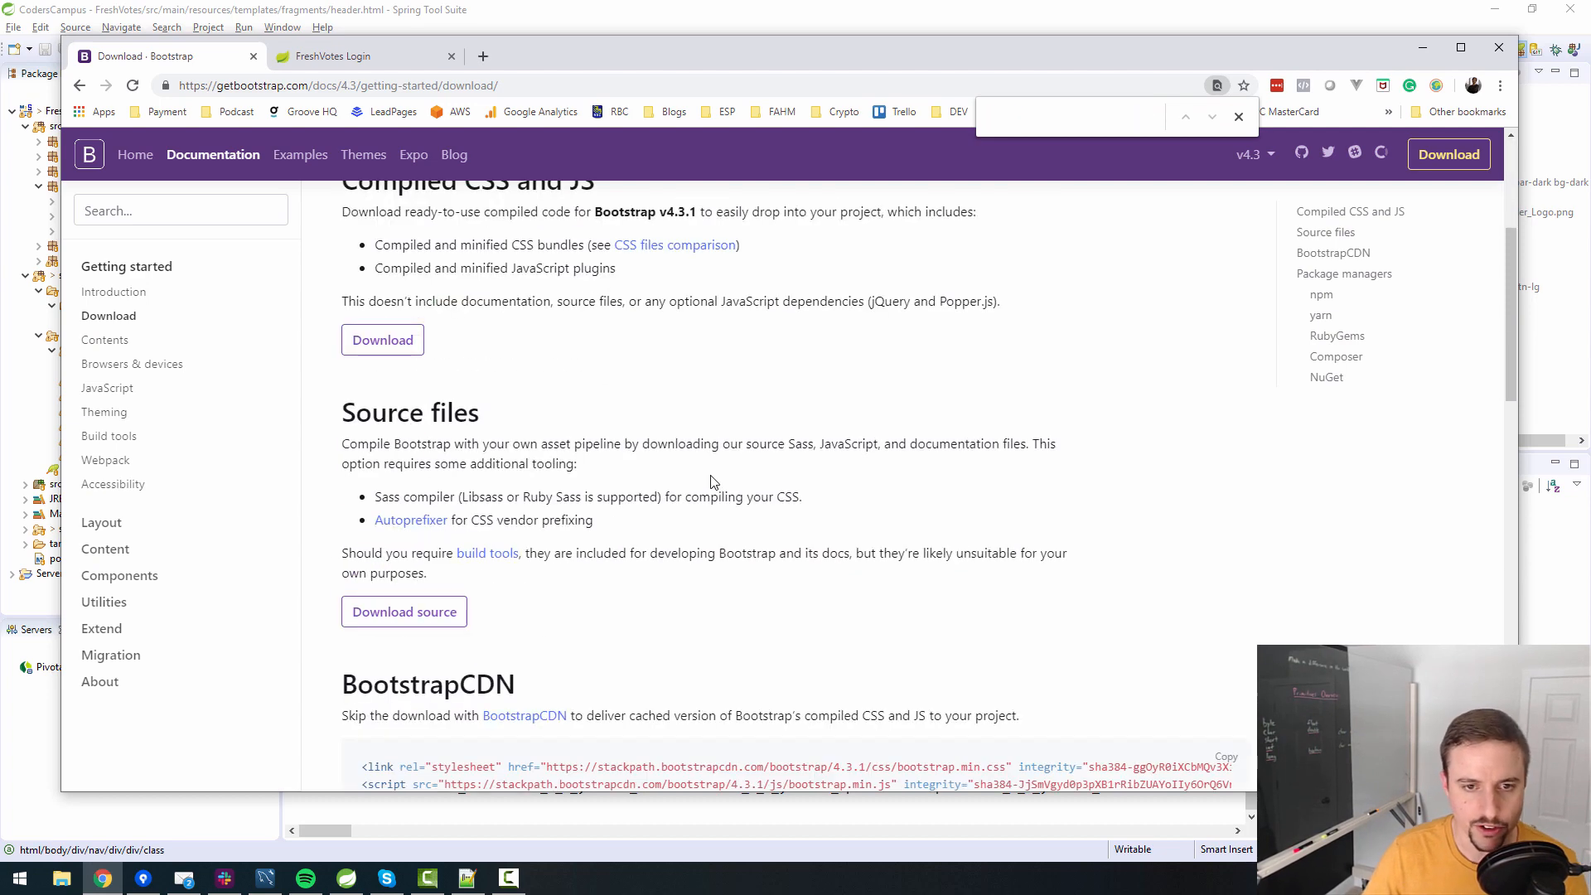
scroll("down", 3)
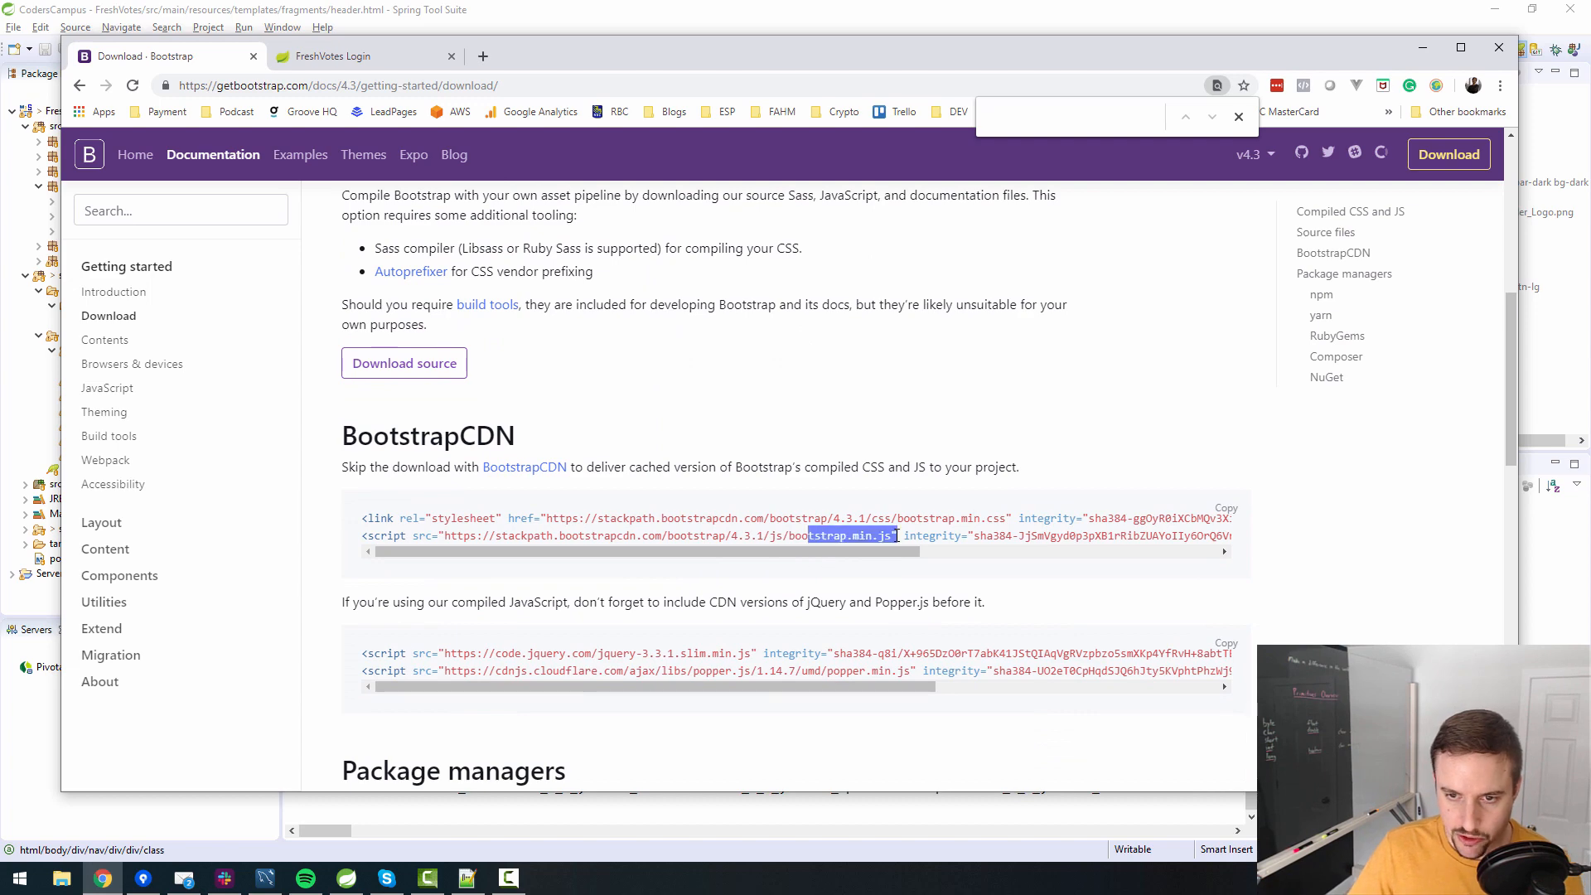
mouse_move(916, 496)
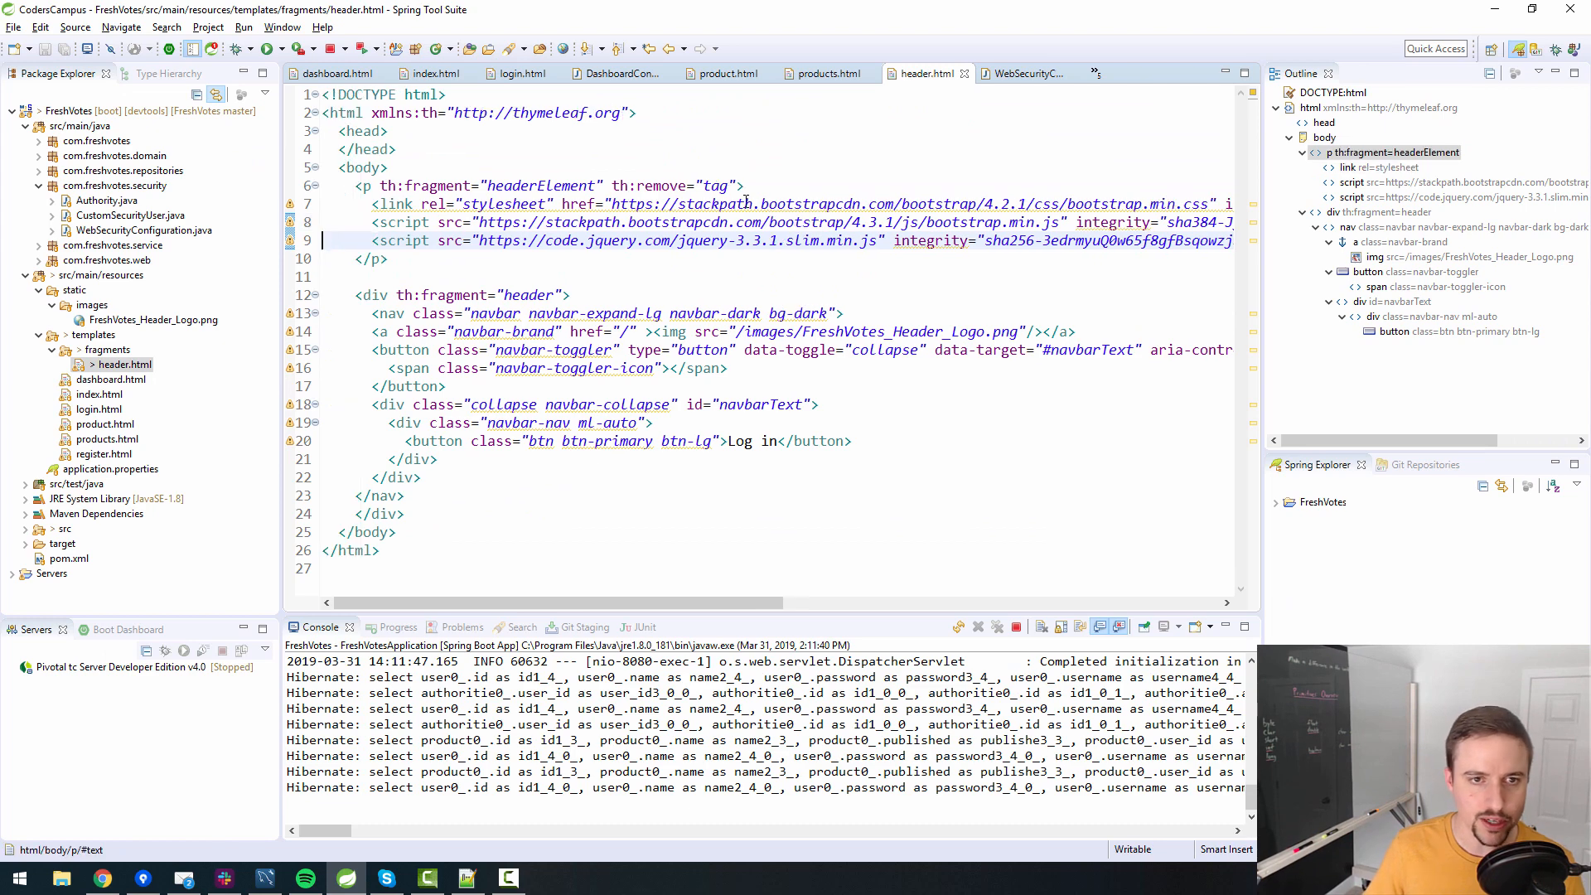
mouse_move(939, 73)
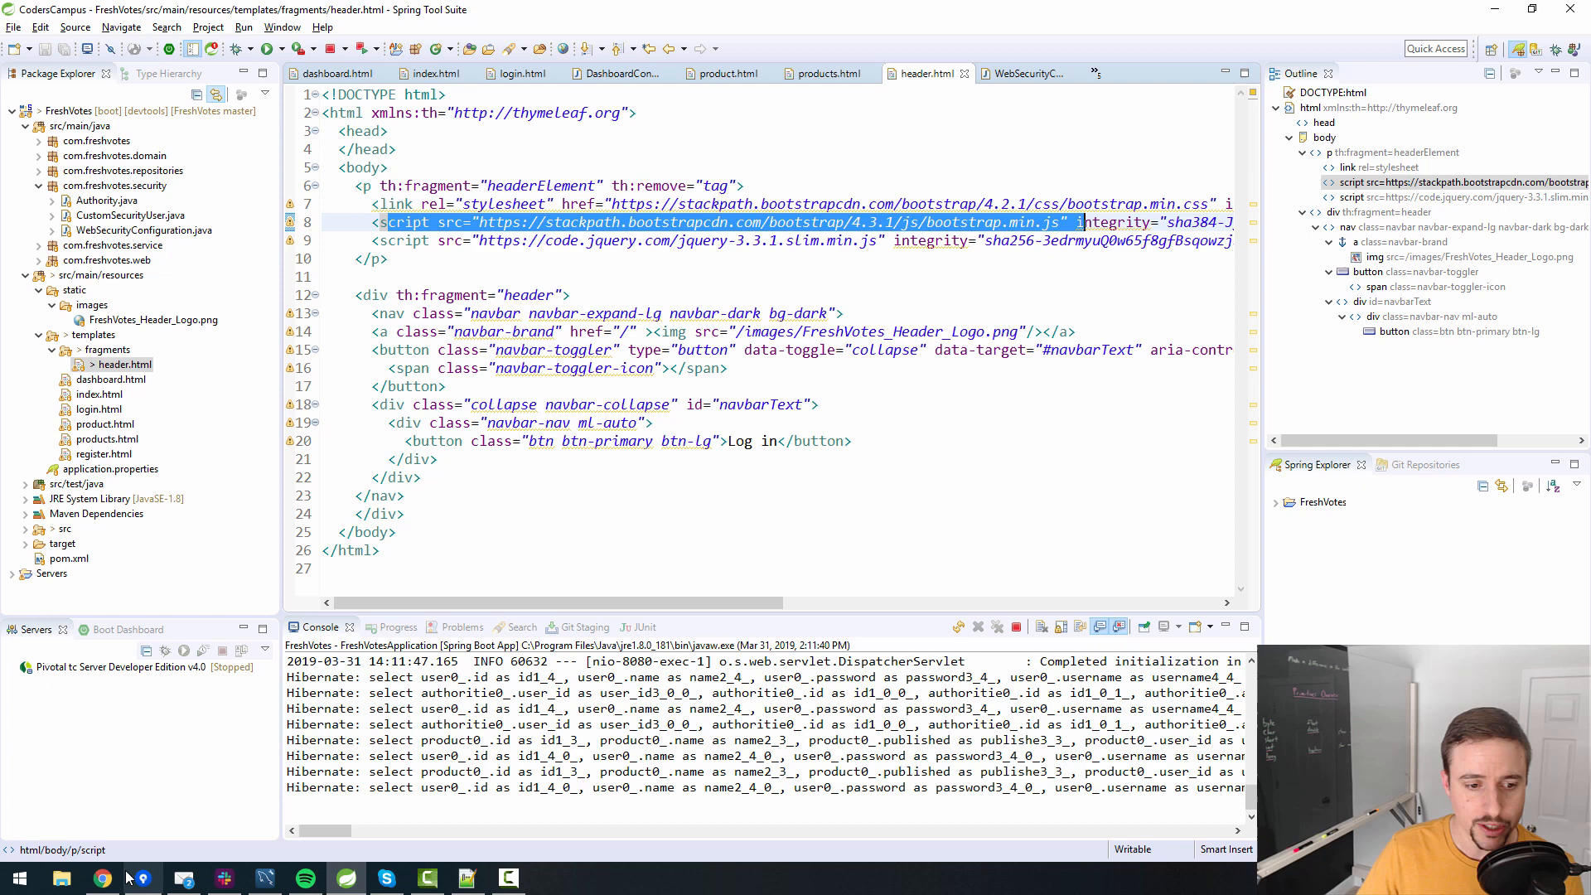
Switch back to Chrome to test the newly added bootstrap.min.js script.
left_click(101, 877)
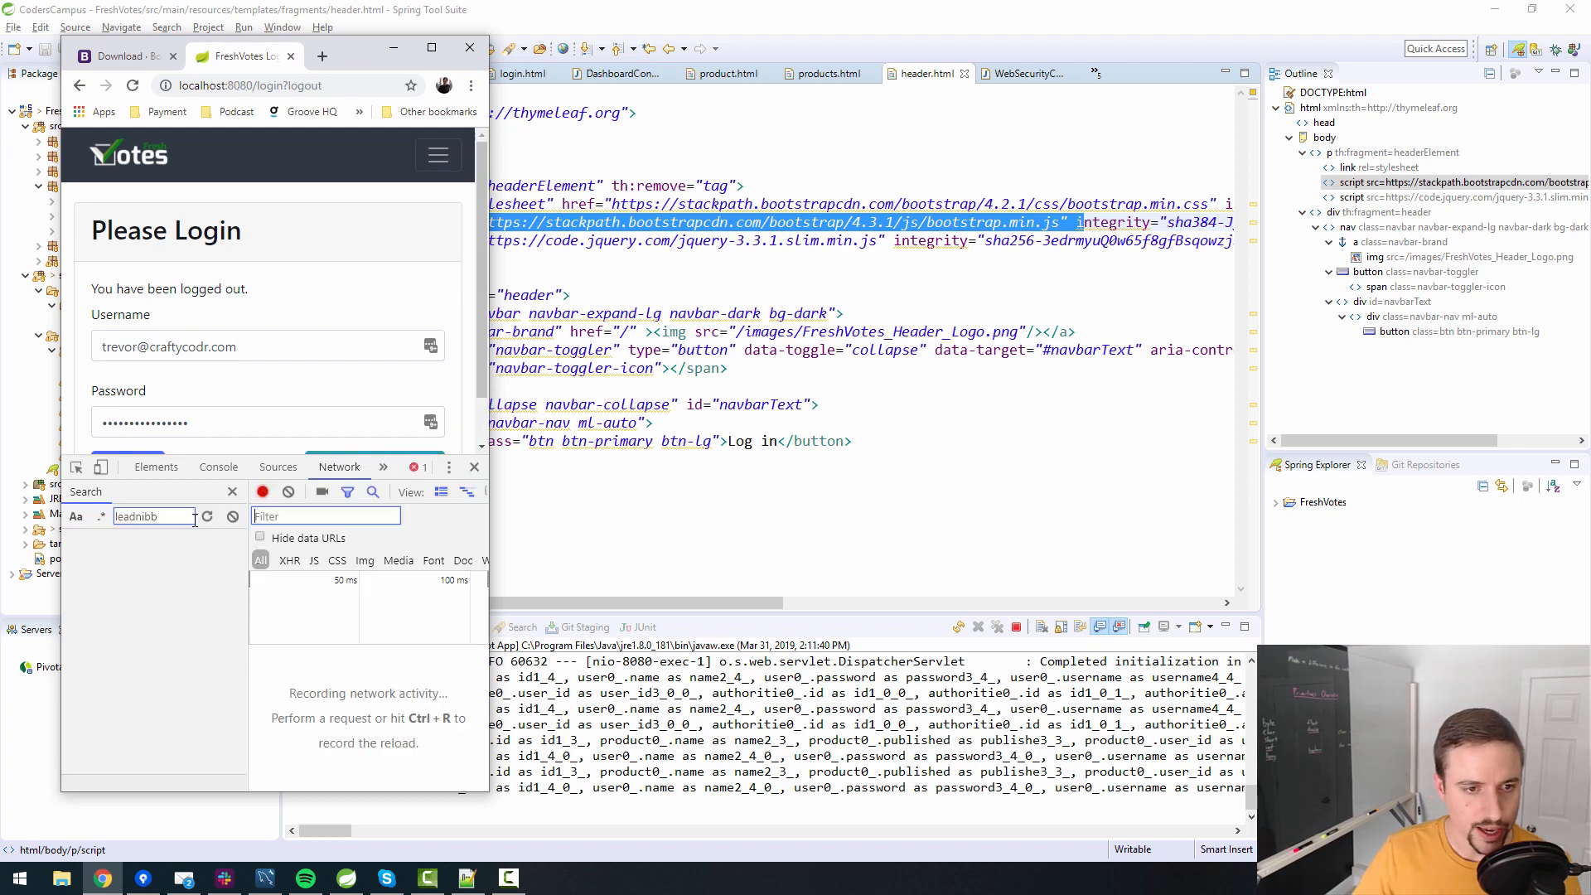
Show the console's 'Cannot read property fn of undefined' error from bootstrap.min.js.
left_click(217, 466)
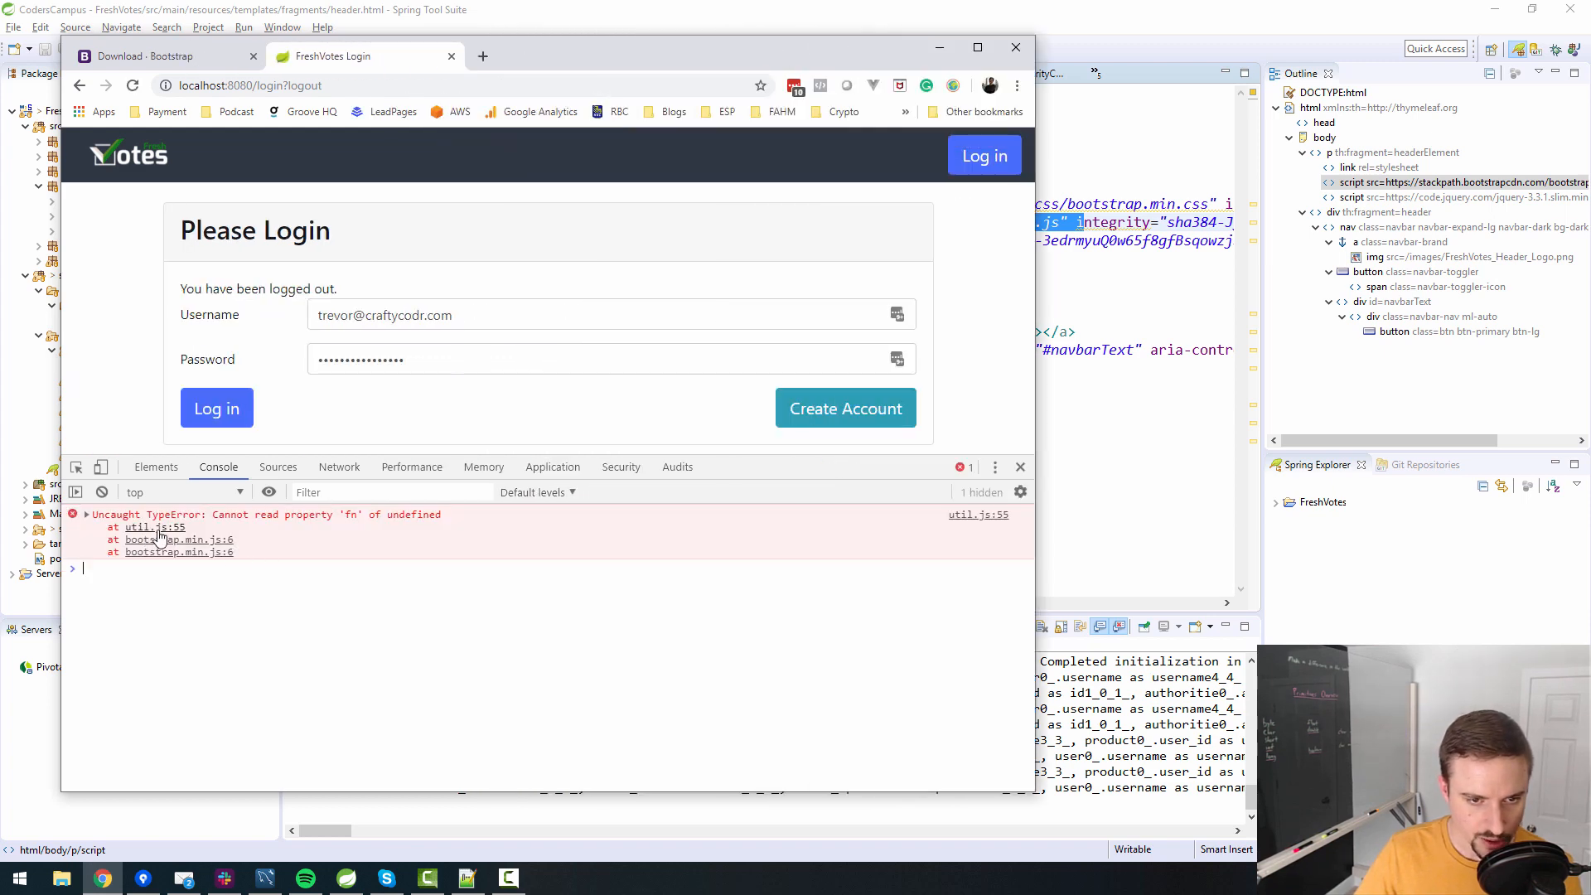
mouse_move(695, 655)
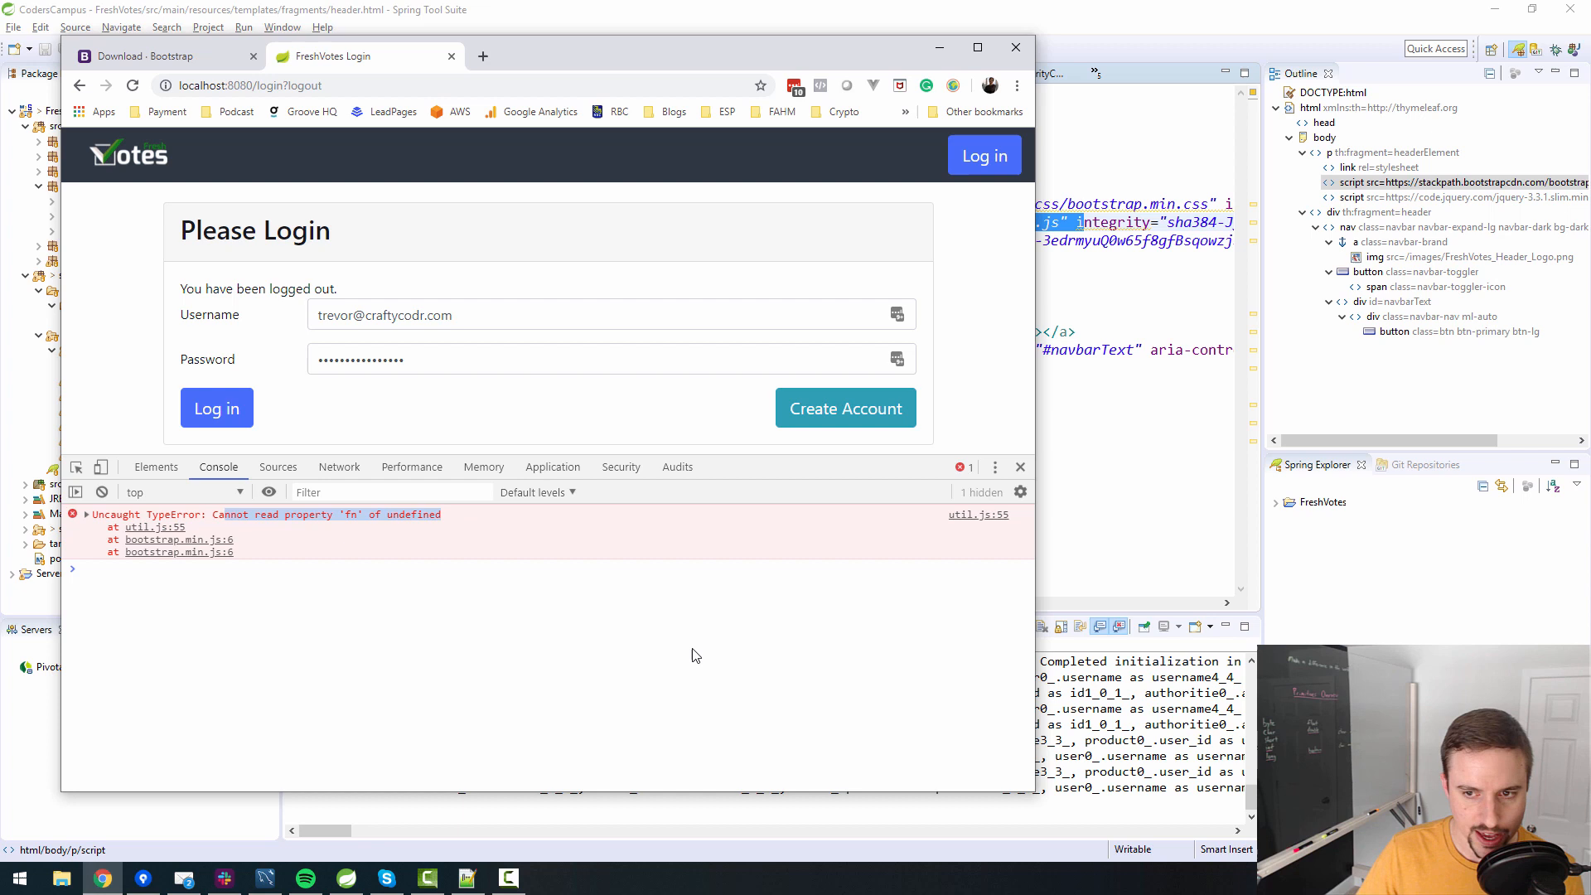
left_click(277, 467)
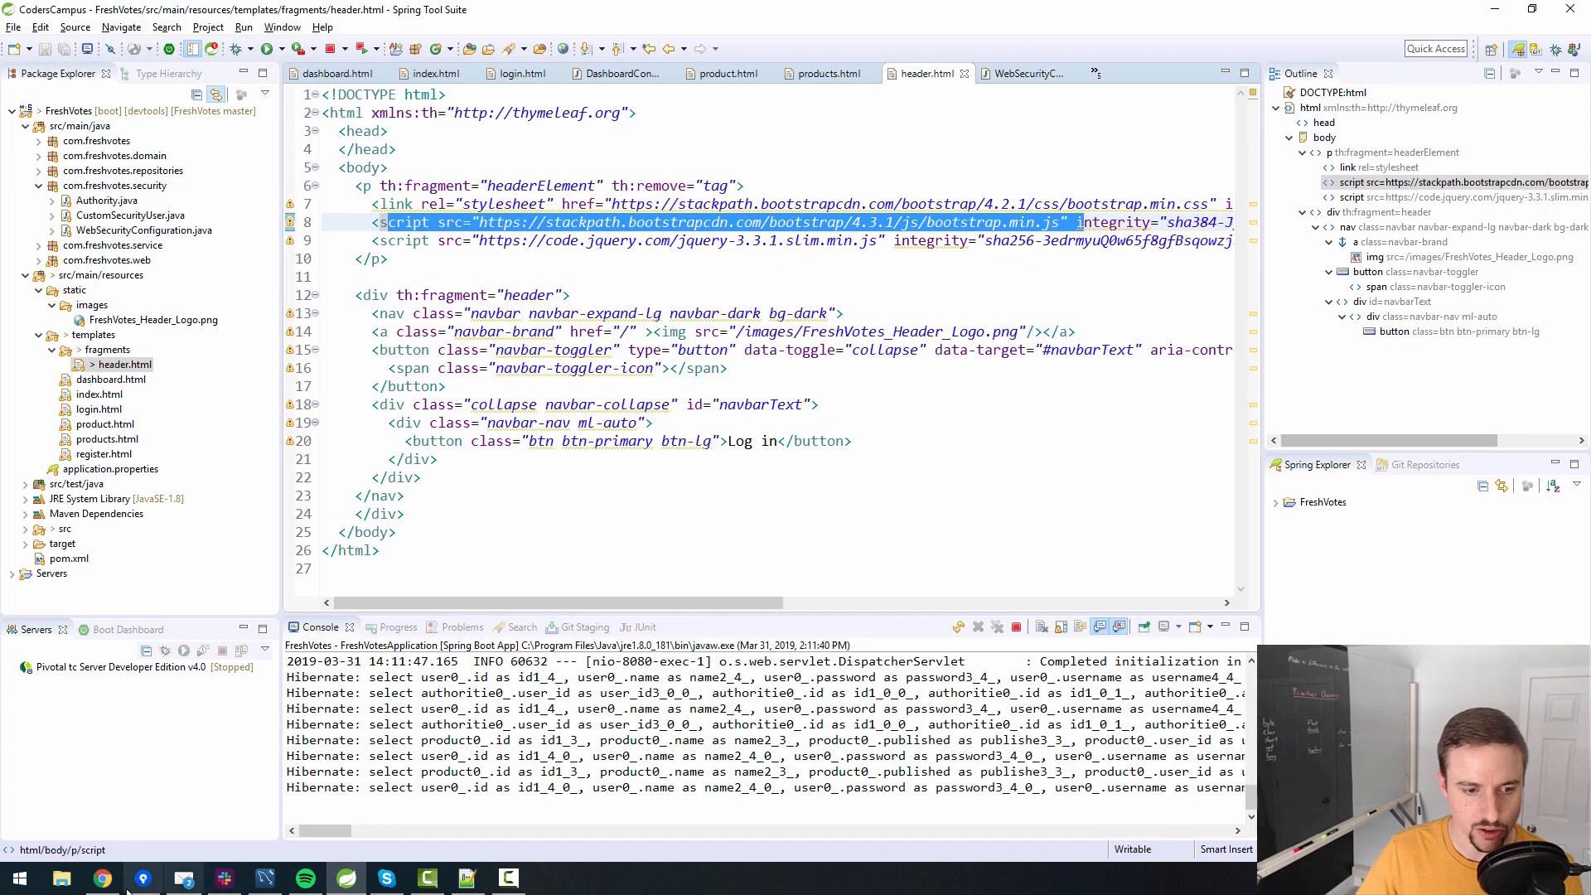
Return to the BootstrapCDN instructions to locate the Popper.js script tag.
left_click(101, 877)
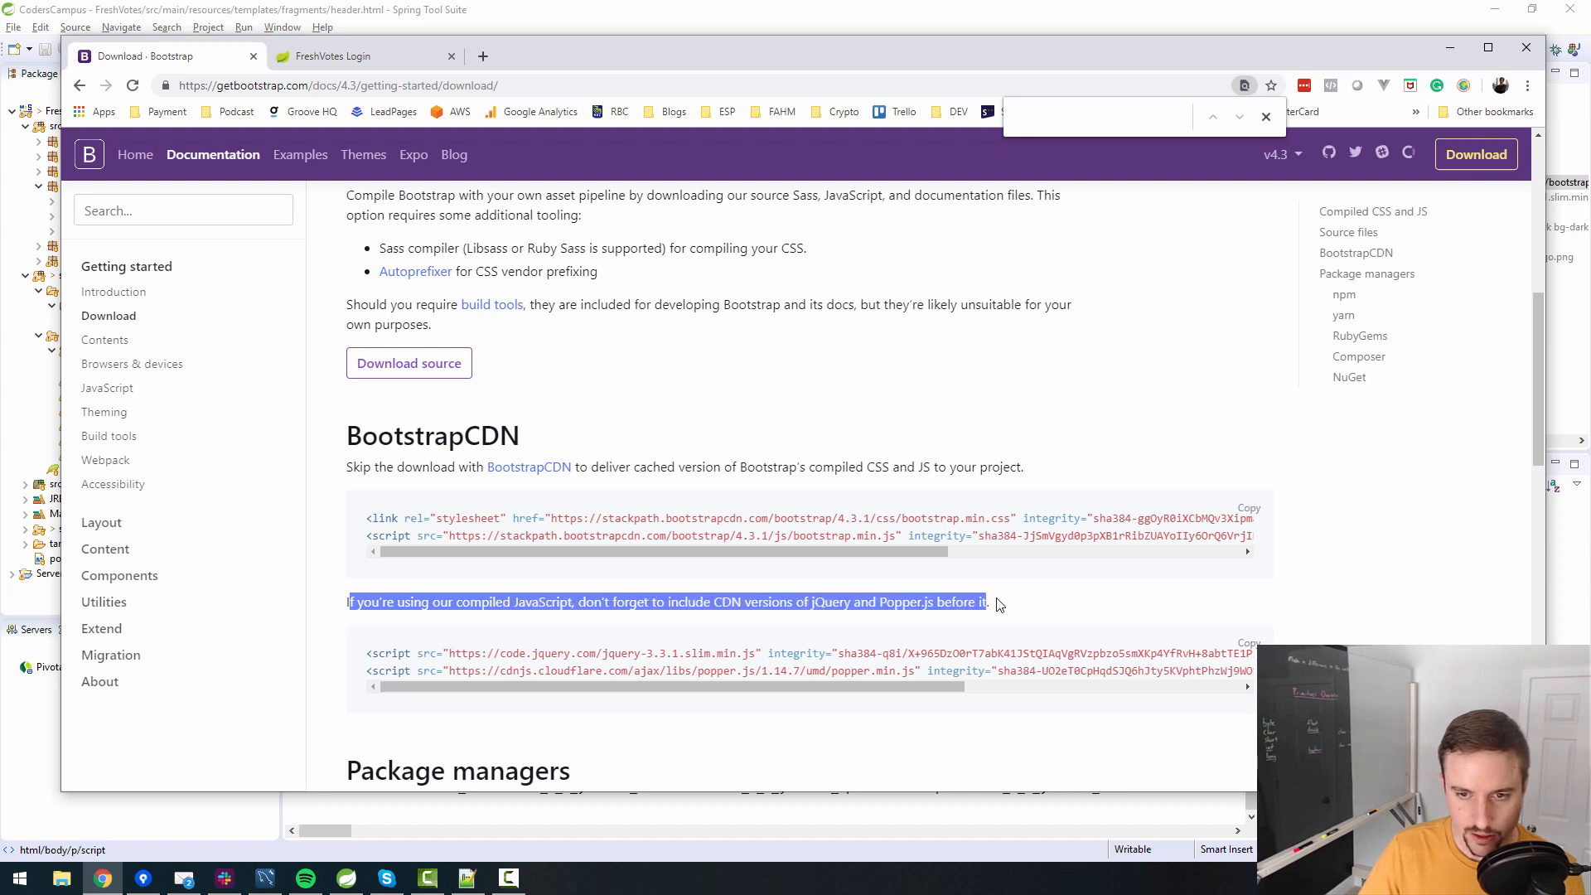
scroll("down", 3)
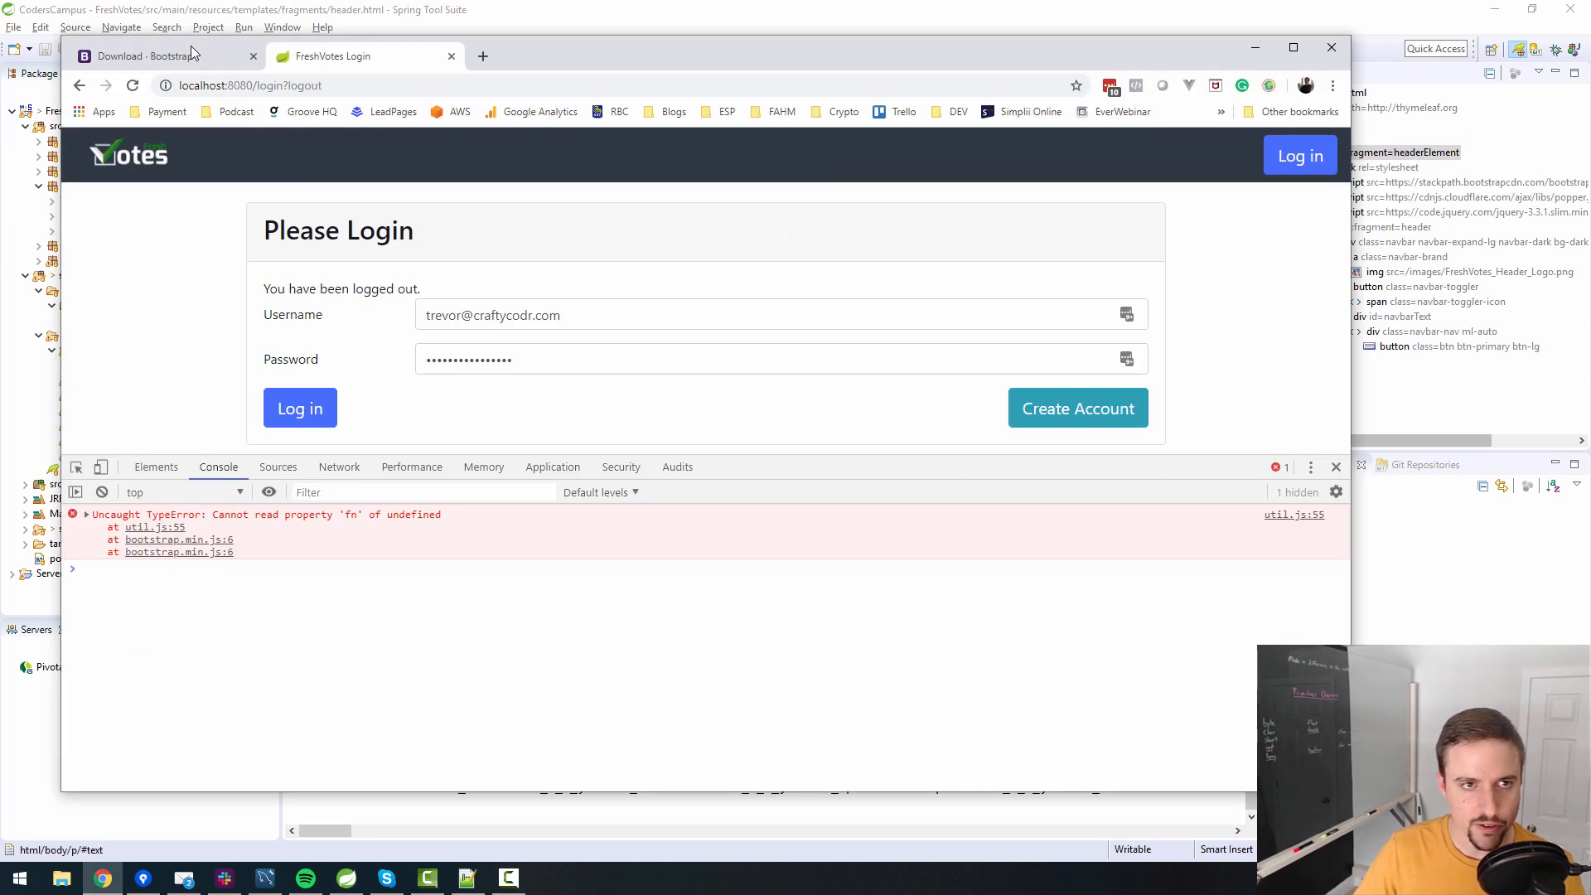
Read the JavaScript guide's Dependencies note and 'Individual or compiled' plugin section.
left_click(152, 56)
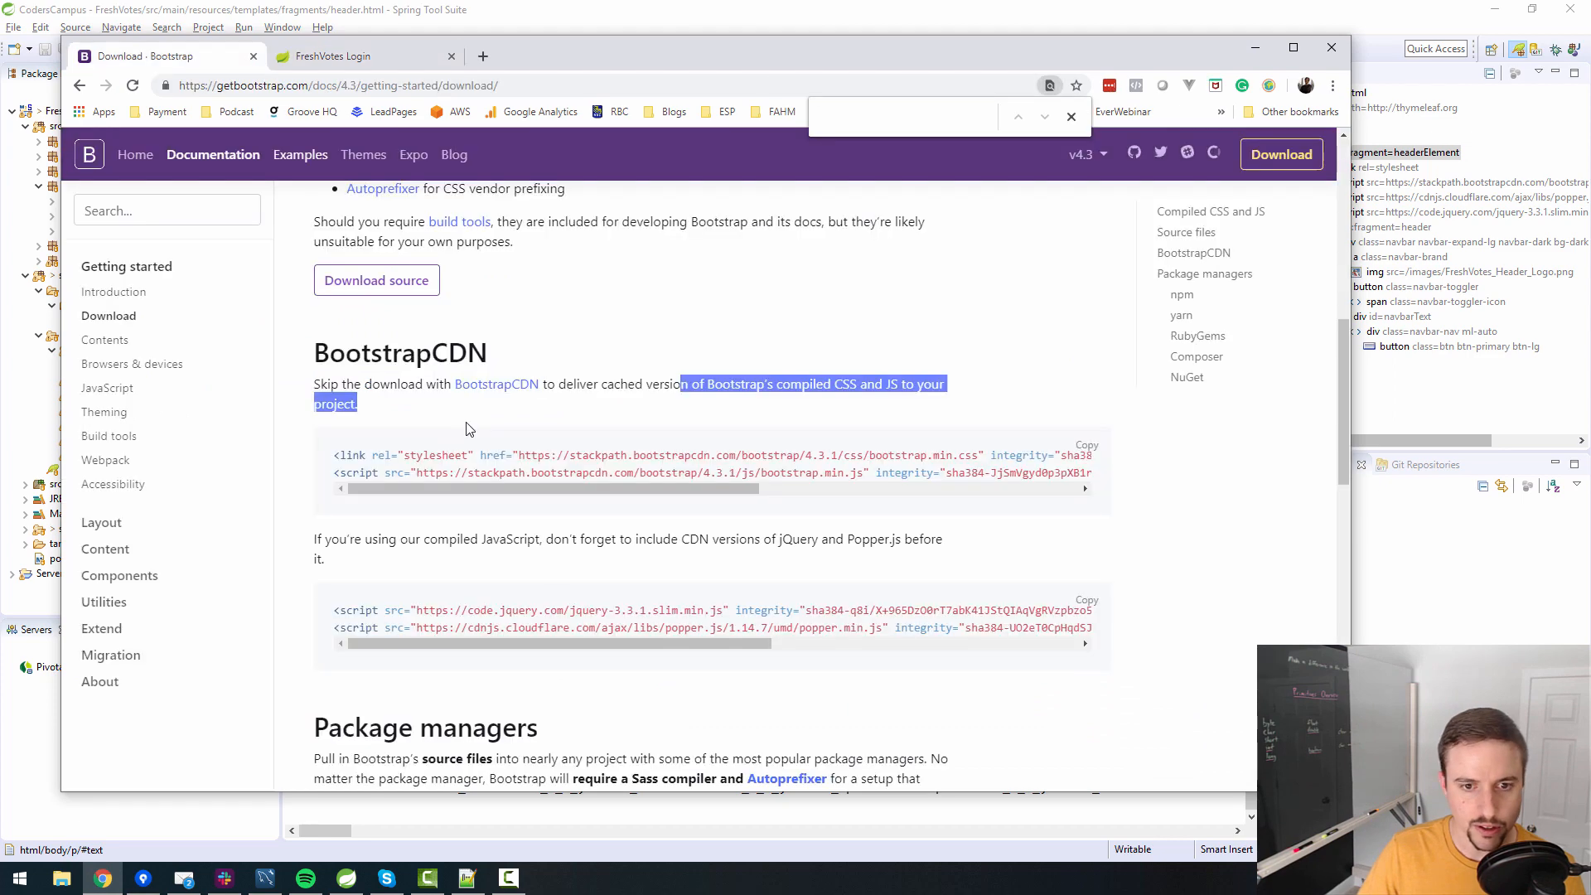
scroll("down", 3)
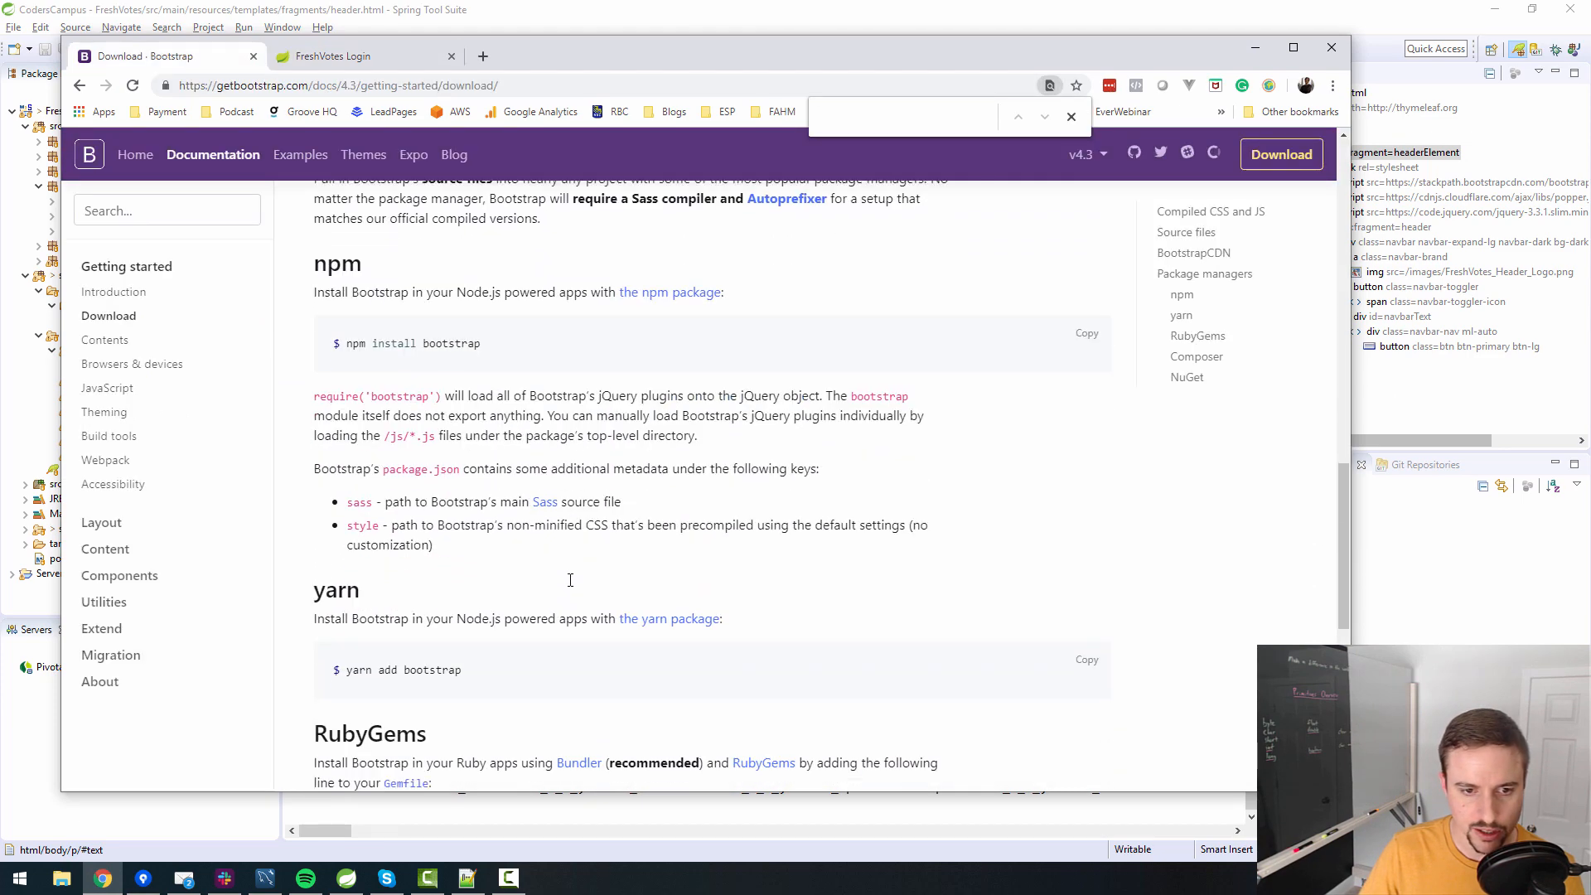
scroll("down", 3)
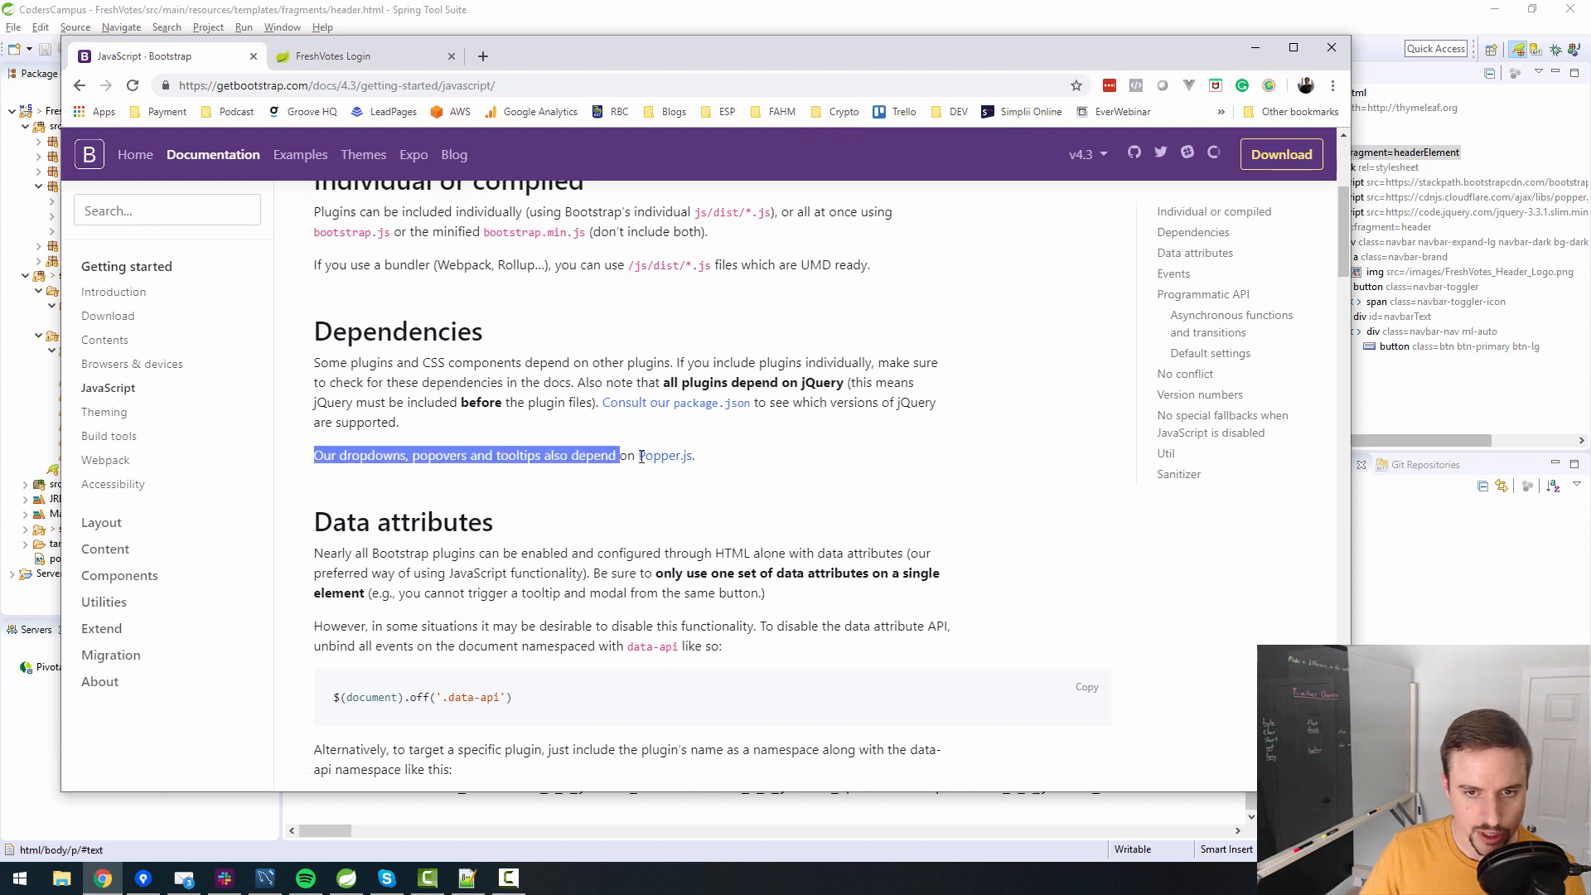
mouse_move(665, 454)
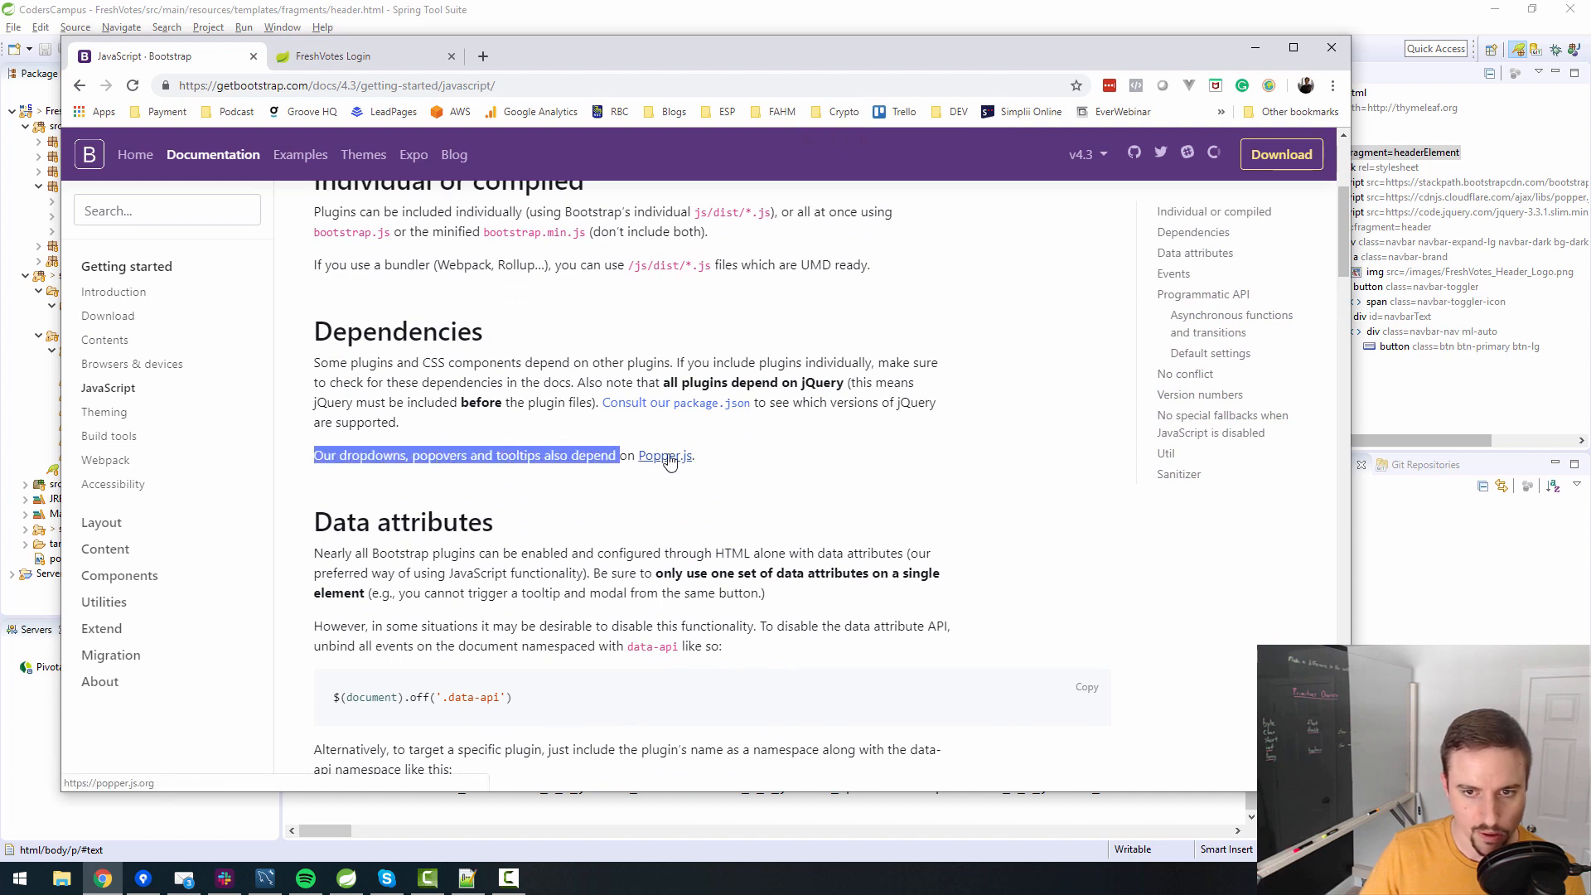
left_click(791, 388)
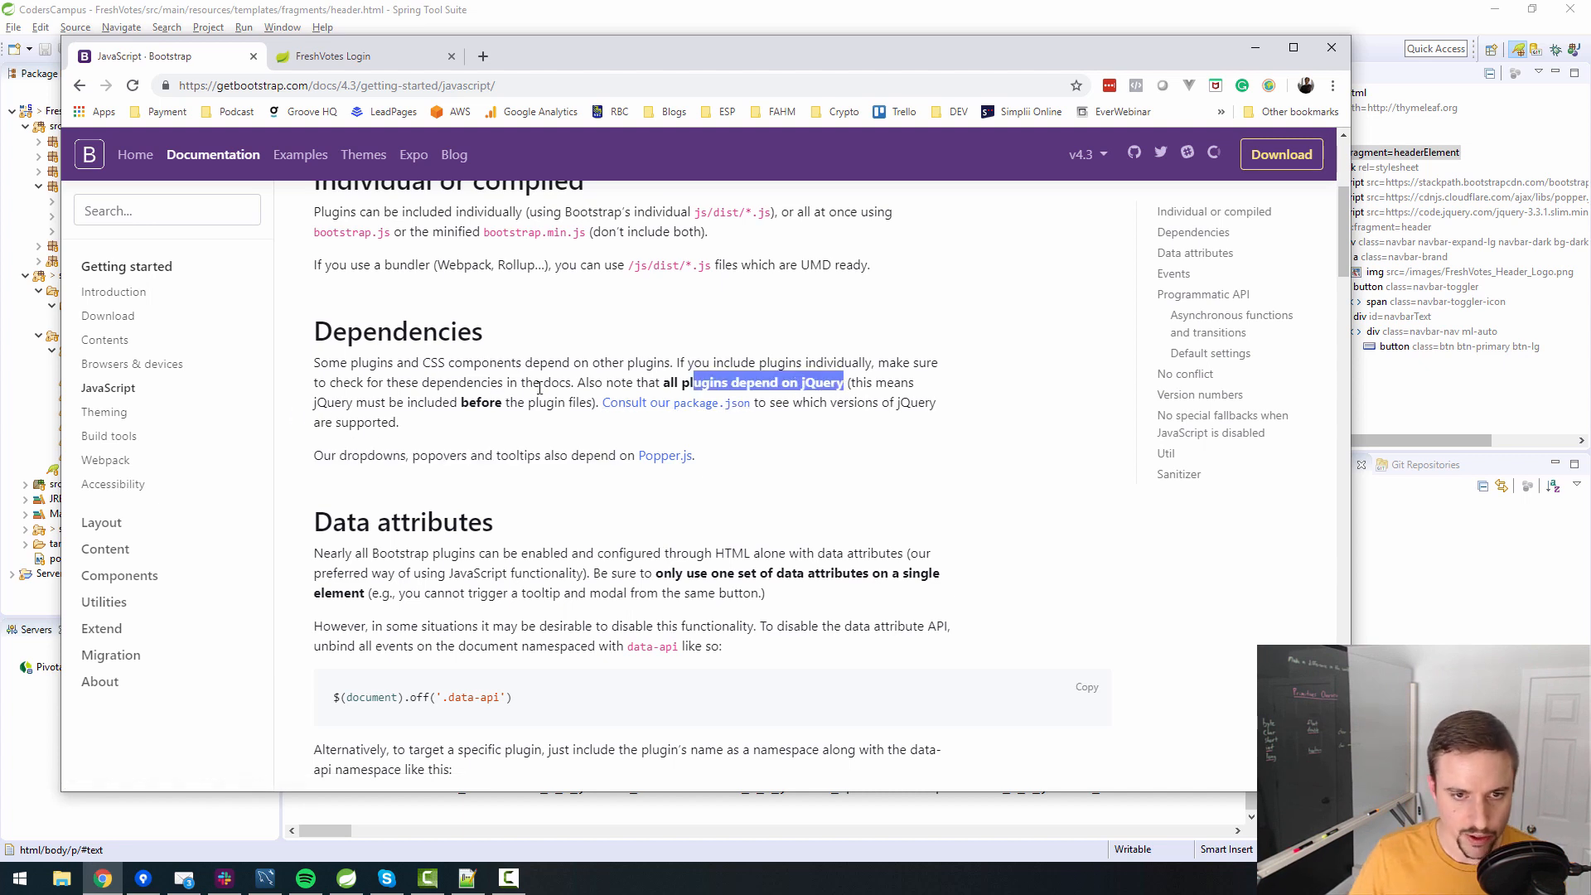
scroll("up", 3)
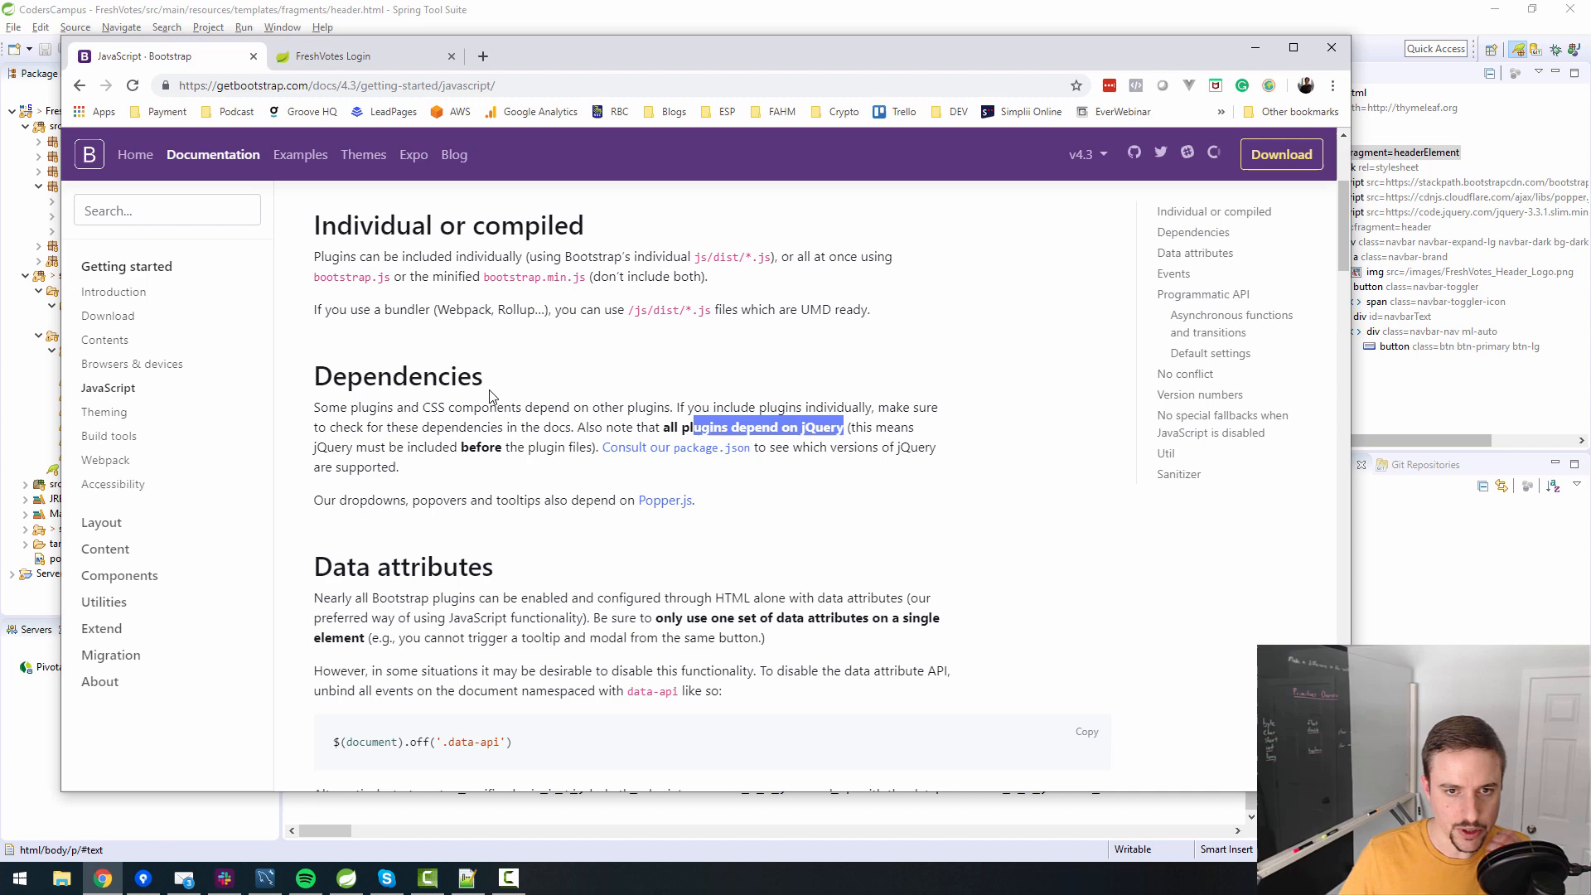
scroll("up", 3)
type("collapse")
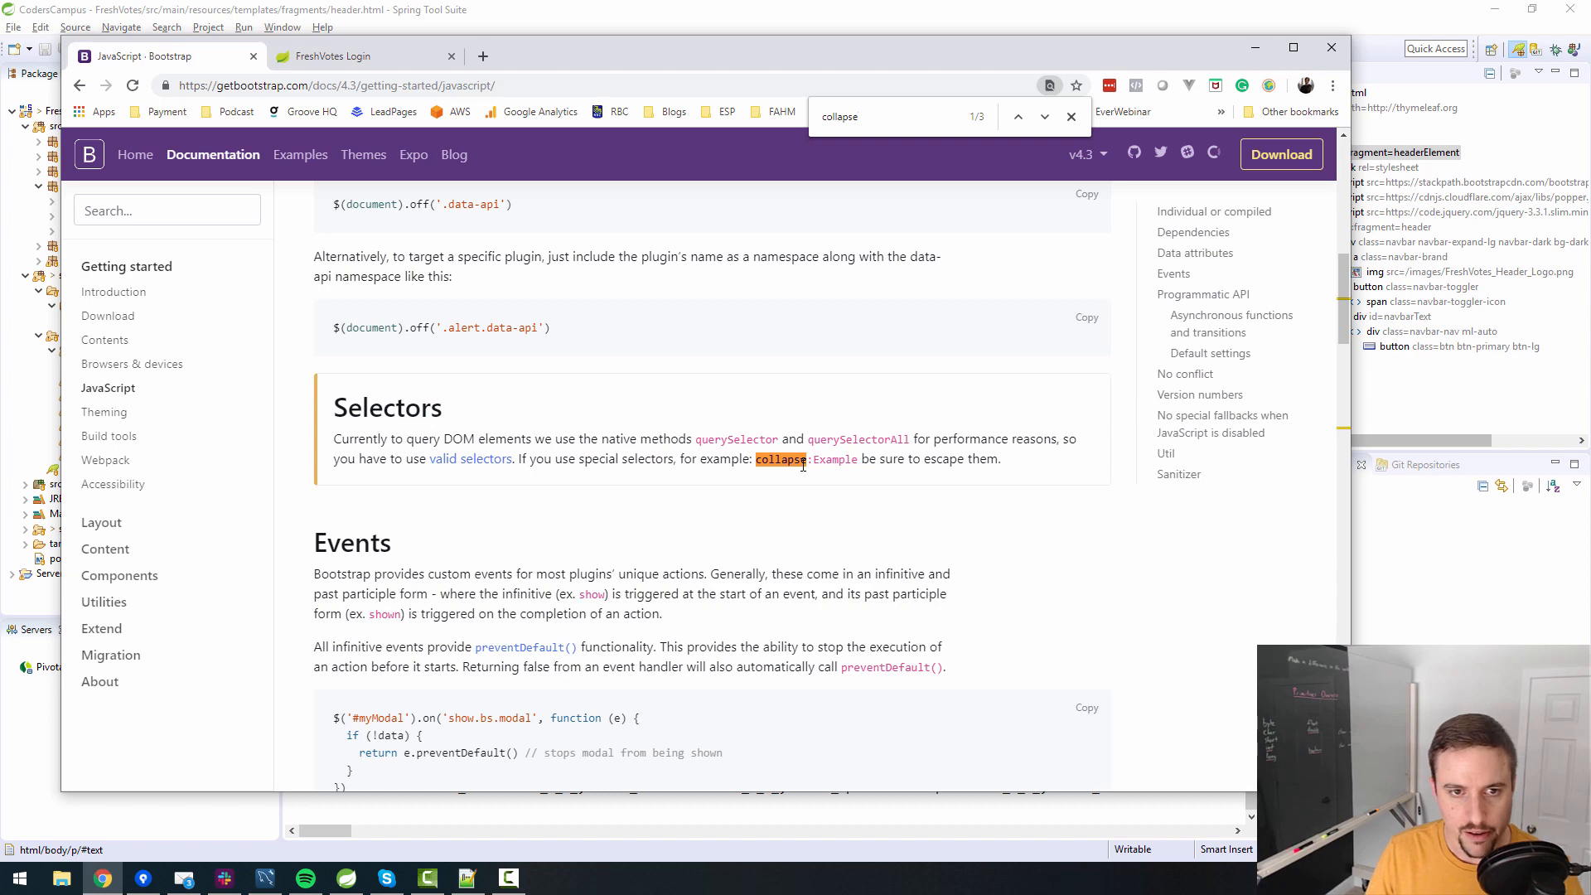
scroll("down", 3)
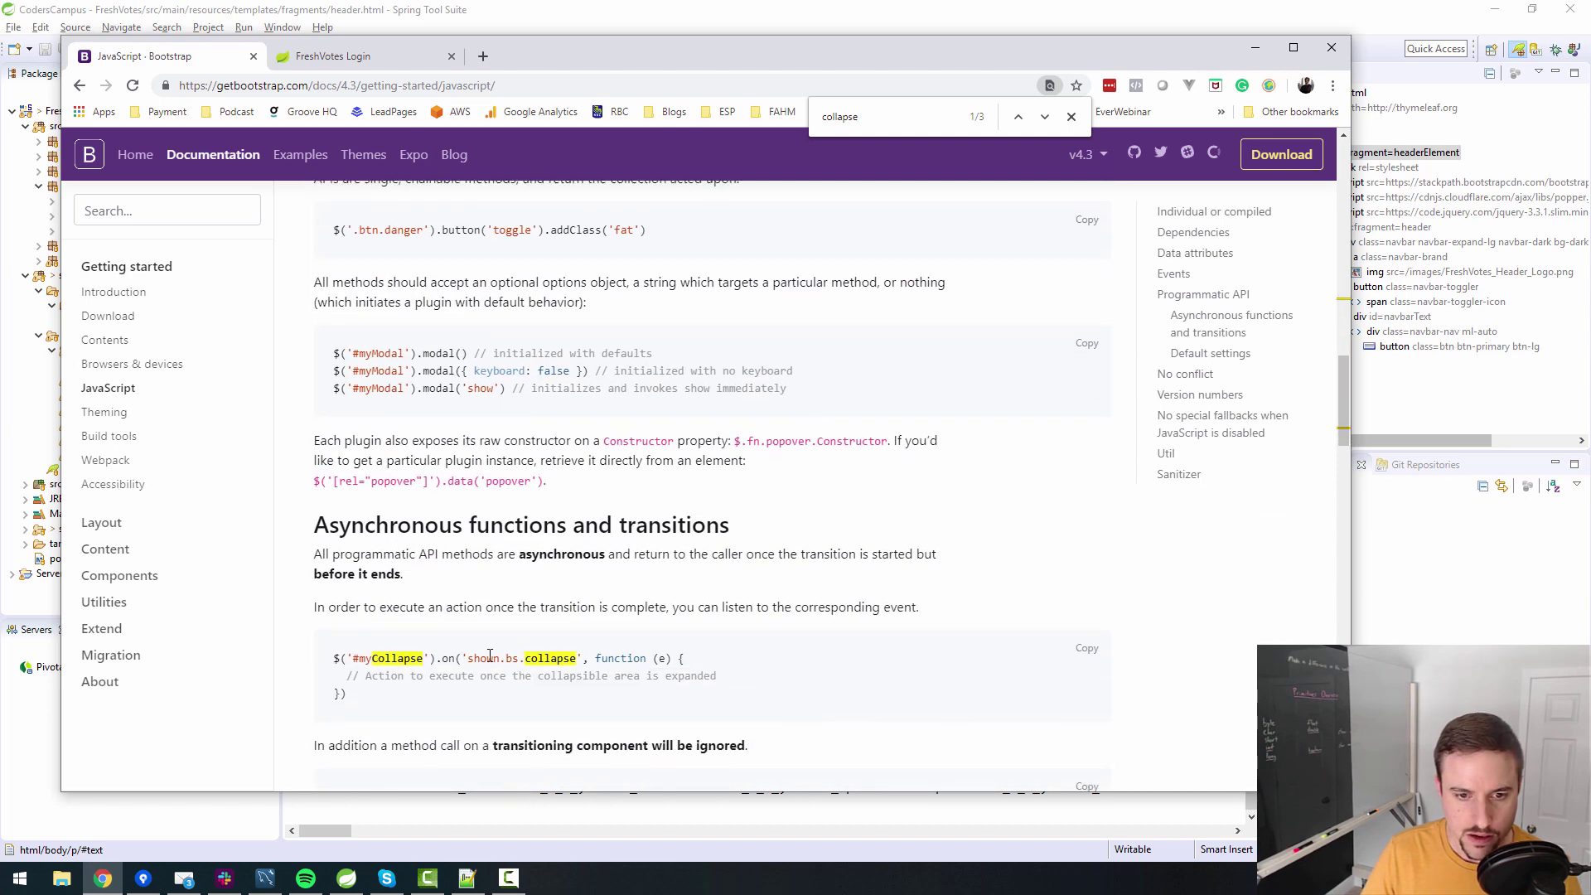
scroll("up", 3)
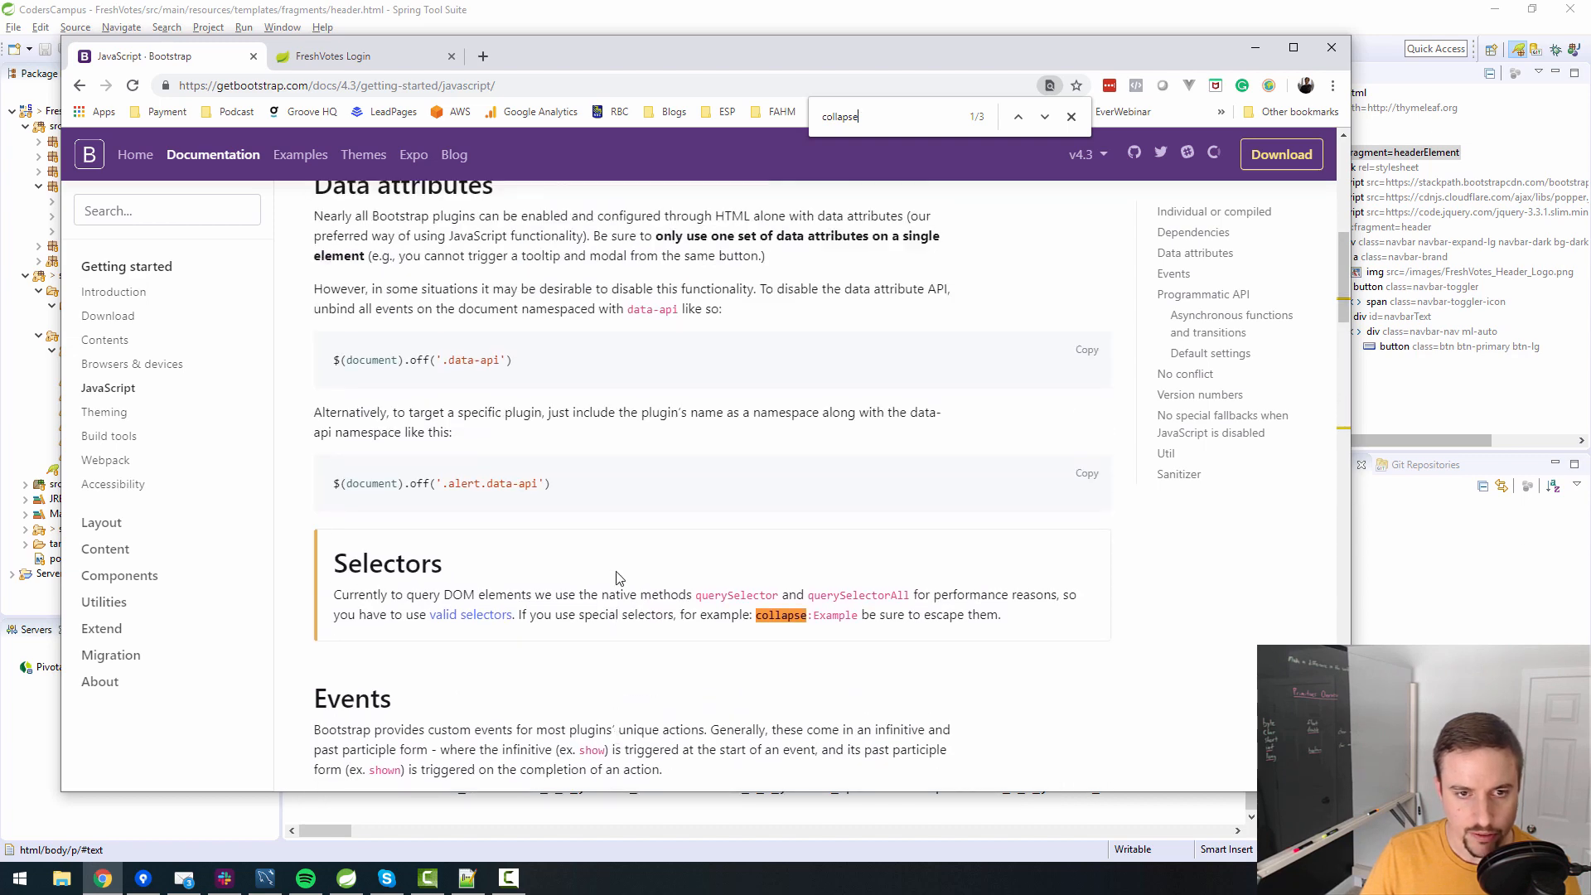
scroll("up", 3)
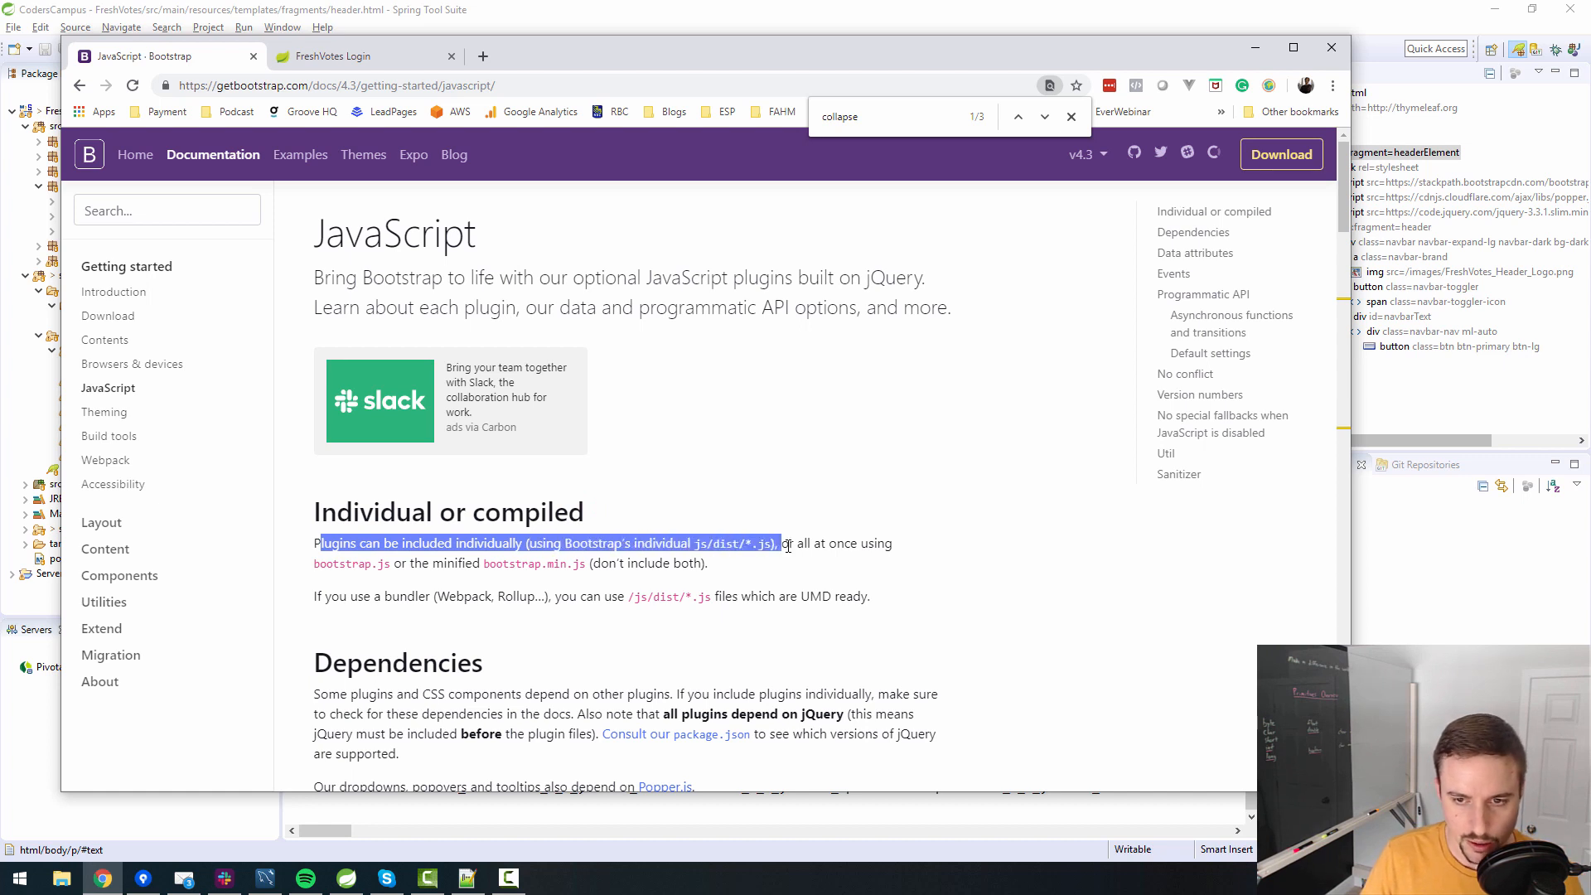
left_click(398, 564)
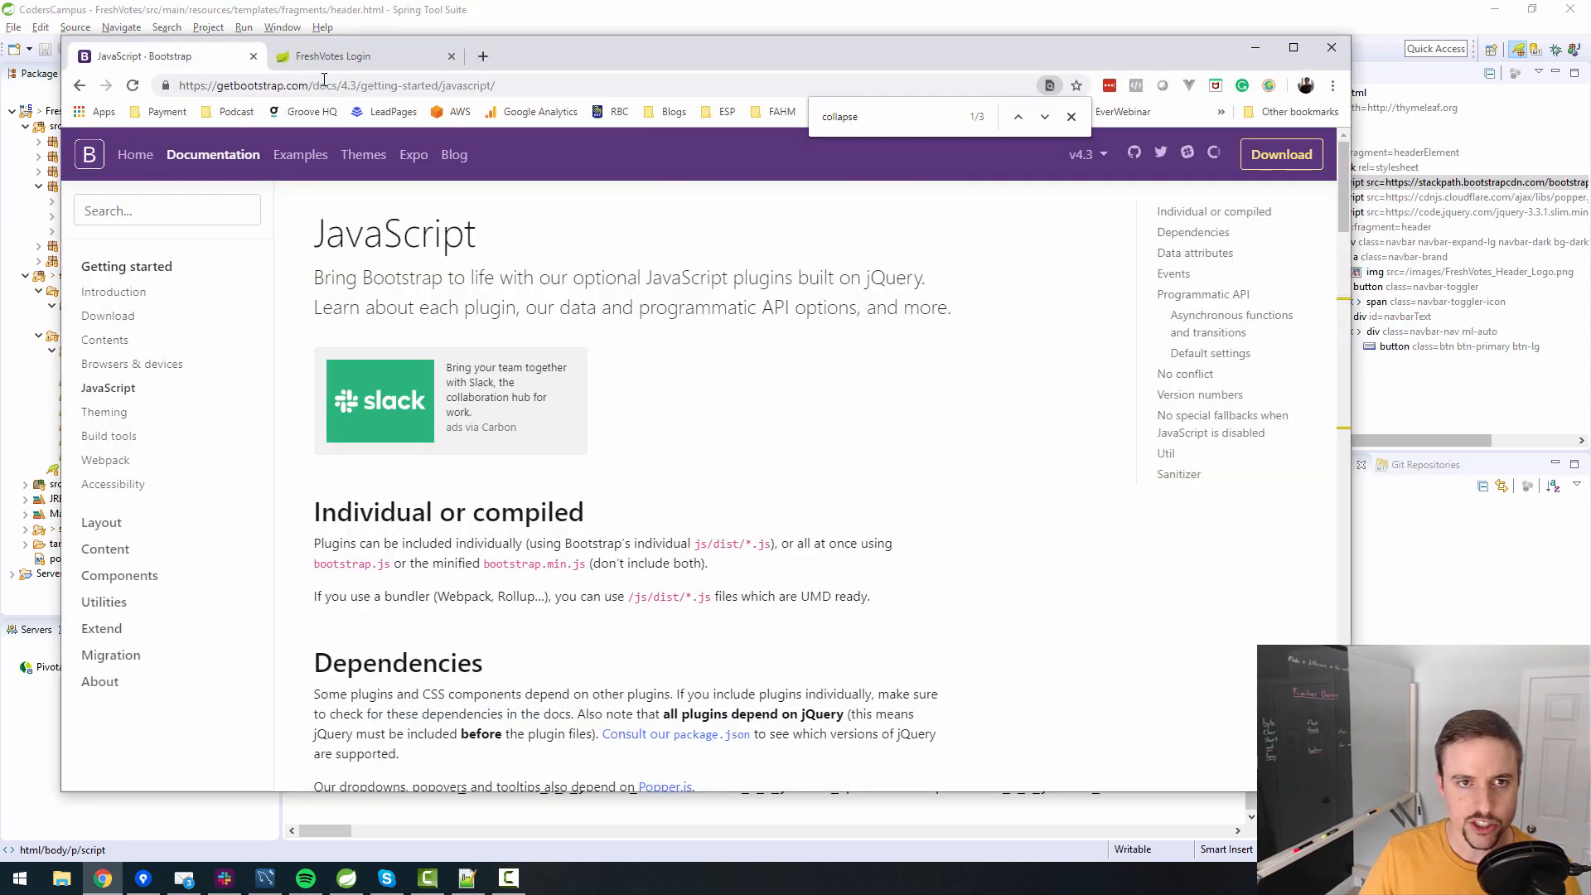
Check the login page source for Bootstrap, Popper and jQuery script order.
left_click(365, 55)
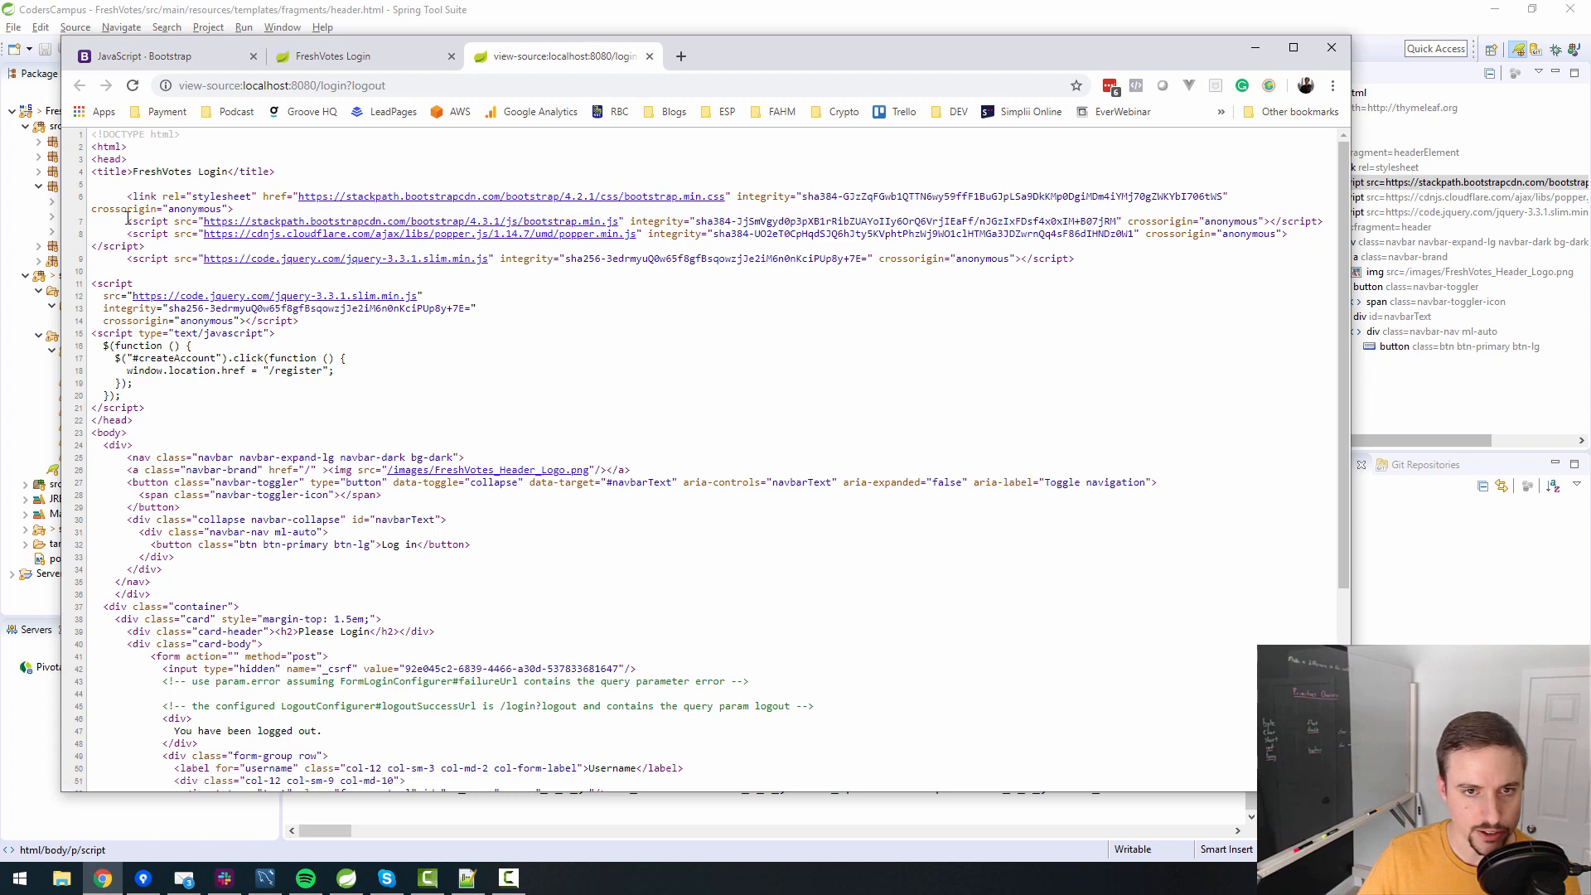
mouse_move(256, 241)
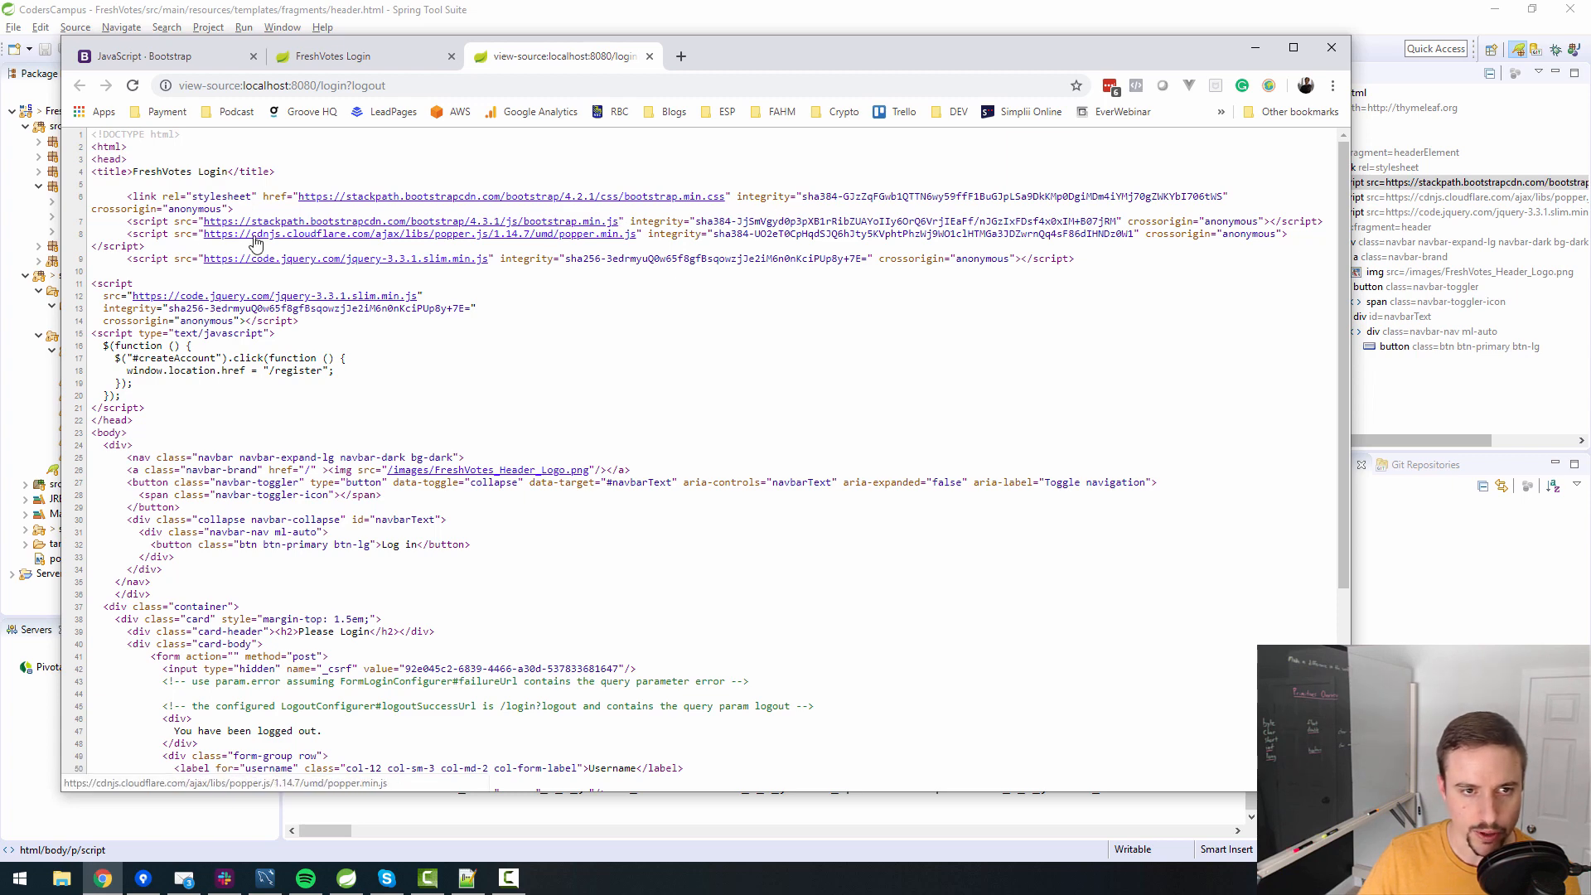
mouse_move(535, 241)
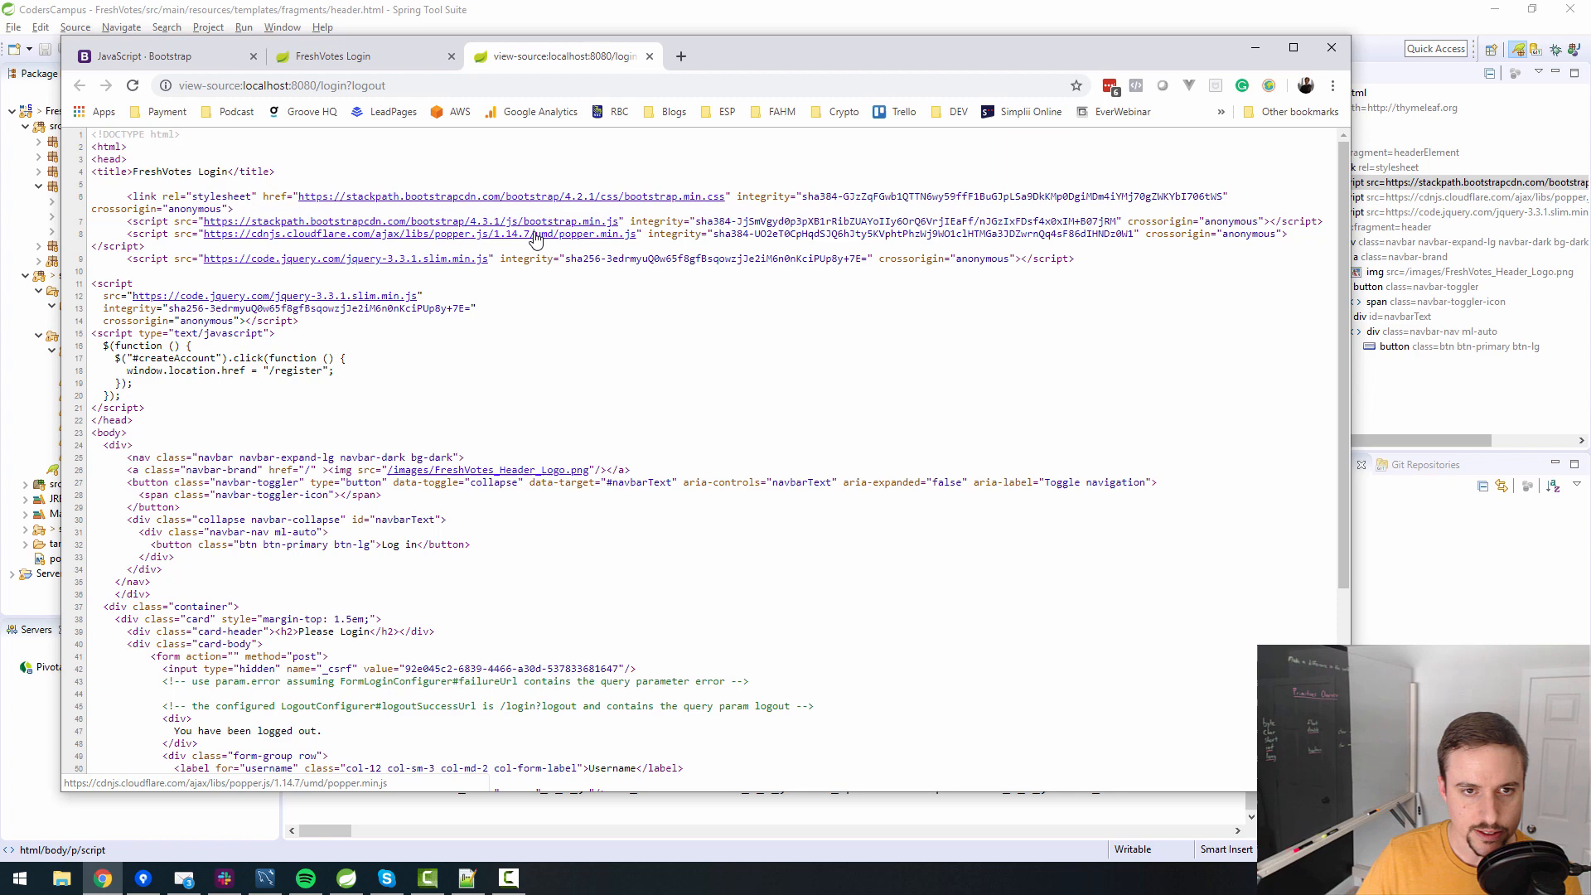
mouse_move(420, 264)
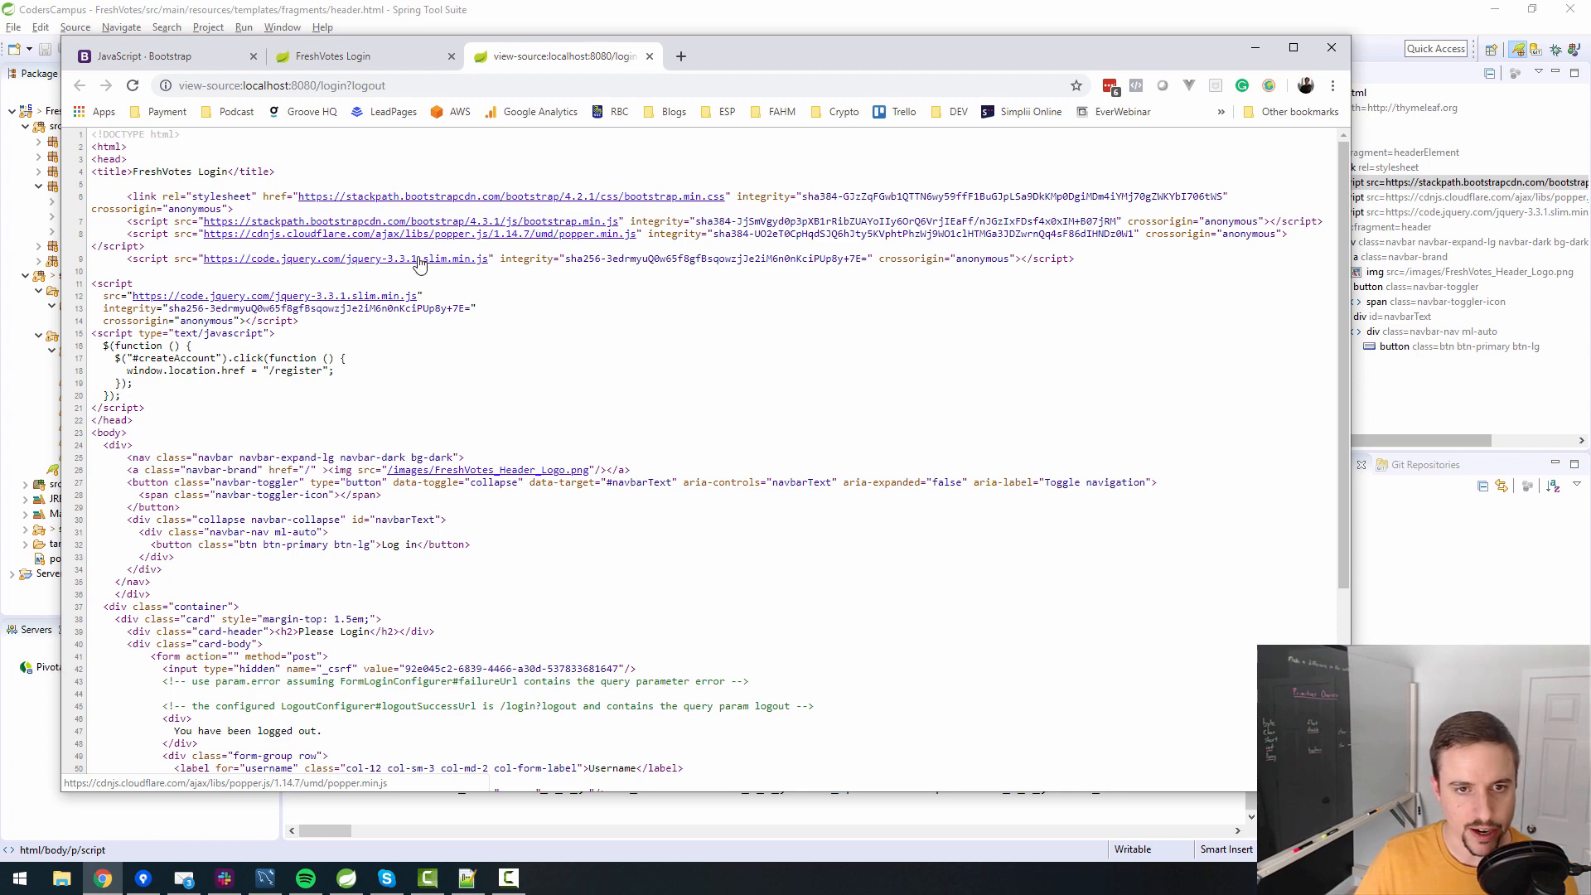
mouse_move(452, 271)
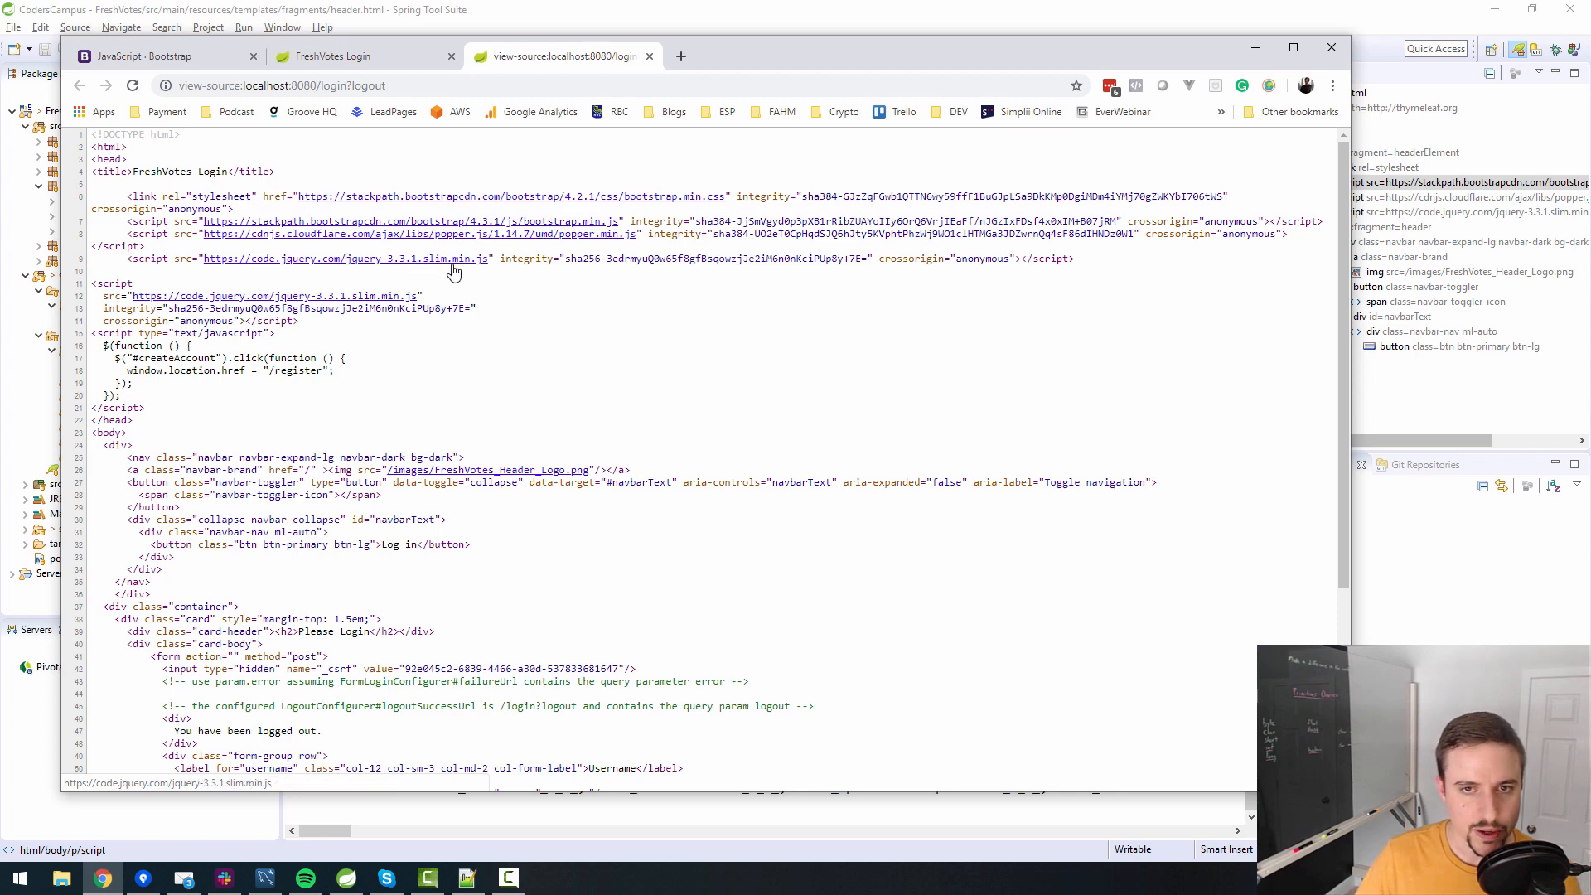
mouse_move(492, 234)
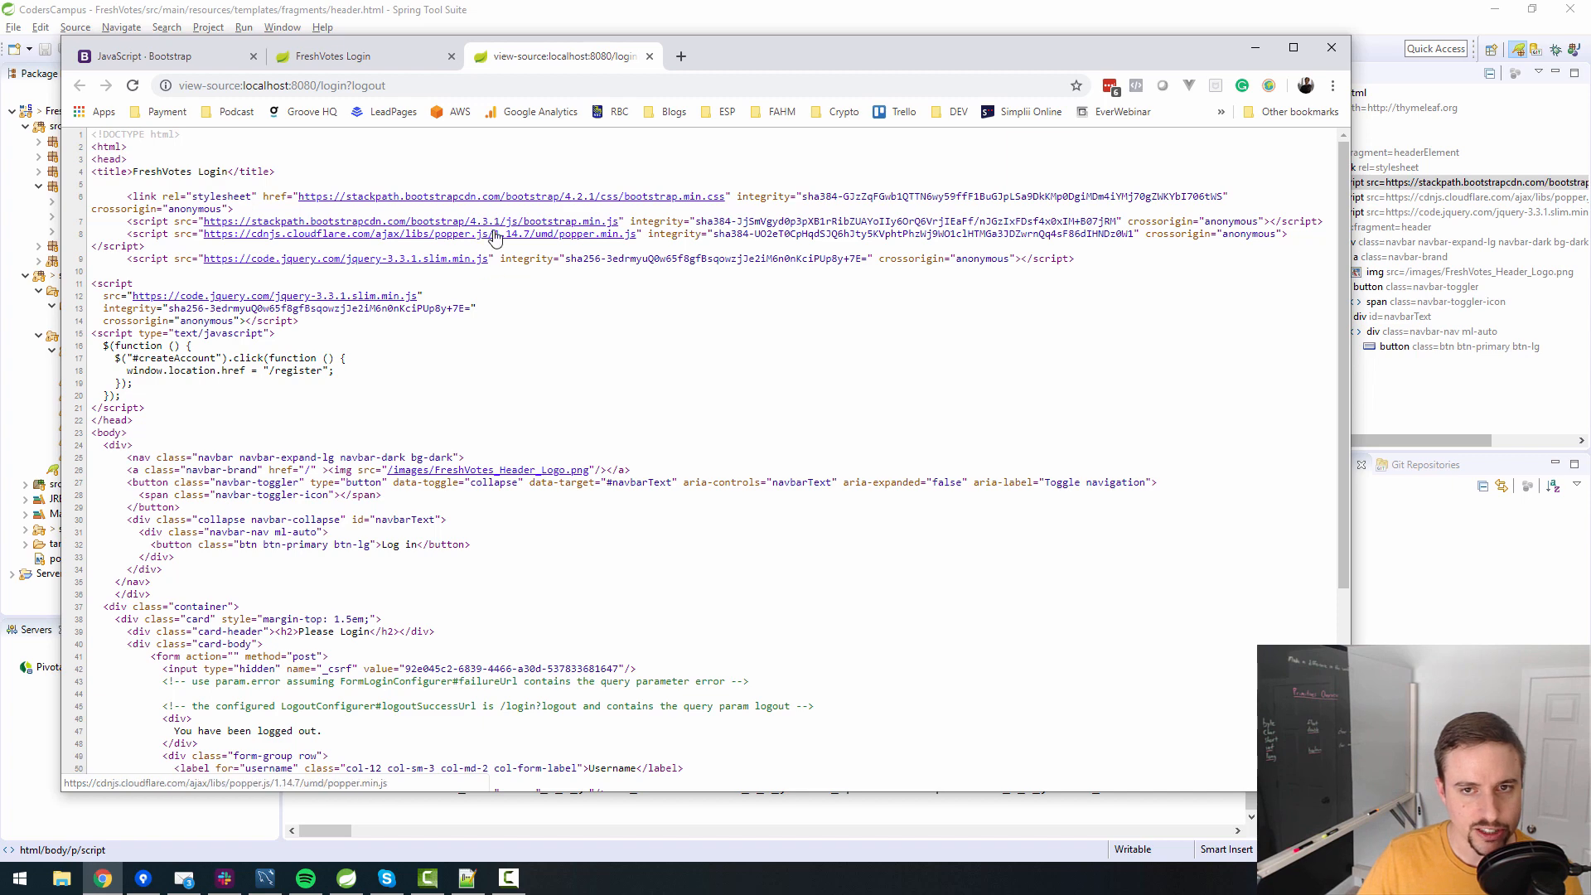
left_click(163, 56)
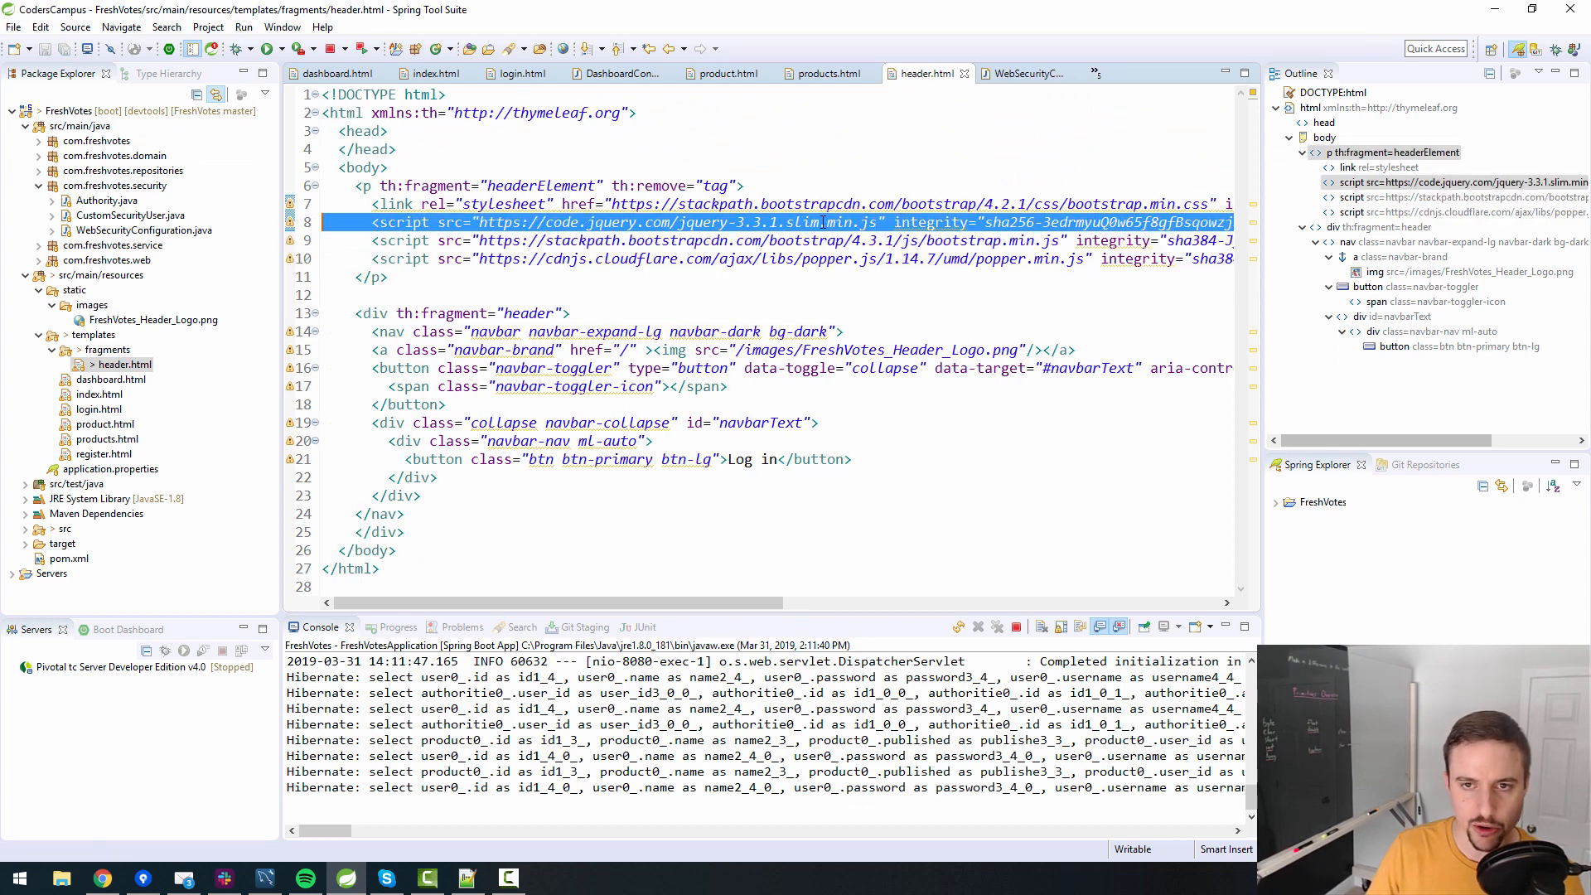
Place the jquery-3.3.1.slim.min.js script above bootstrap.min.js and popper.min.js.
left_click(791, 240)
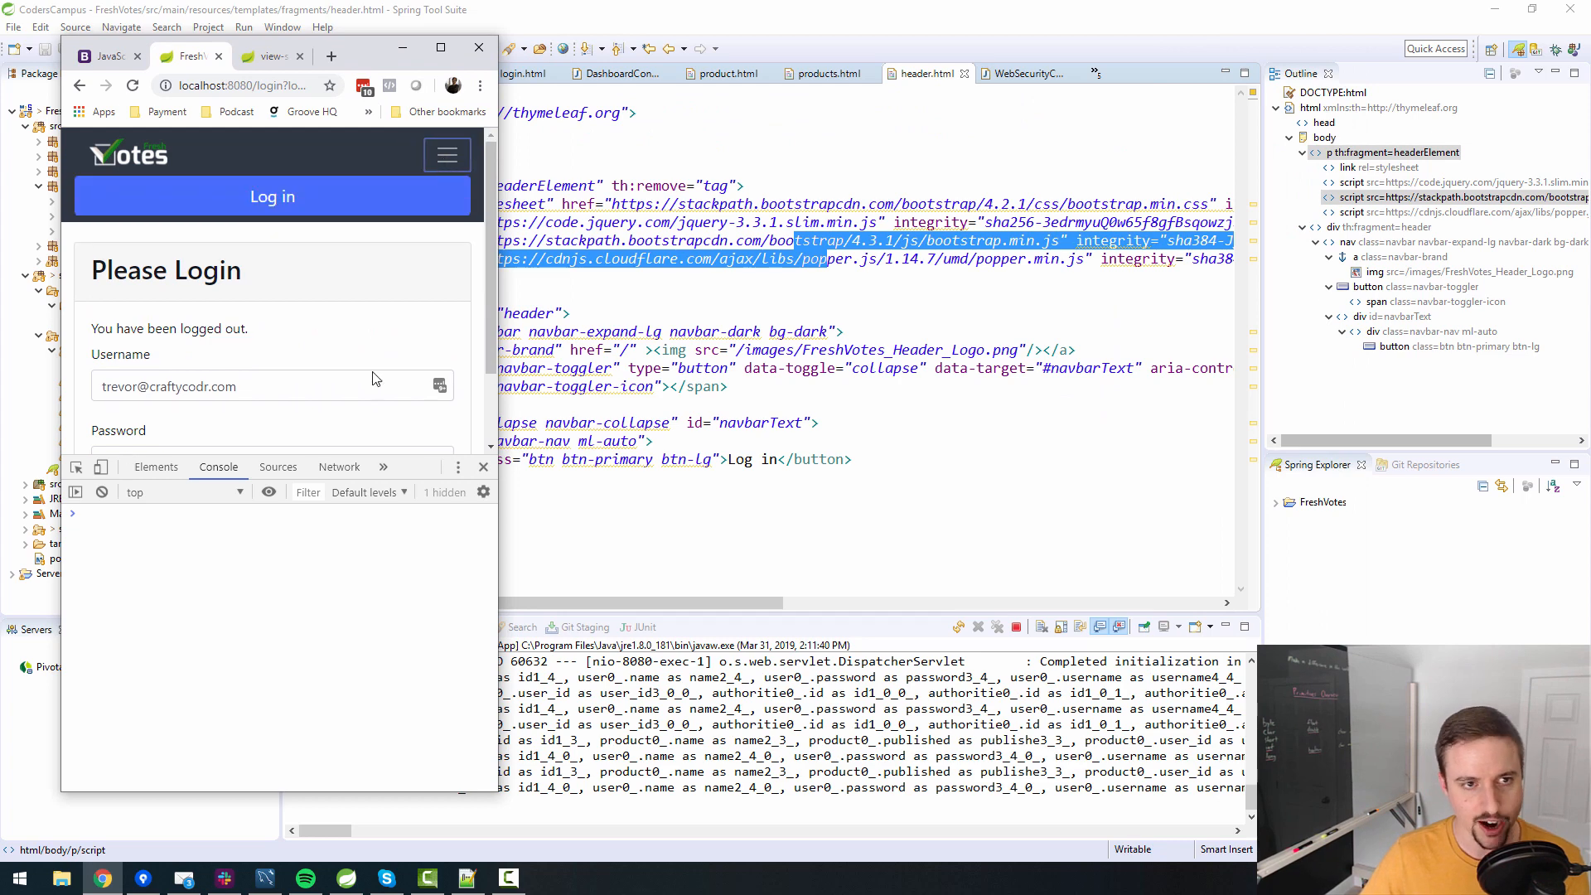
mouse_move(303, 536)
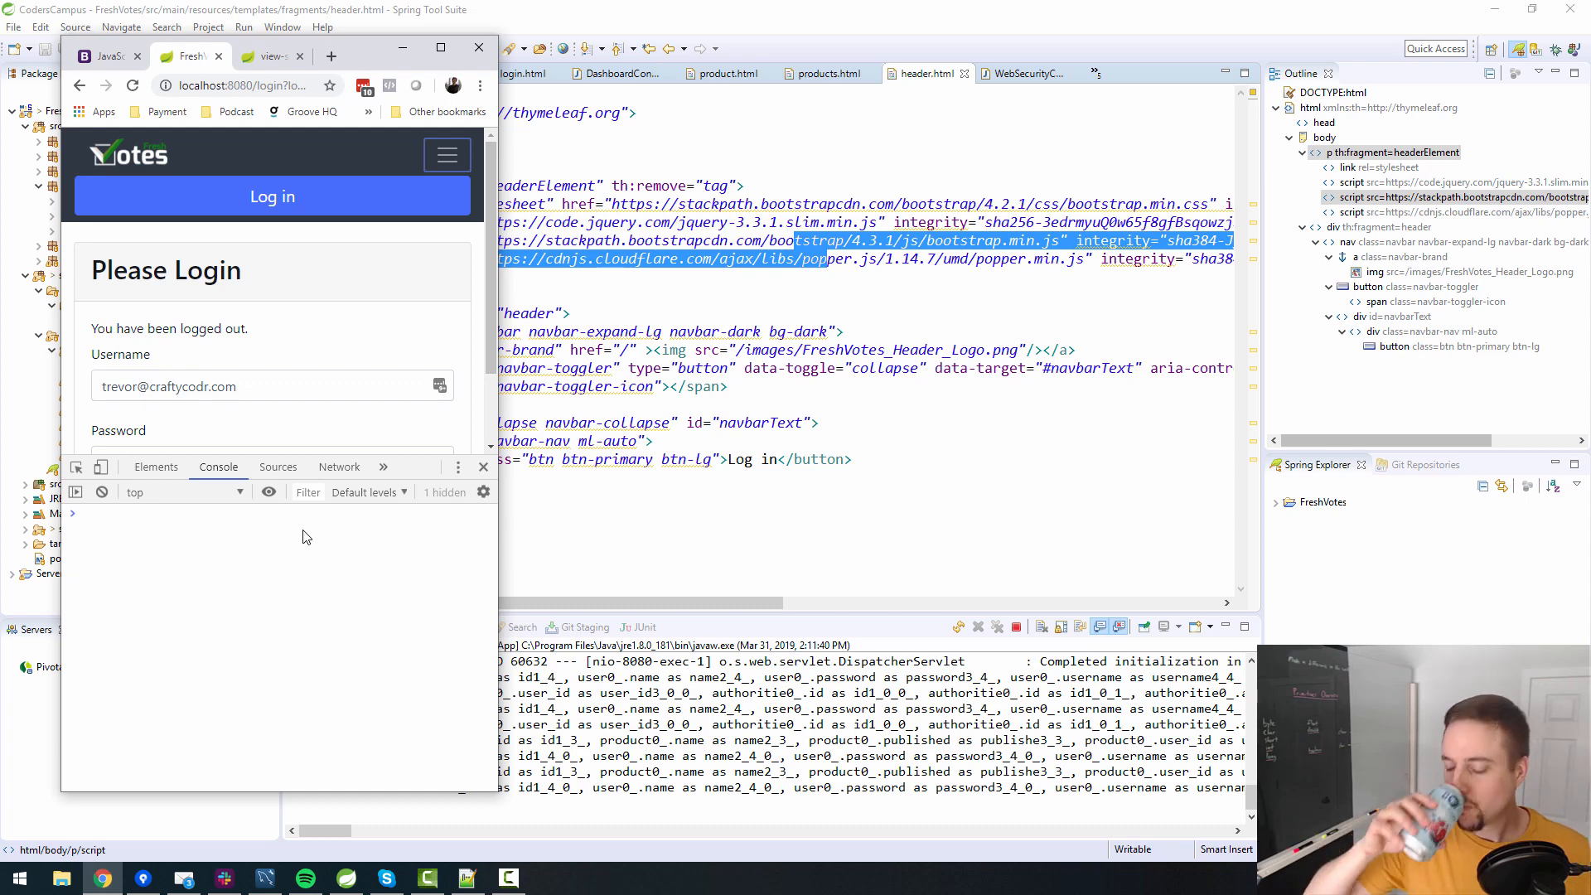
mouse_move(381, 362)
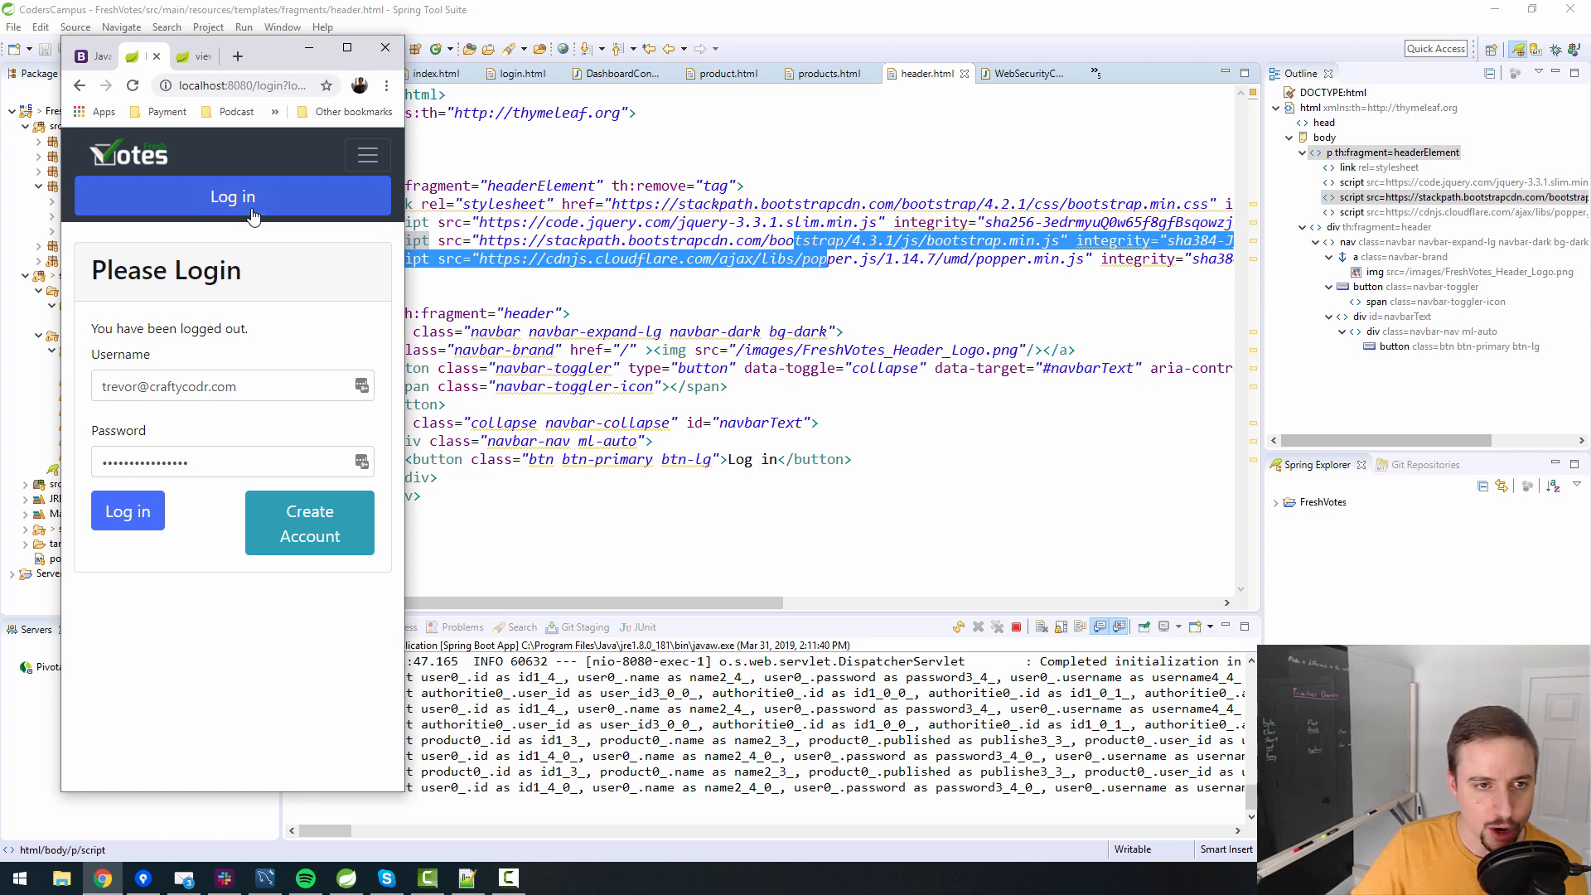
mouse_move(402, 285)
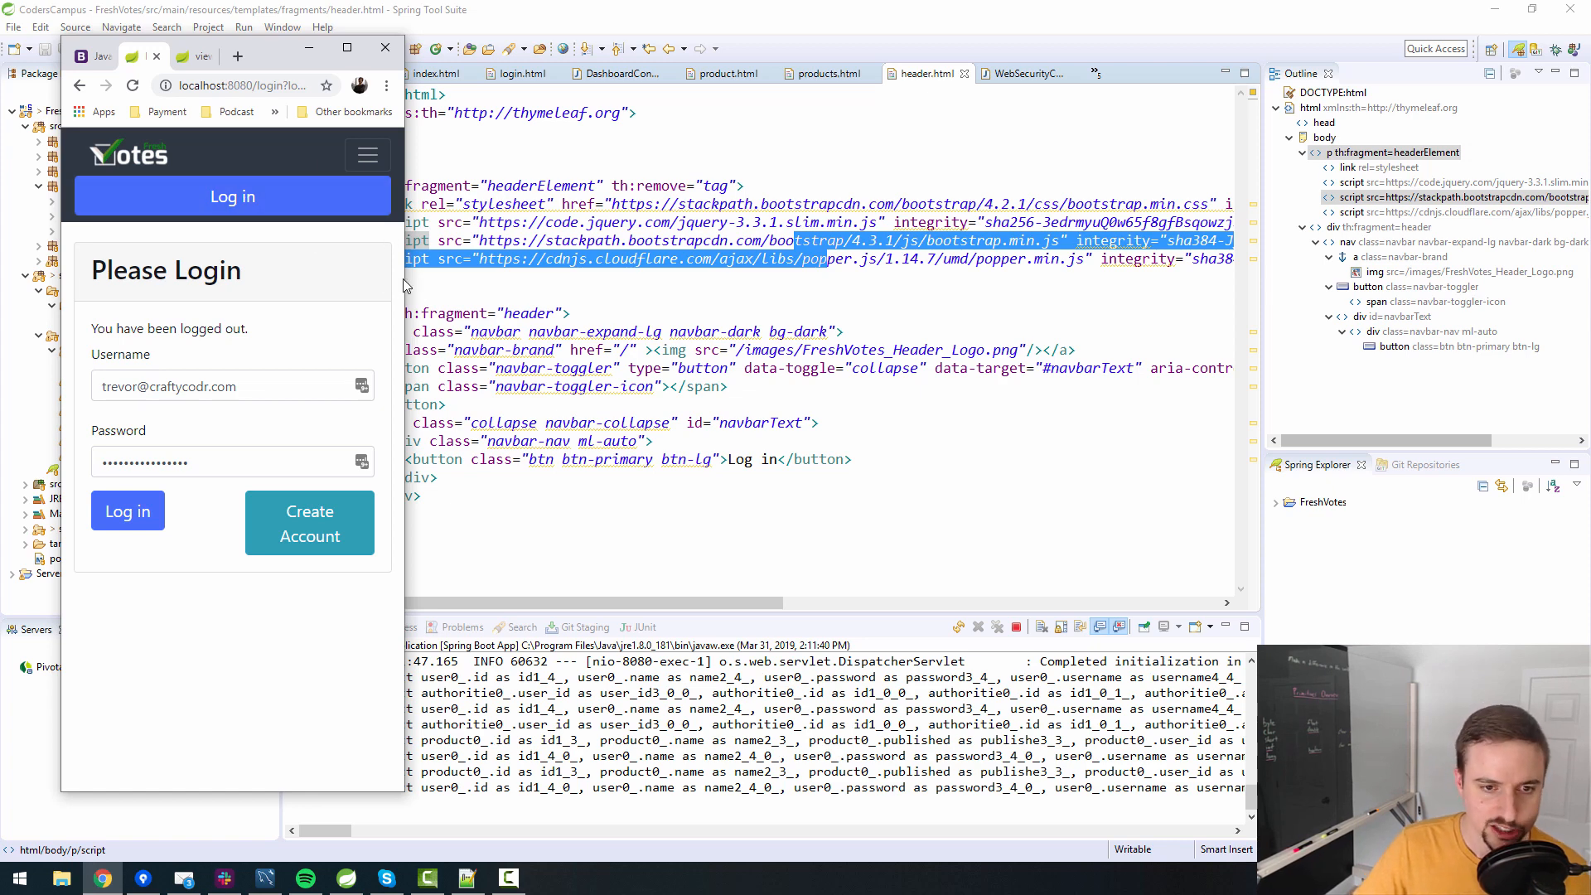
mouse_move(277, 286)
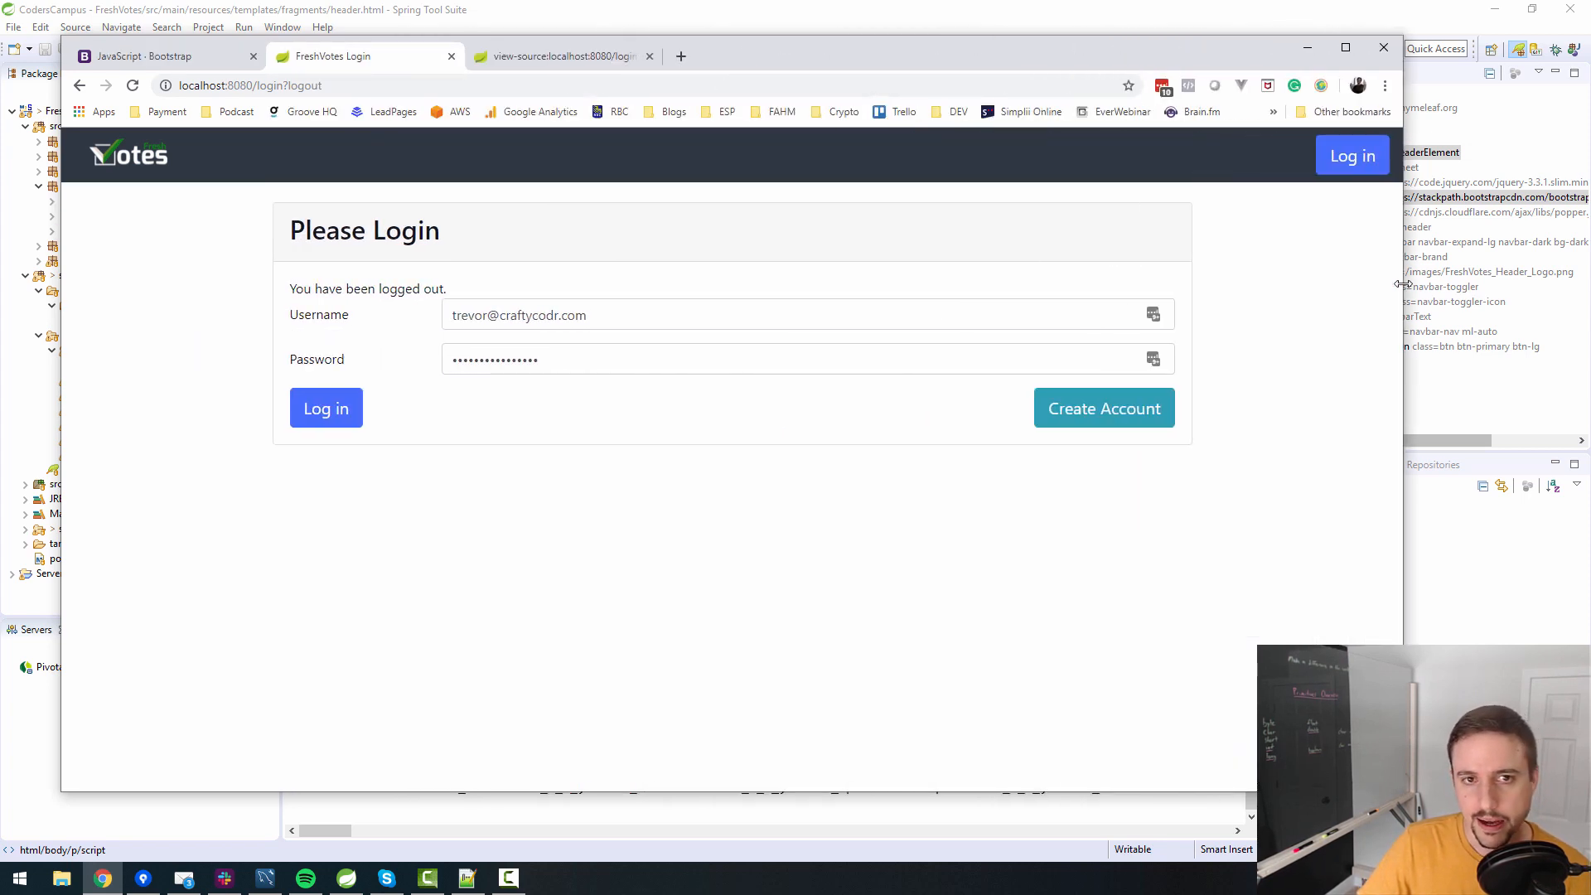
Close the page-source tab after confirming the narrow navbar toggler expands.
left_click(649, 56)
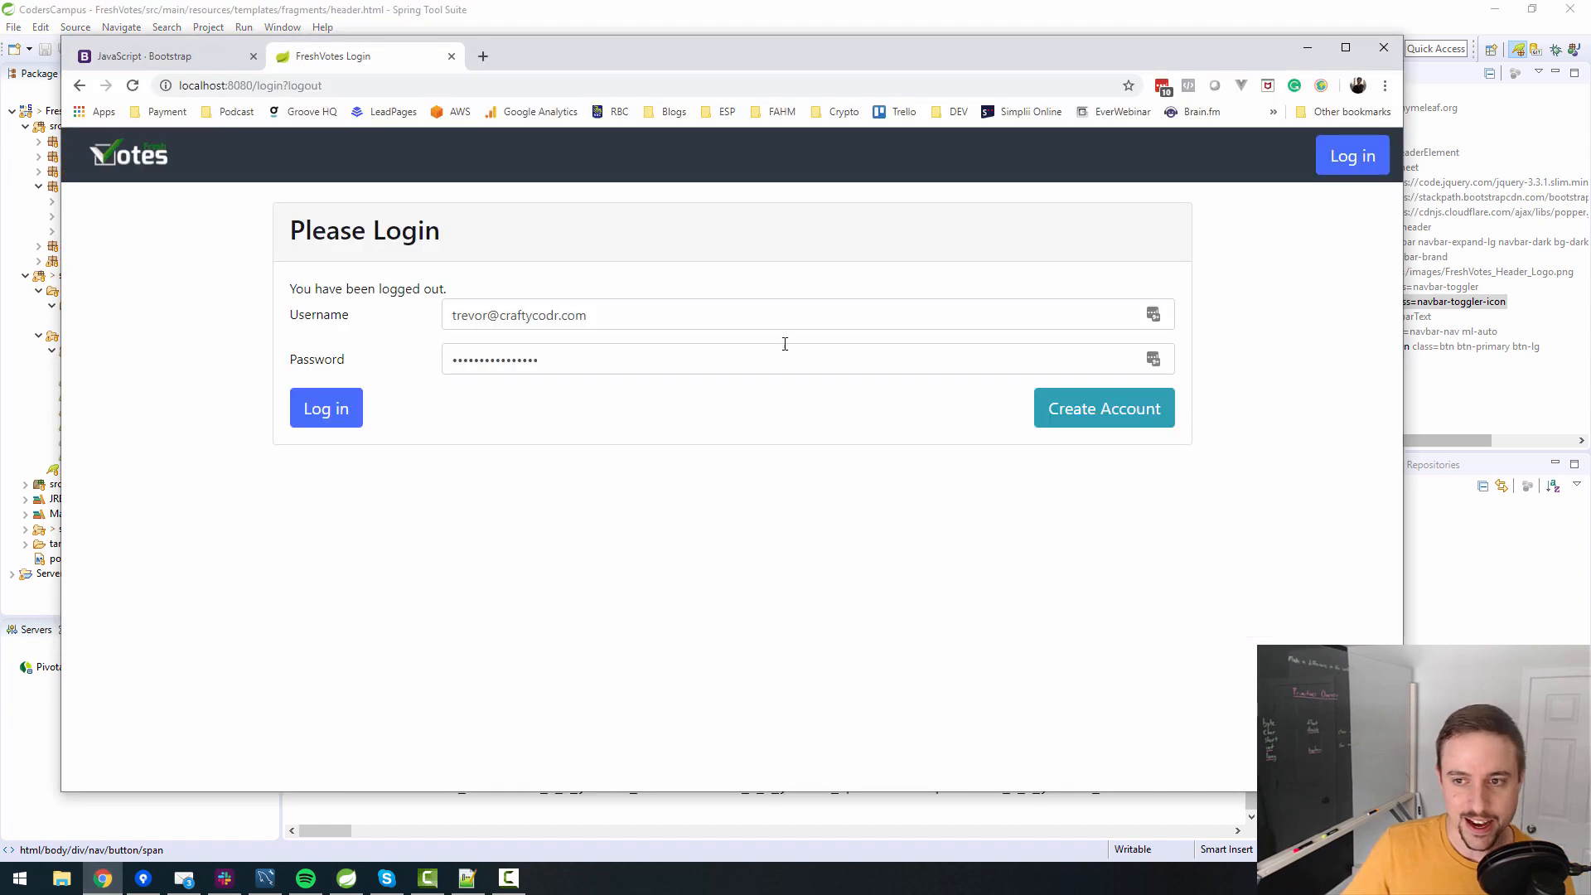
mouse_move(1352, 154)
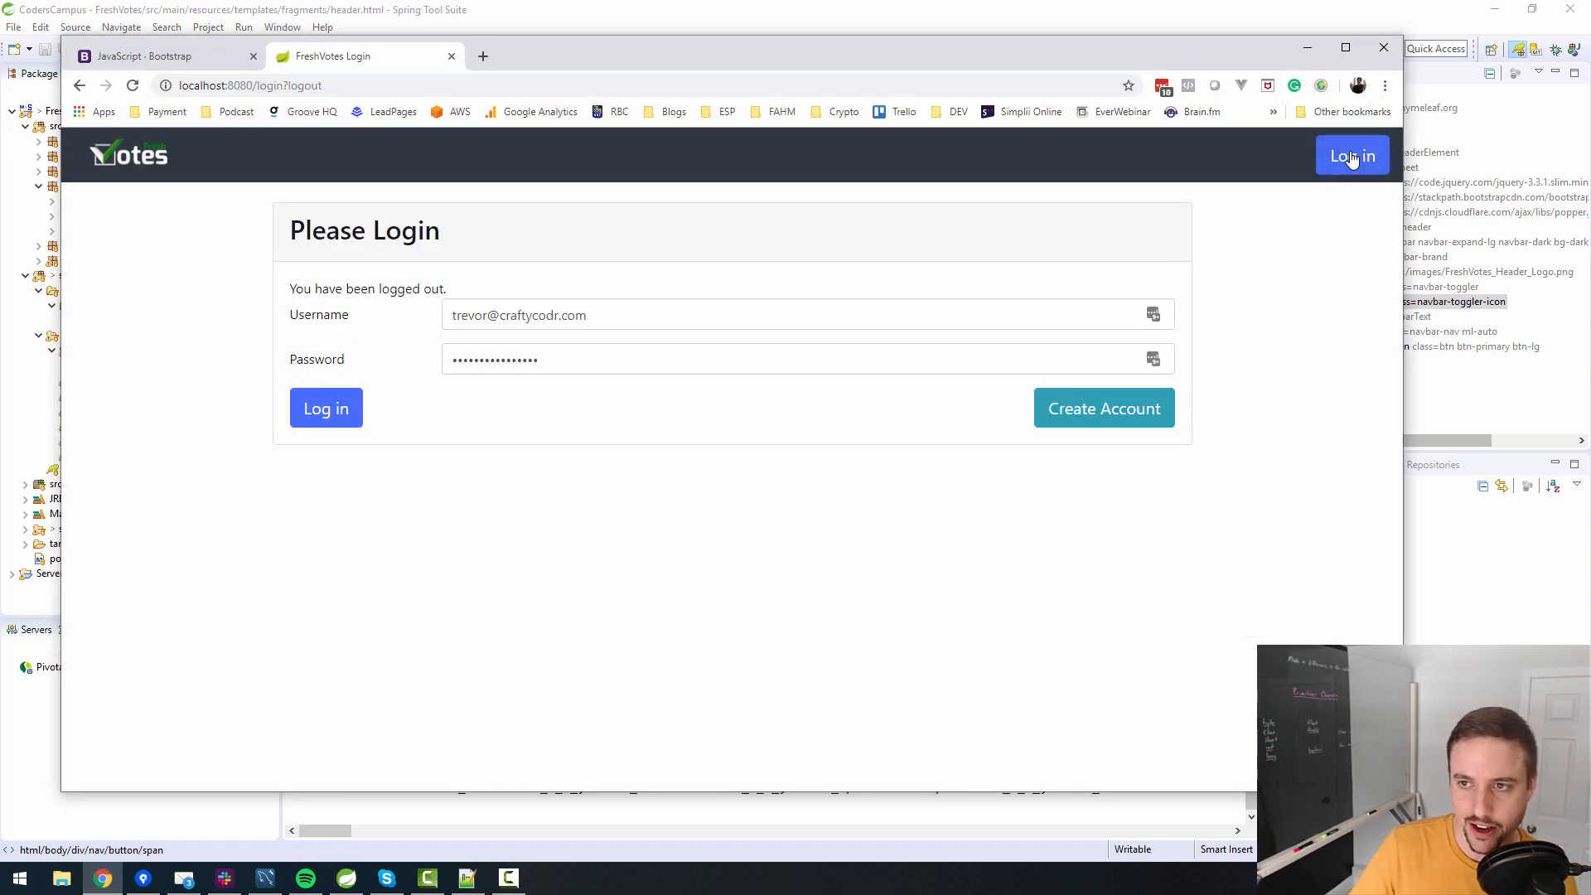
mouse_move(1336, 201)
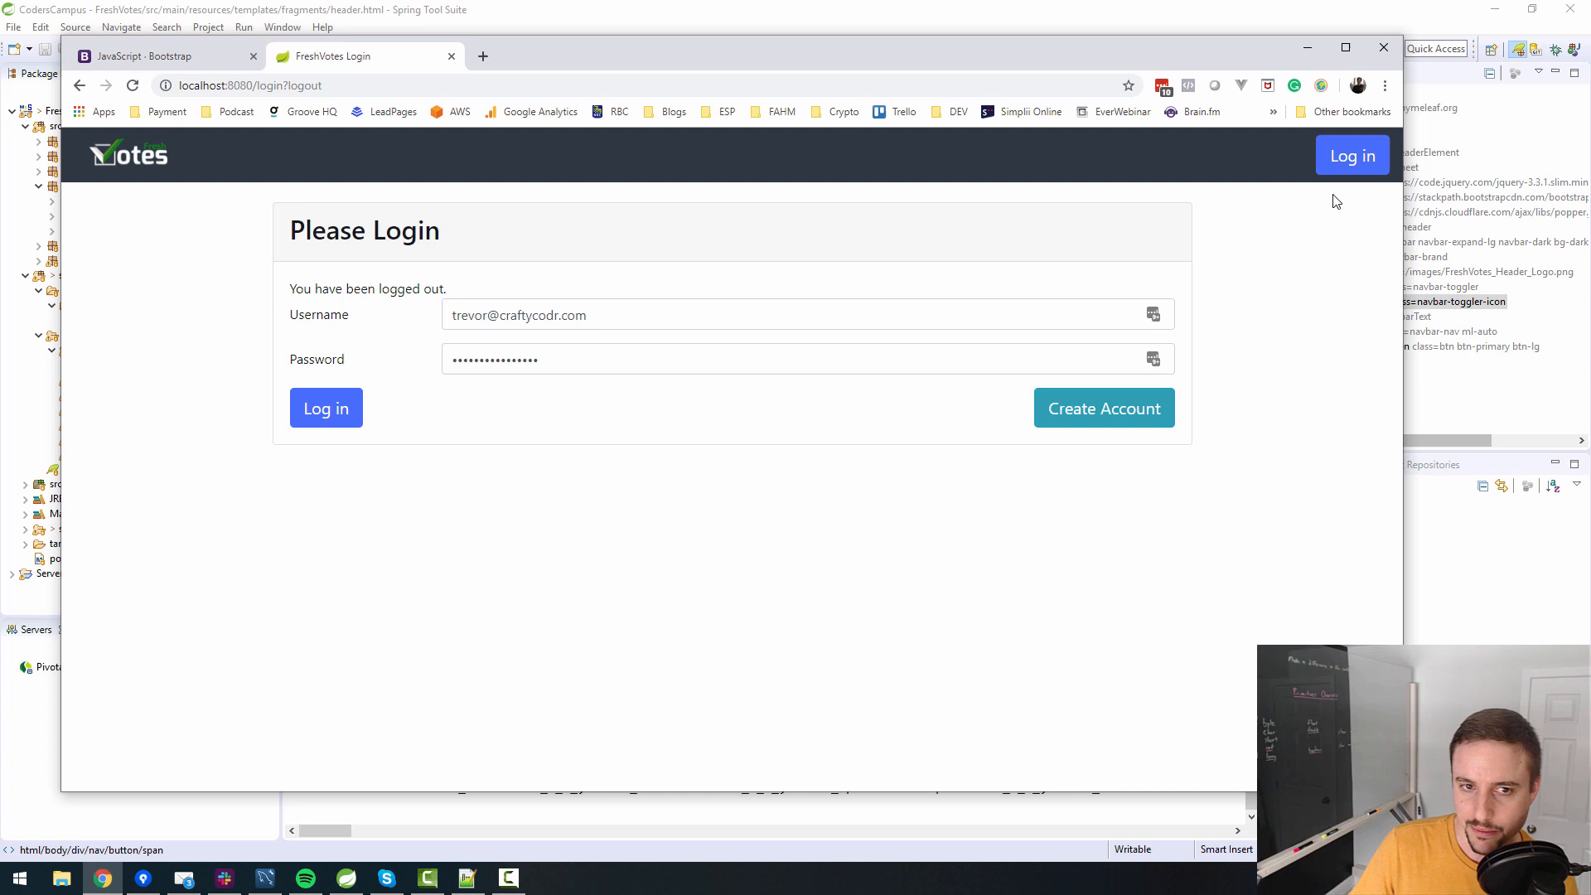
mouse_move(555, 379)
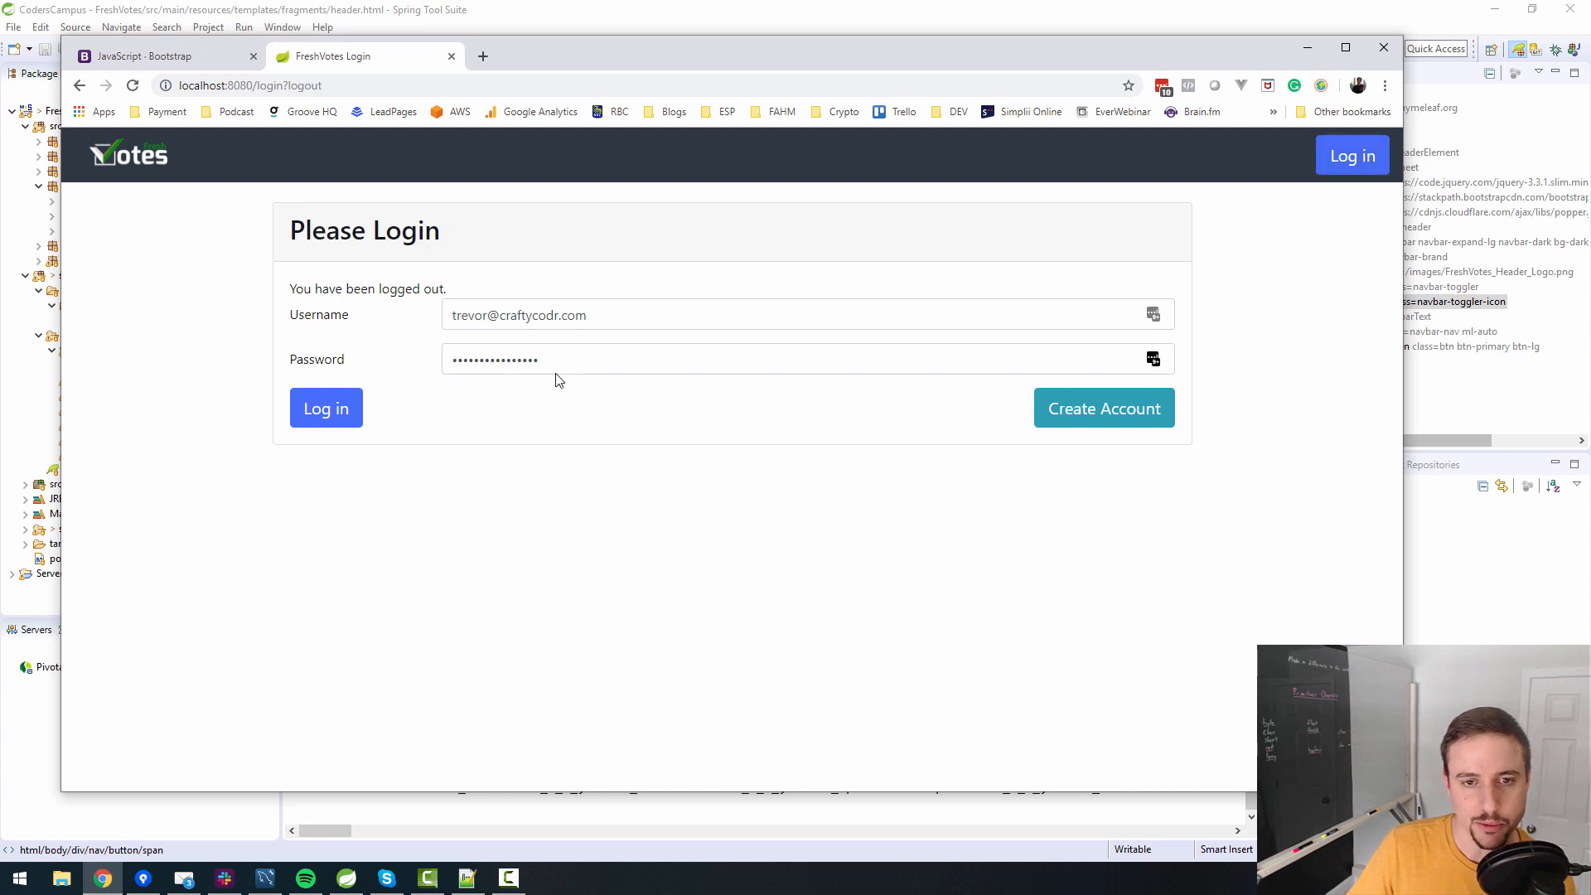
Log in to the dashboard, restore full width, then log out.
left_click(326, 408)
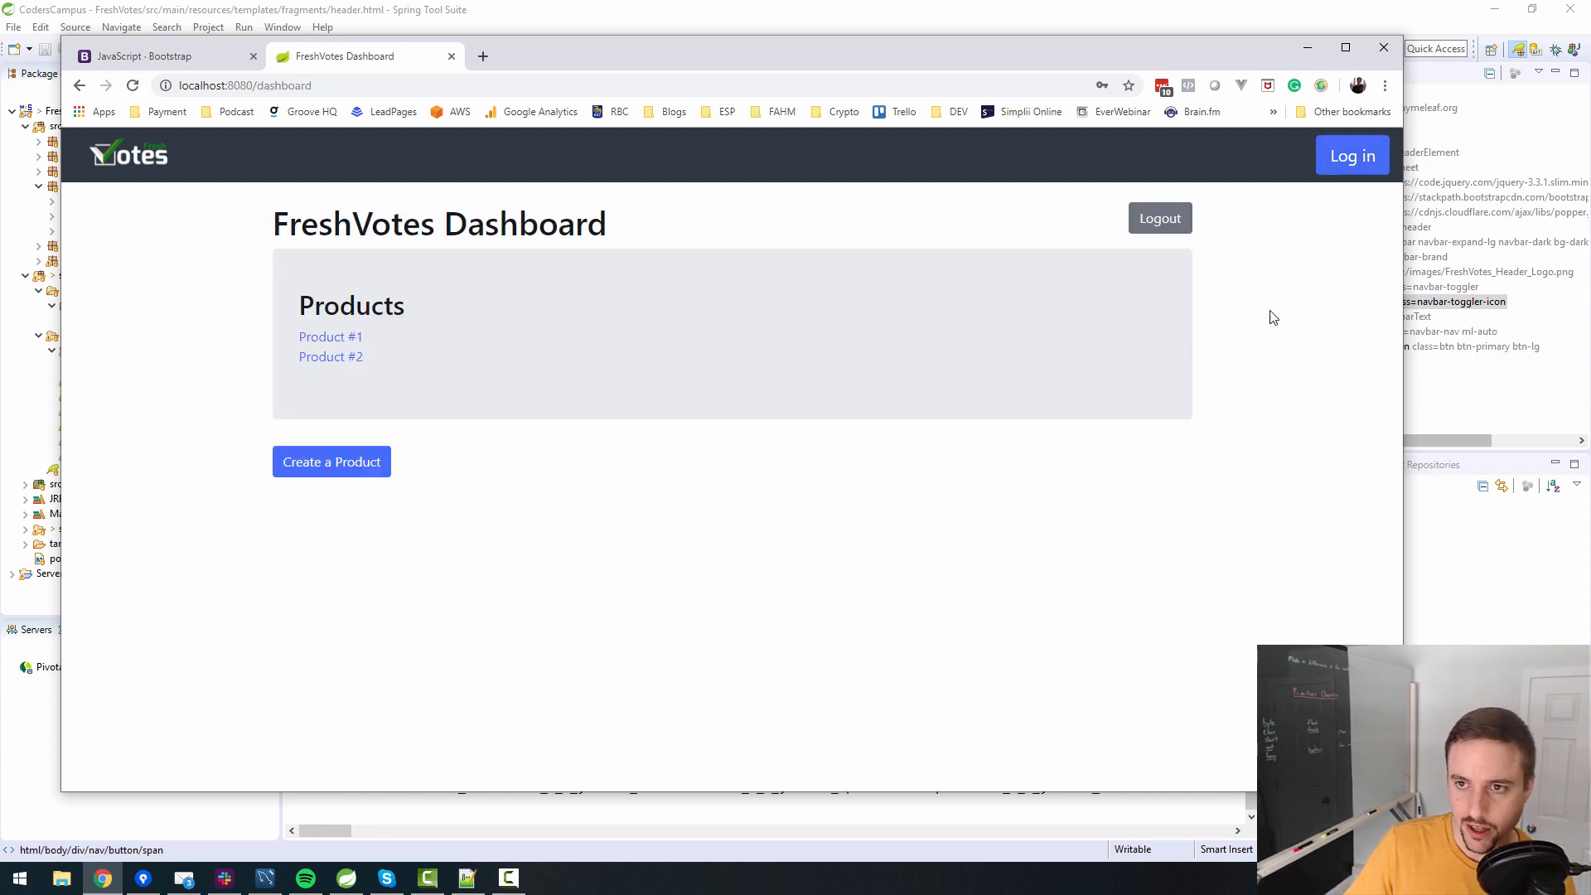
mouse_move(1364, 170)
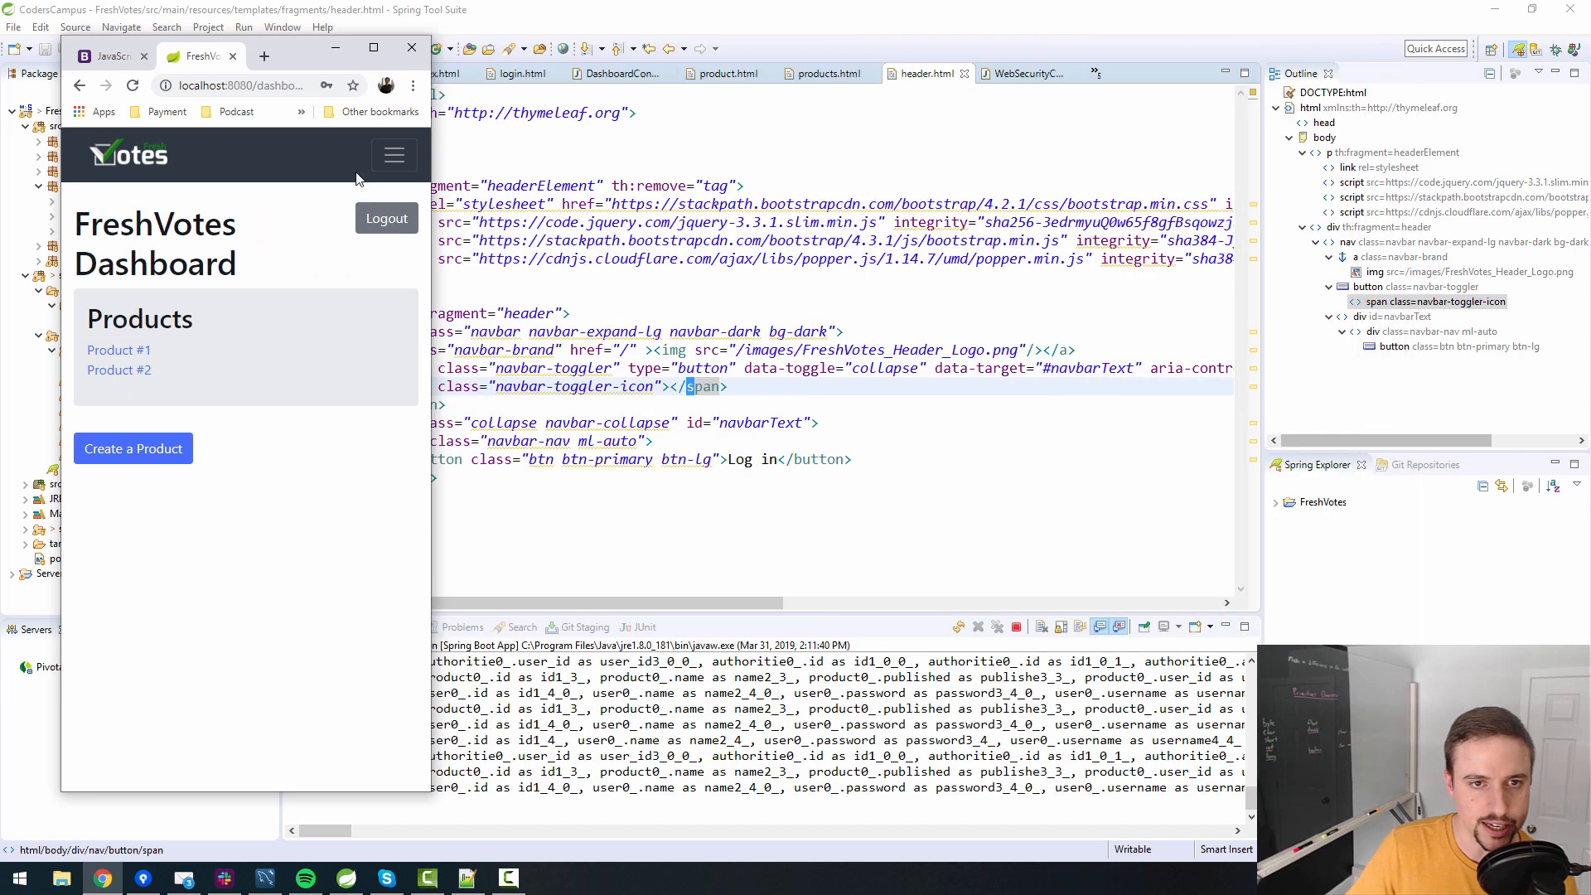
left_click(393, 154)
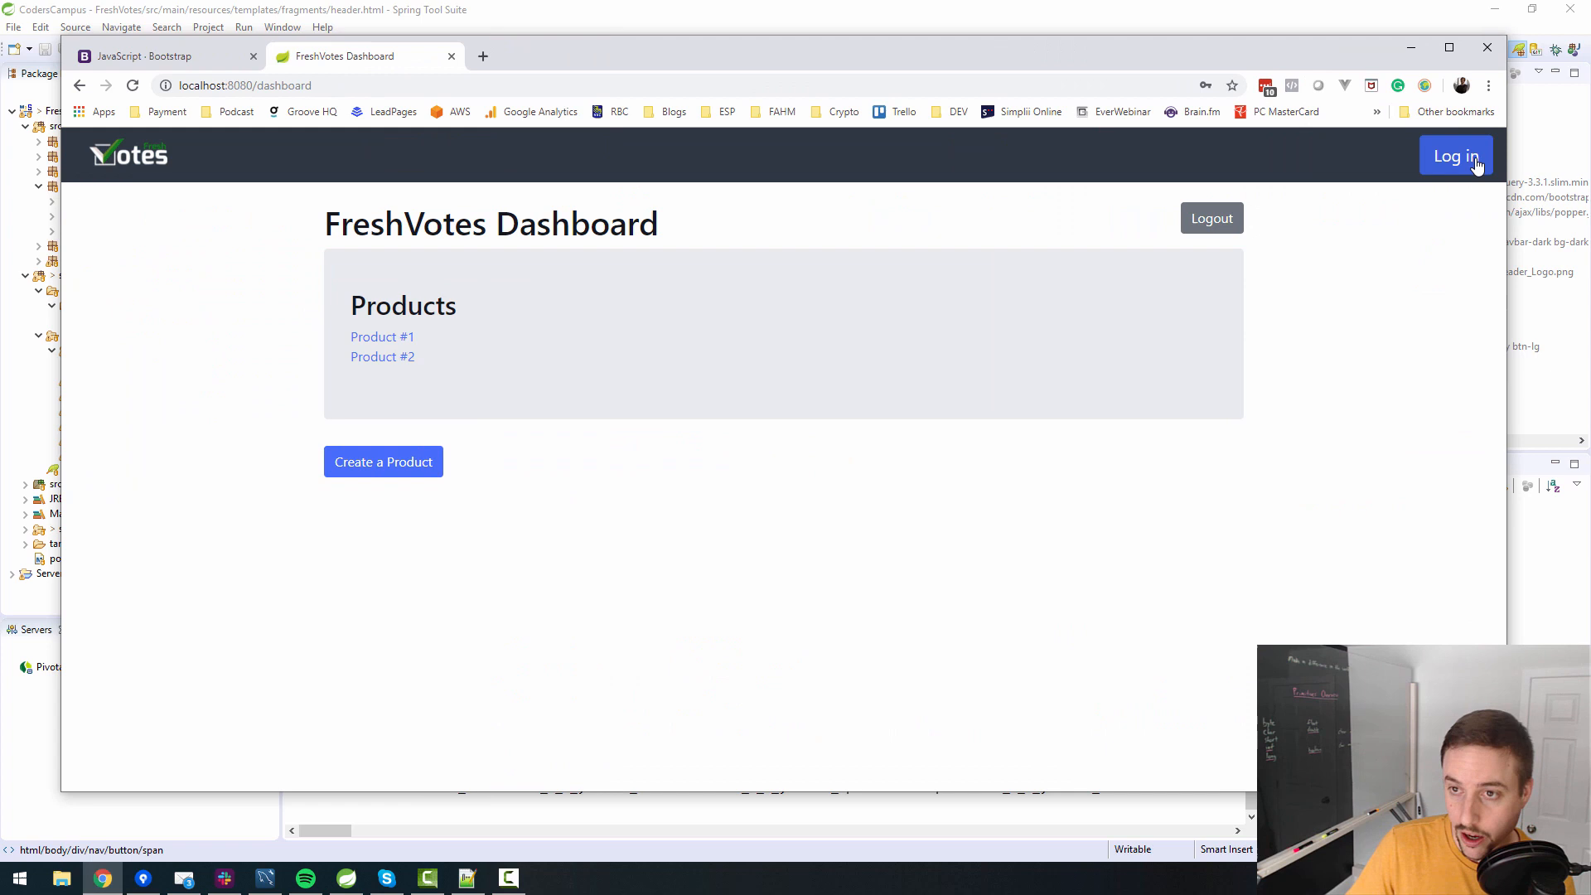
left_click(1454, 155)
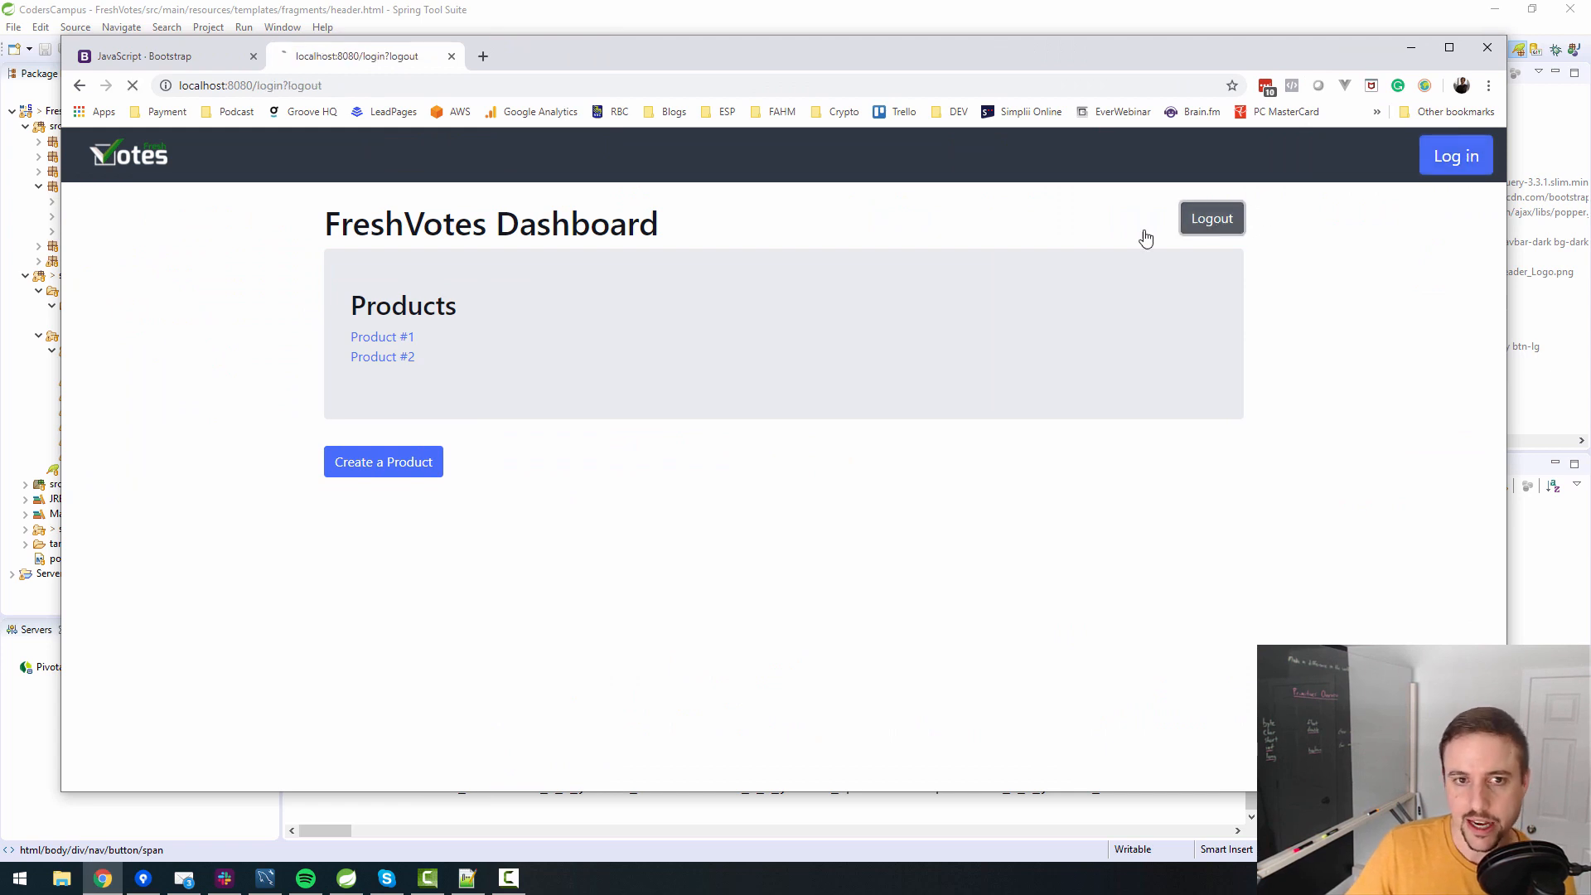
left_click(1210, 217)
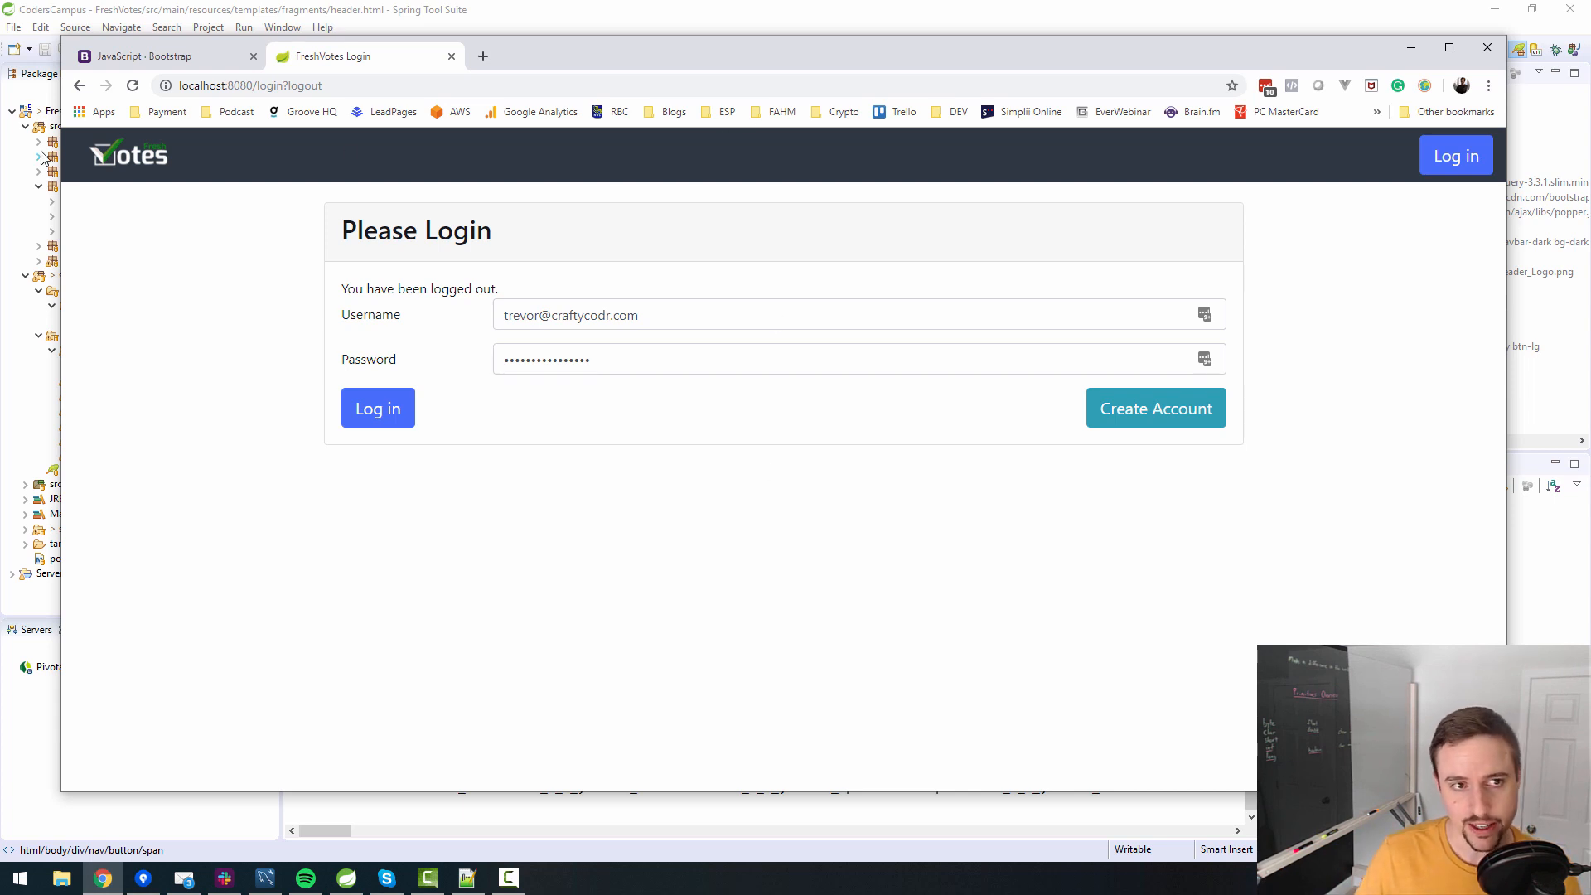
Open the Navbar docs and highlight bg-primary in the color-scheme example.
left_click(162, 56)
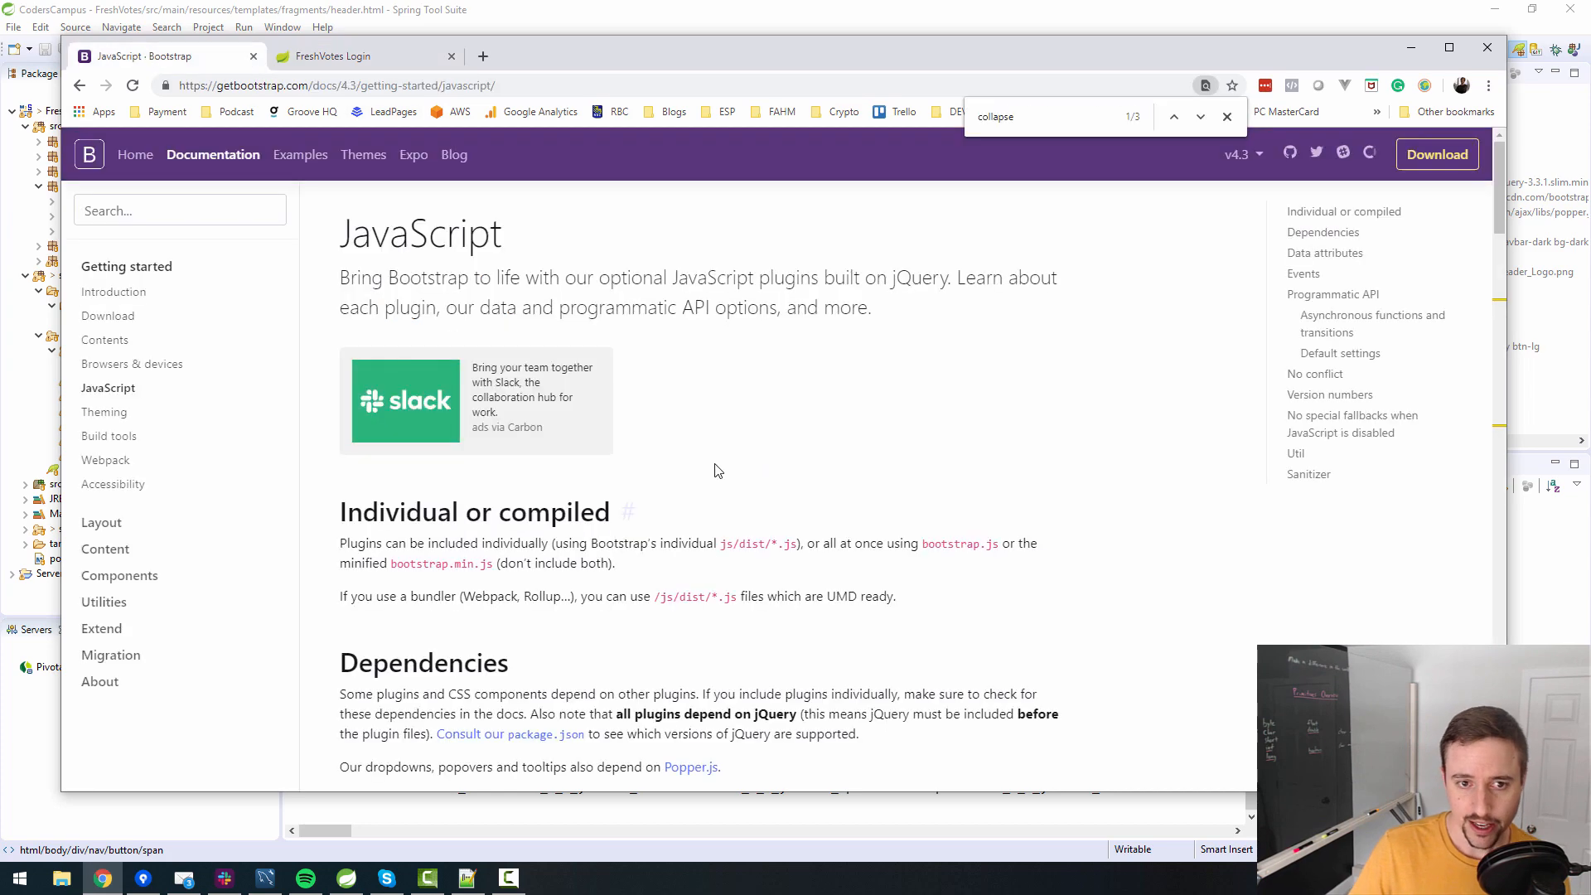
scroll("down", 3)
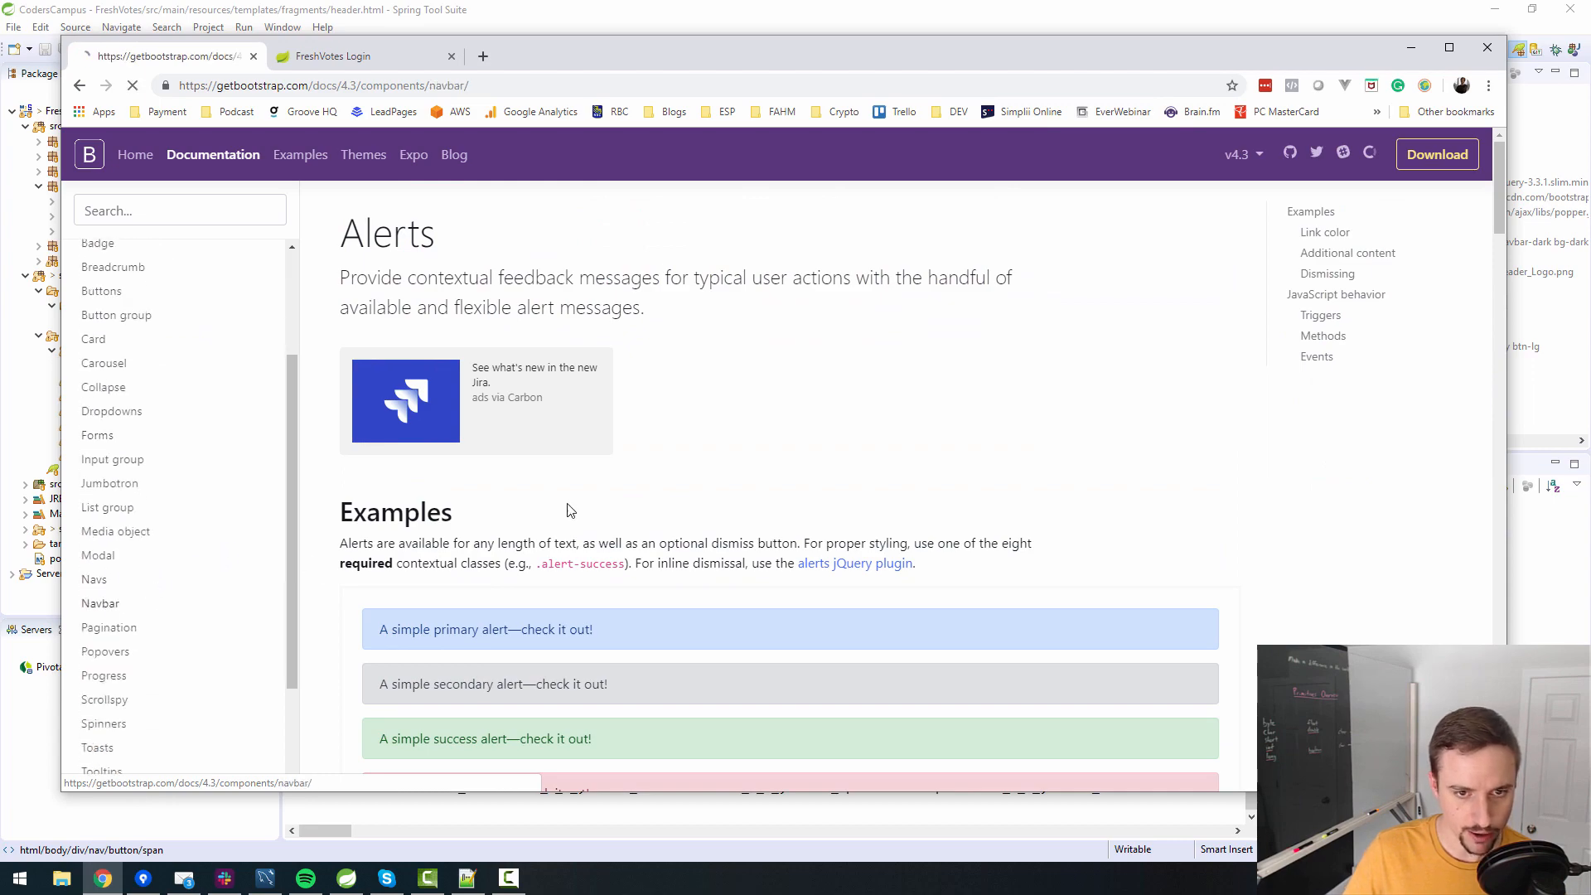
left_click(99, 602)
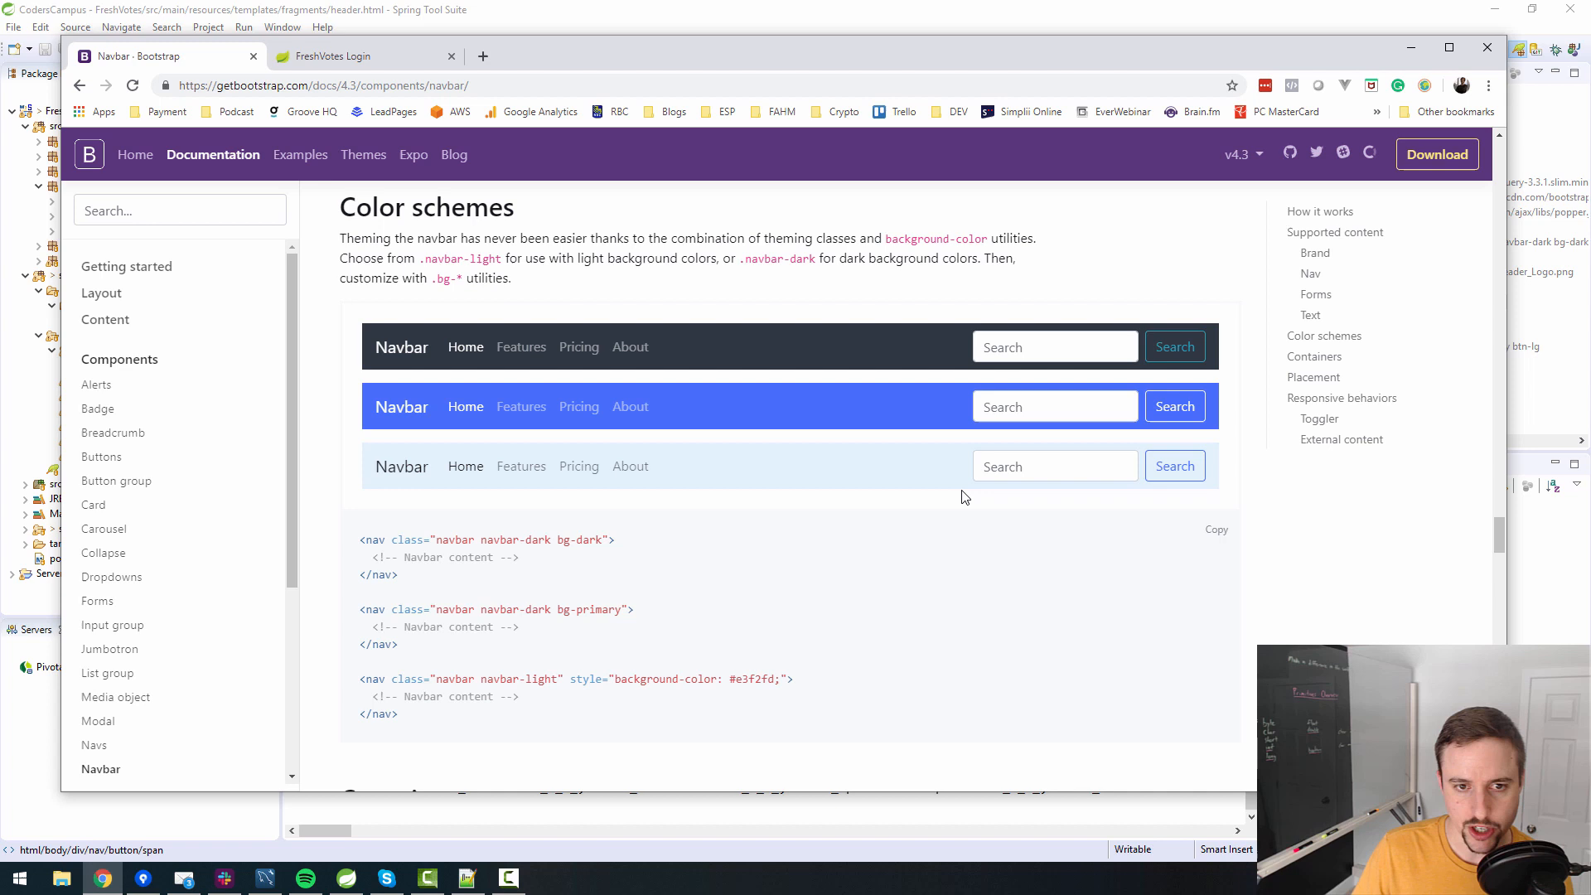
mouse_move(465, 406)
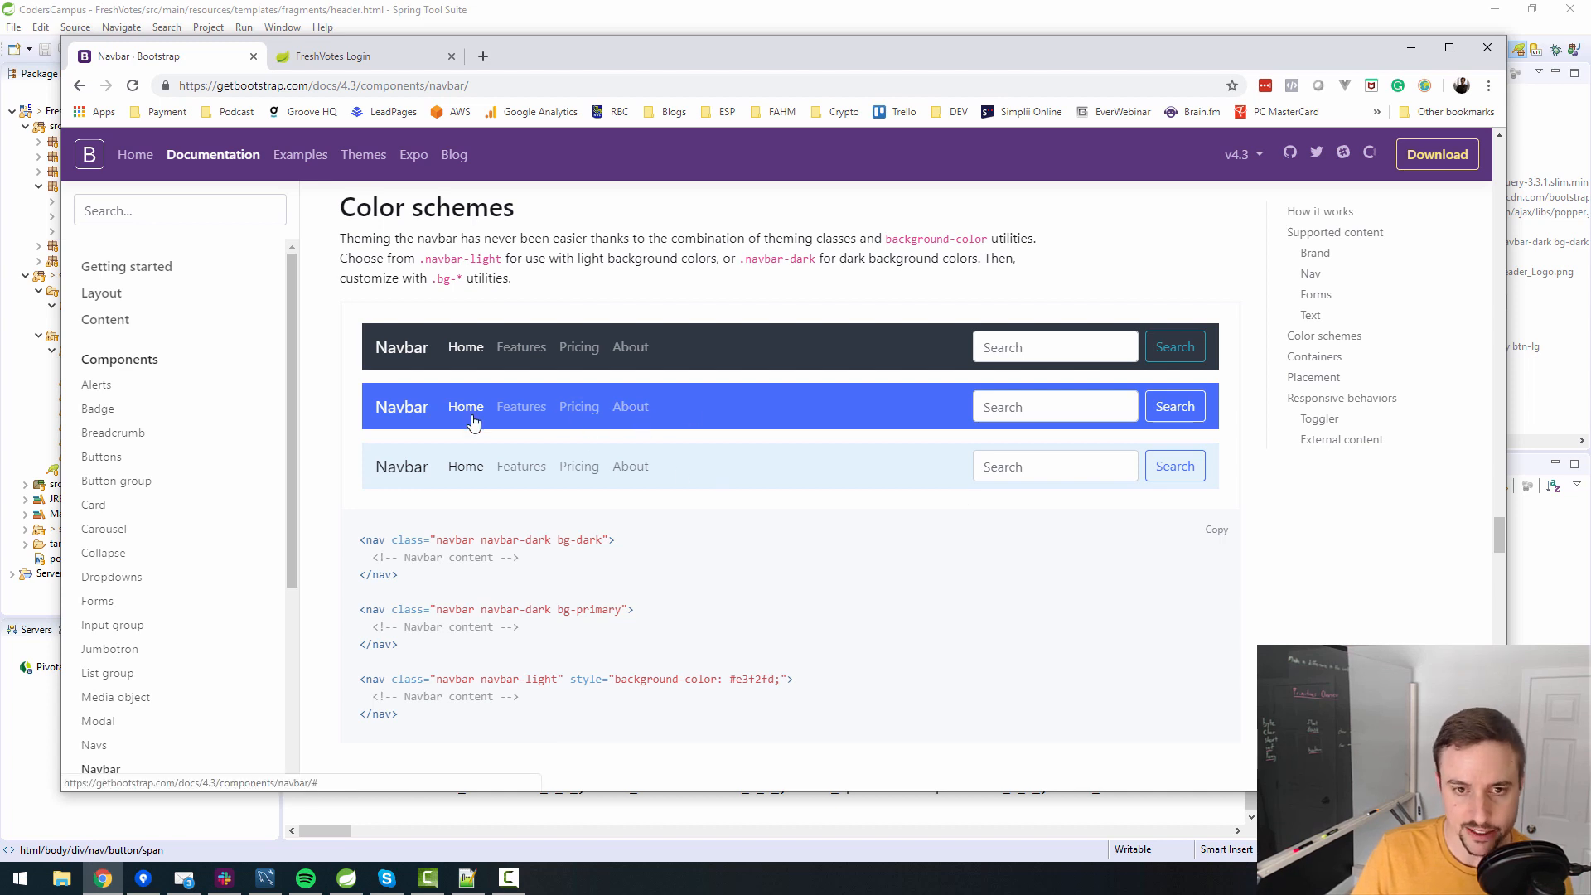
mouse_move(596, 539)
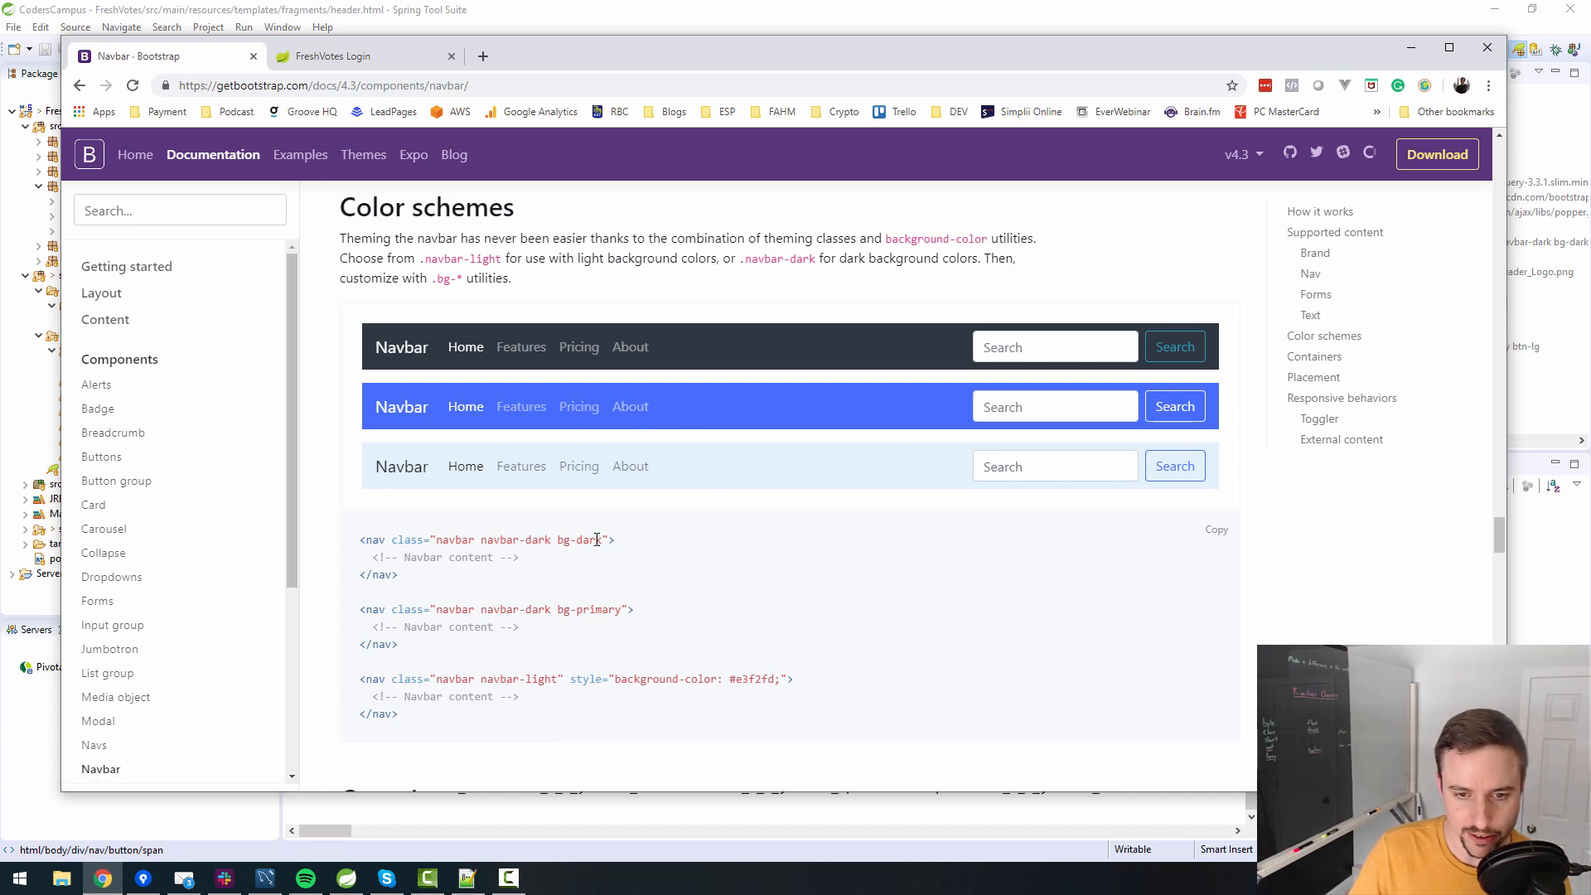
mouse_move(483, 610)
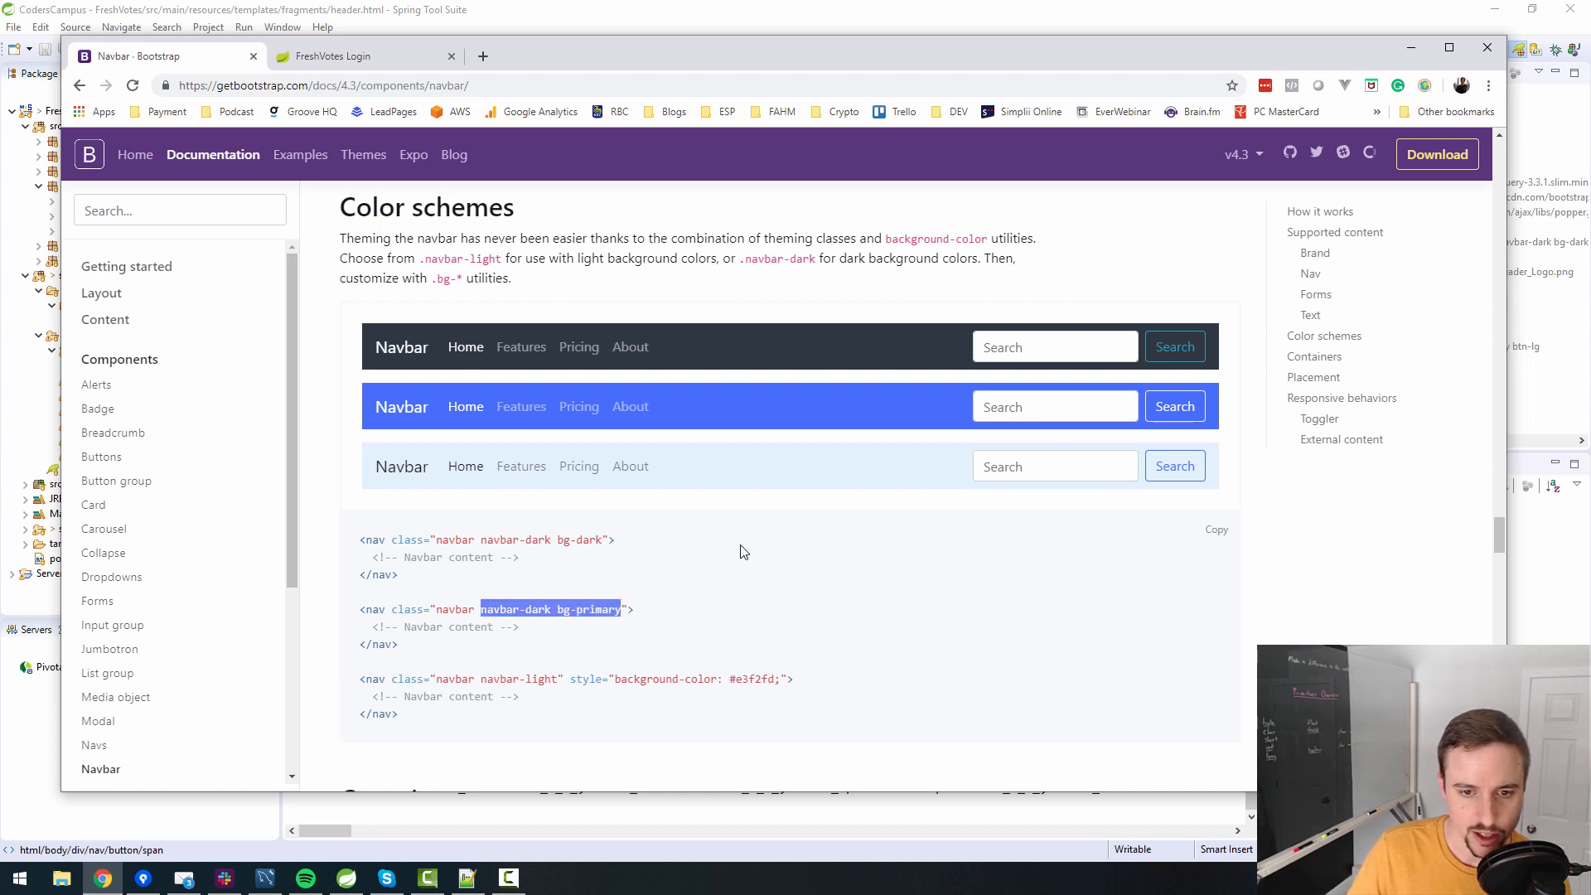
mouse_move(498, 591)
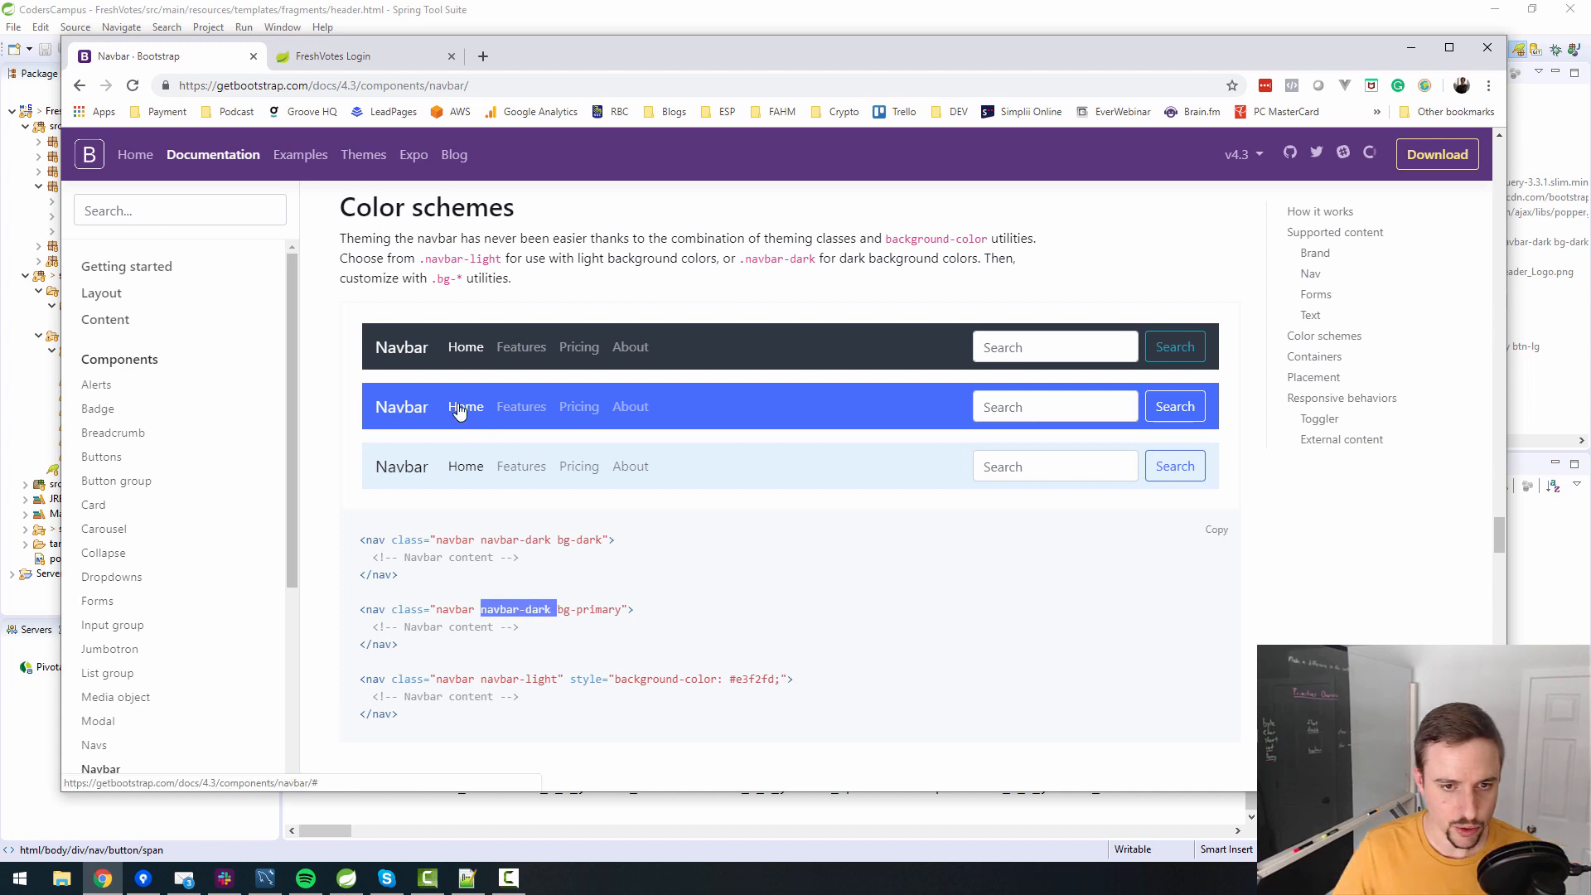
mouse_move(466, 412)
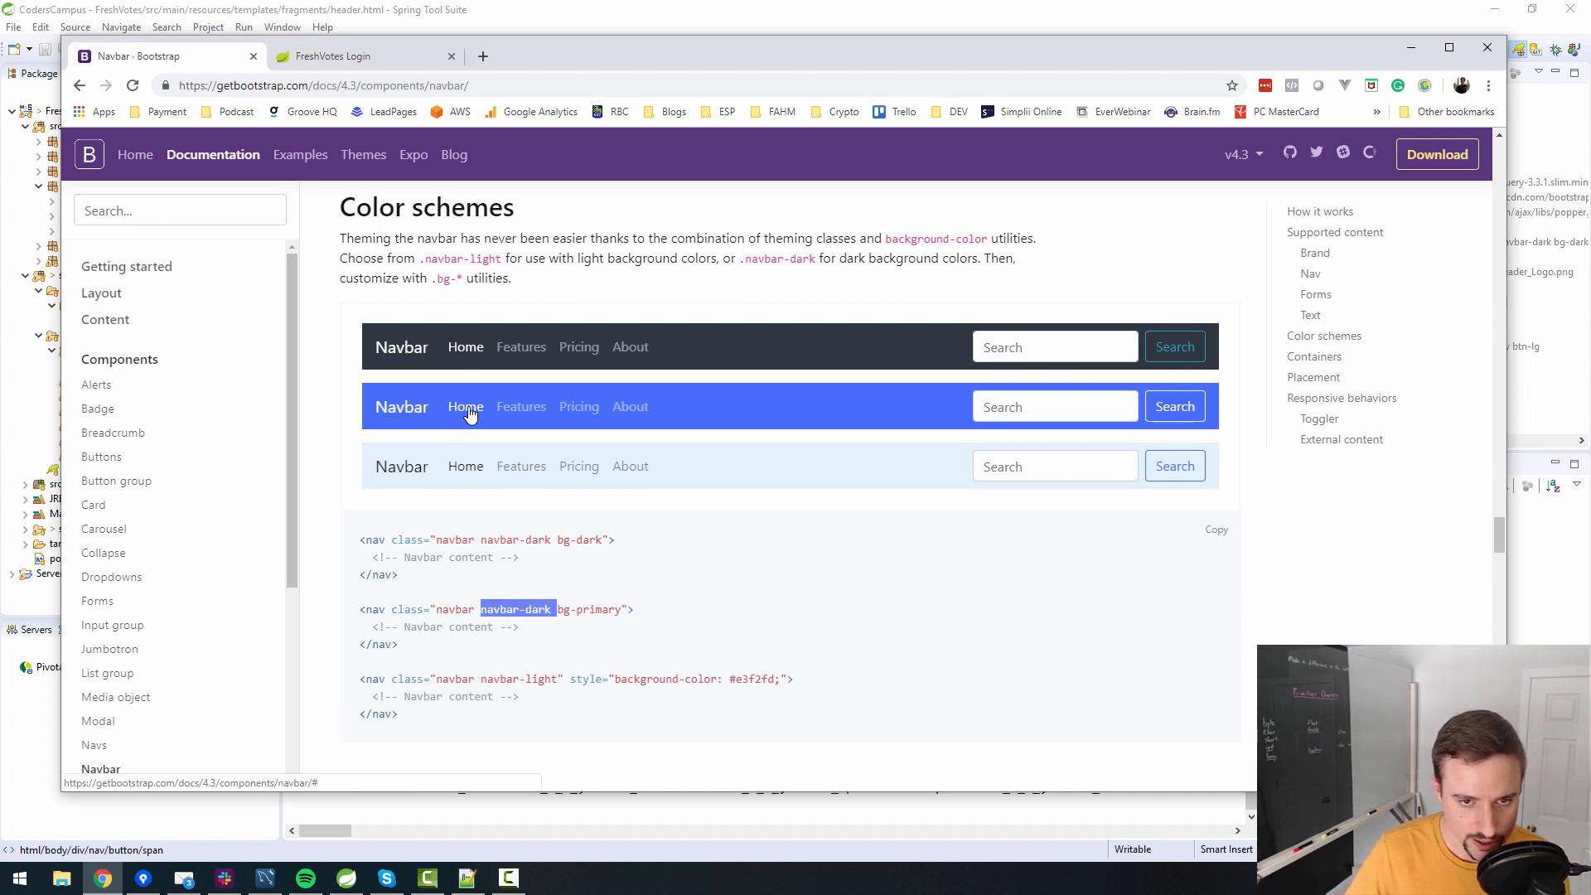
mouse_move(528, 412)
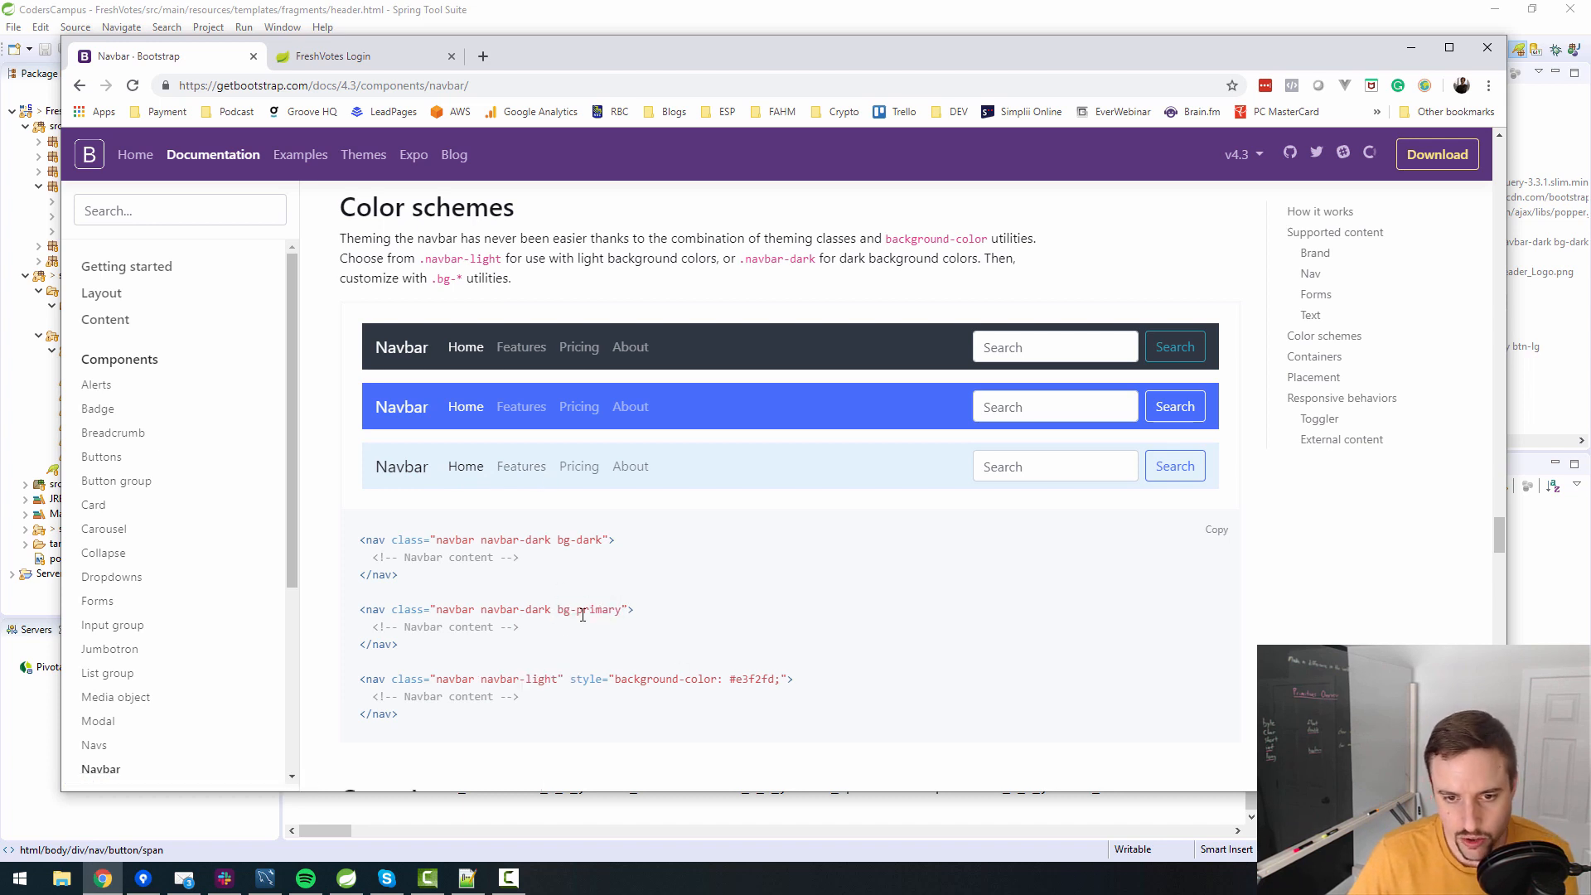
double_click(583, 609)
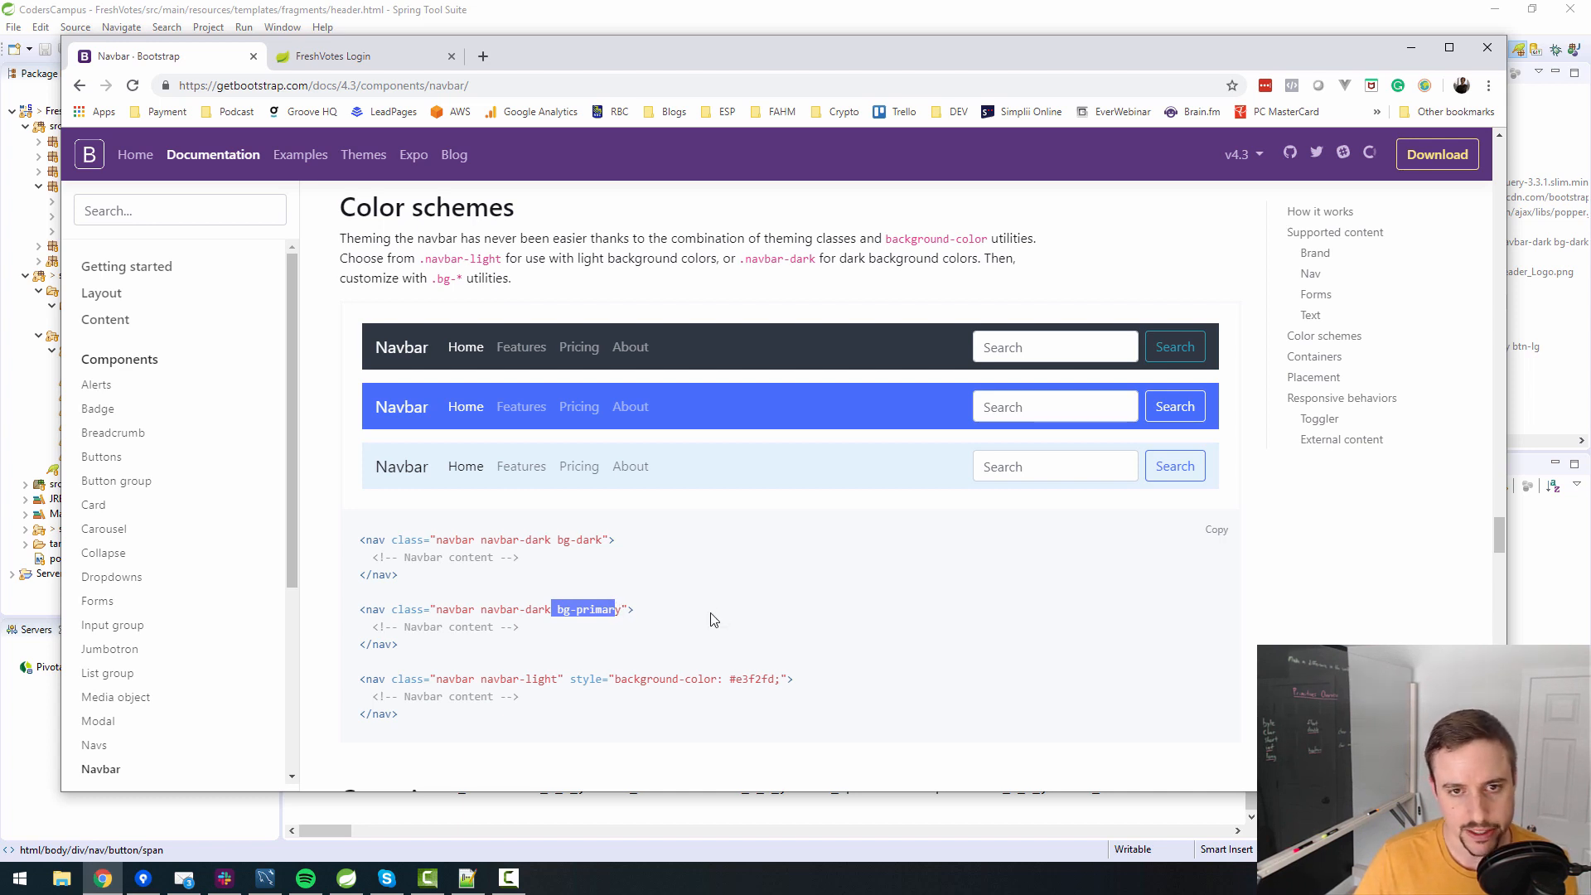
scroll("down", 3)
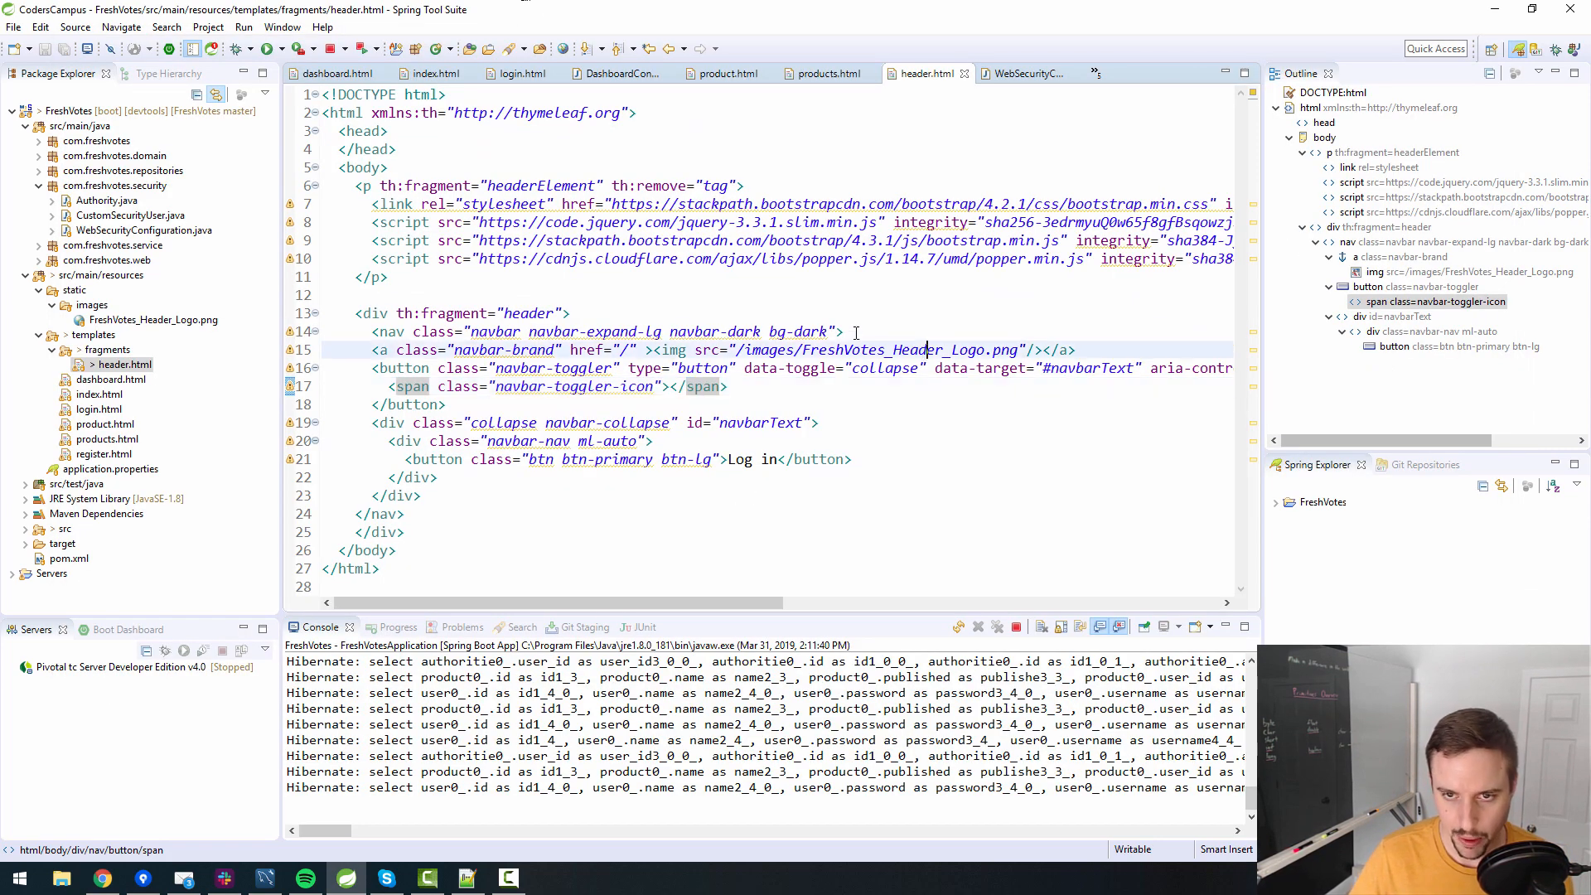
Try bg-info, bg-secondary and bg-light on the header navbar, checking Chrome, ending with bg-dark.
left_click(786, 332)
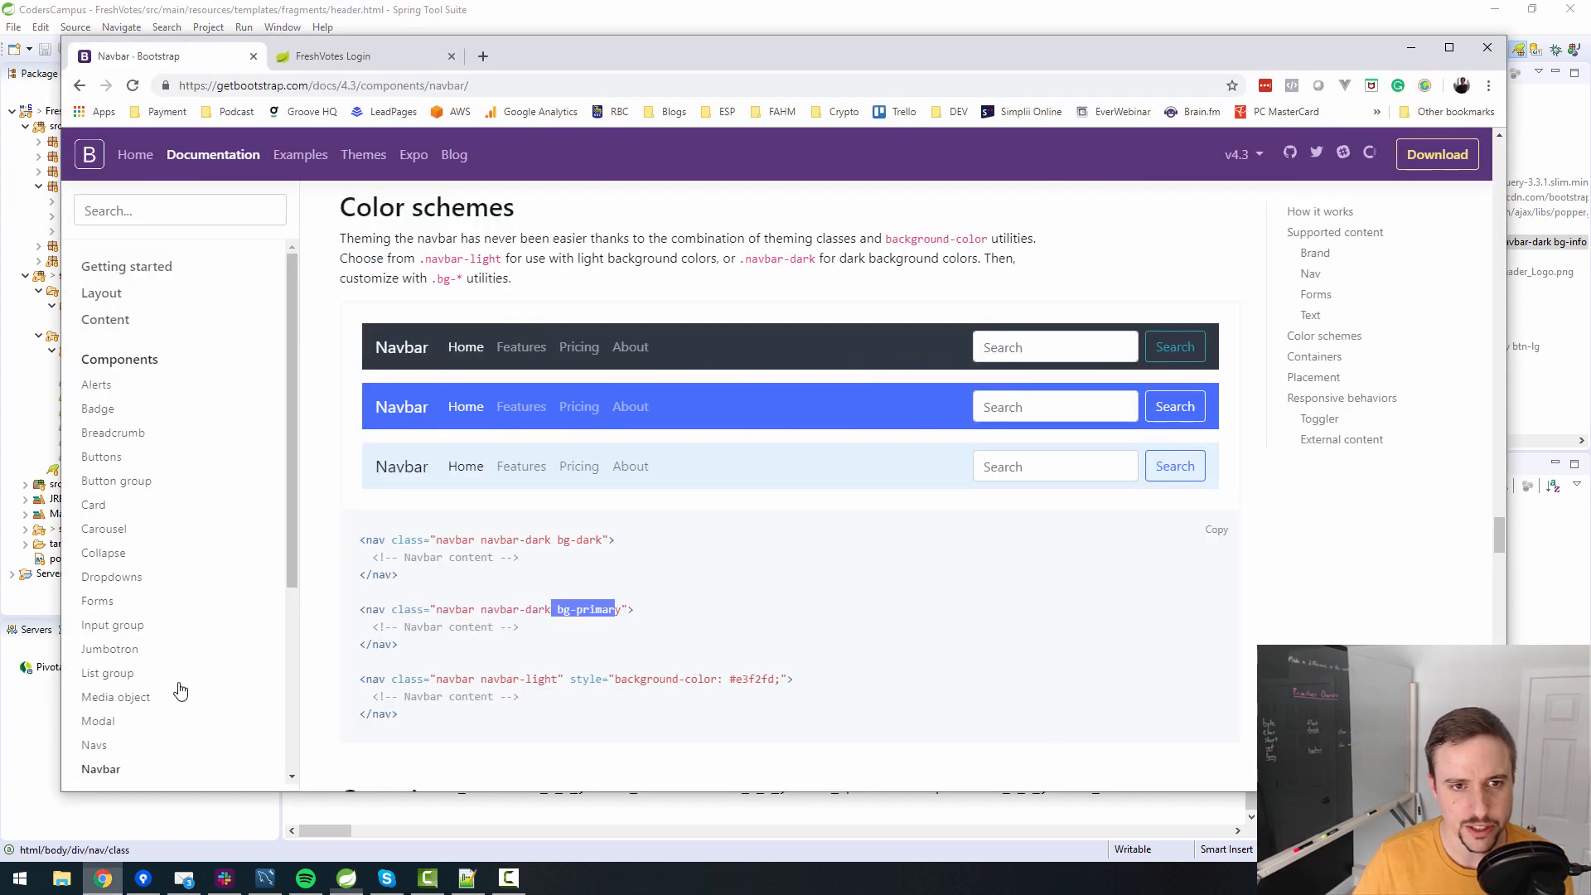
left_click(363, 56)
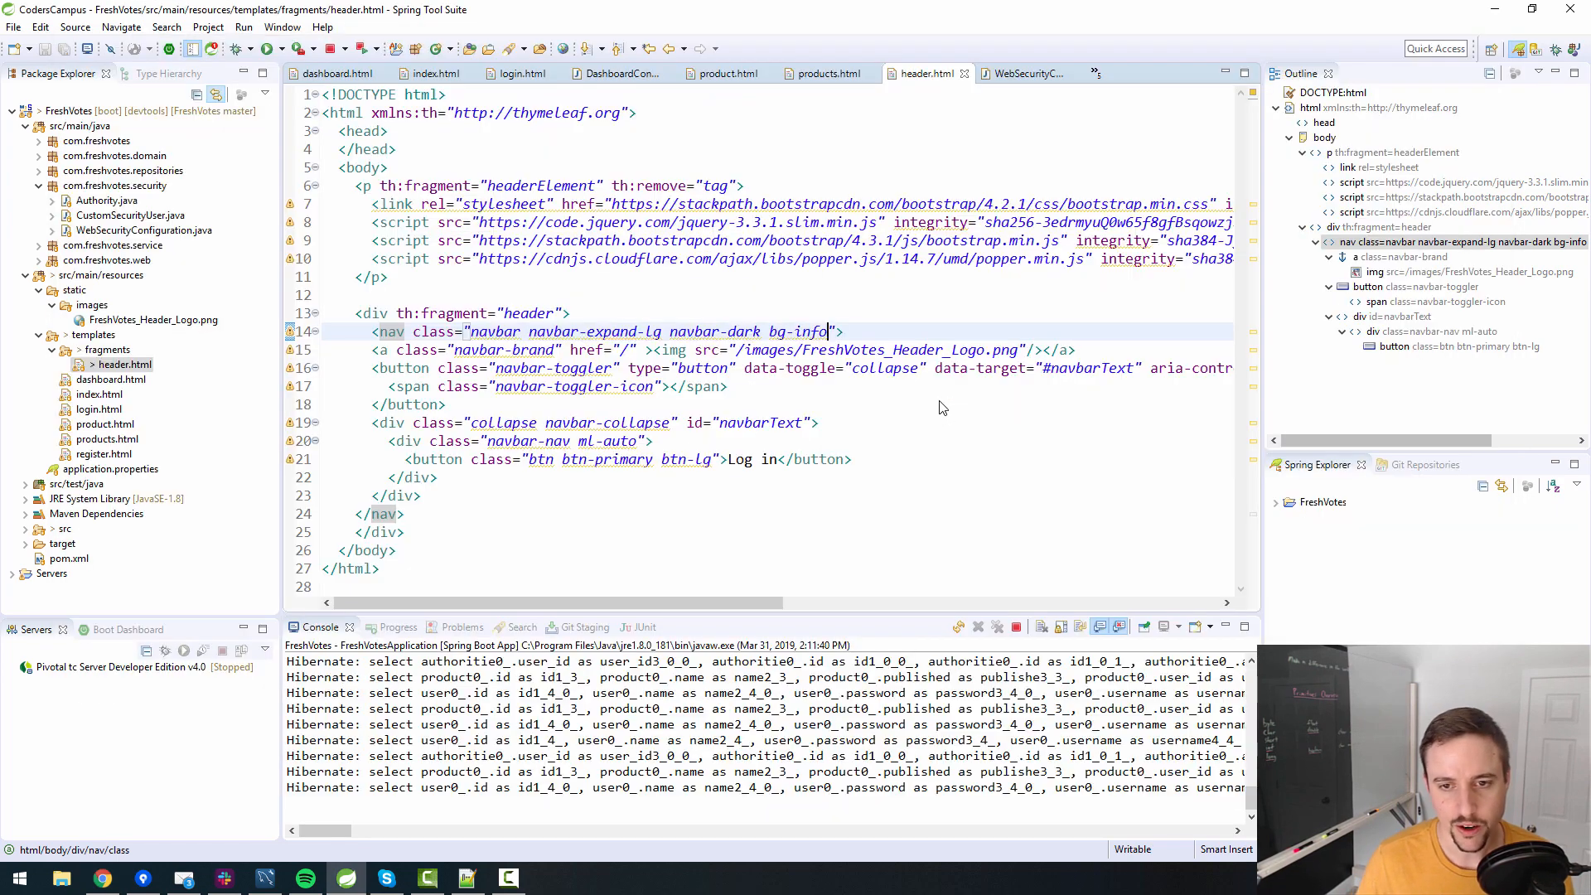
double_click(810, 330)
type("secondary")
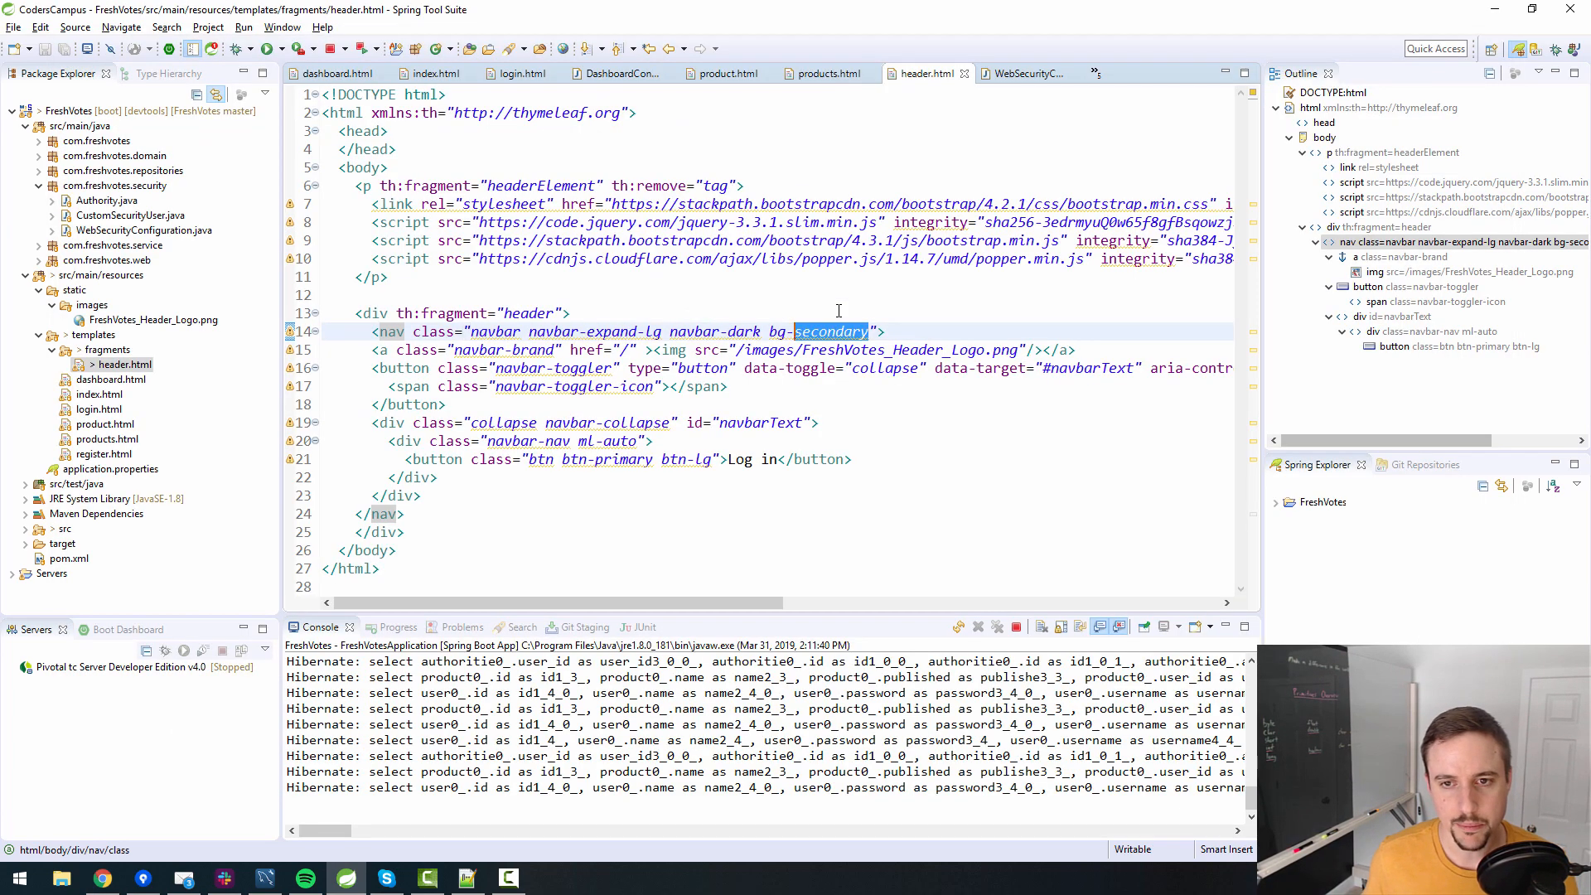
left_click(99, 877)
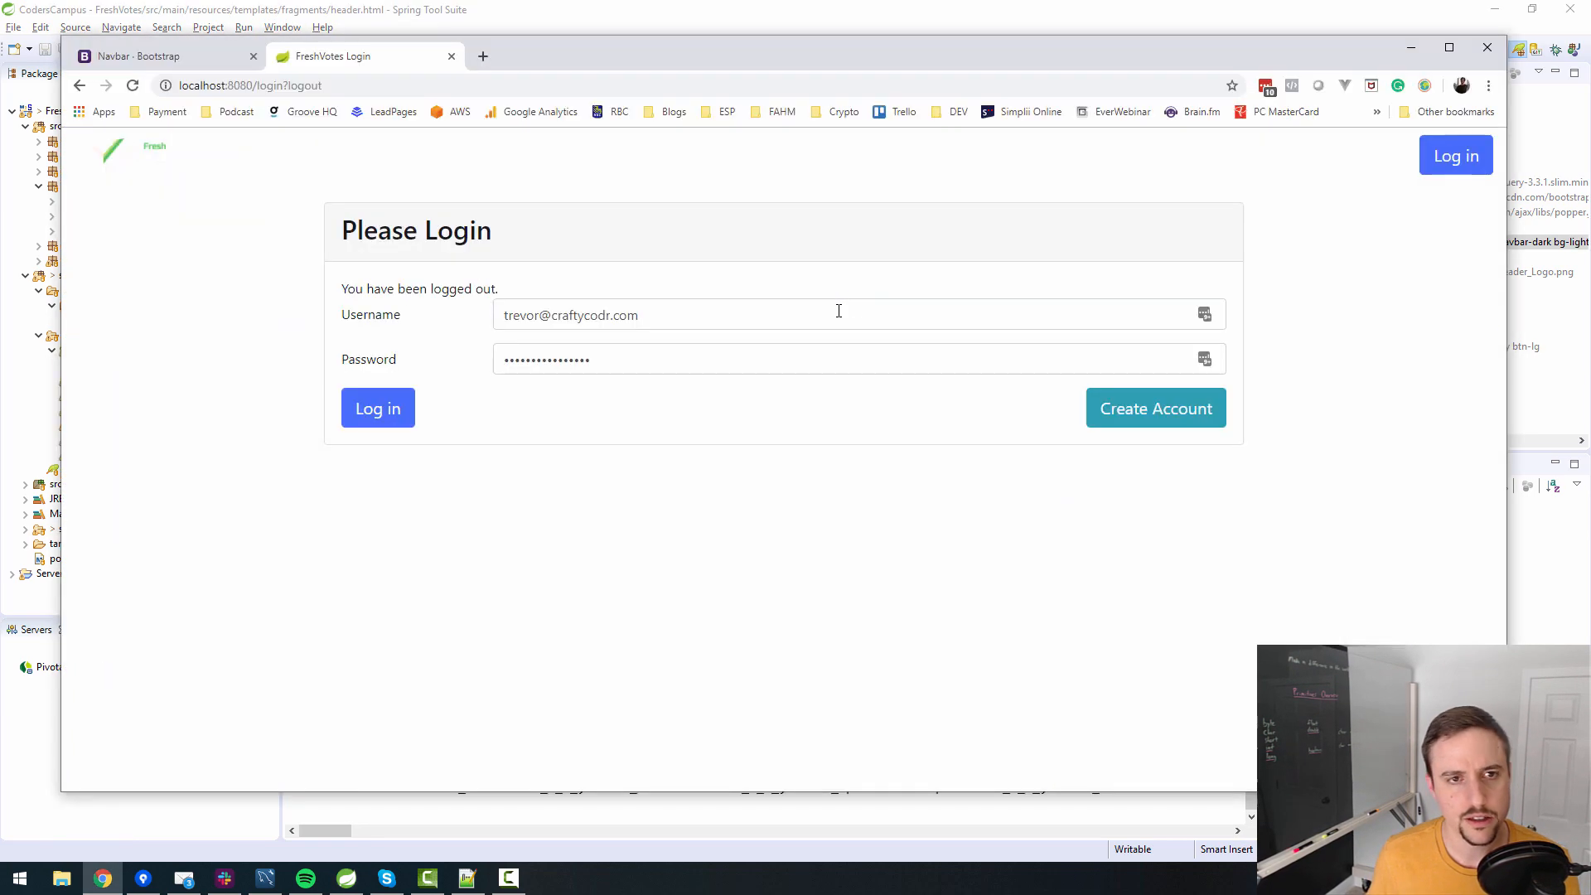
left_click(152, 55)
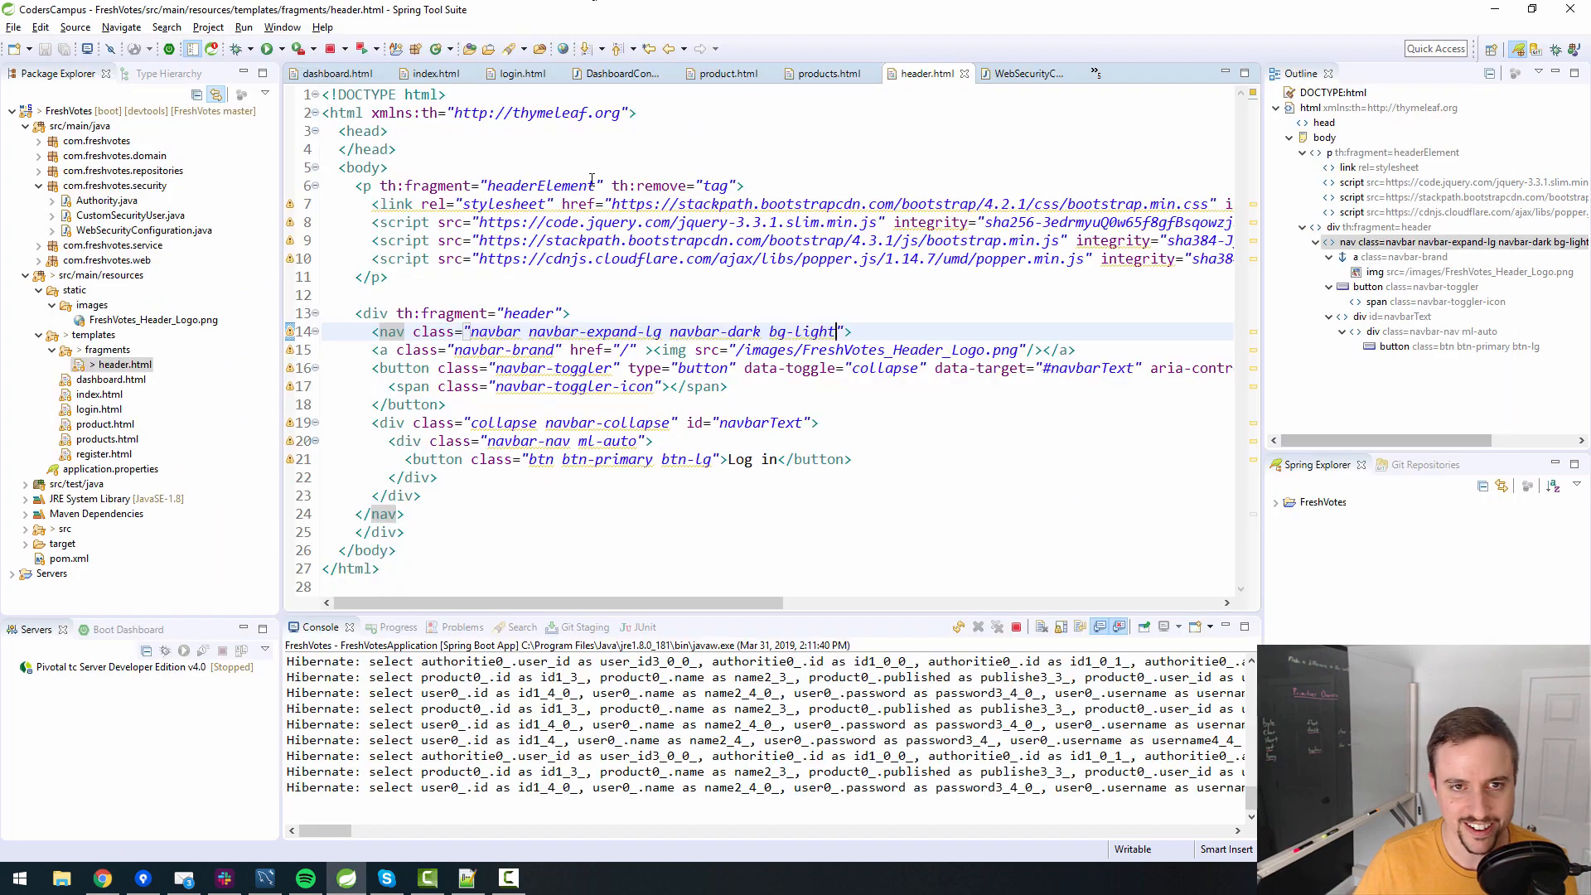
double_click(803, 331)
type("dark")
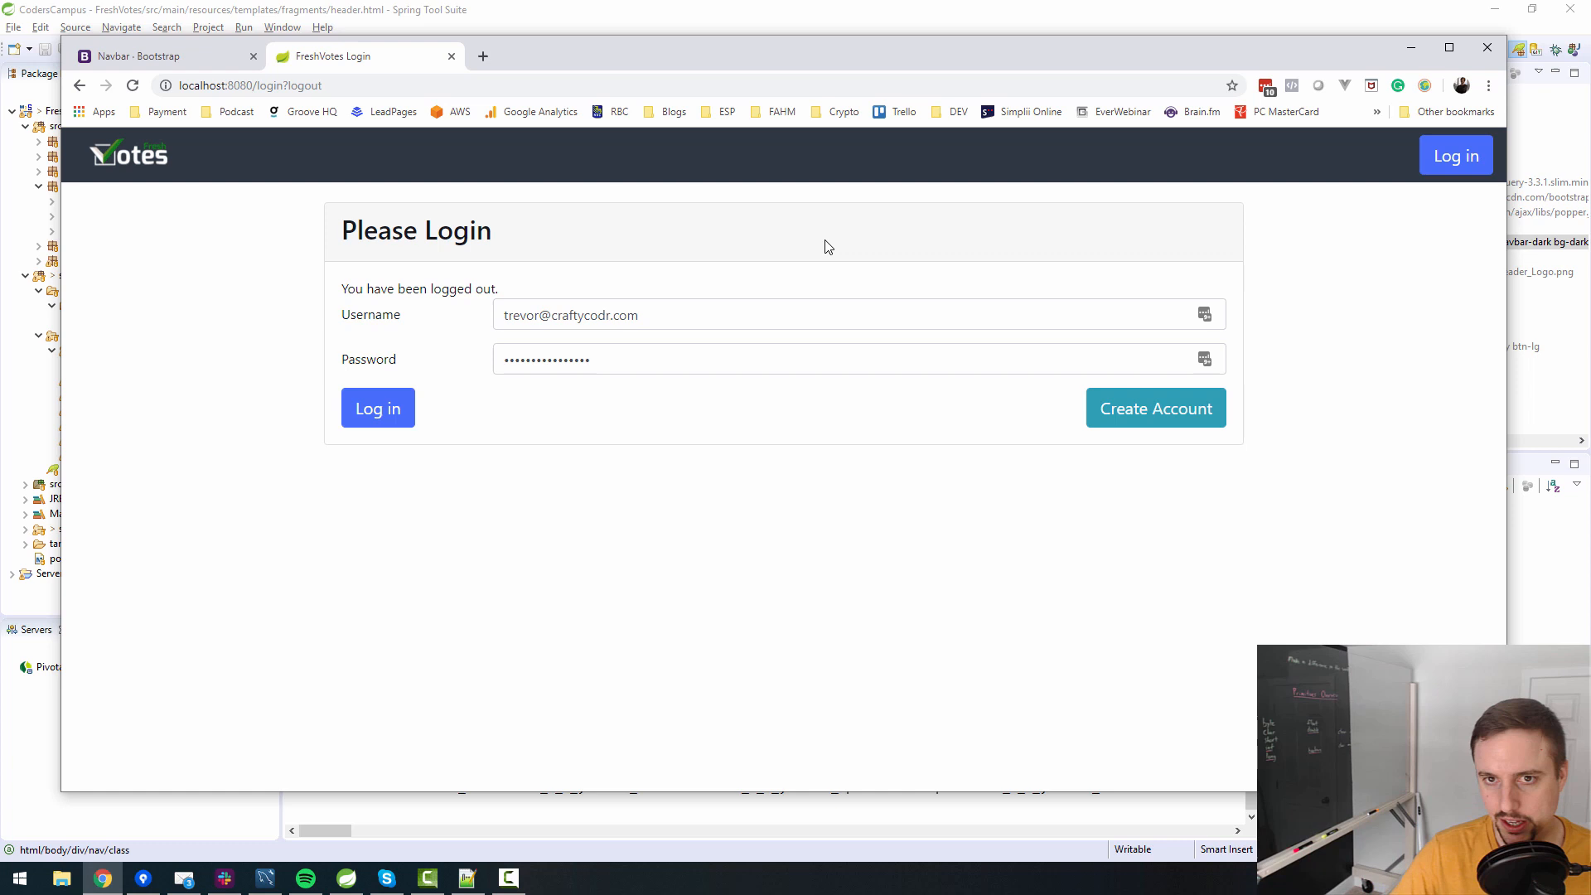
mouse_move(270, 175)
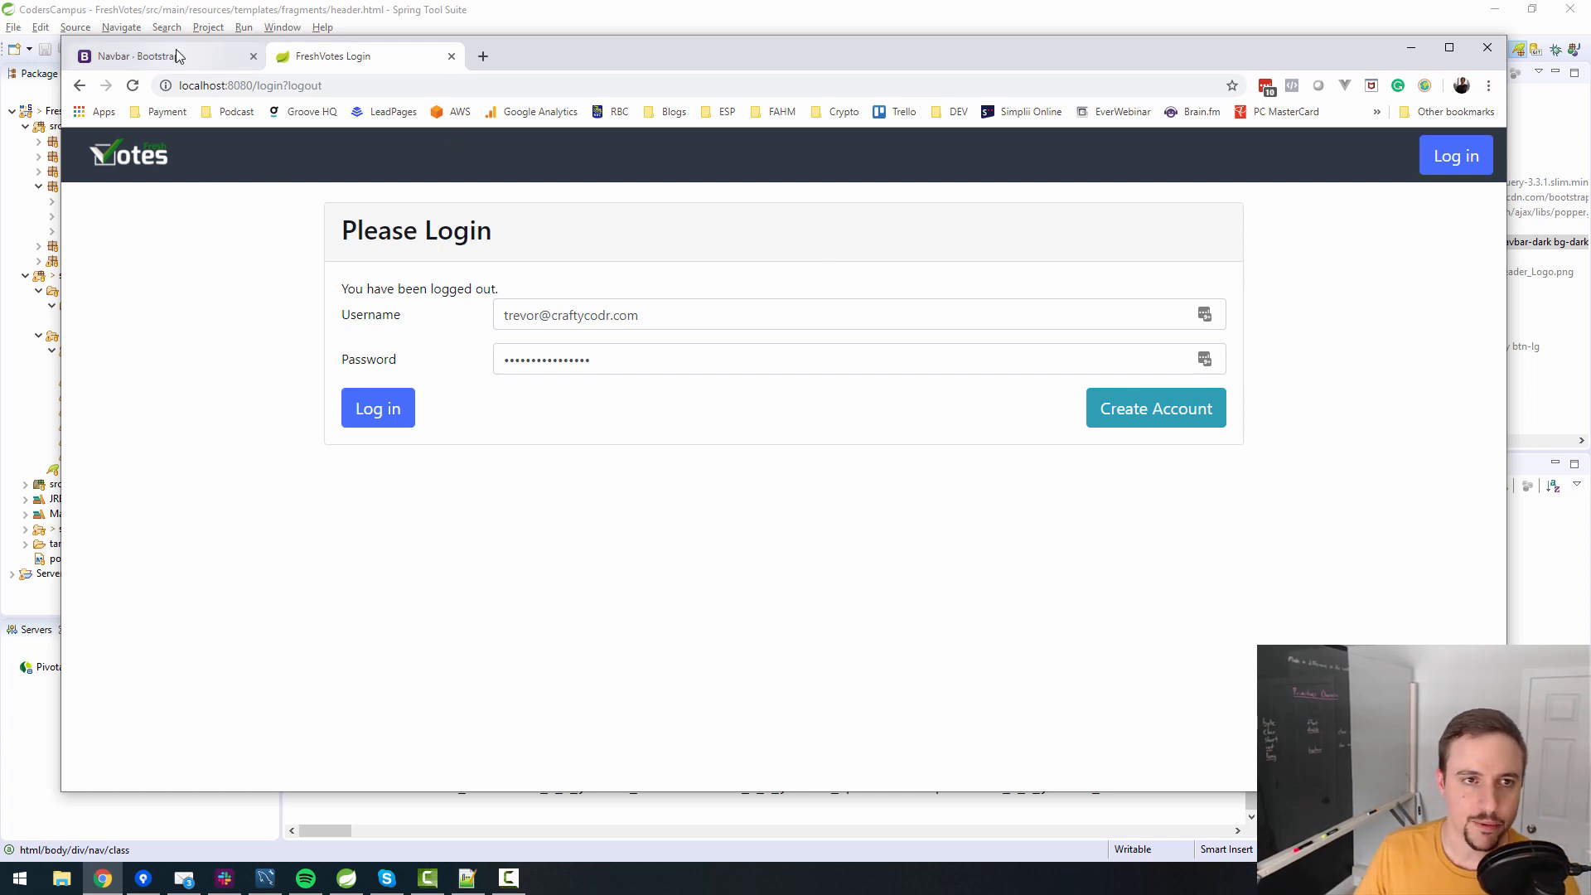
left_click(141, 56)
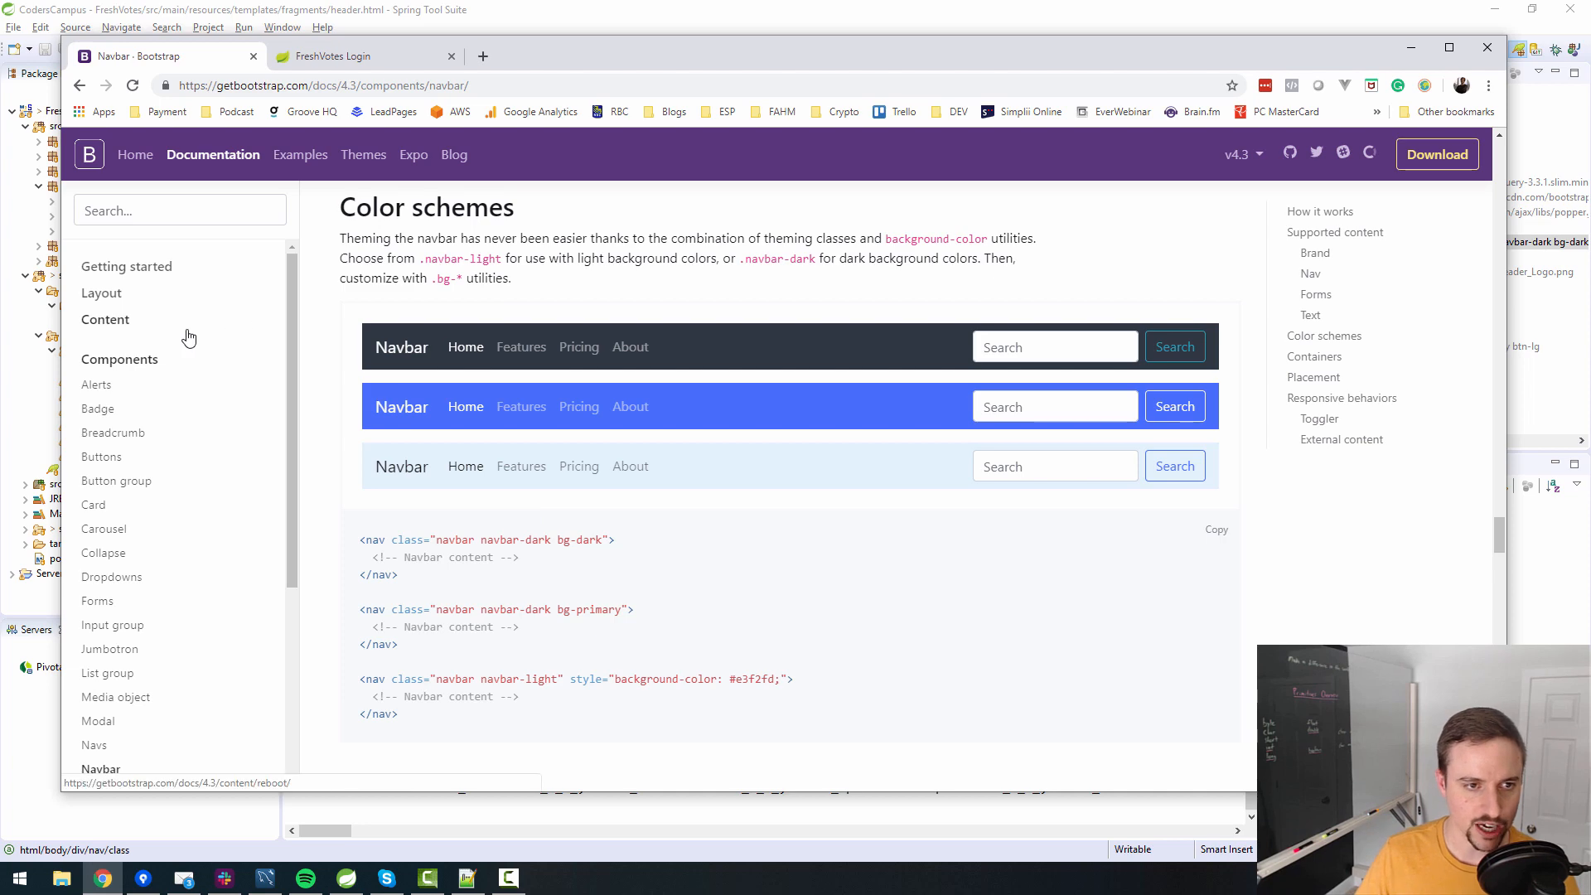
On Bootstrap's Alerts examples, highlight the primary, info, secondary, warning and dark colour names.
left_click(96, 384)
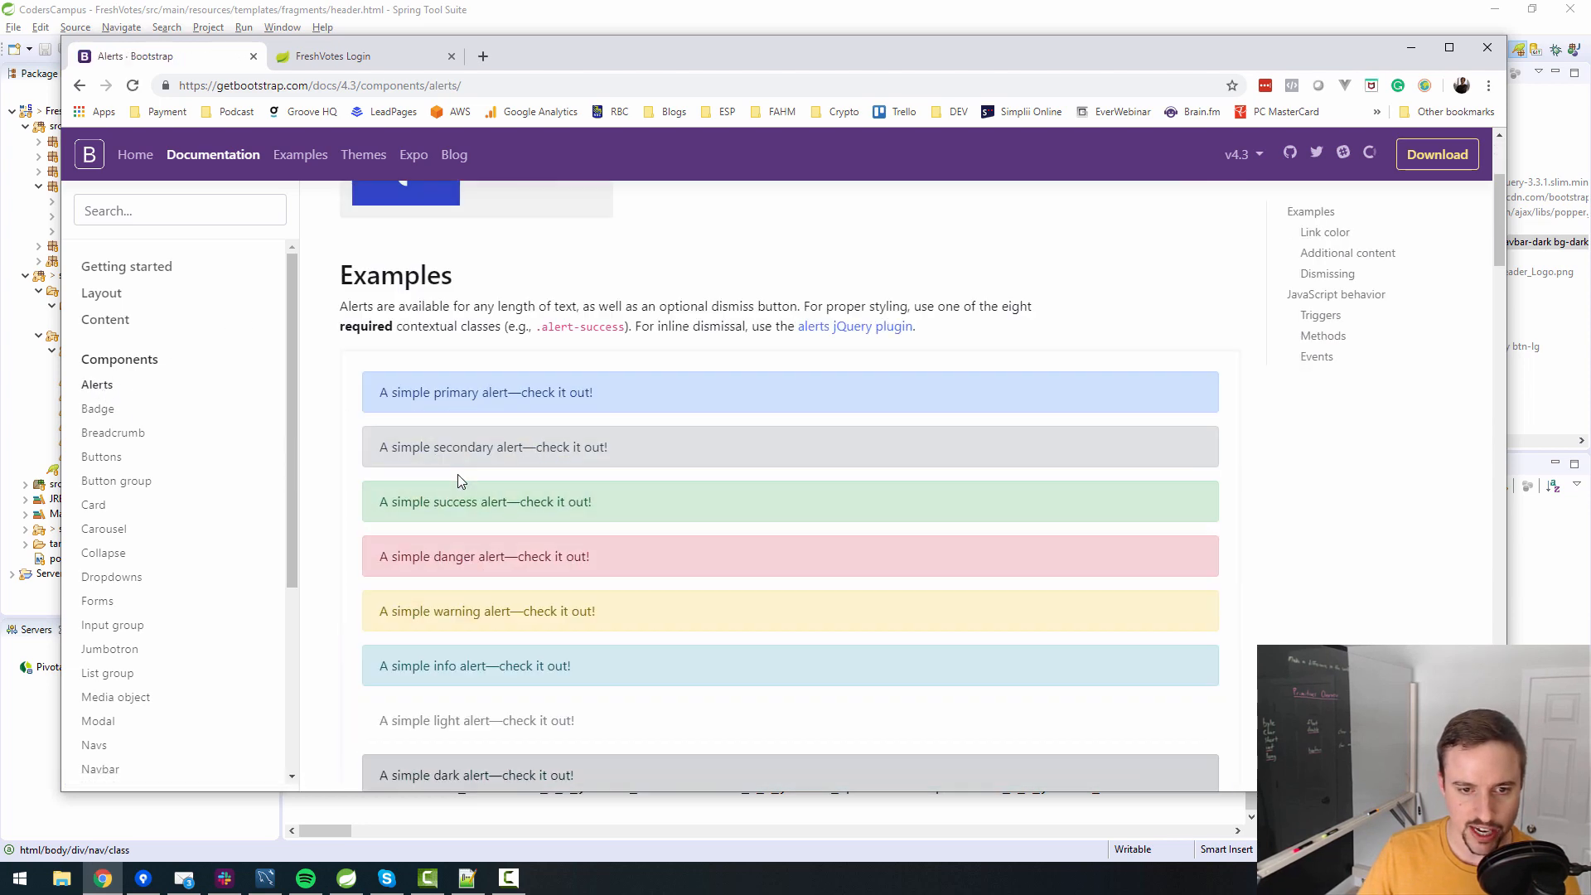
scroll("down", 3)
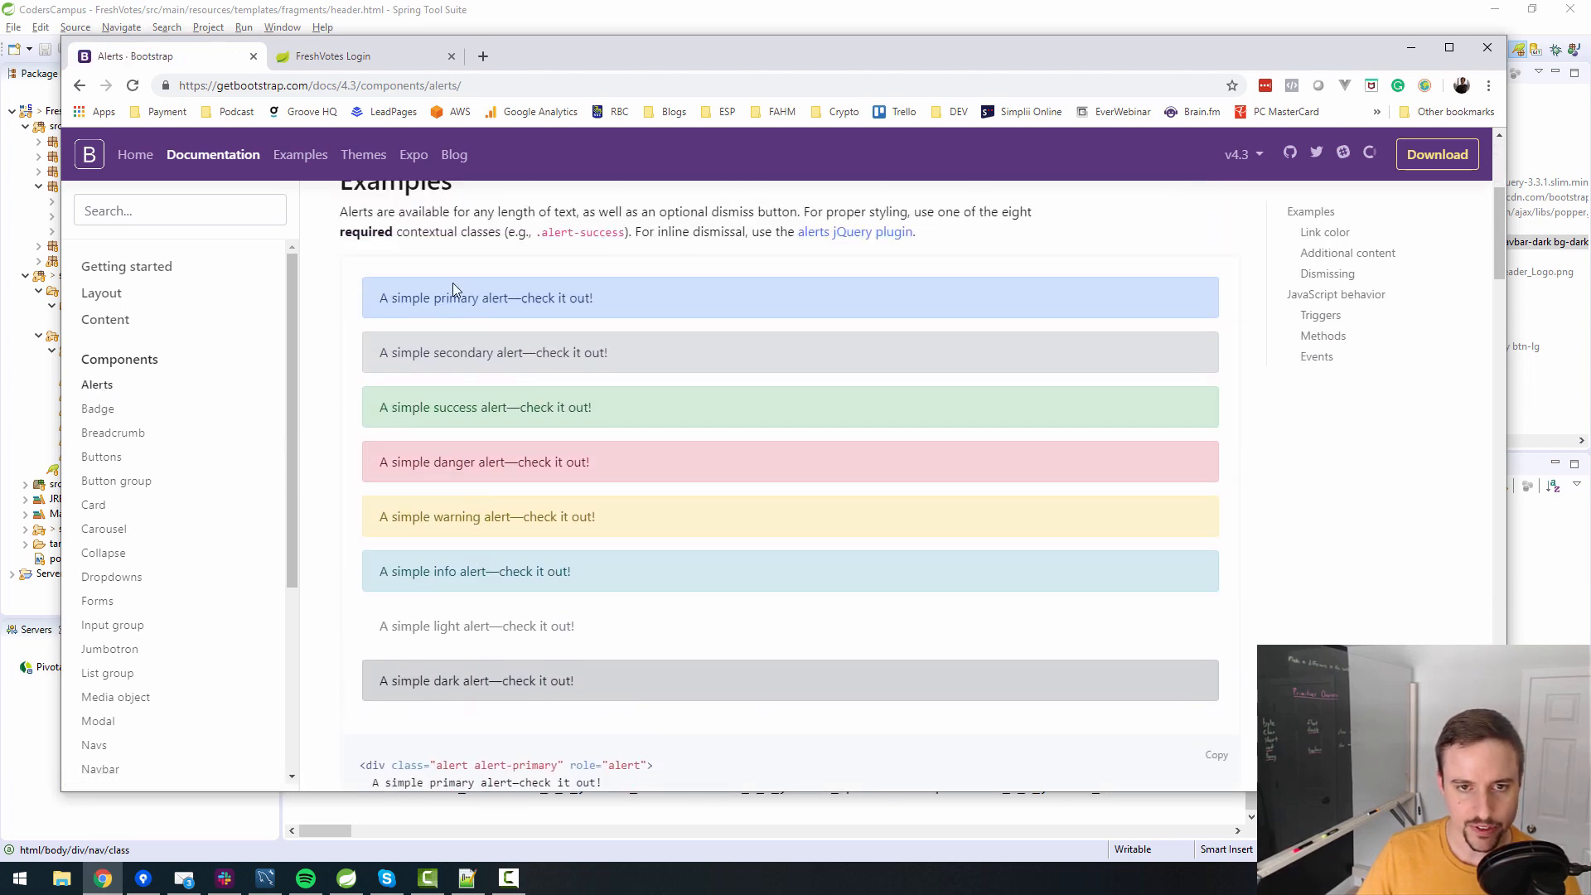
double_click(455, 297)
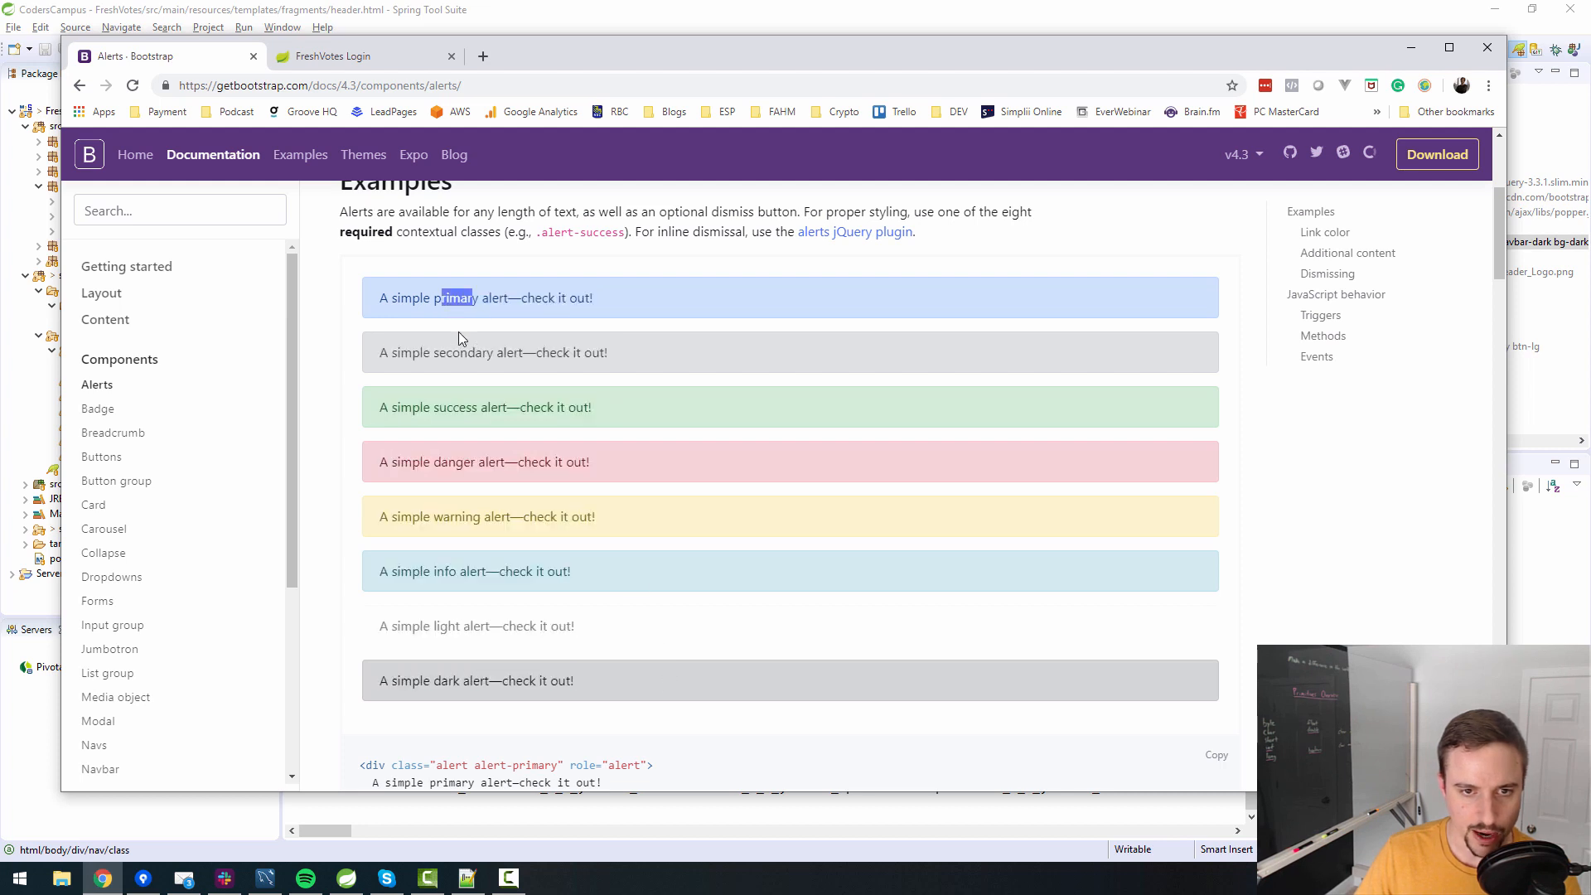
double_click(446, 569)
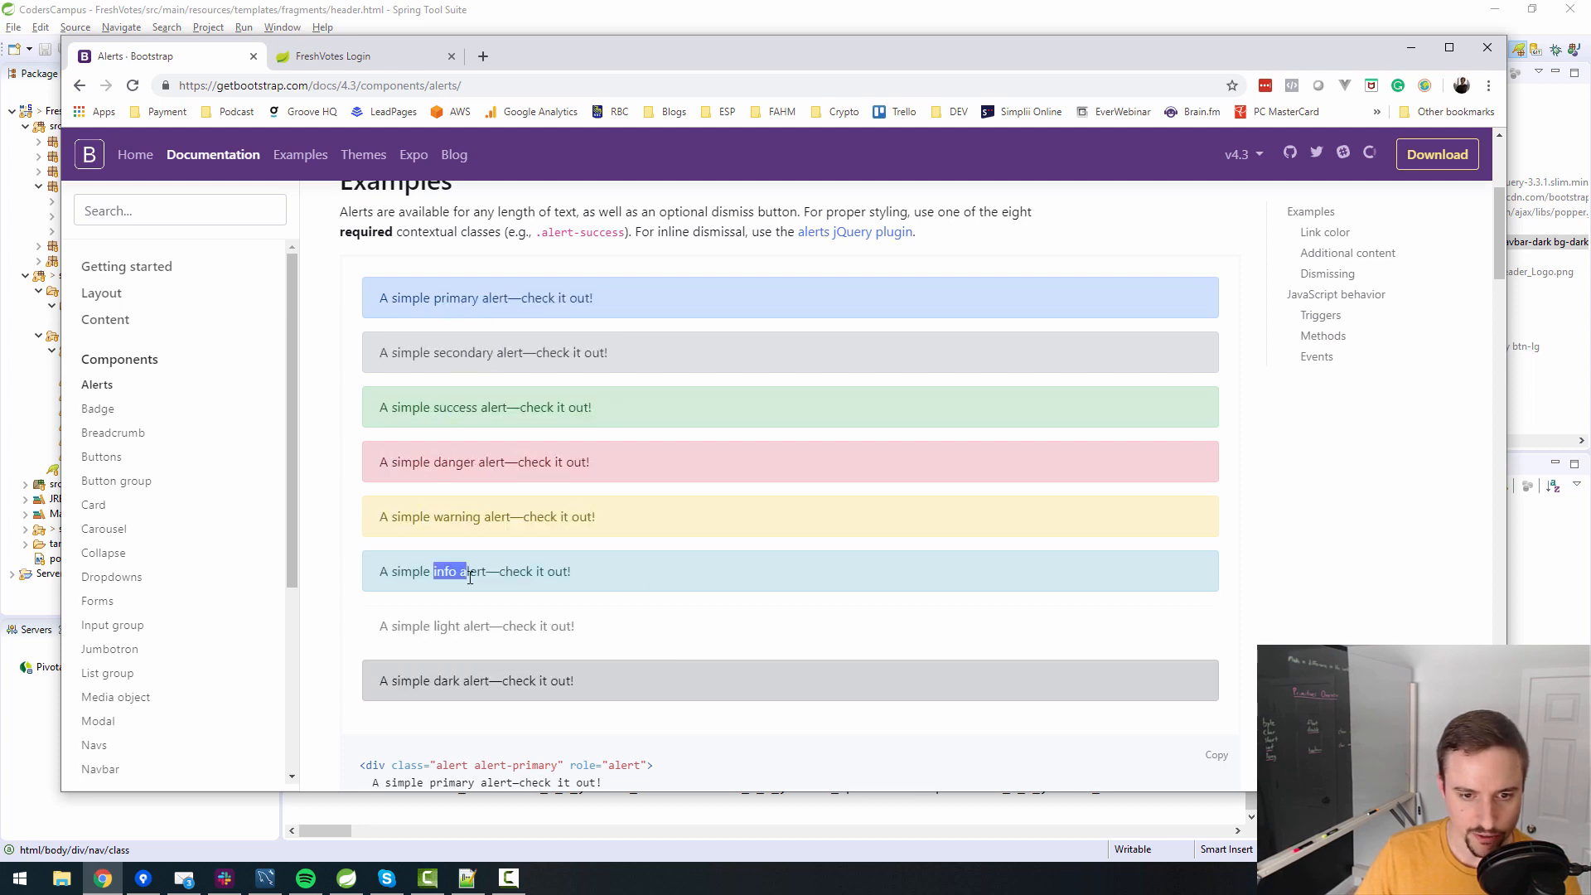
double_click(446, 680)
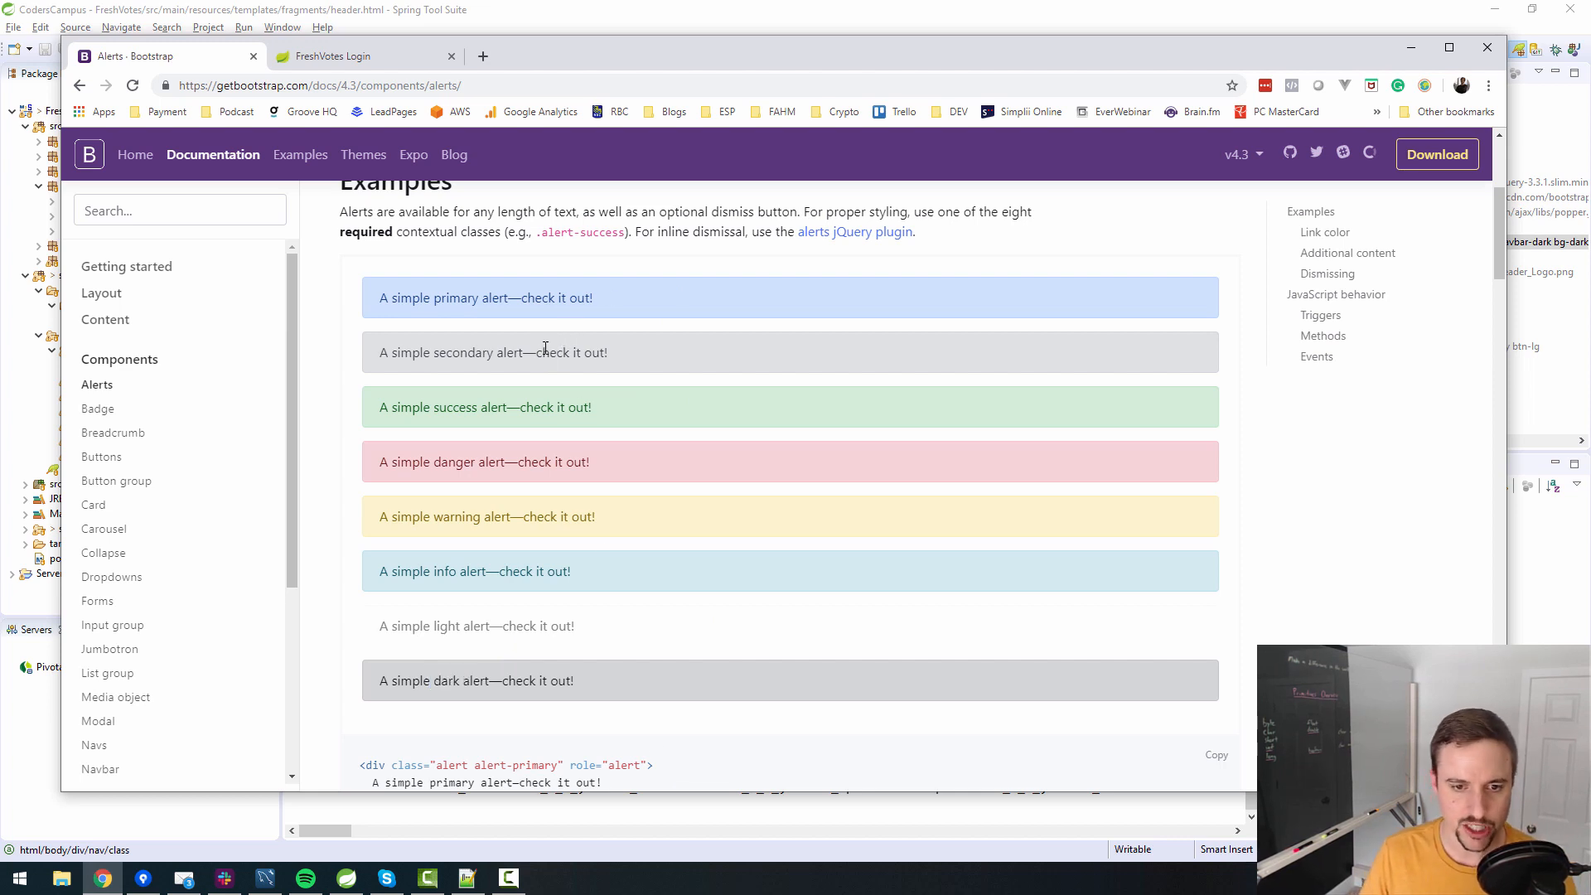
mouse_move(416, 320)
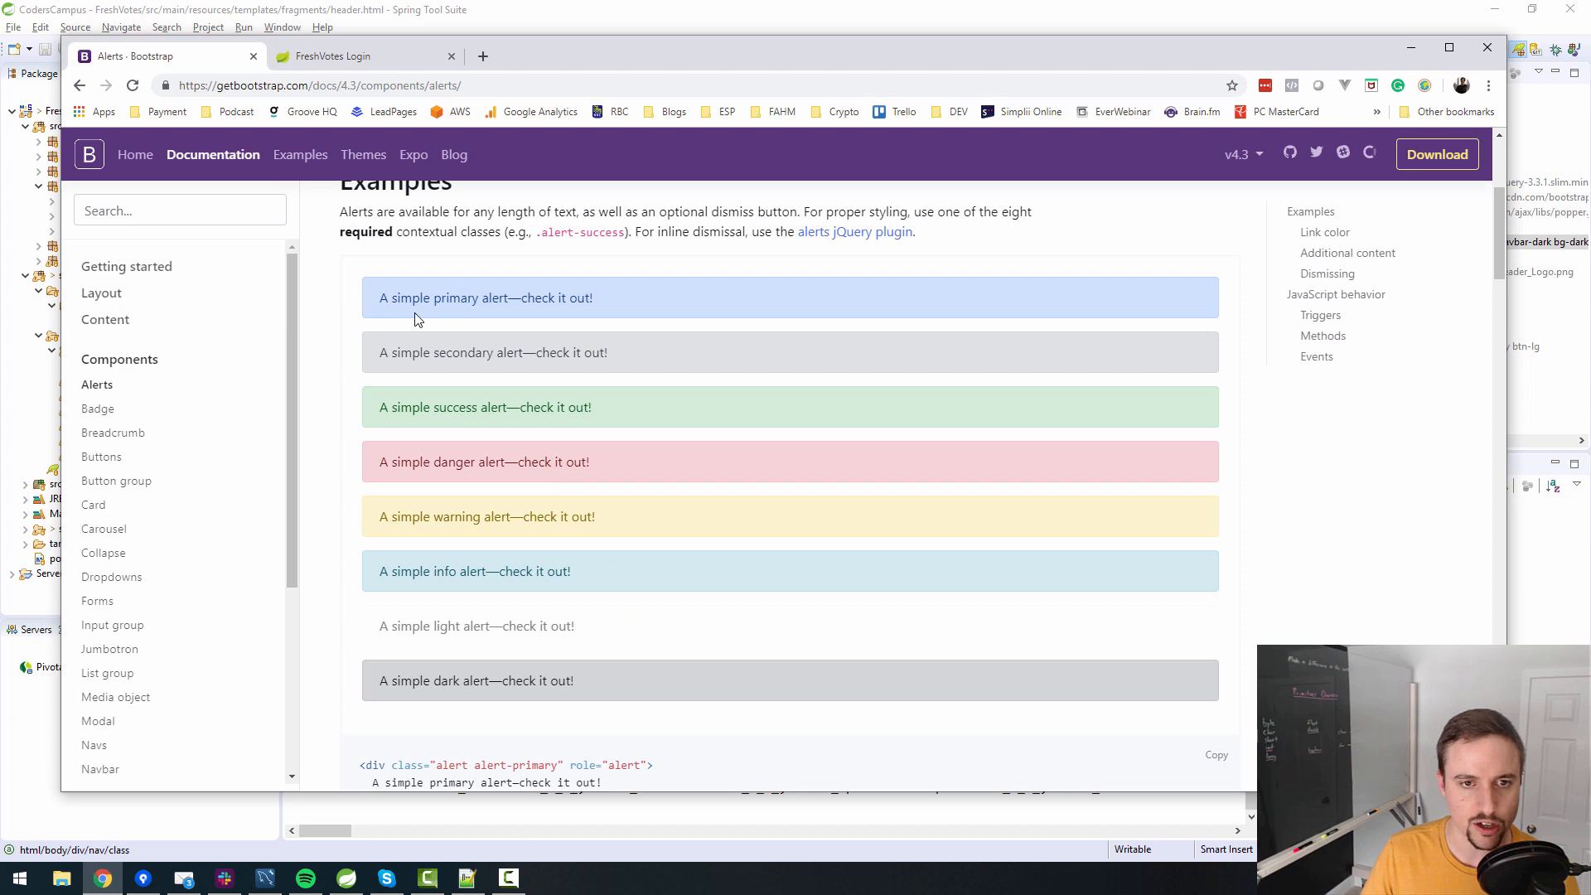
double_click(461, 352)
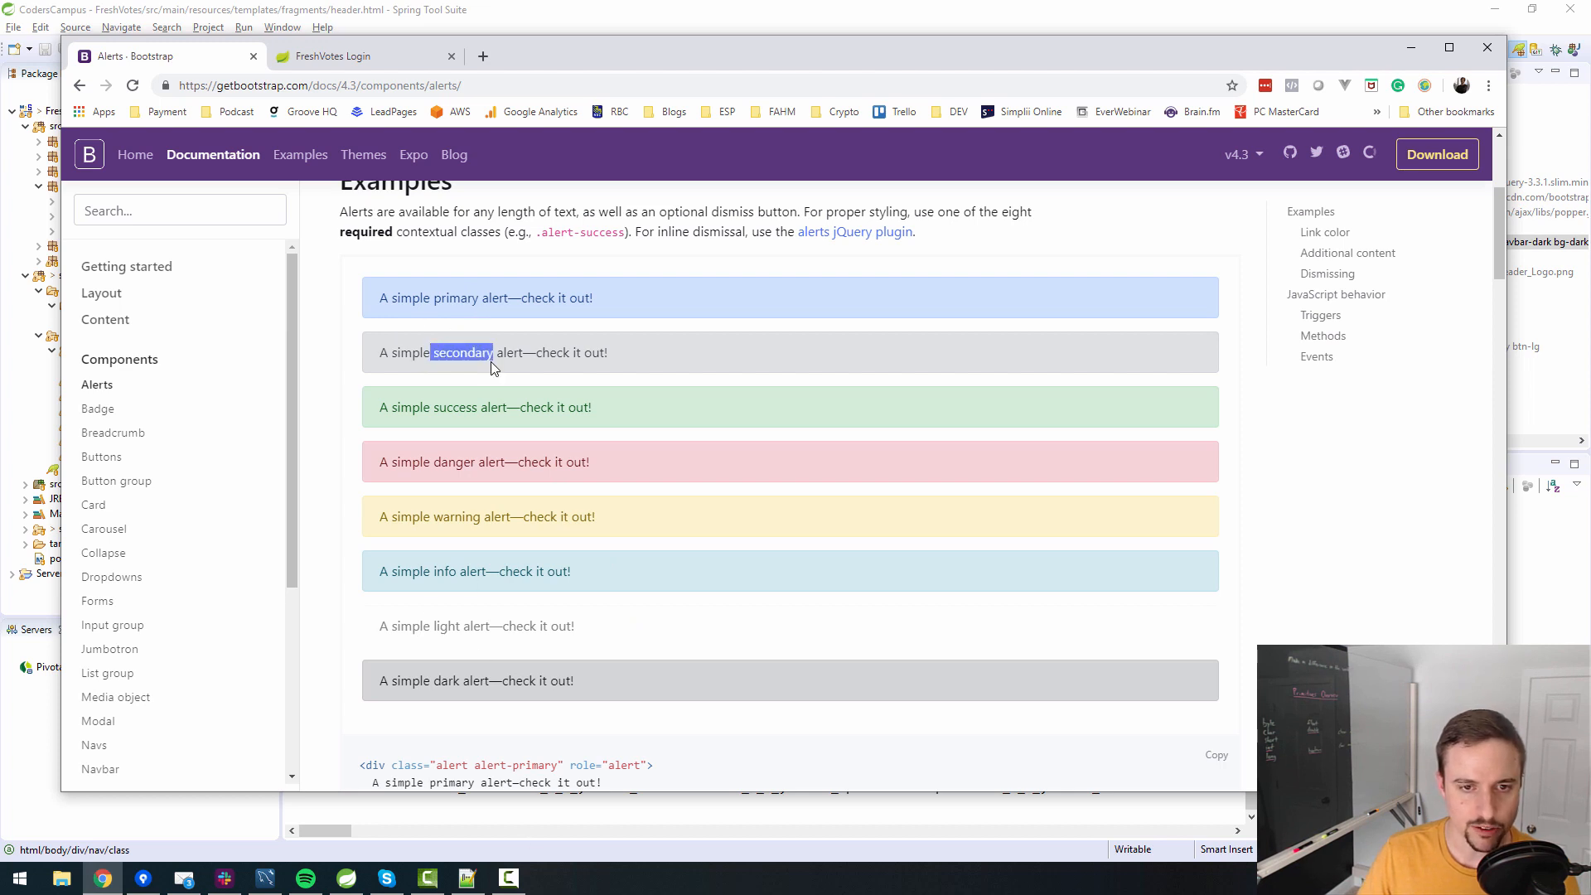
double_click(456, 516)
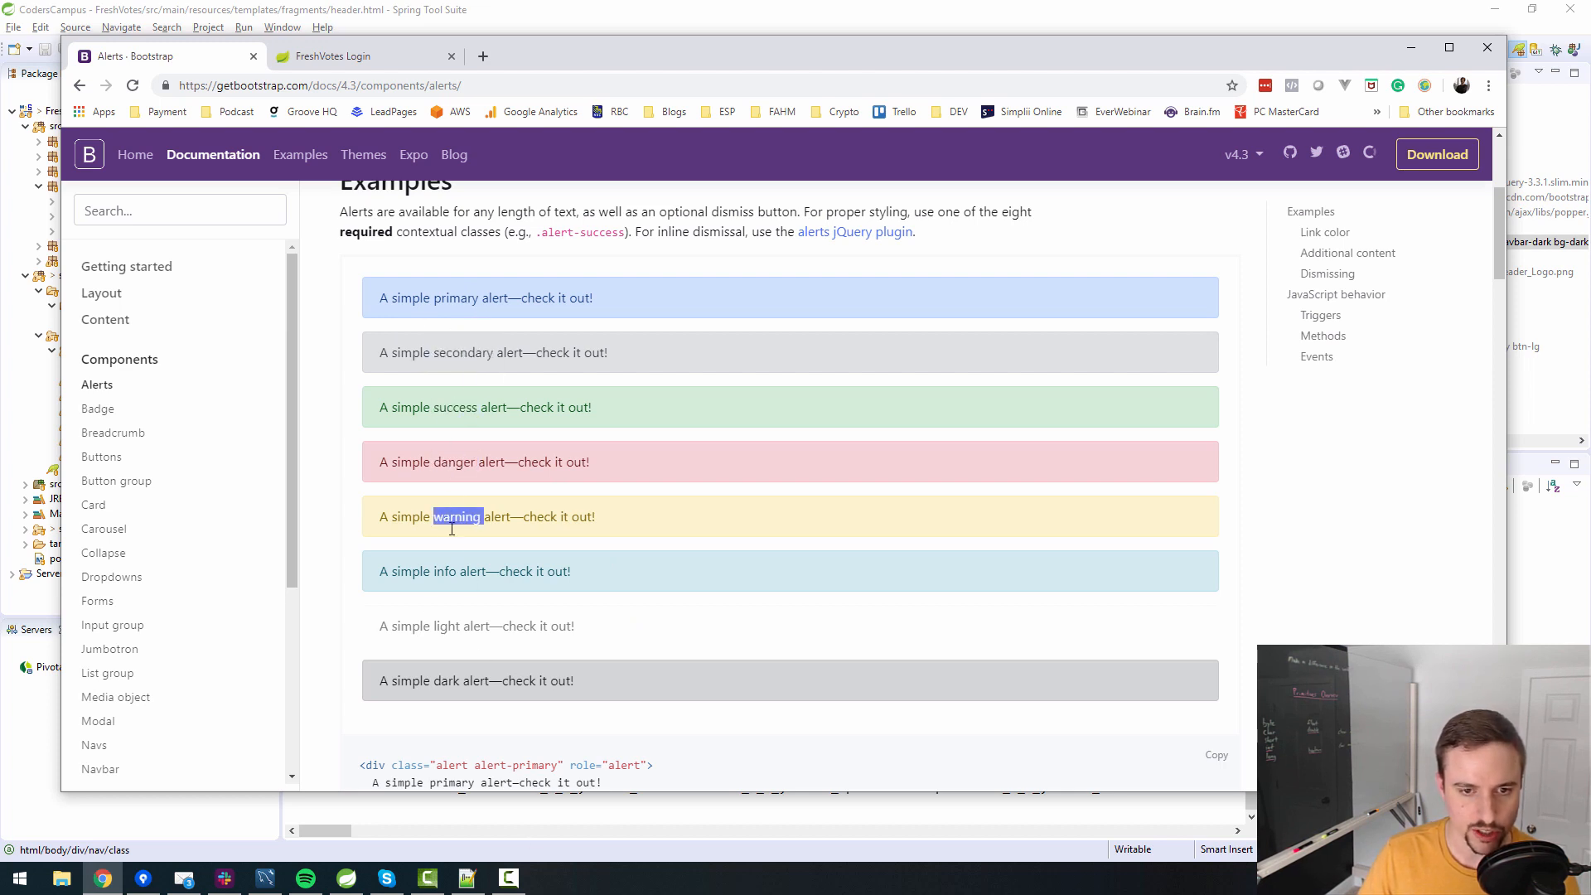
double_click(447, 681)
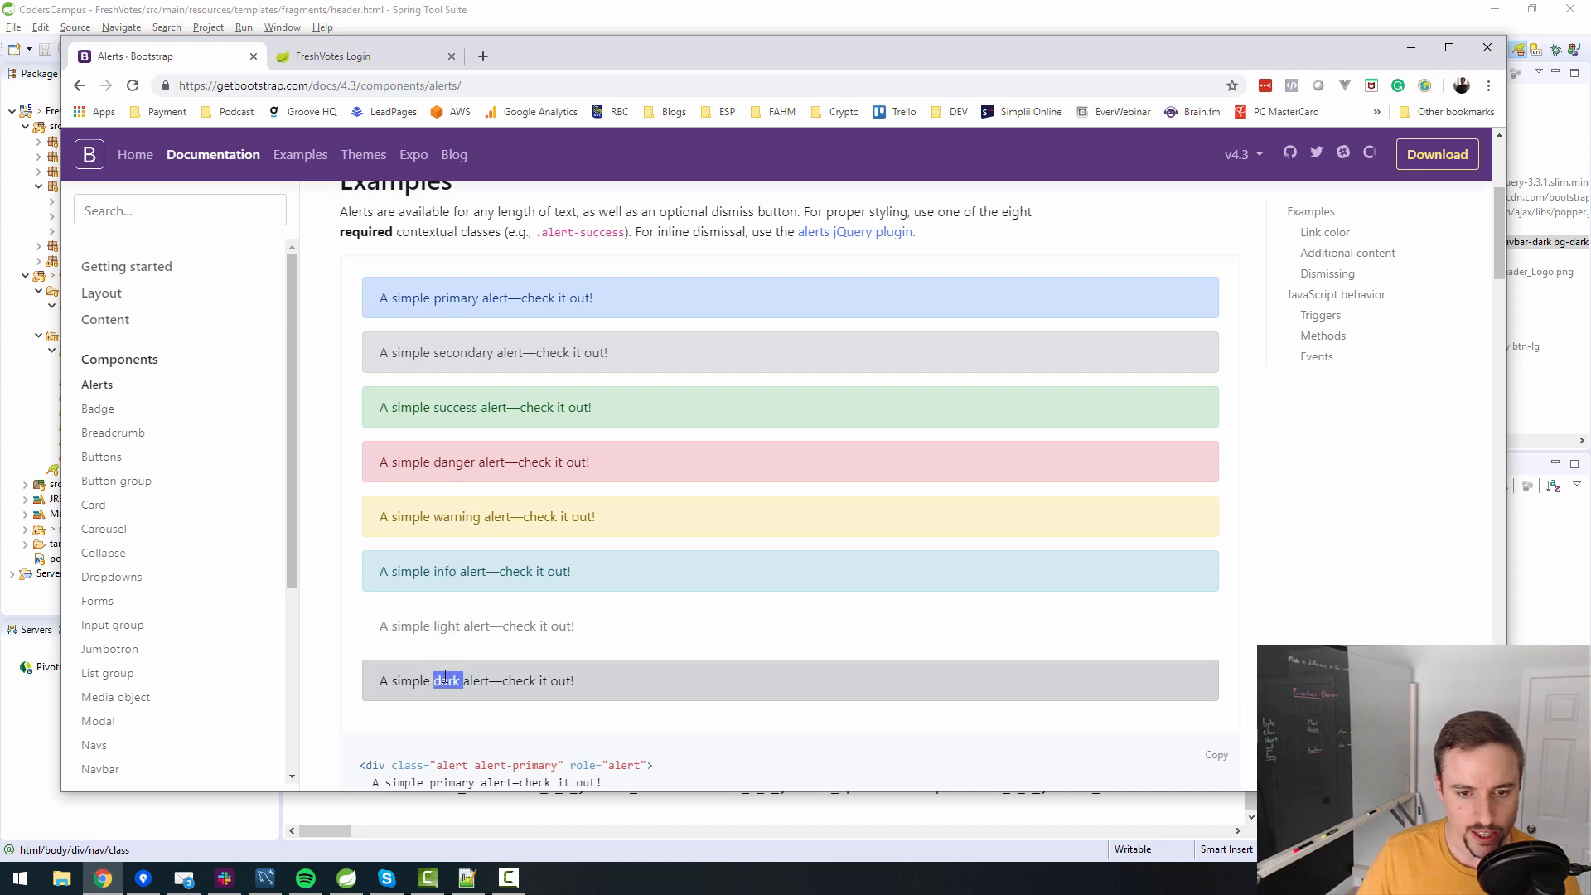
mouse_move(637, 295)
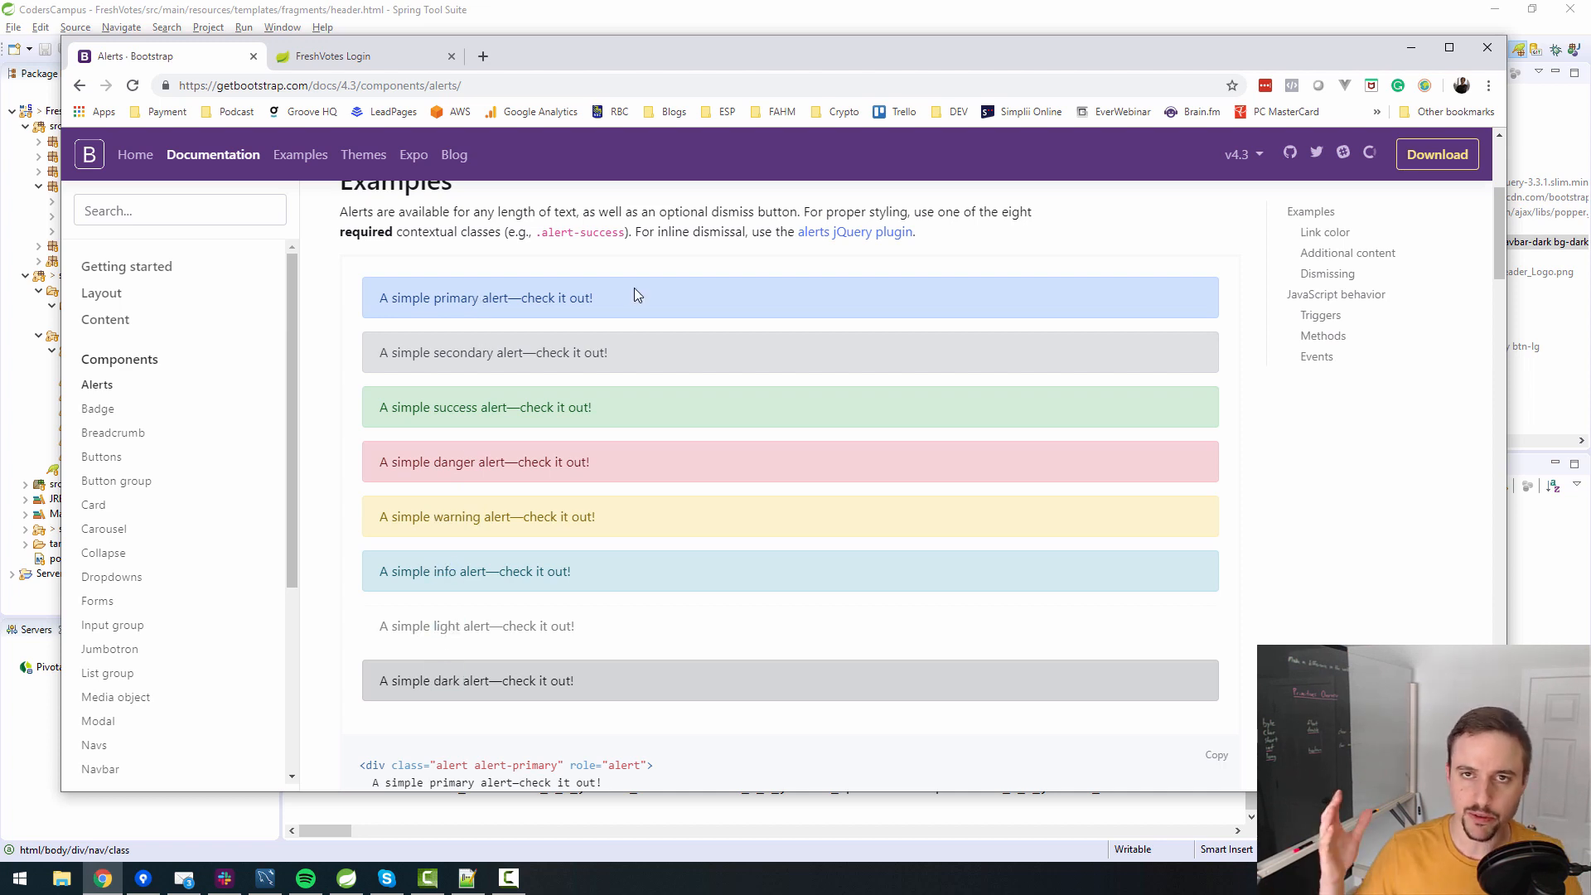